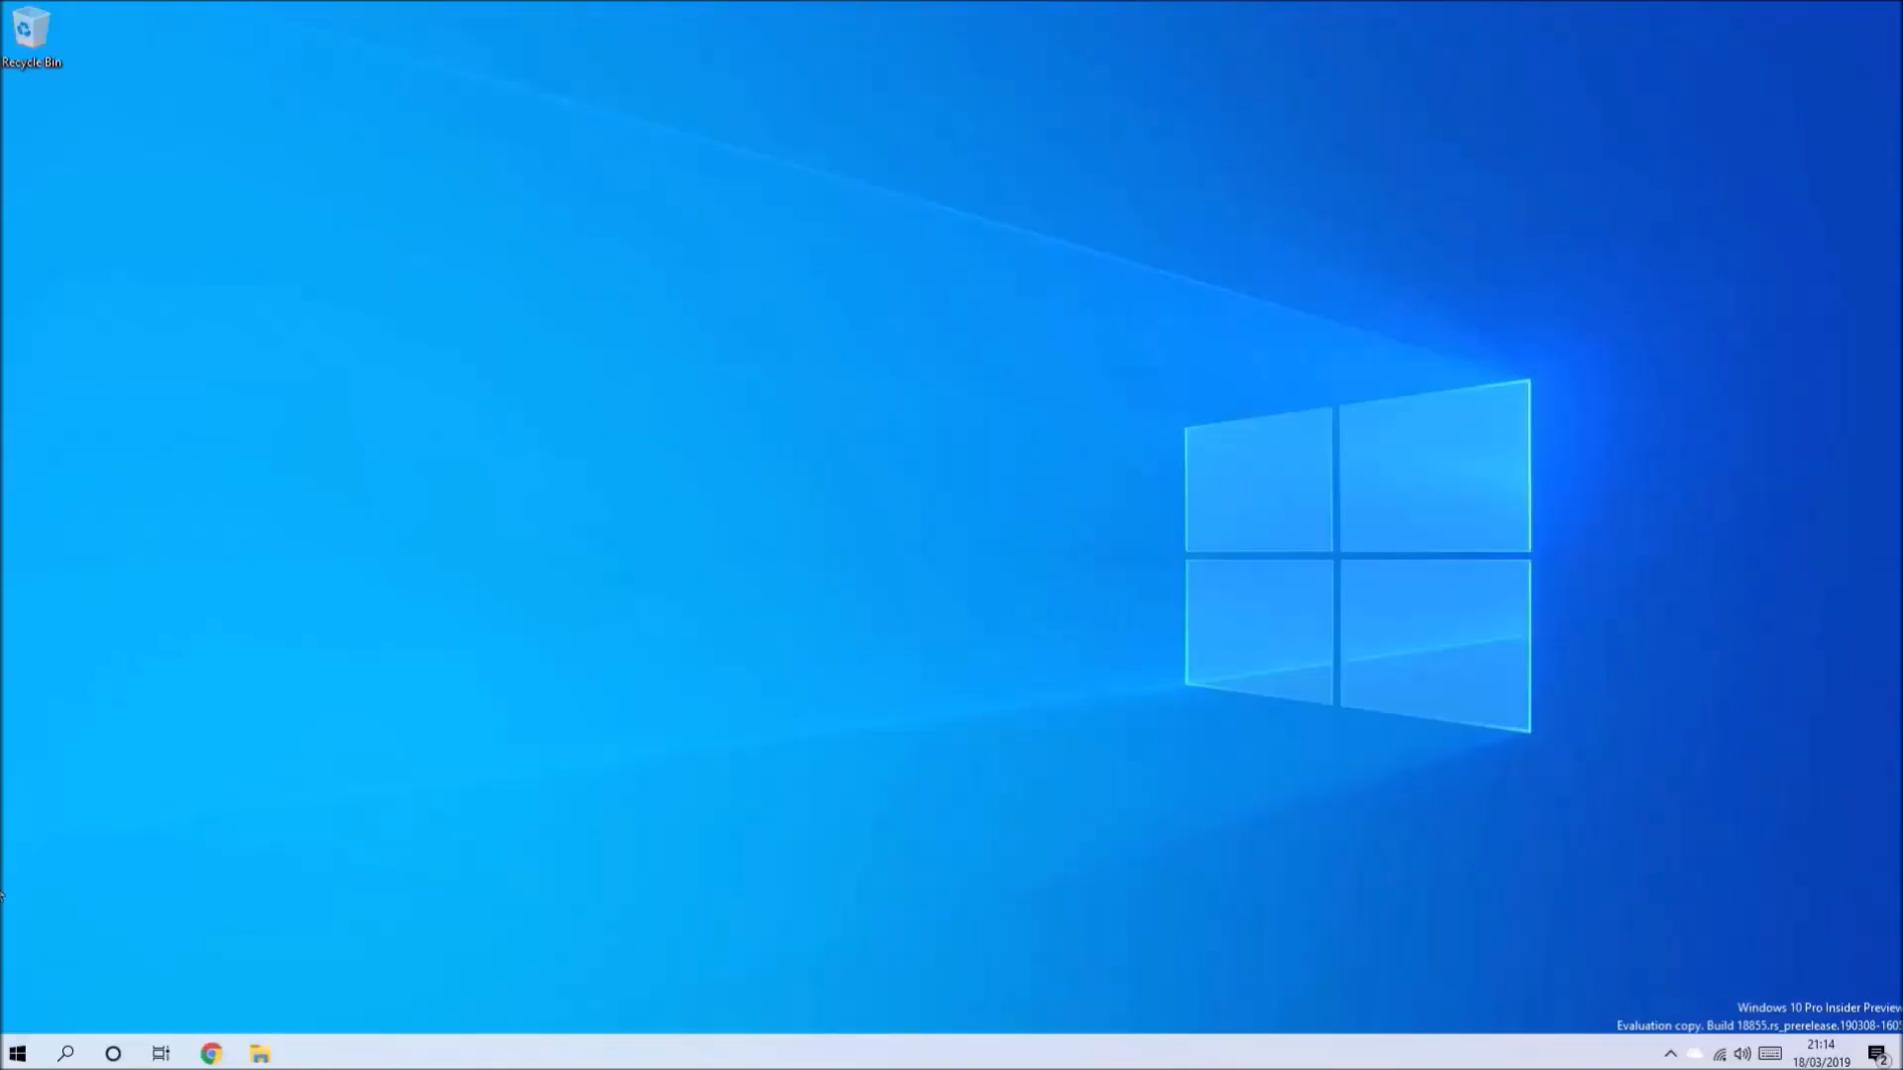
mouse_move(75, 1011)
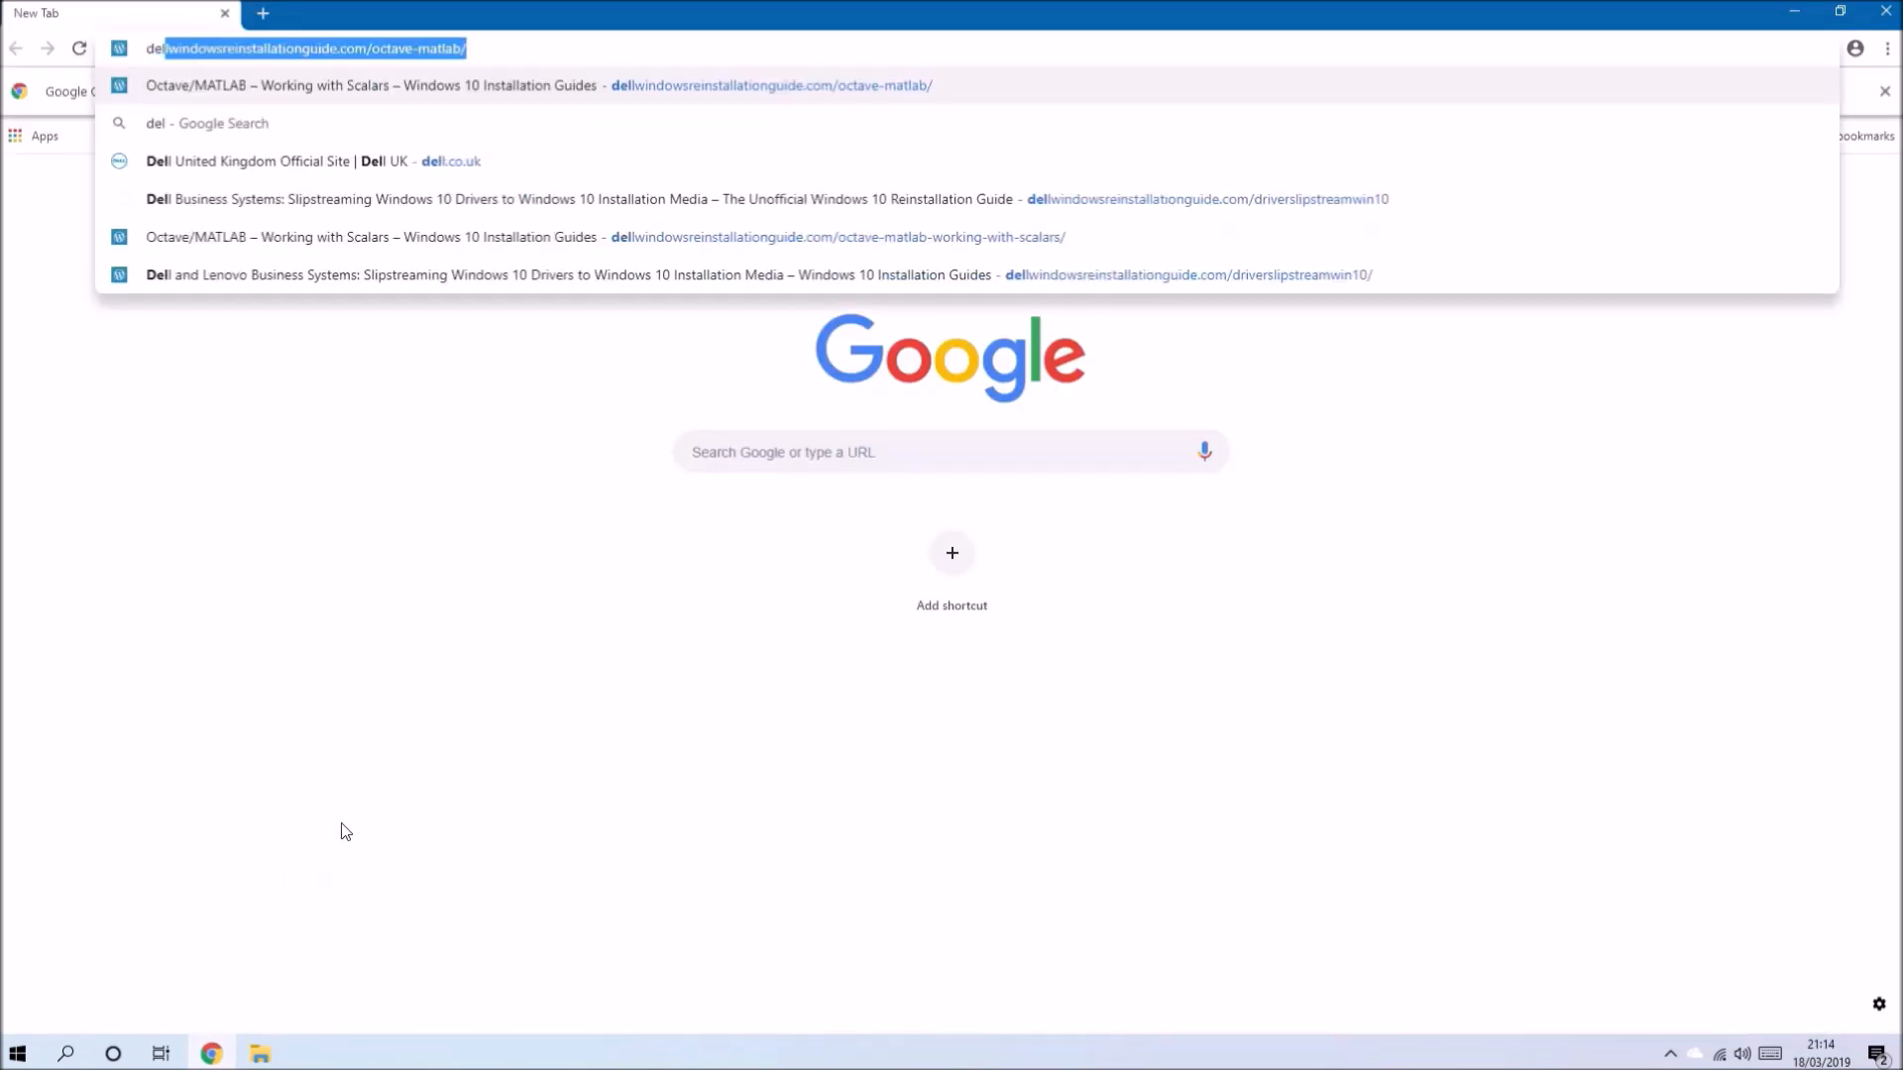
Step: Search Google for 'dell os recovery tool', reach Dell's page and start the OS Recovery Tool download
text(dell os recovery tool)
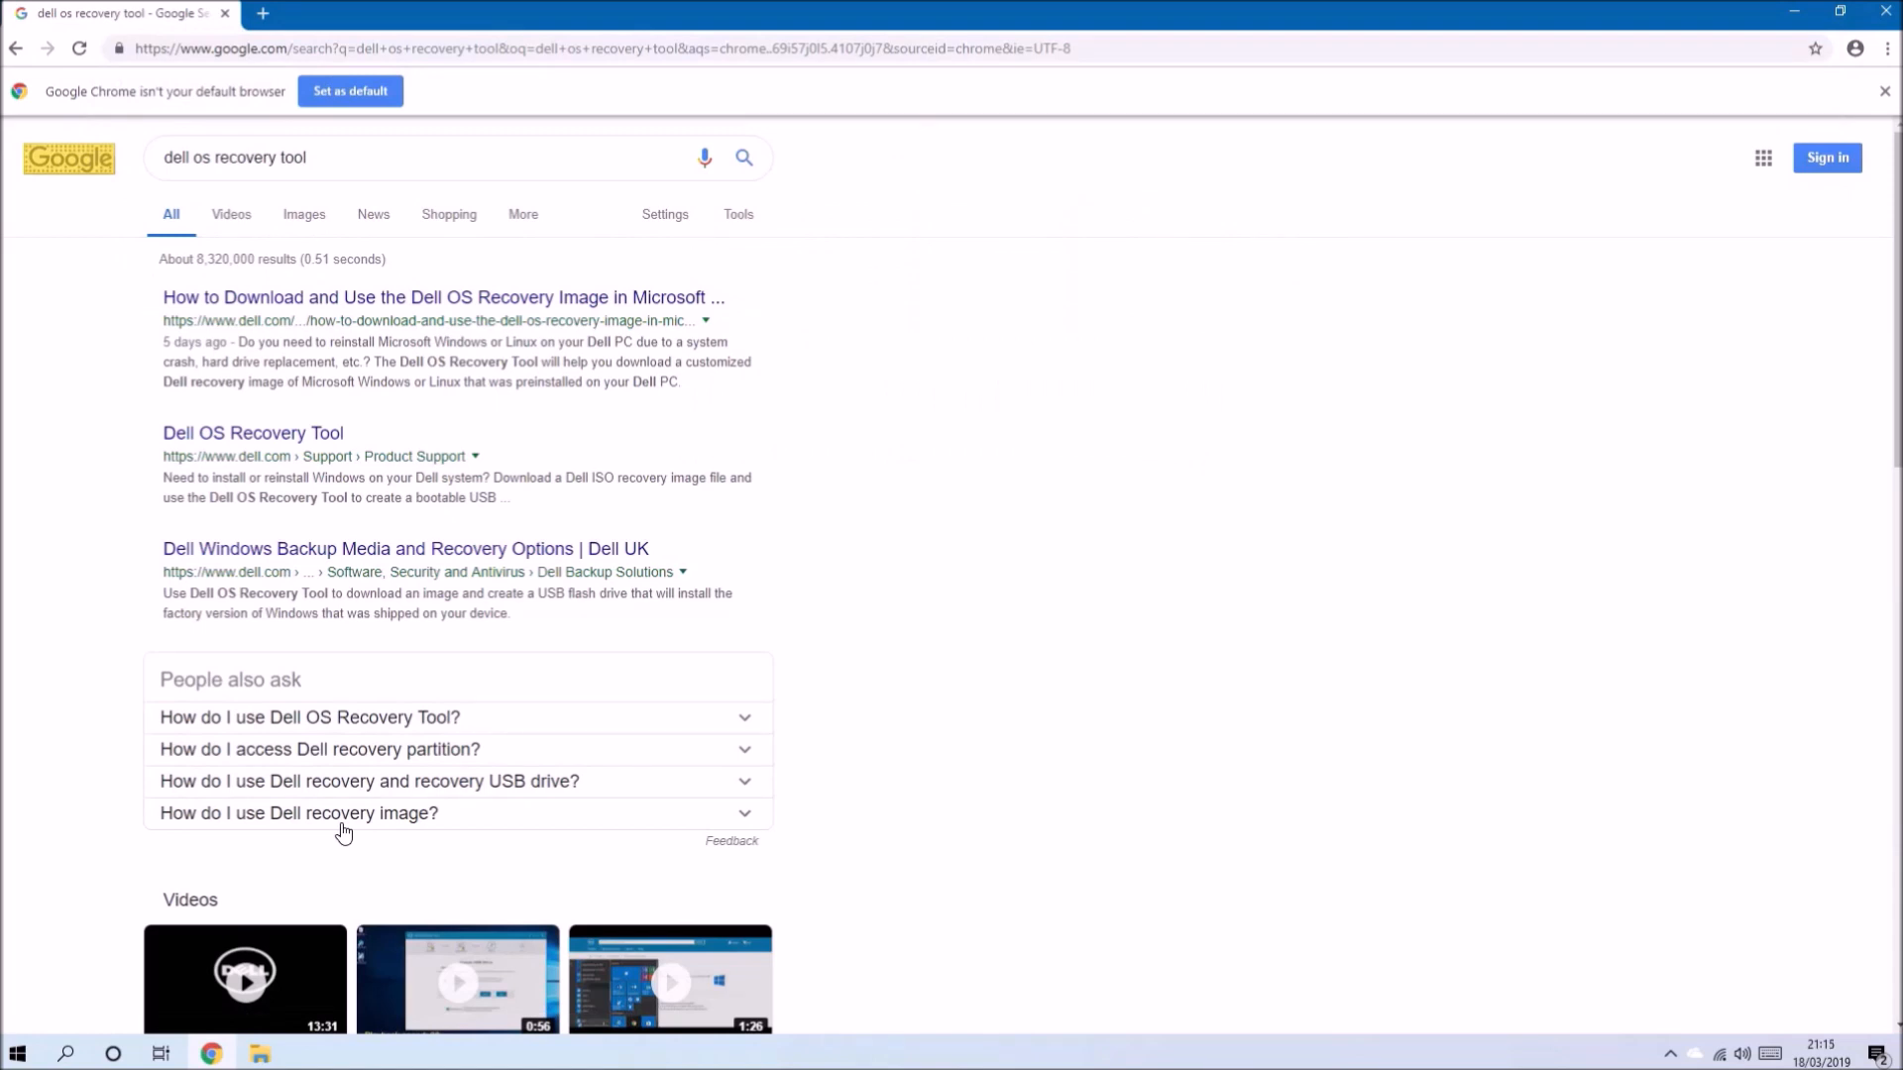
mouse_move(252, 434)
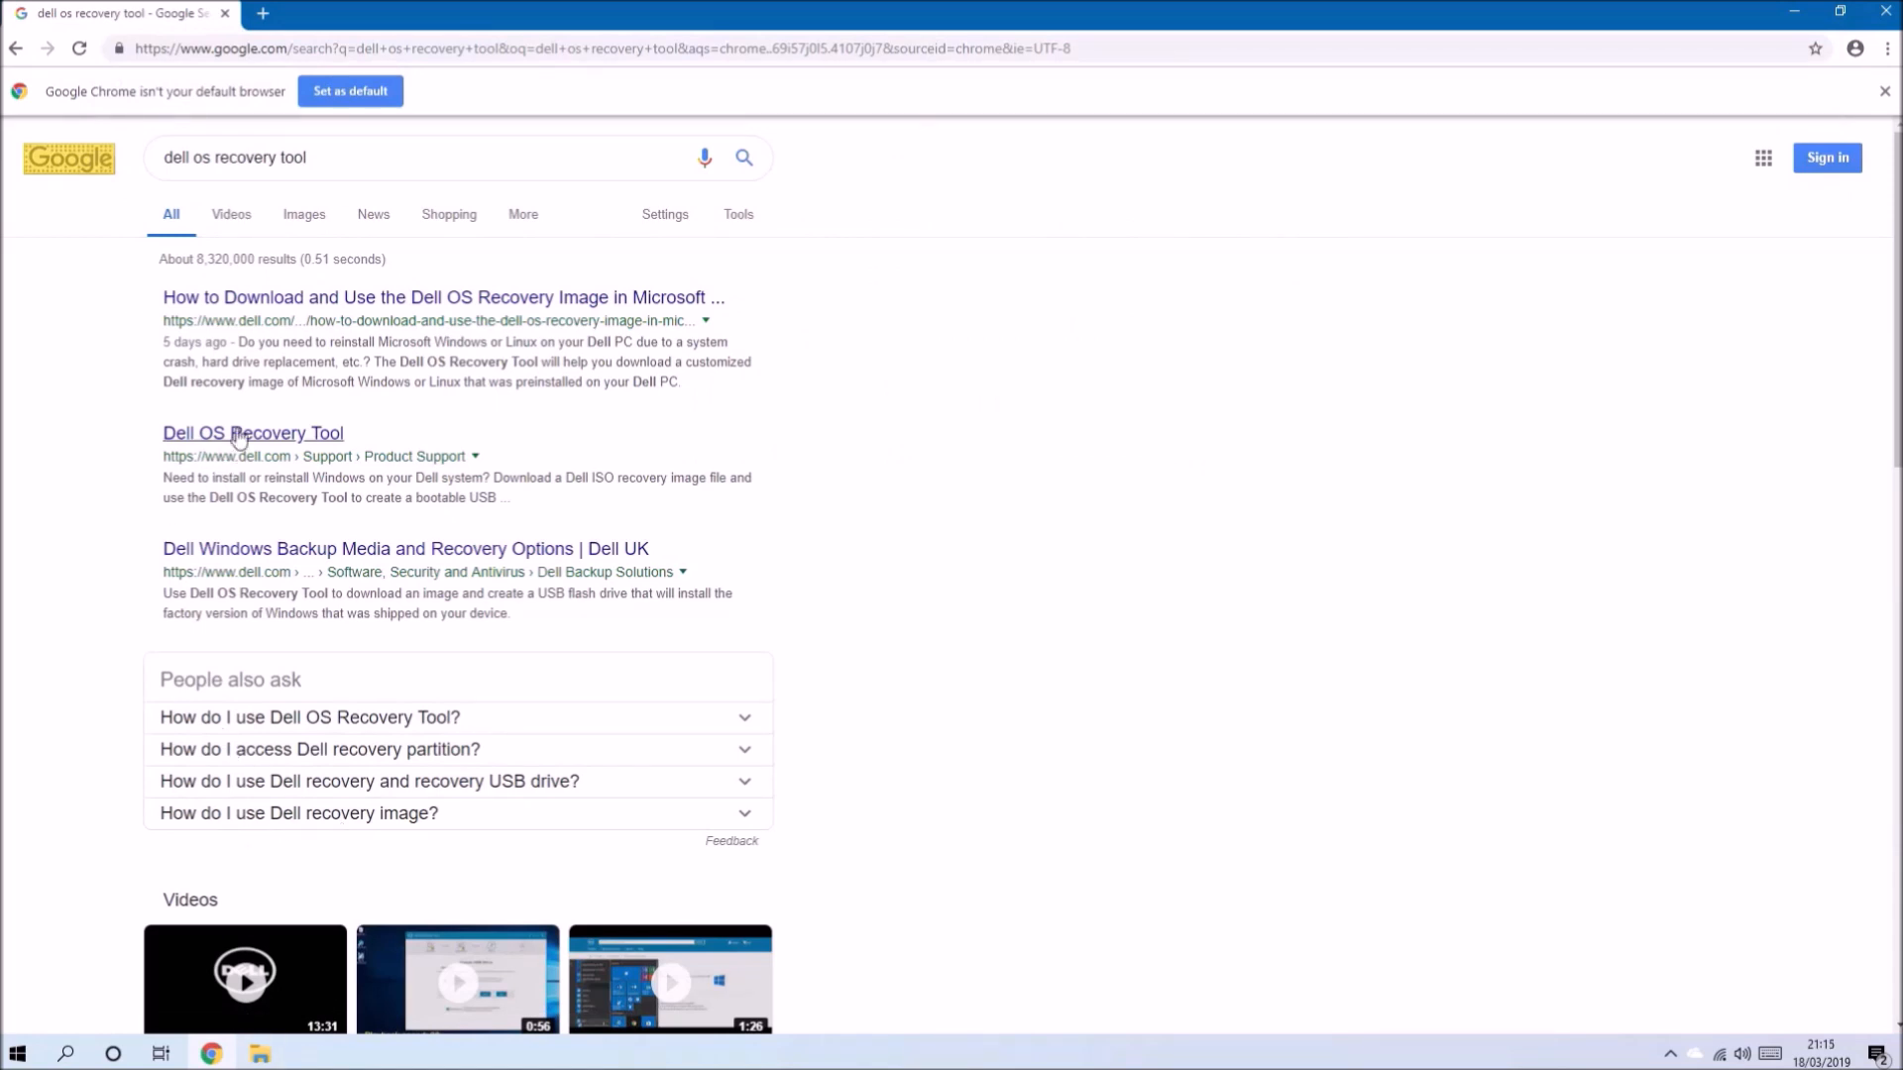
click(251, 432)
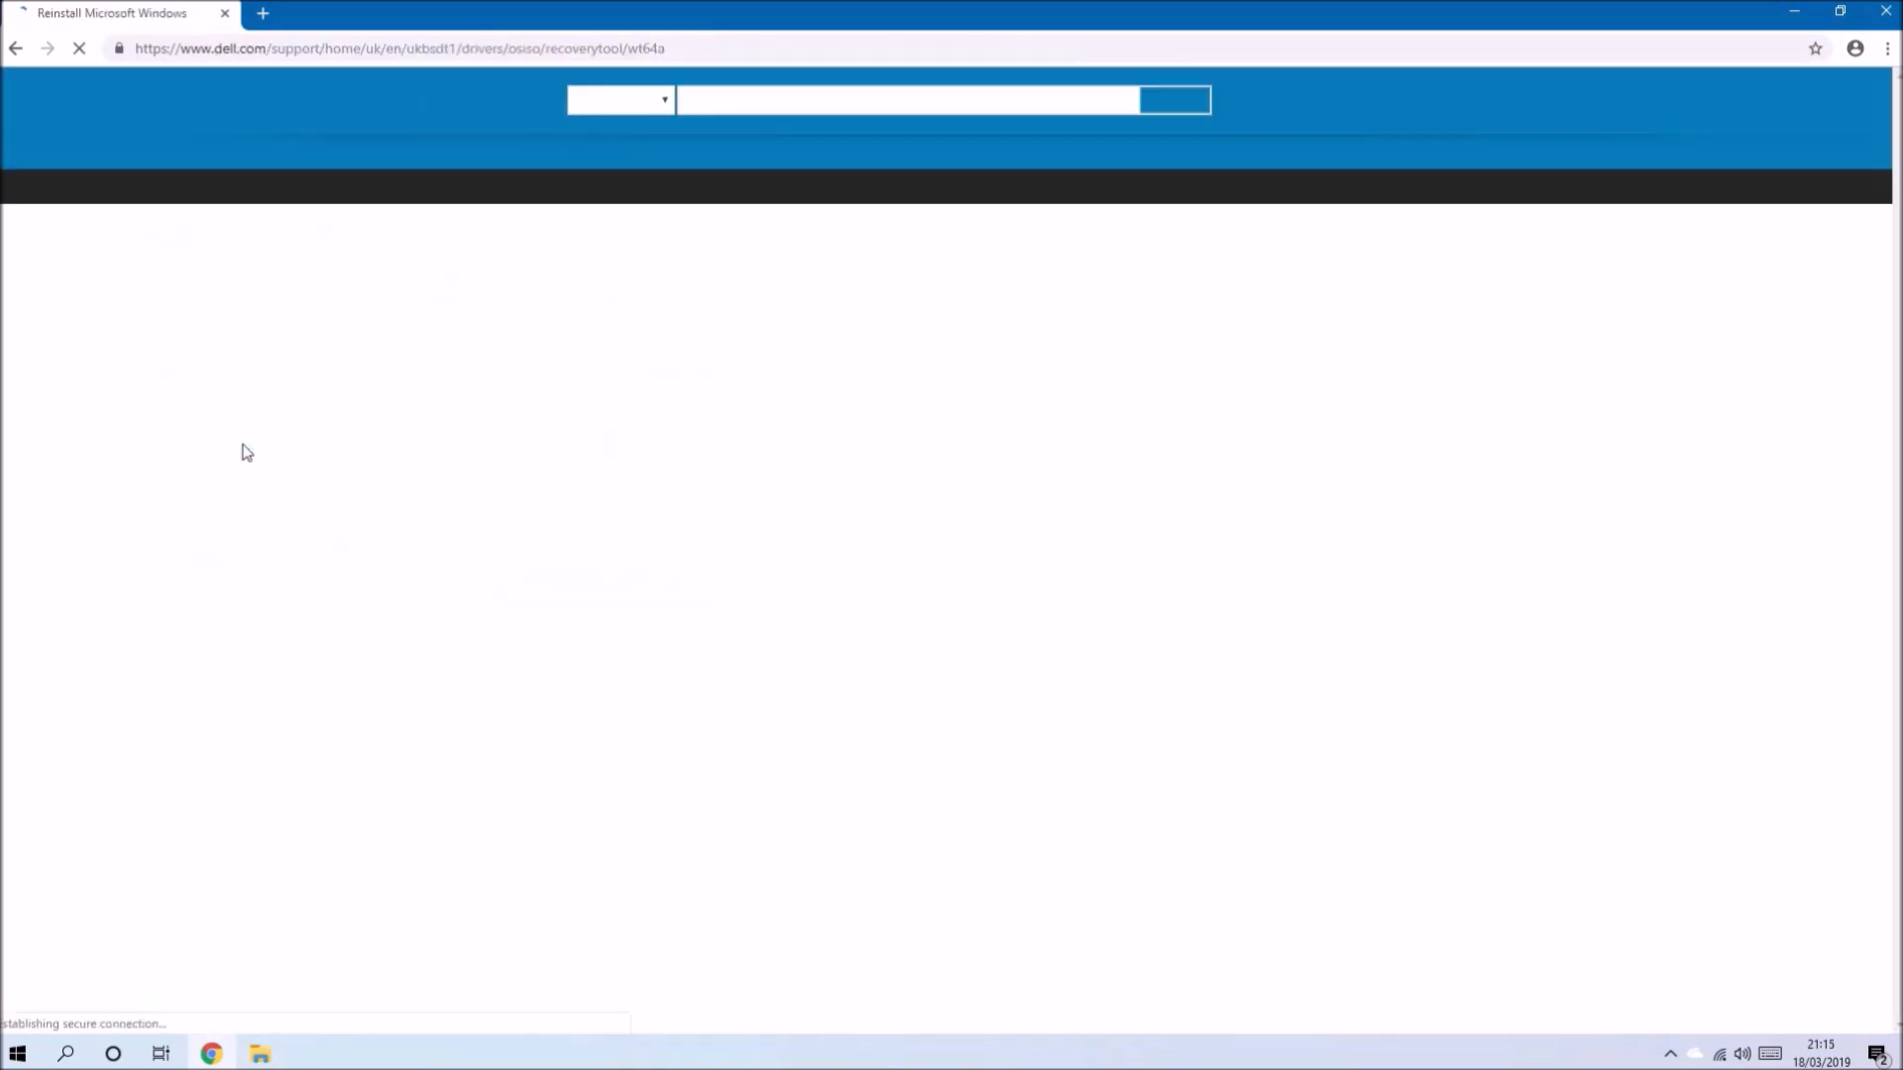
click(480, 446)
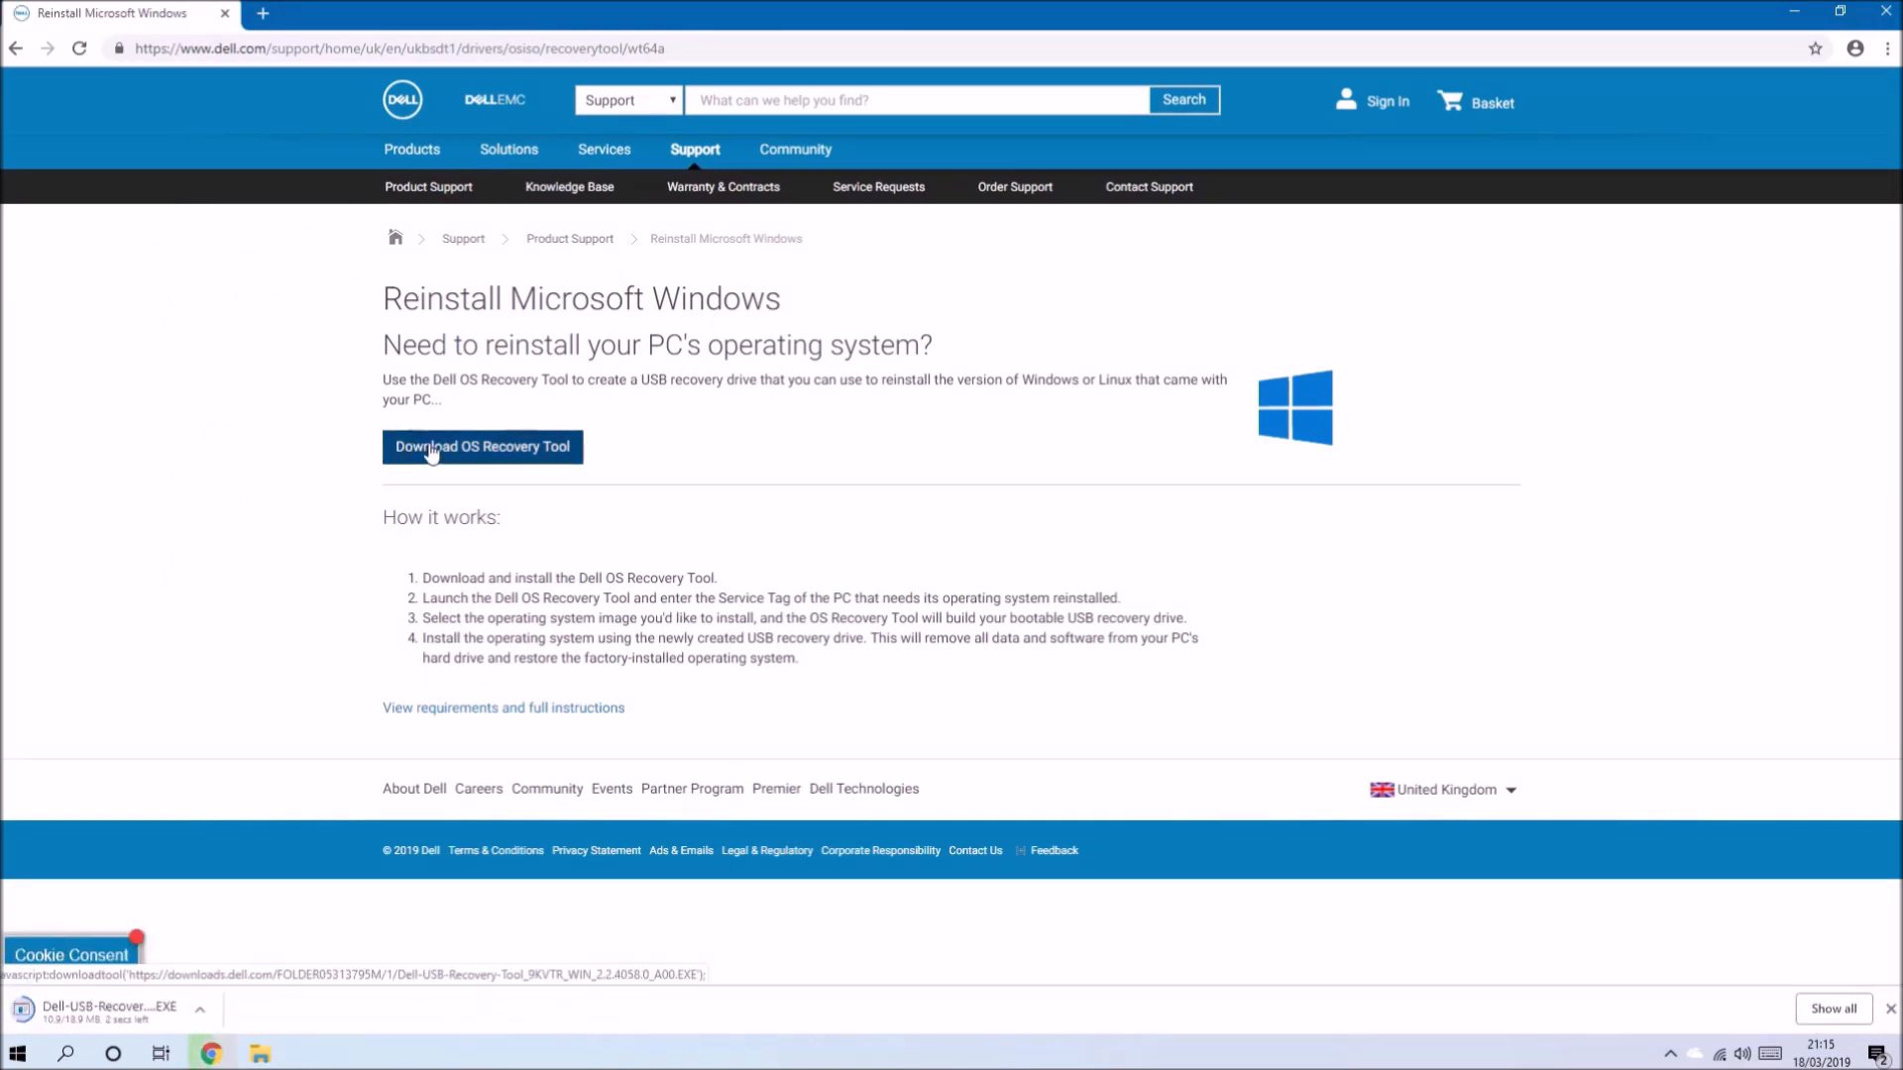
mouse_move(144, 960)
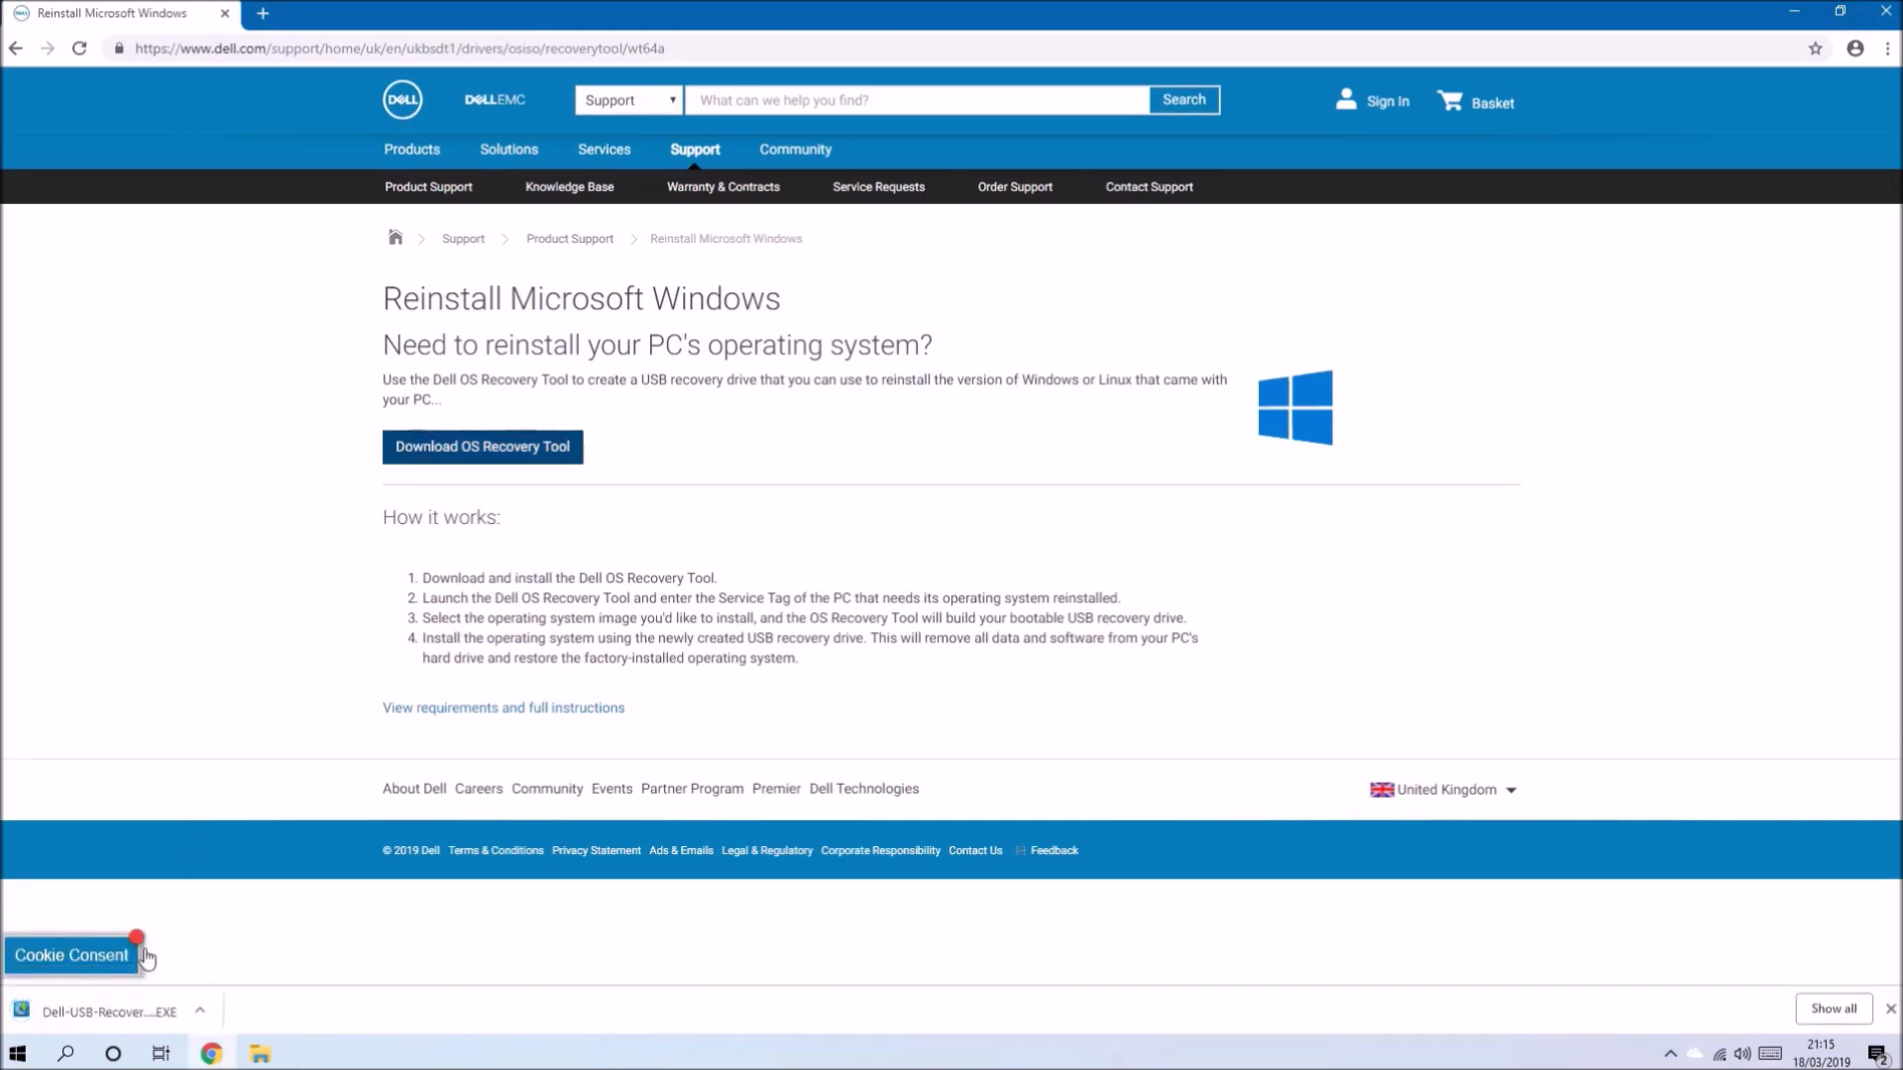
Step: Locate the downloaded installer in the Downloads folder and run it with UAC approval
click(199, 1011)
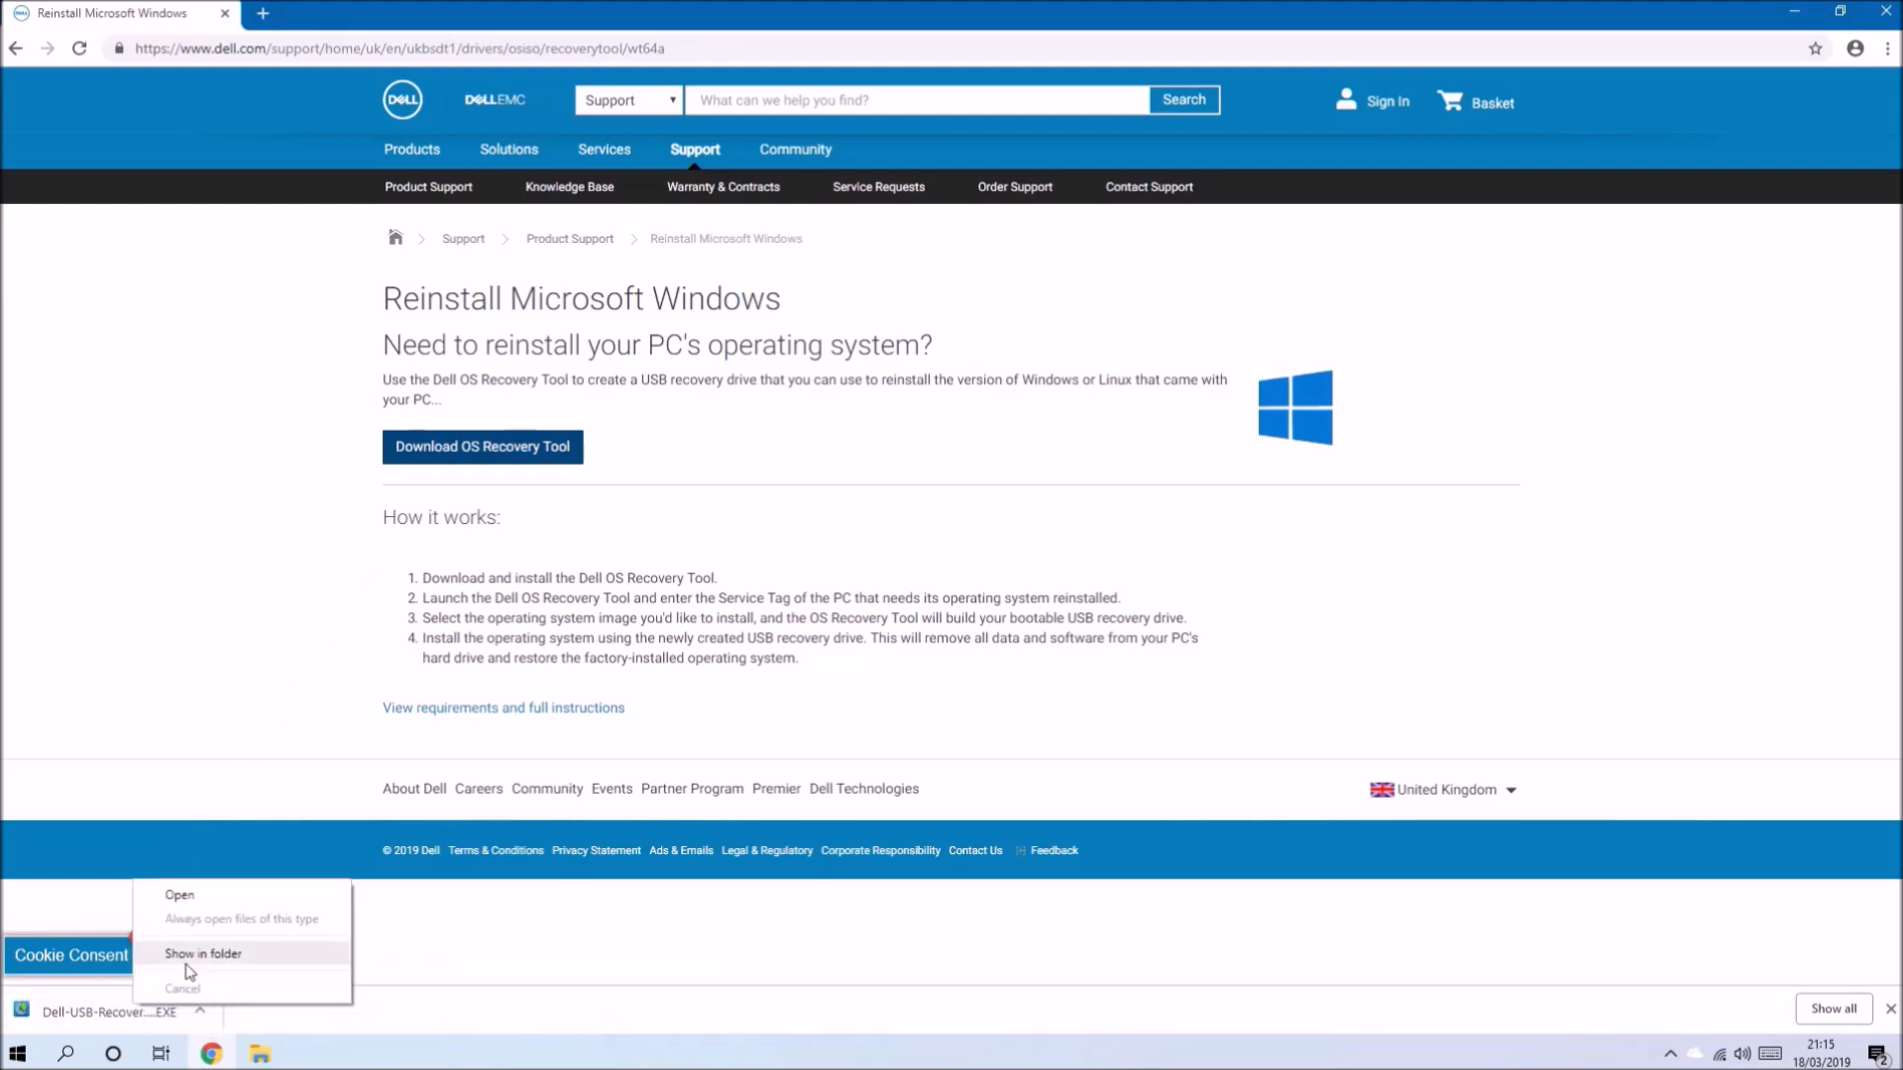
click(202, 953)
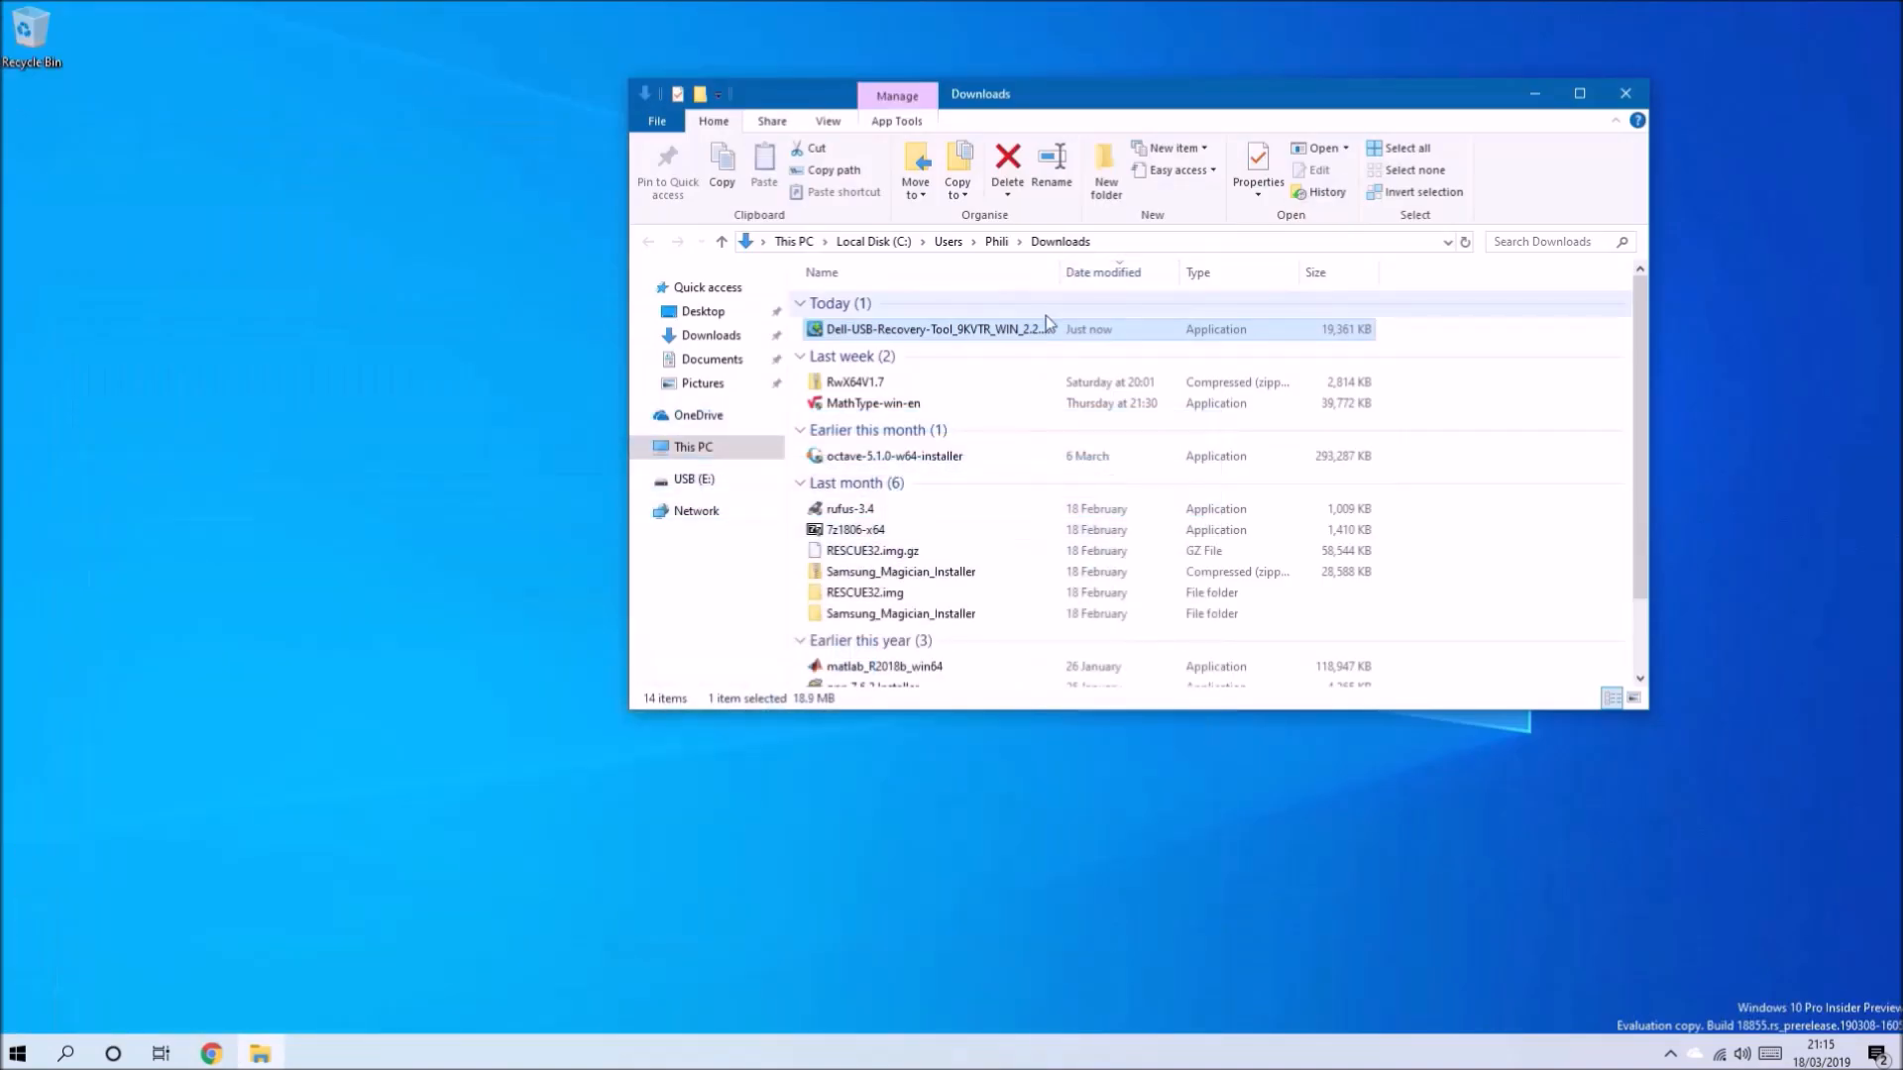
double_click(937, 329)
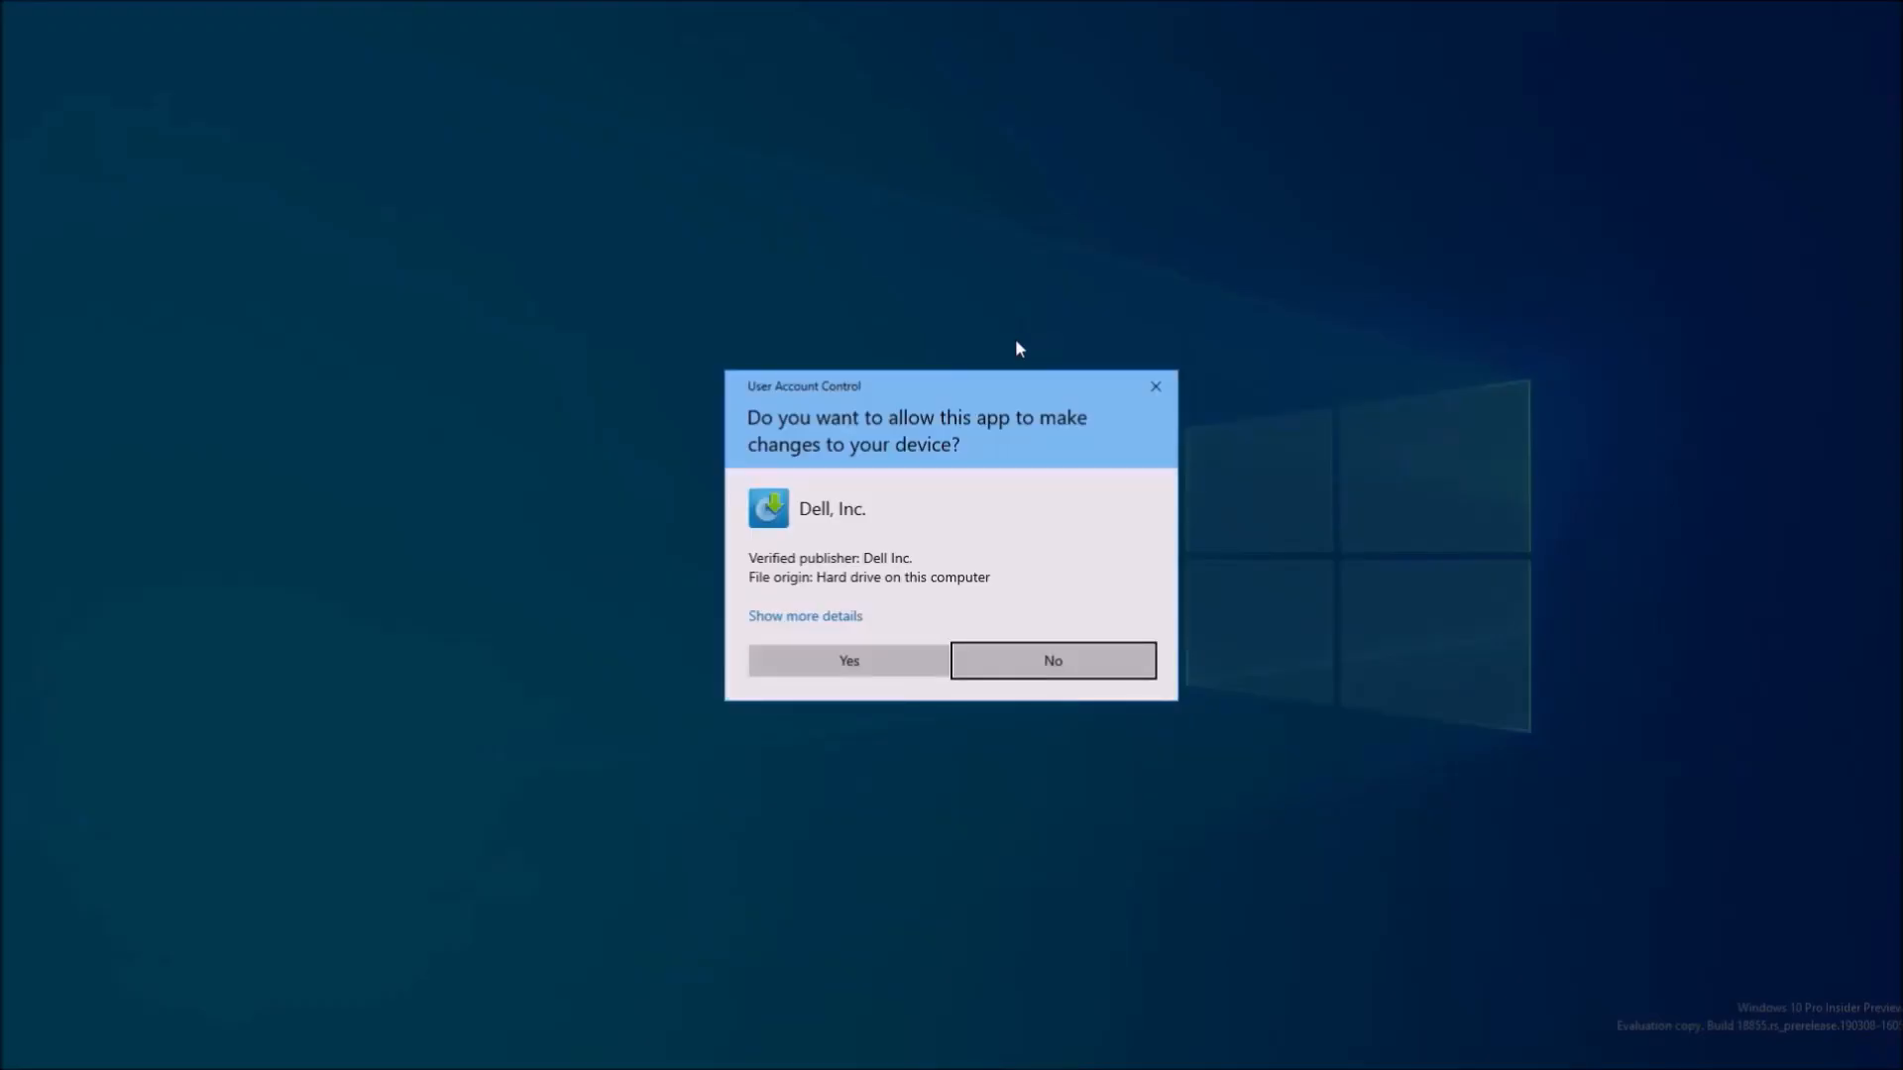
click(849, 660)
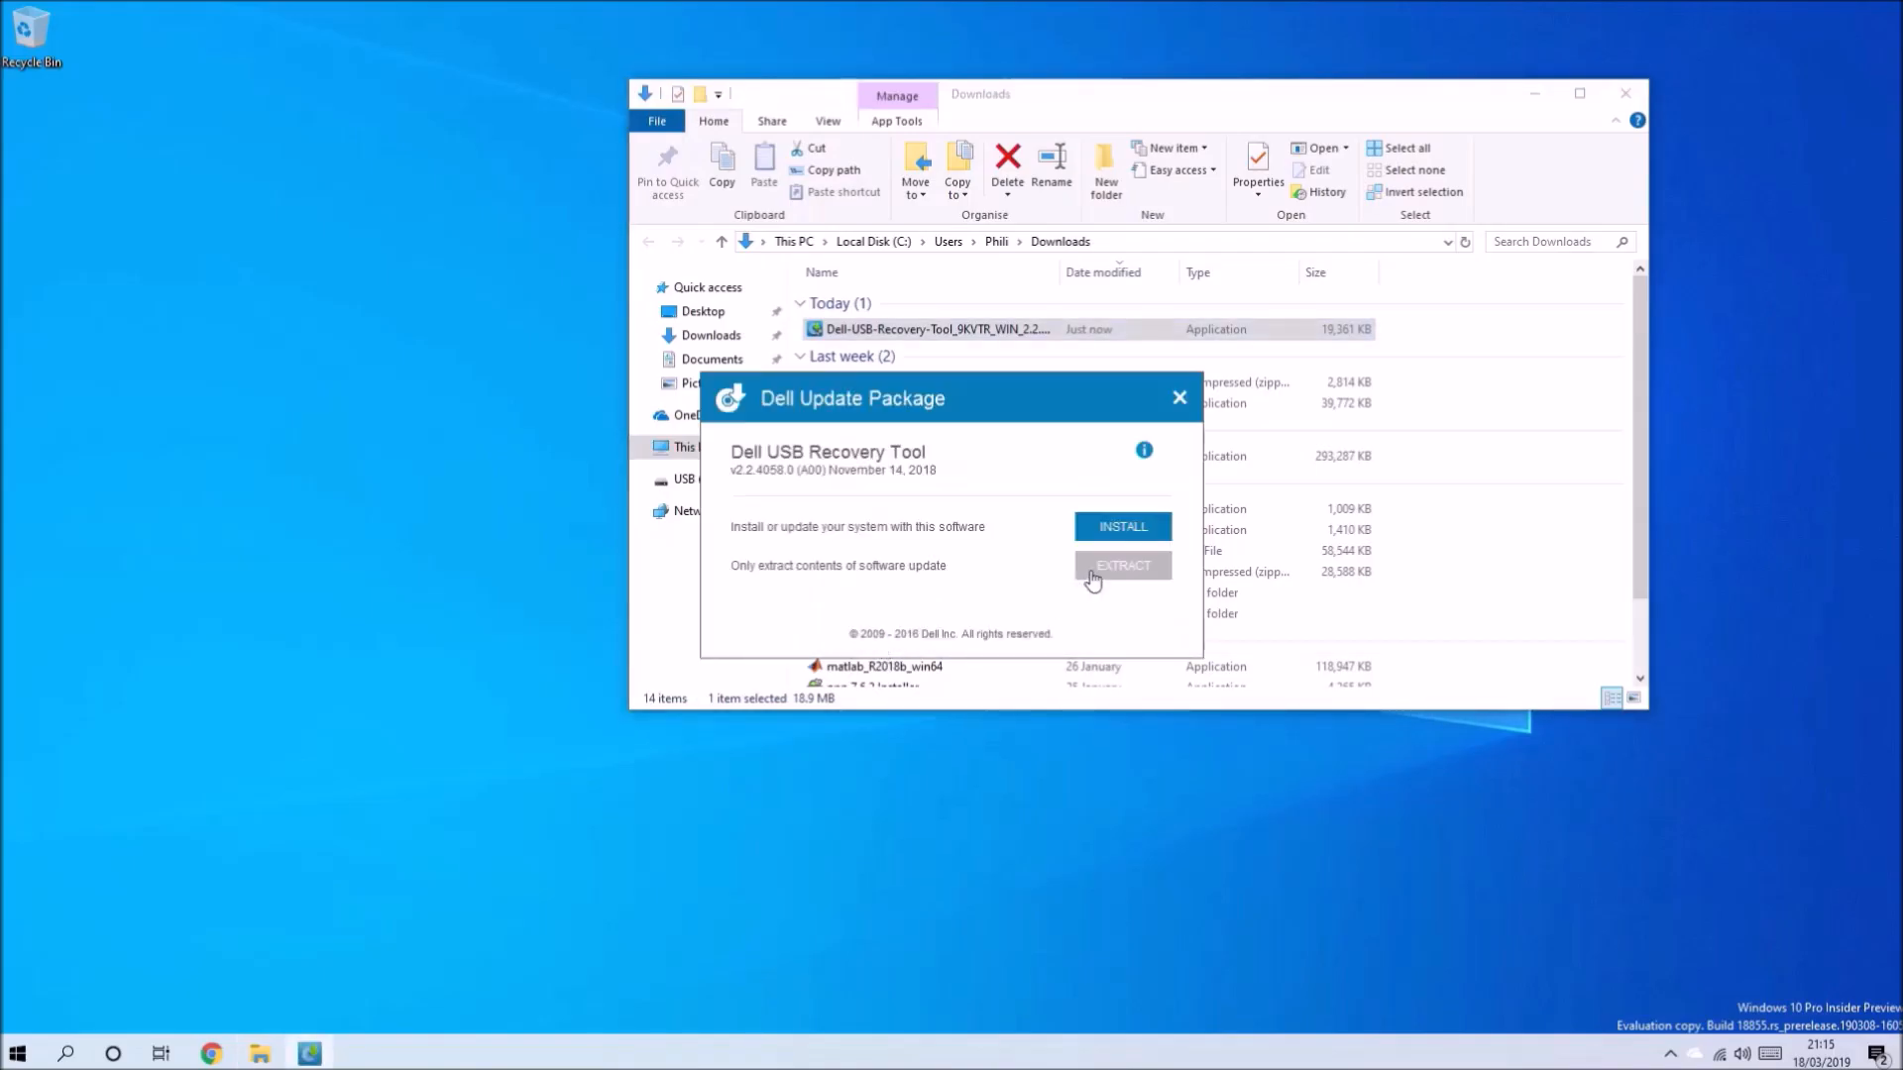
Step: Install the Dell USB Recovery Tool and dismiss the success message, leaving a desktop shortcut
click(1178, 397)
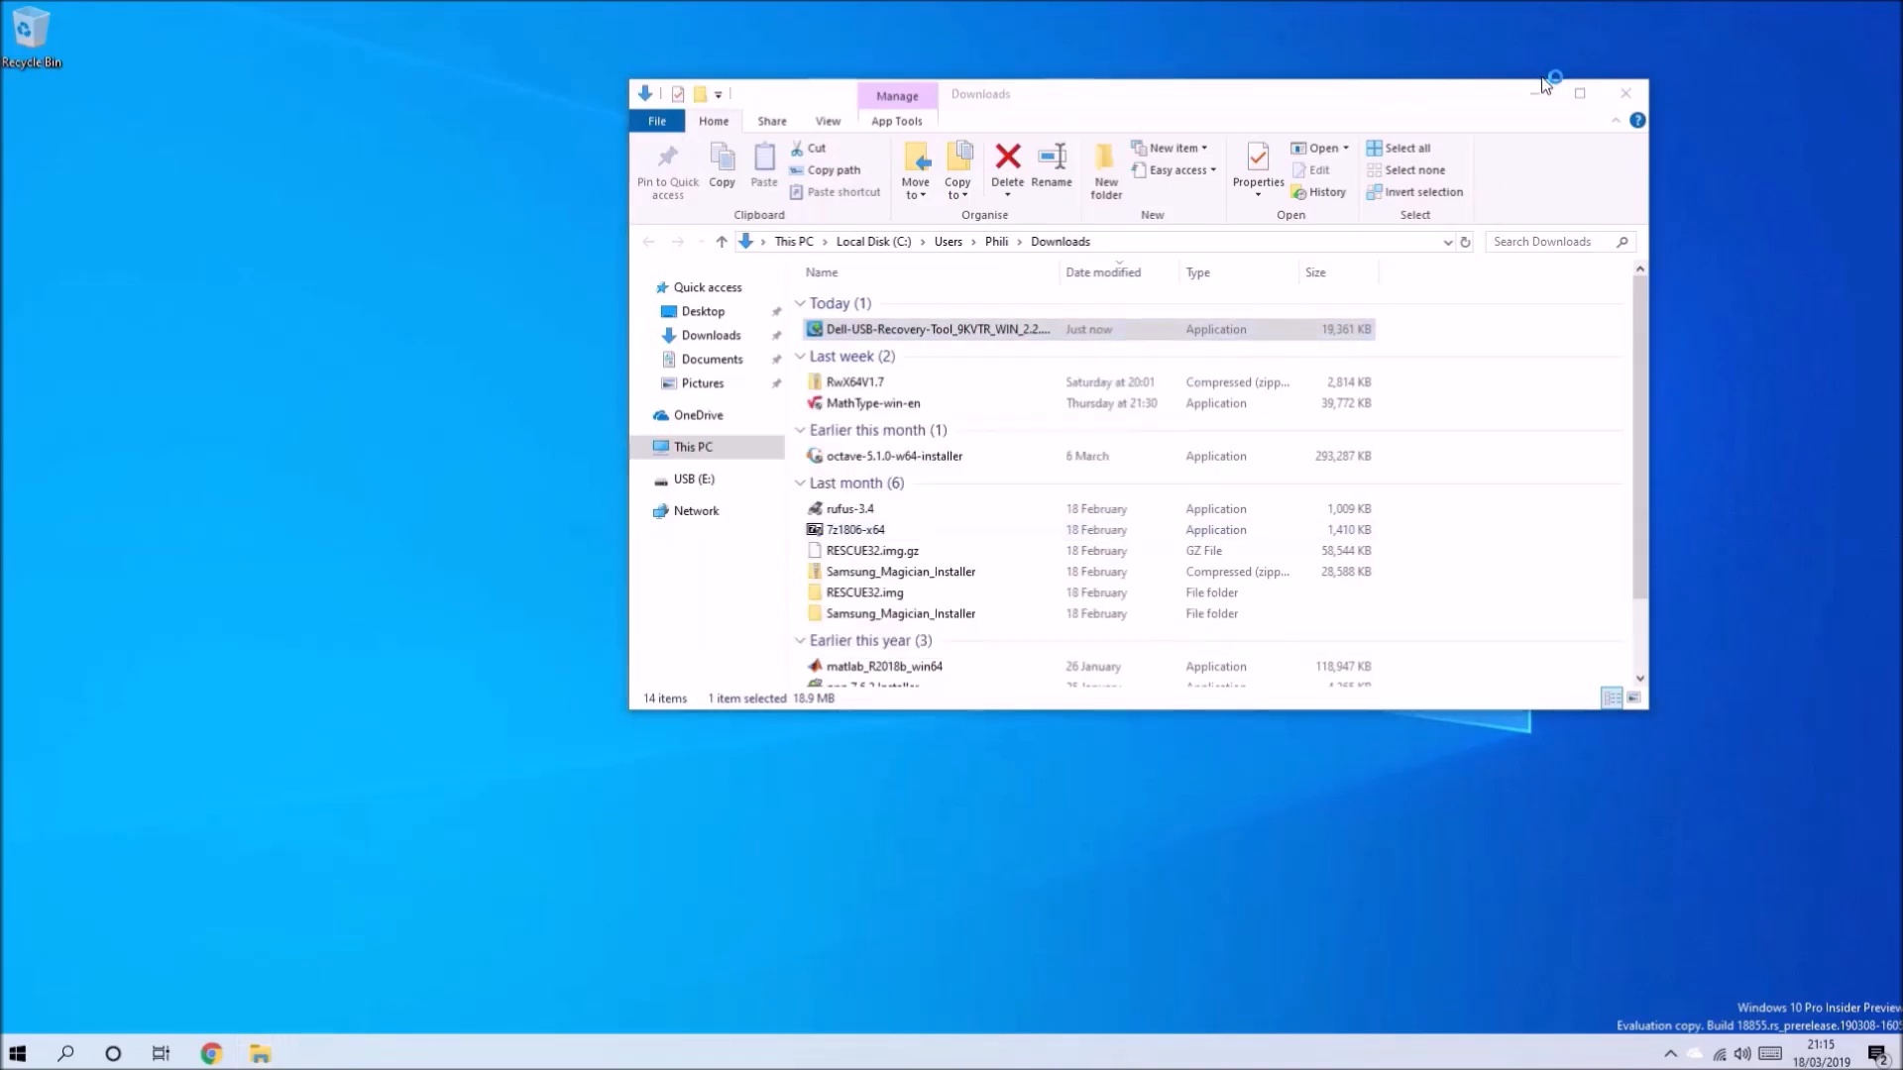
click(1614, 94)
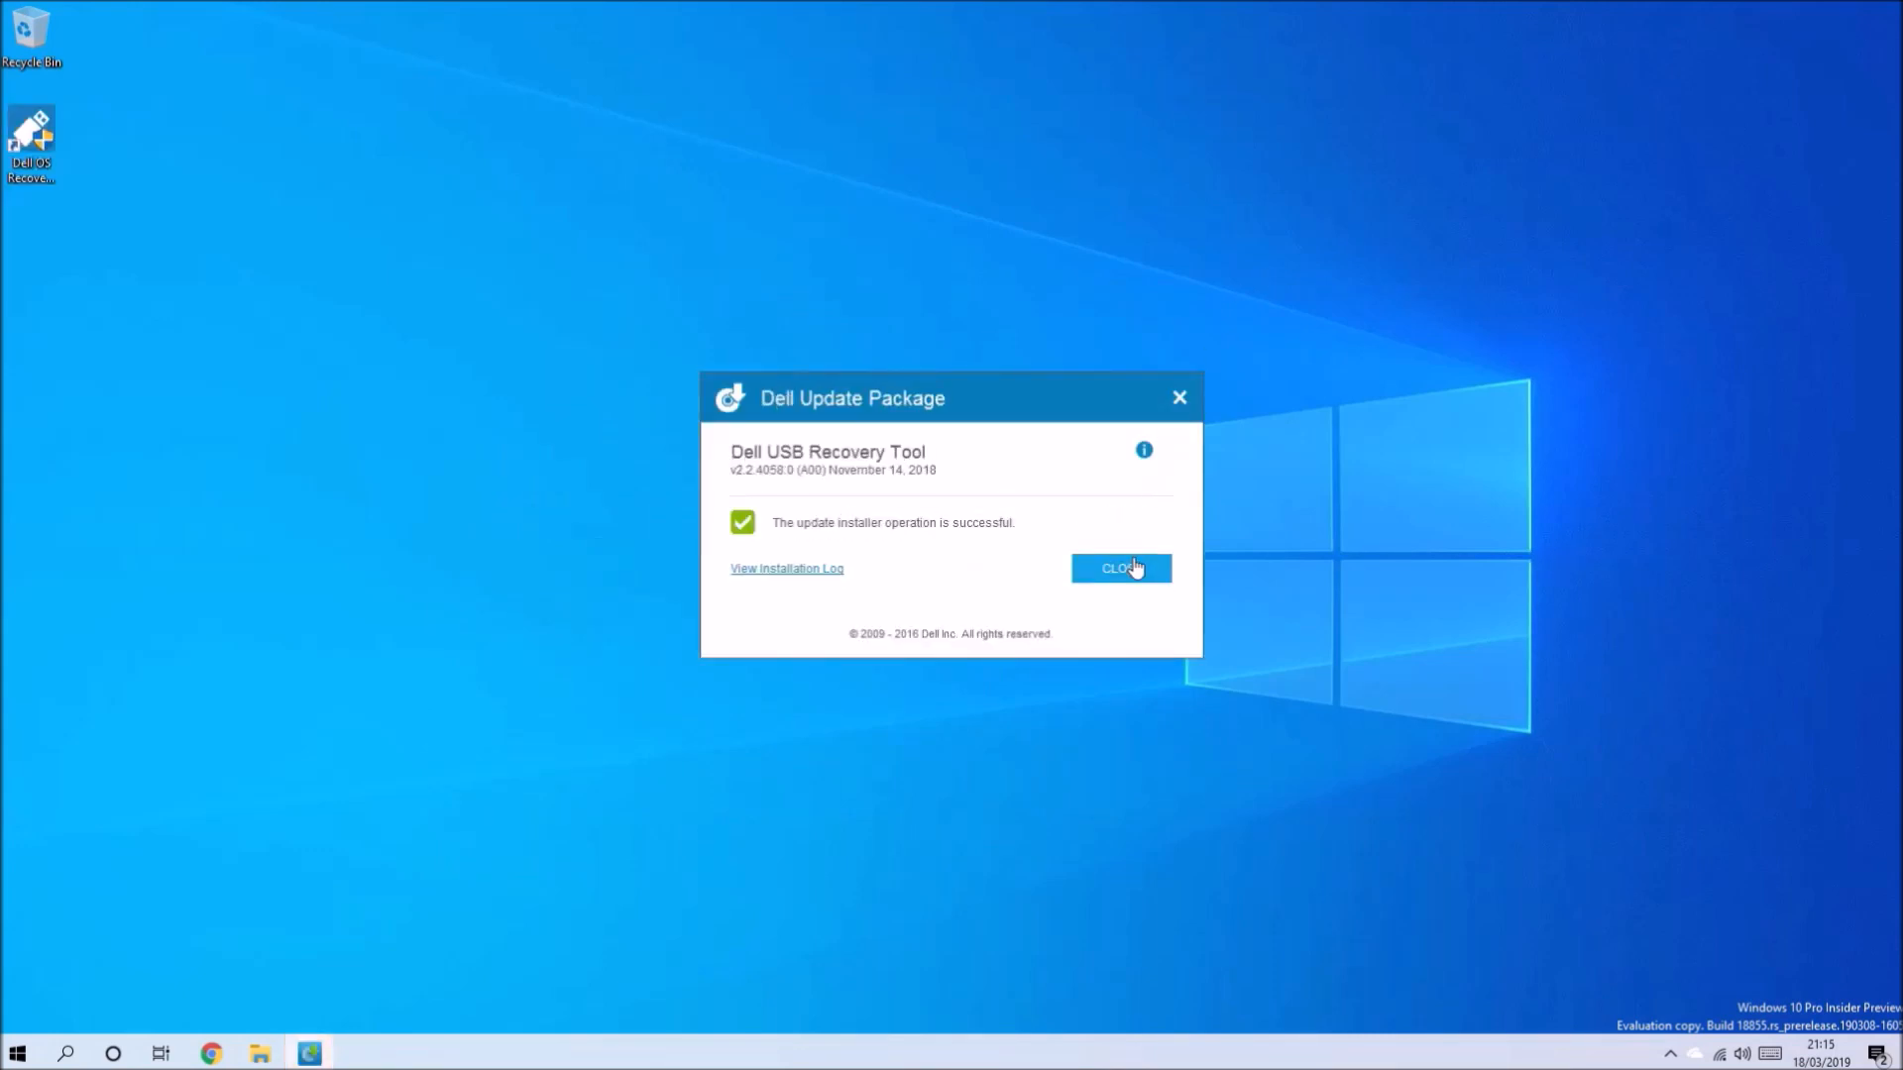
click(1118, 569)
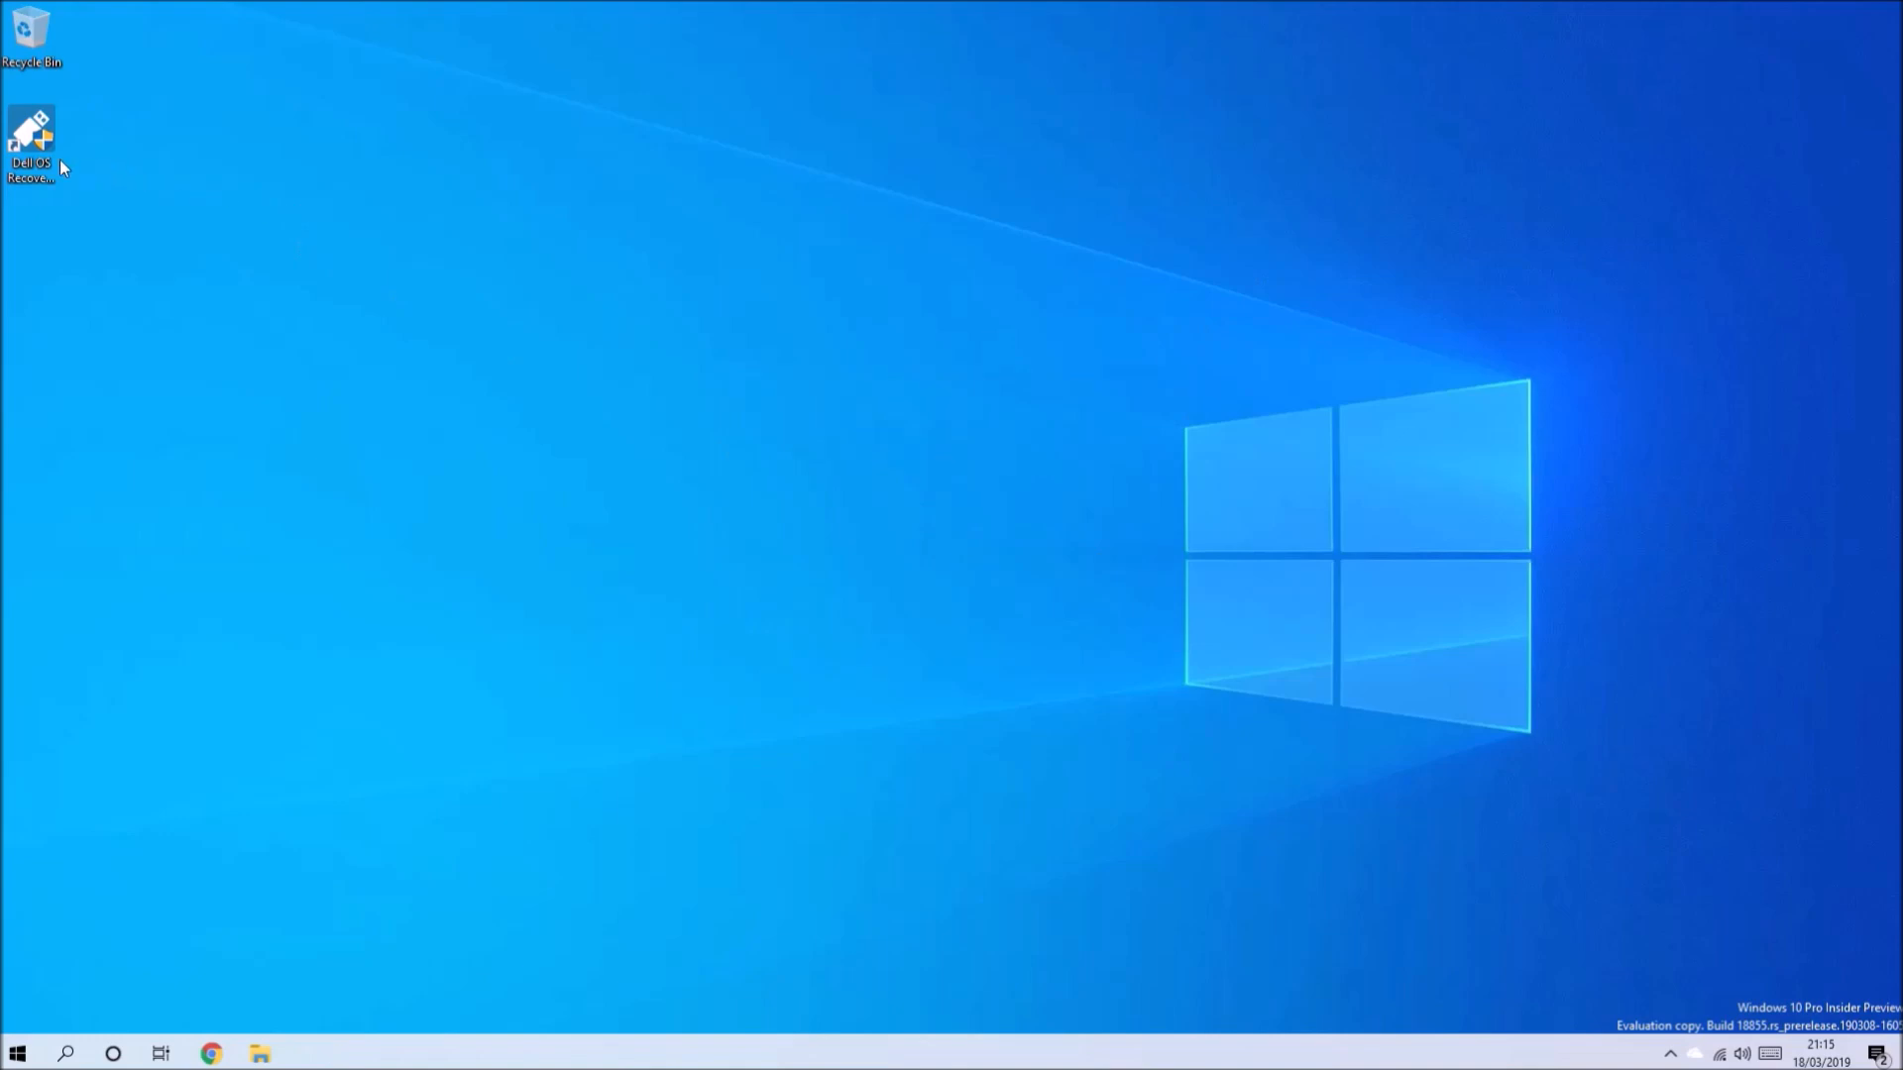
Step: Launch Dell OS Recovery Tool from the desktop, pass the welcome screen and choose the computer to recover
double_click(29, 133)
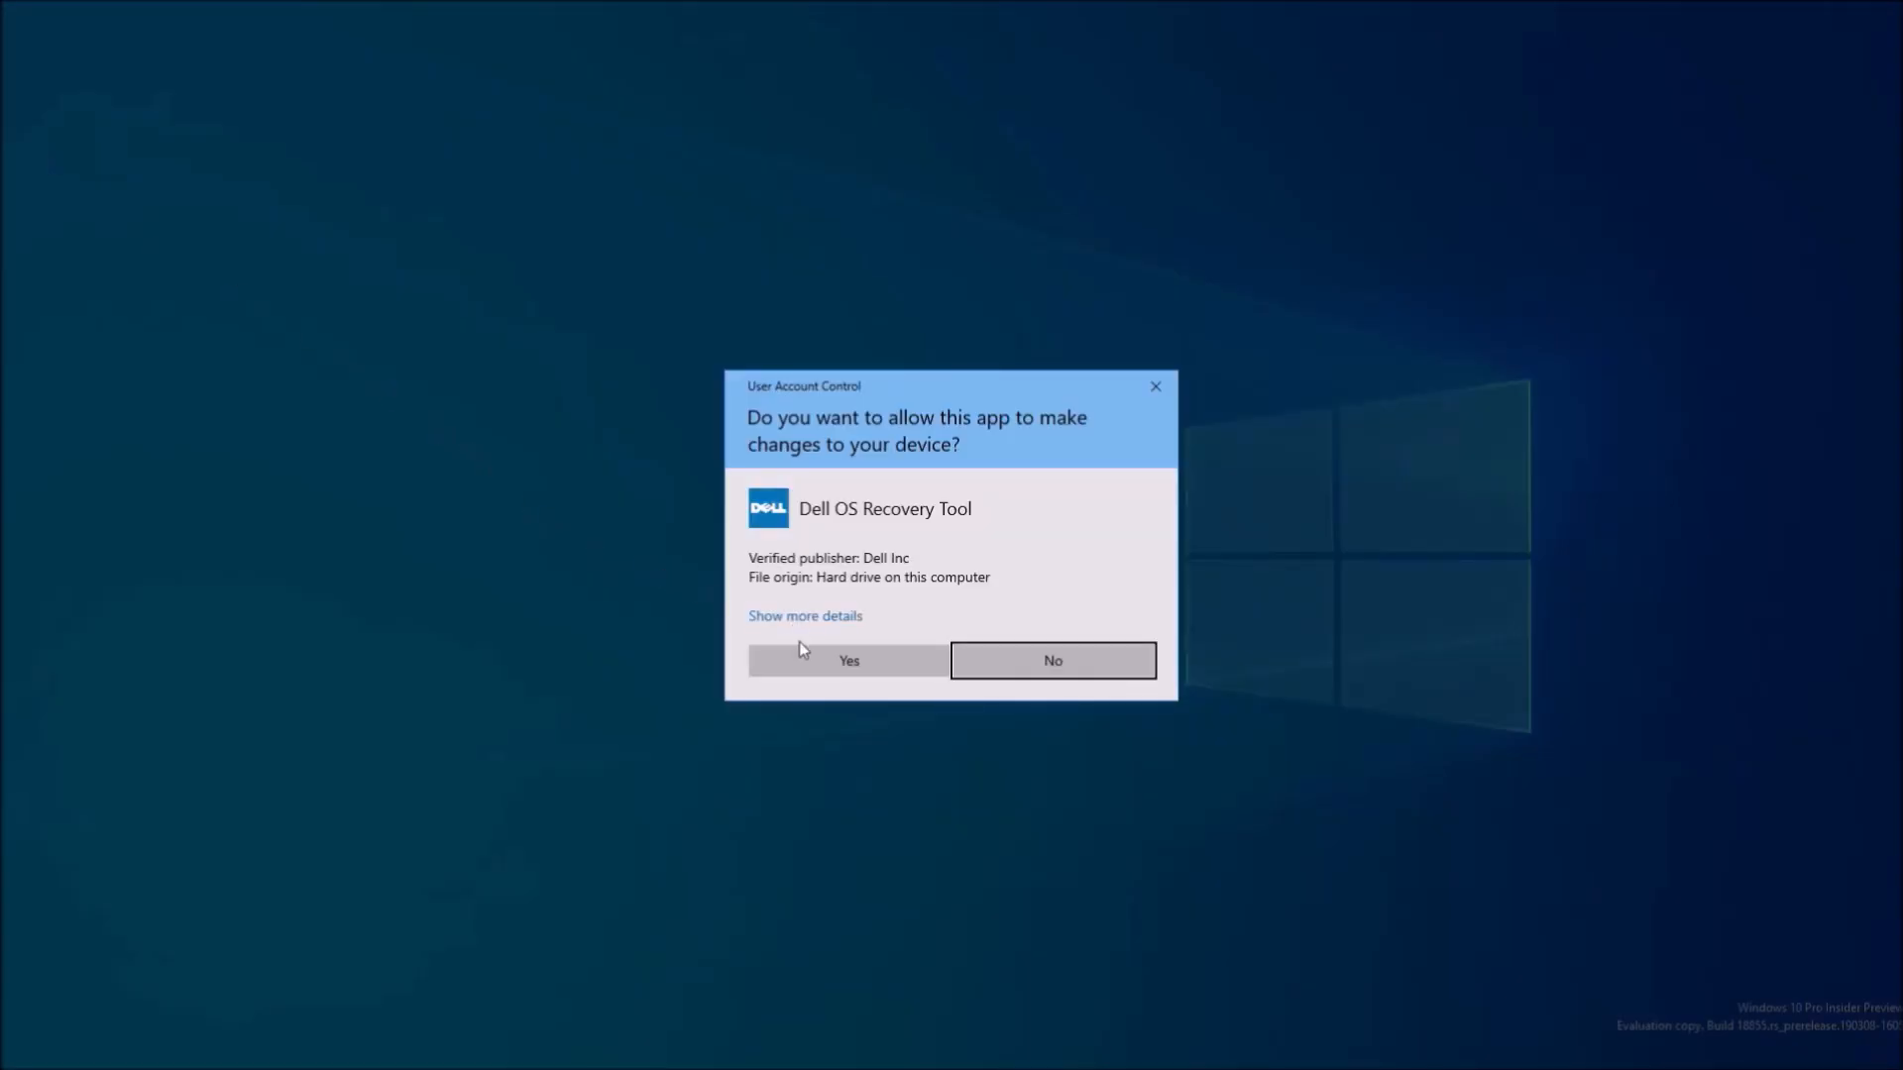
click(846, 660)
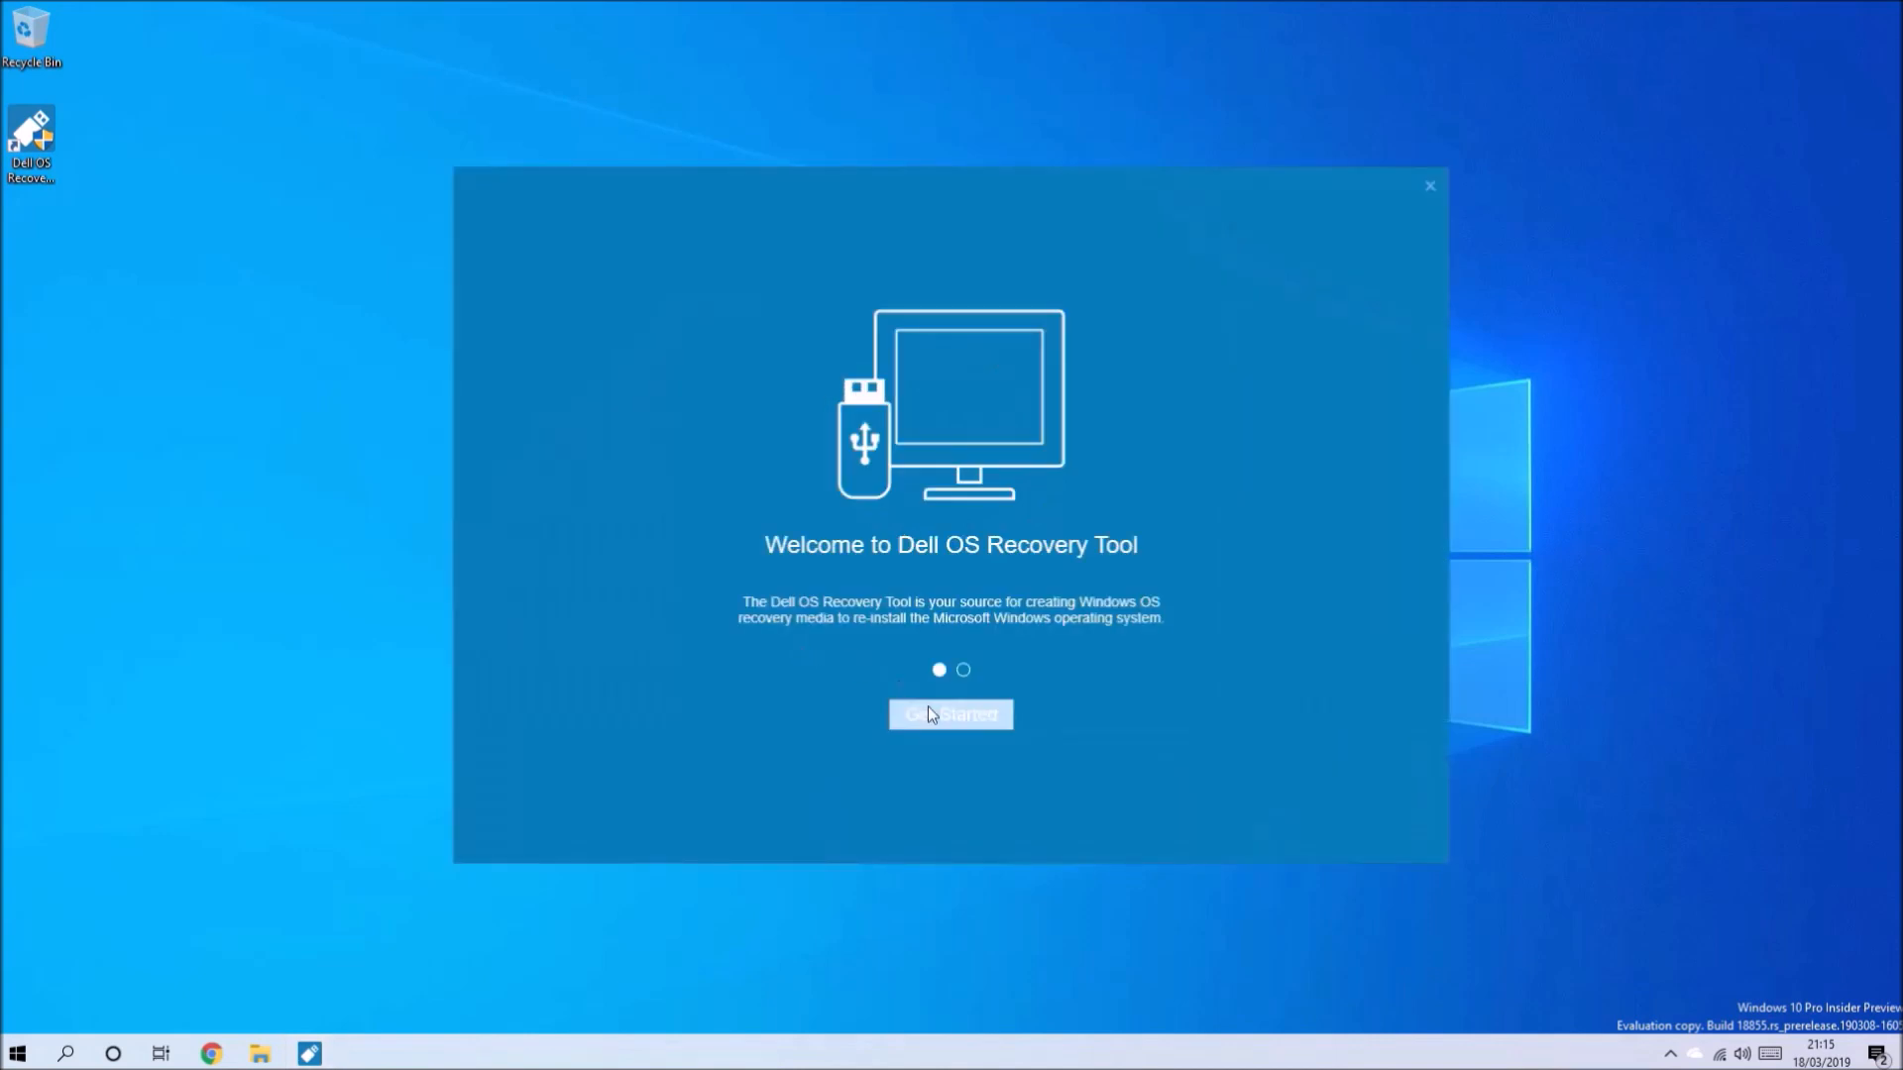
click(949, 714)
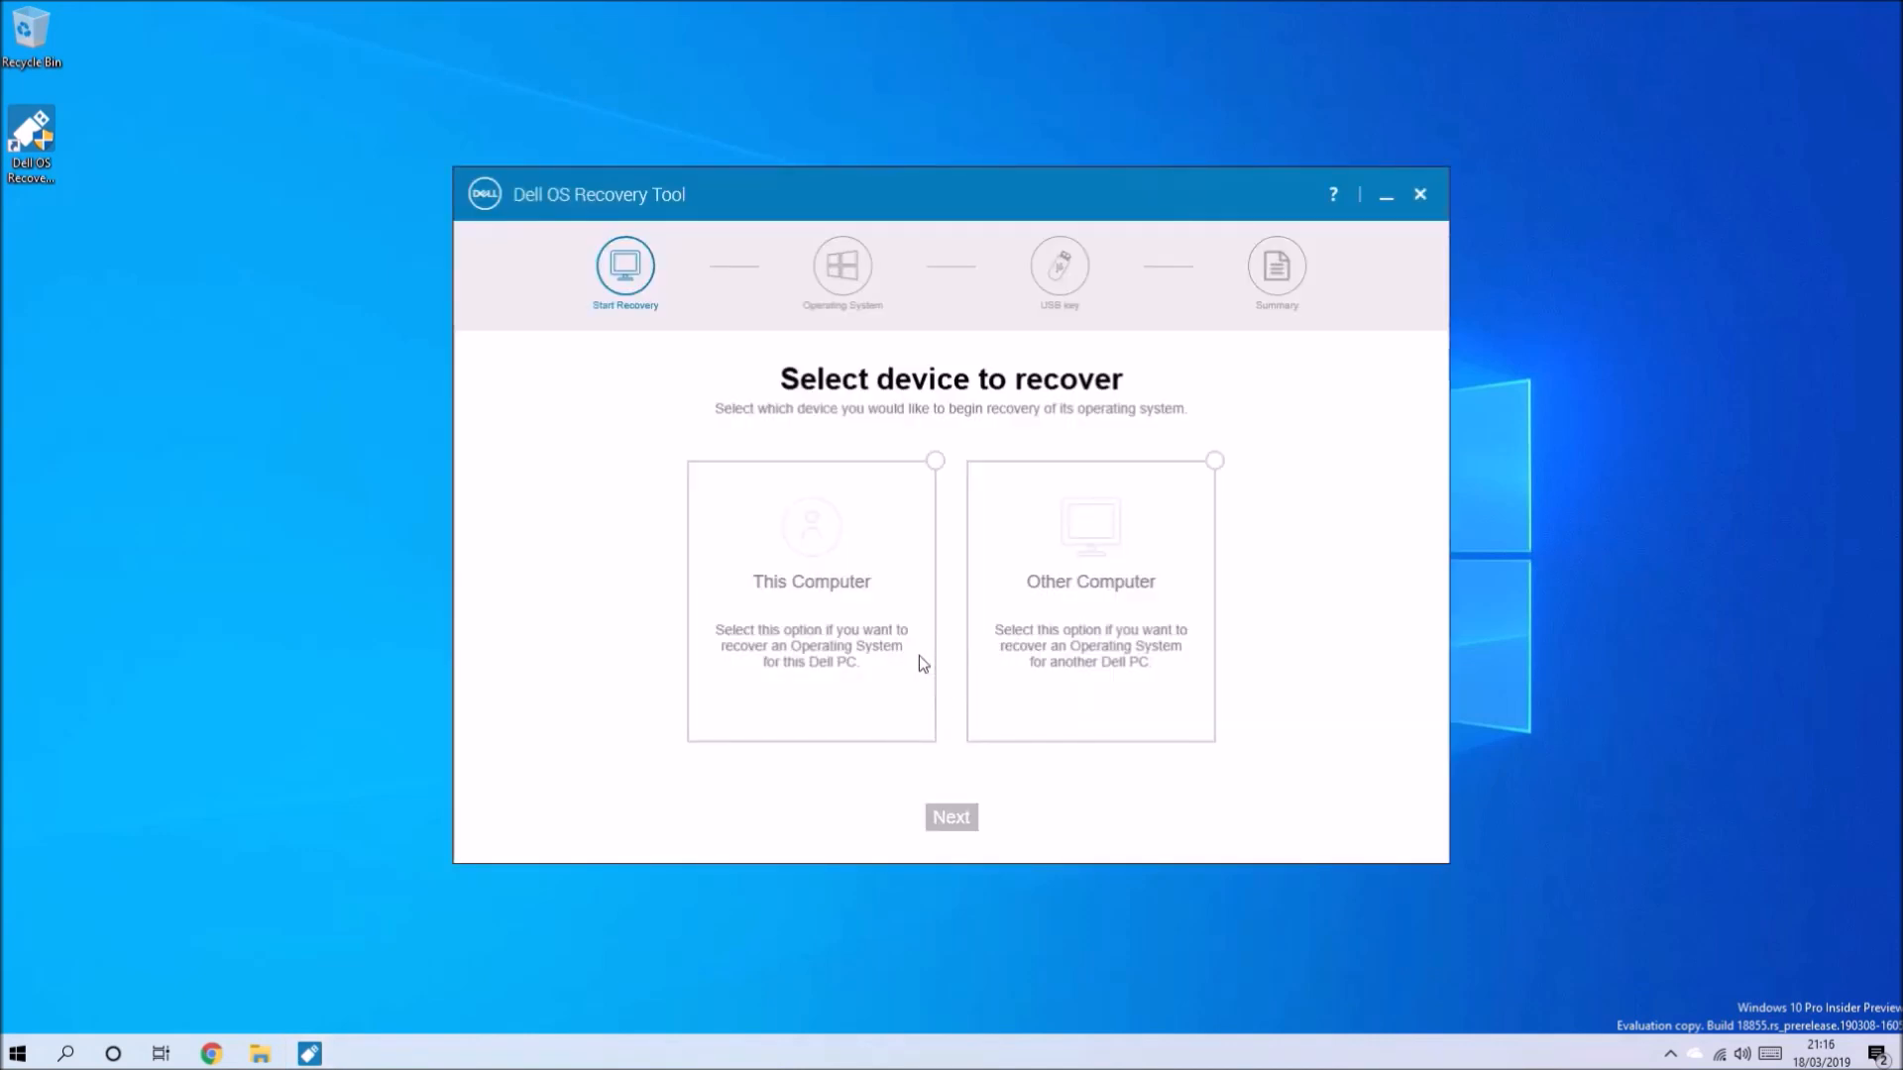
click(811, 595)
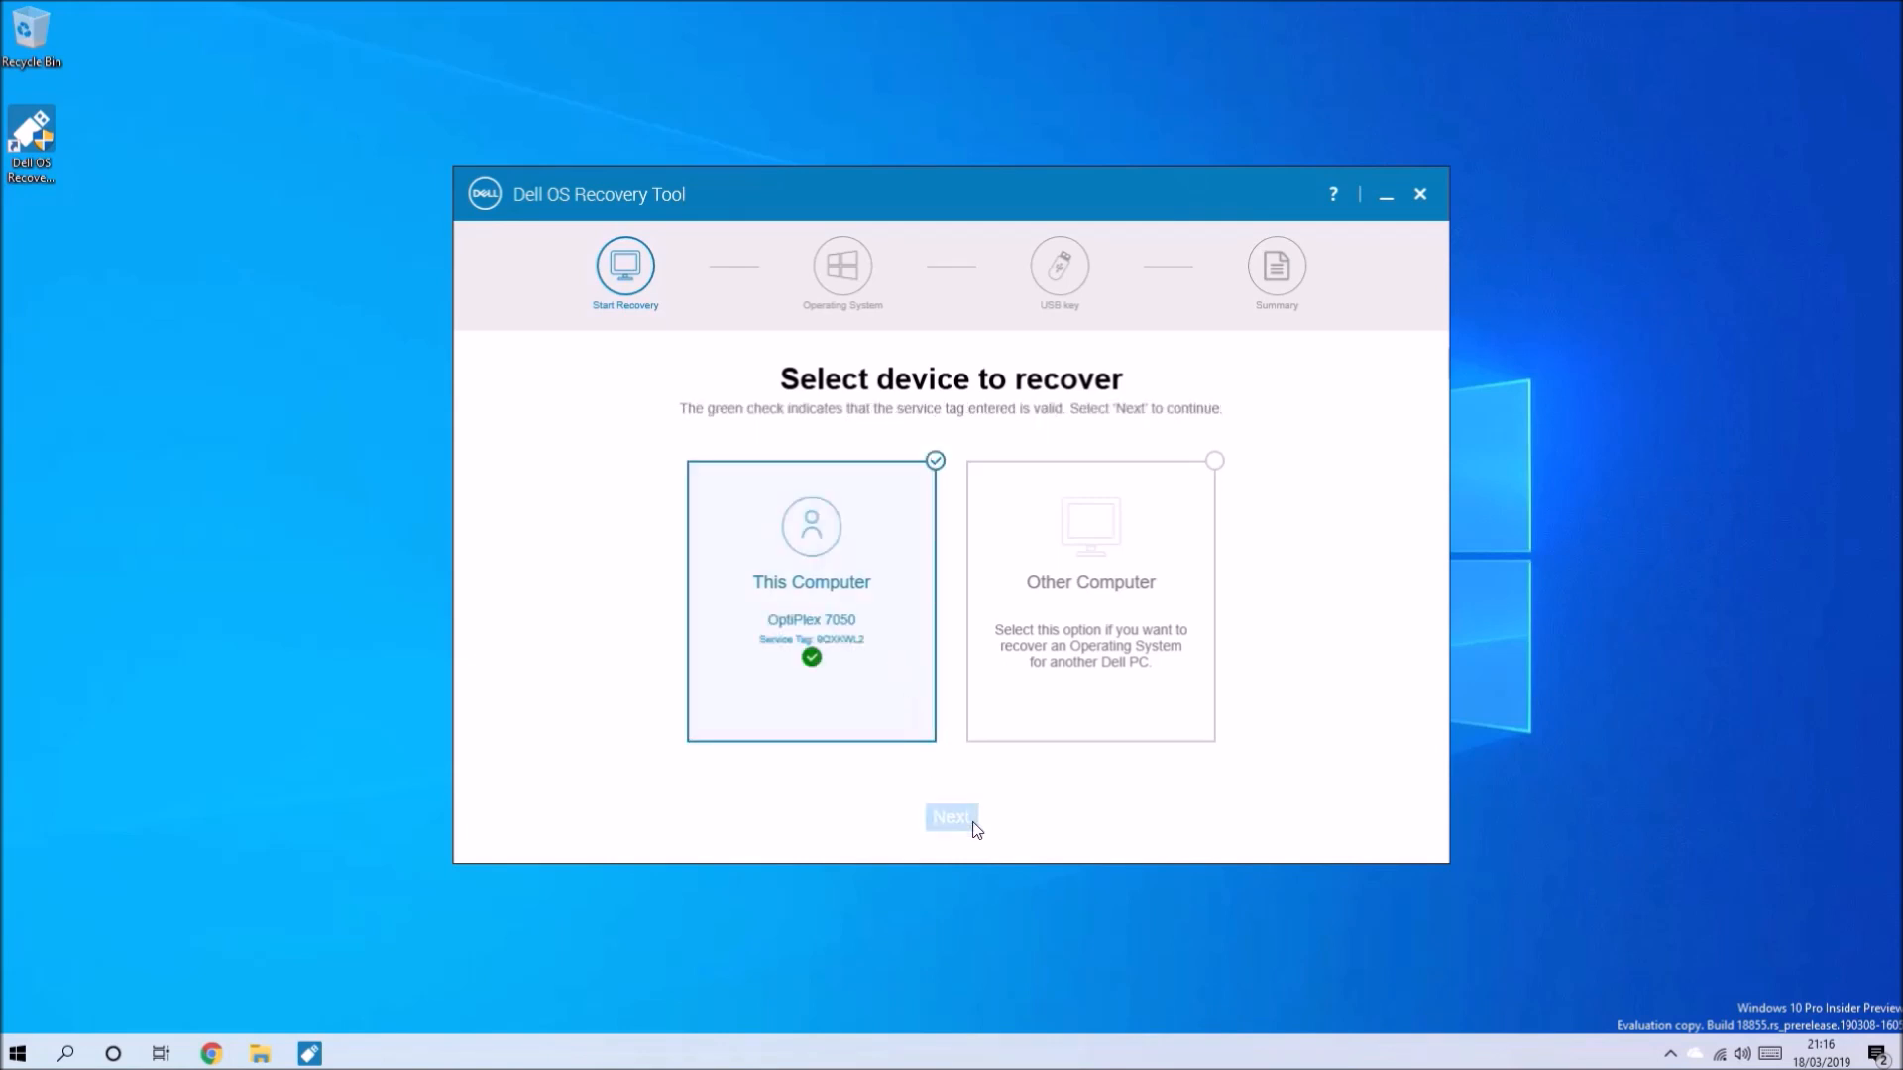
click(951, 817)
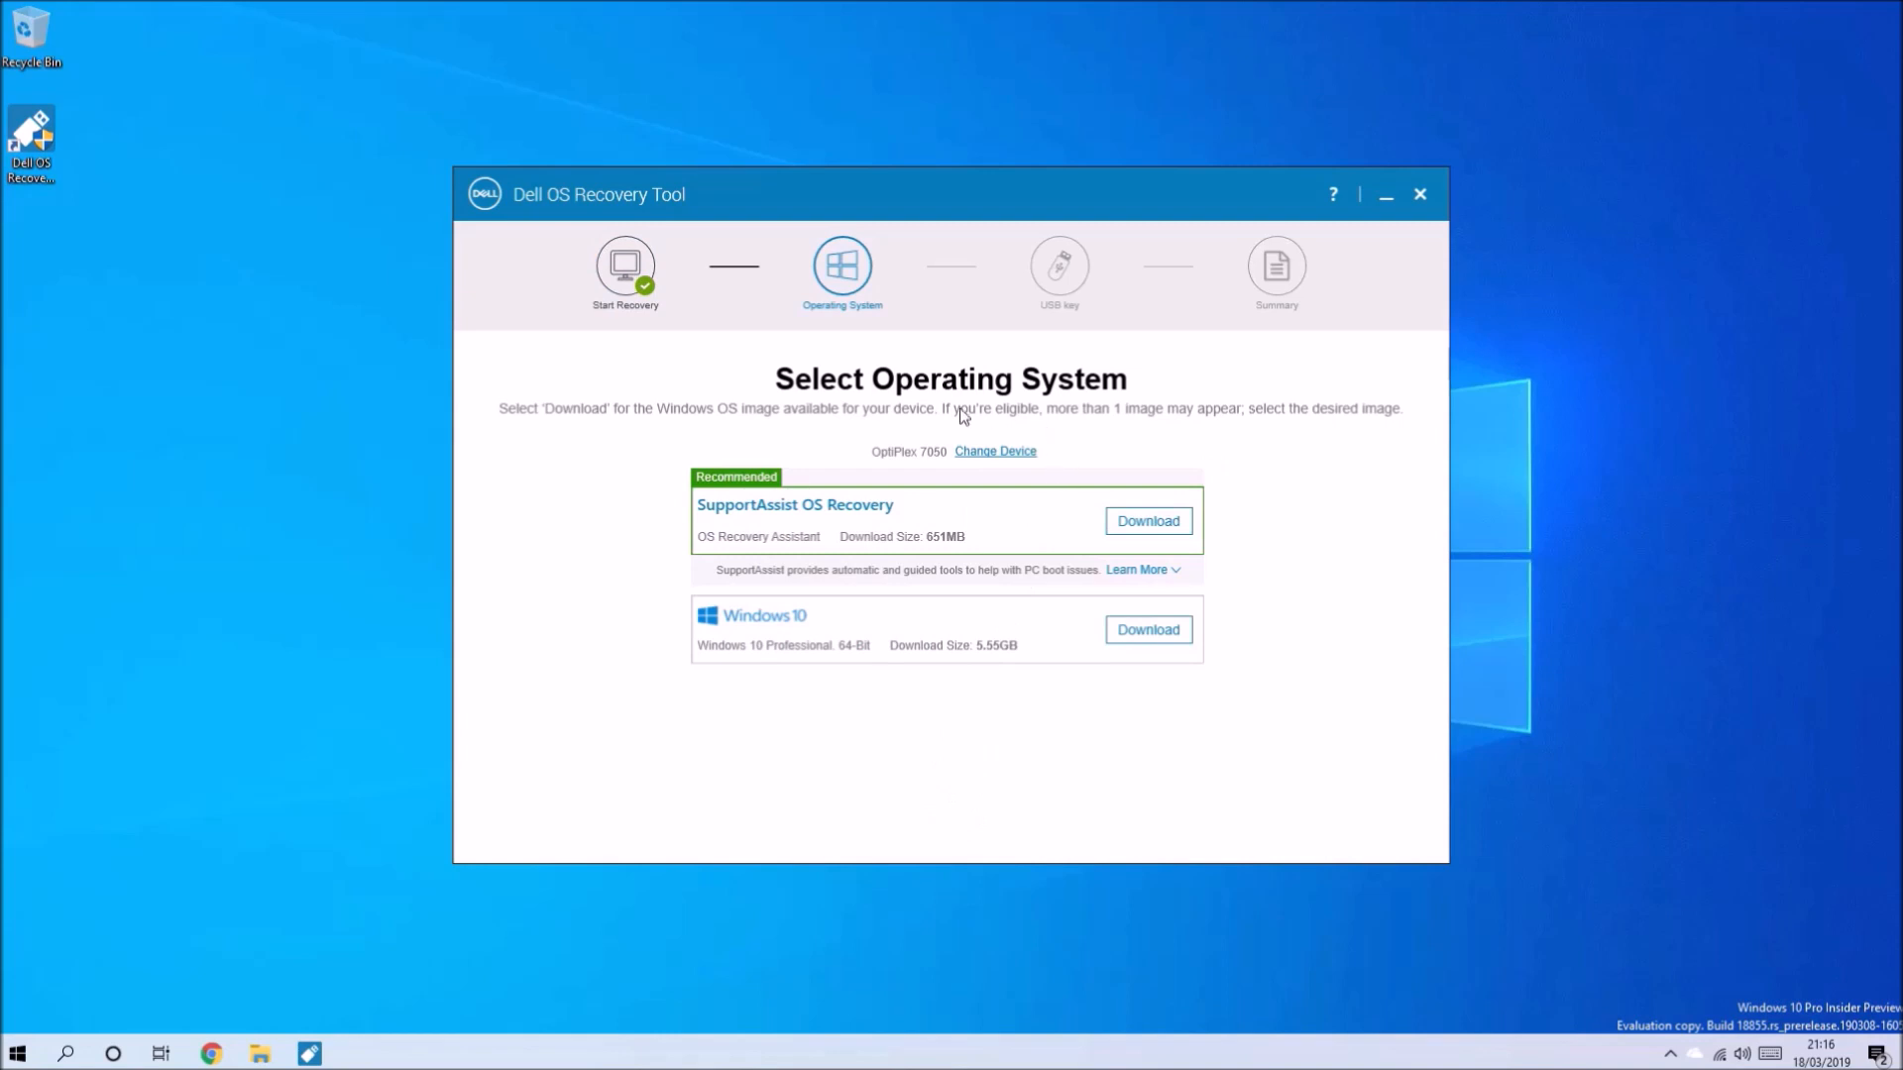
mouse_move(996, 452)
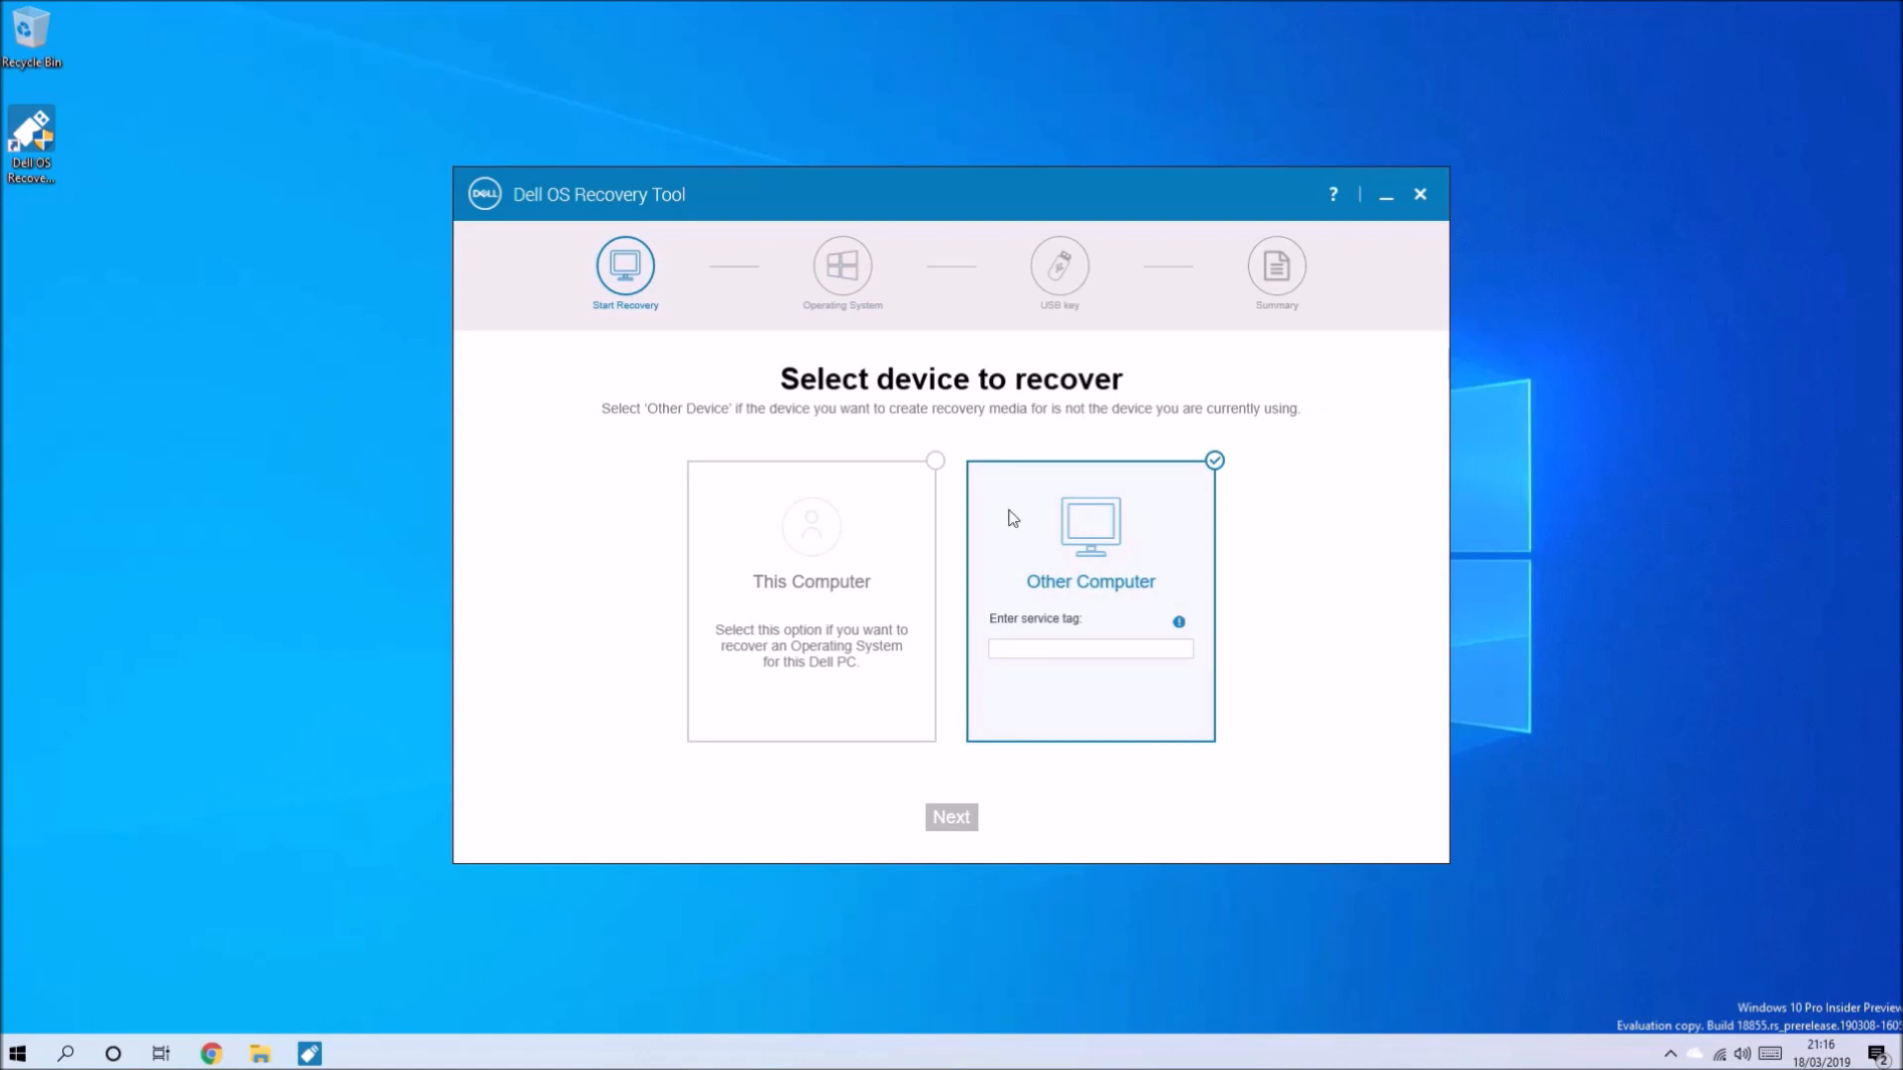
Step: Validate service tag H96HXD2 and download the SupportAssist OS Recovery image for it
click(1089, 650)
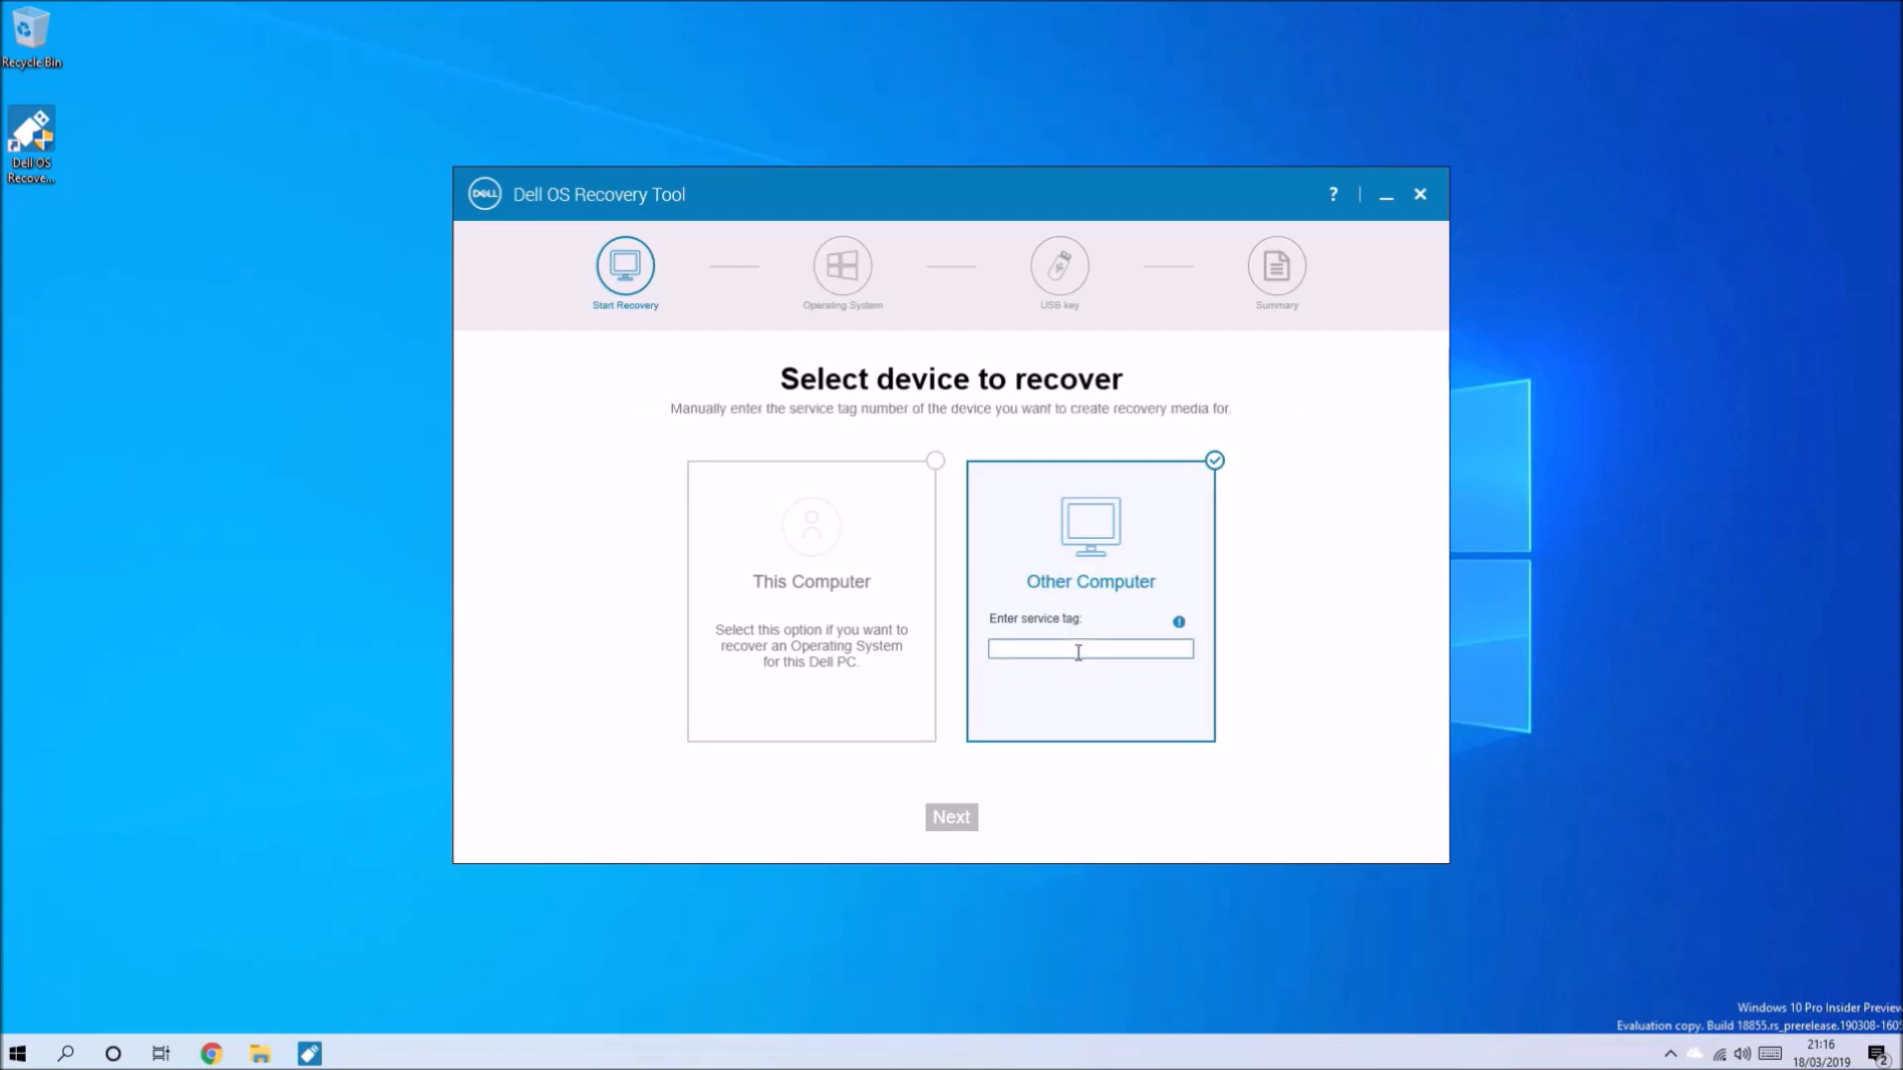
text(H9)
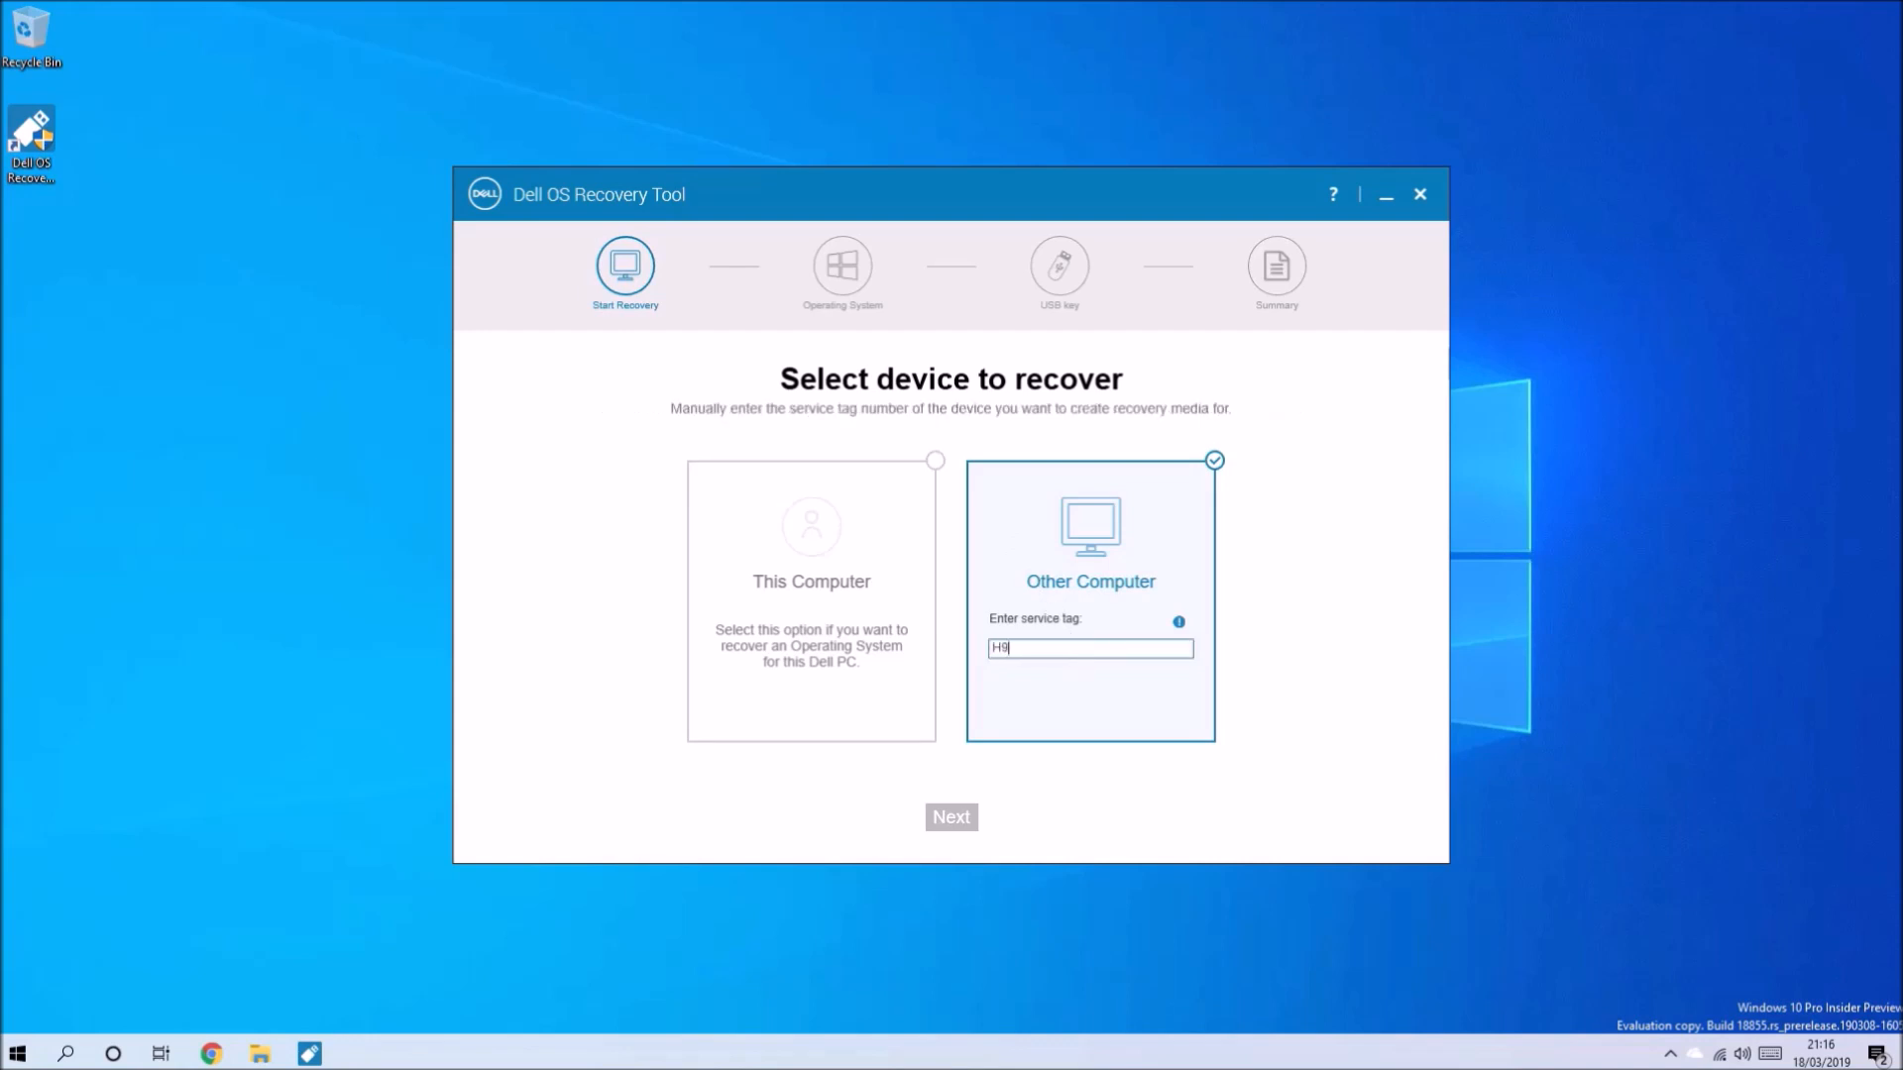
text(6)
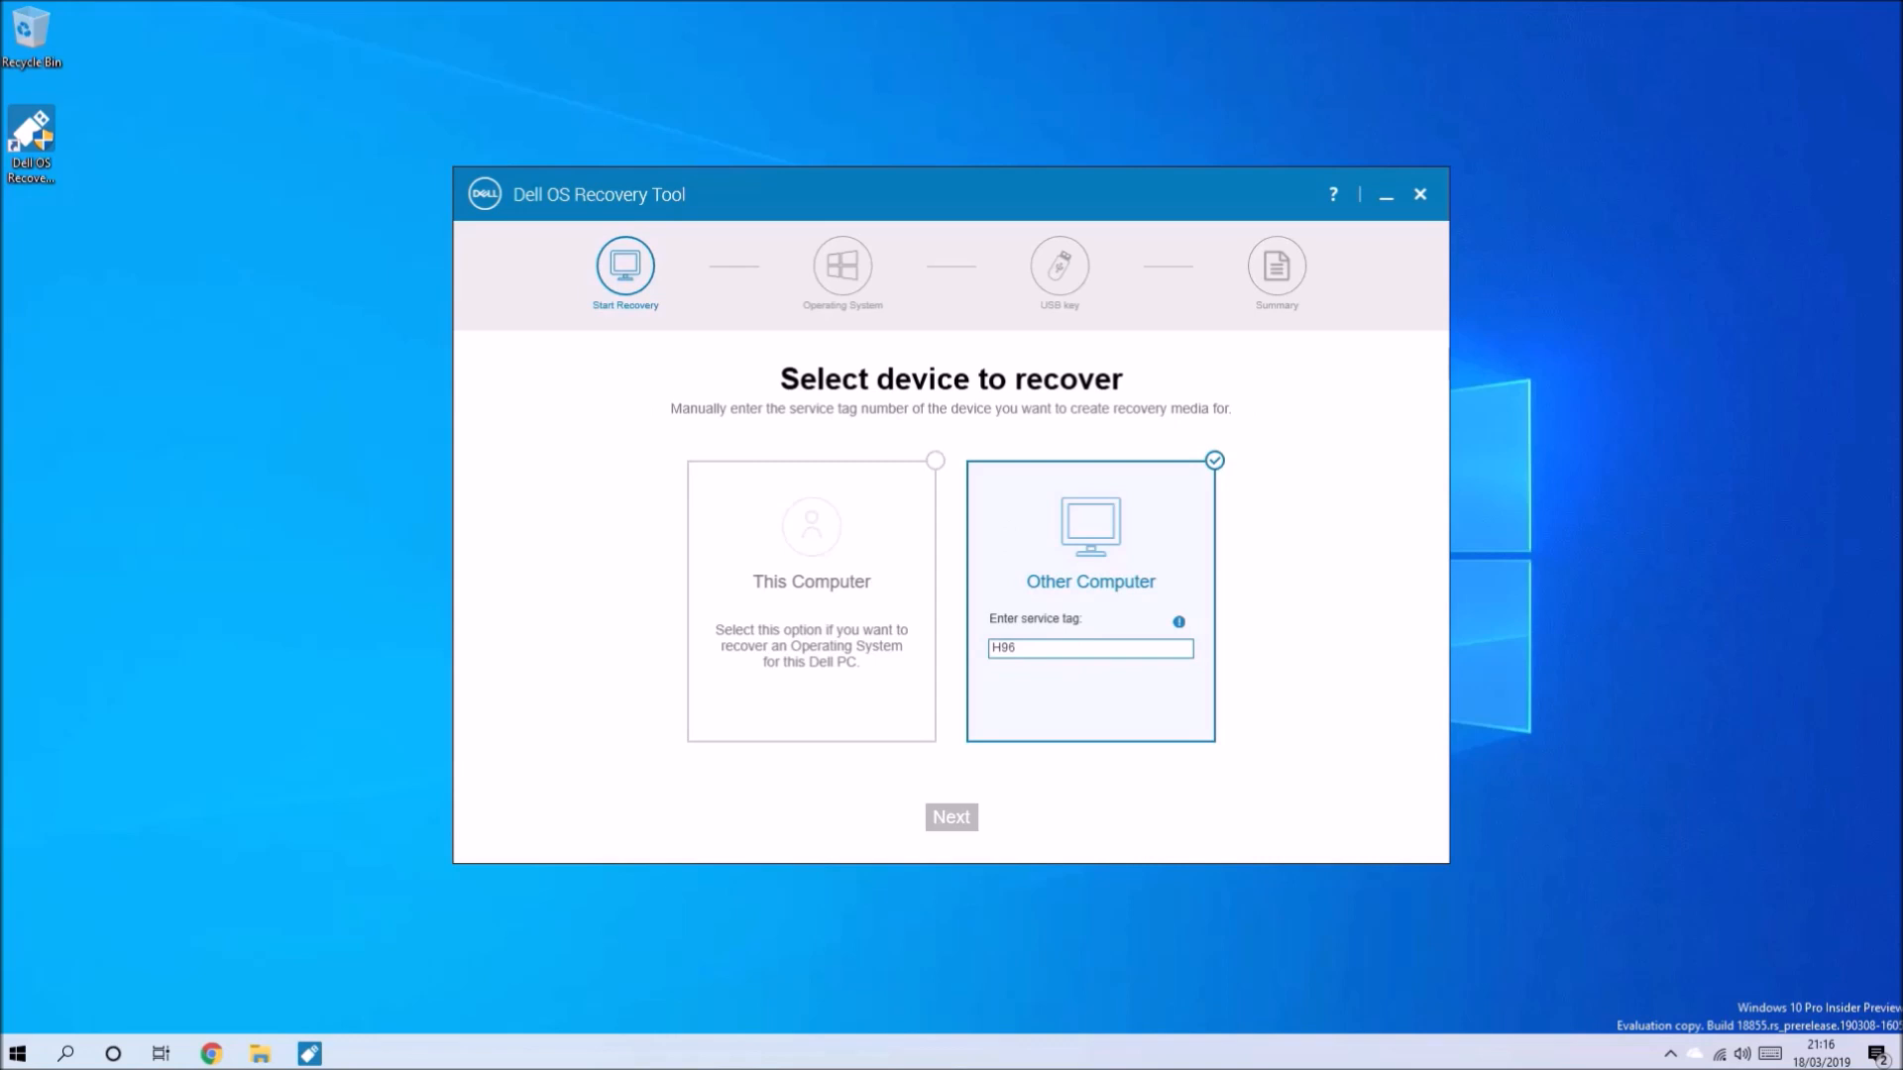
text(HXD2)
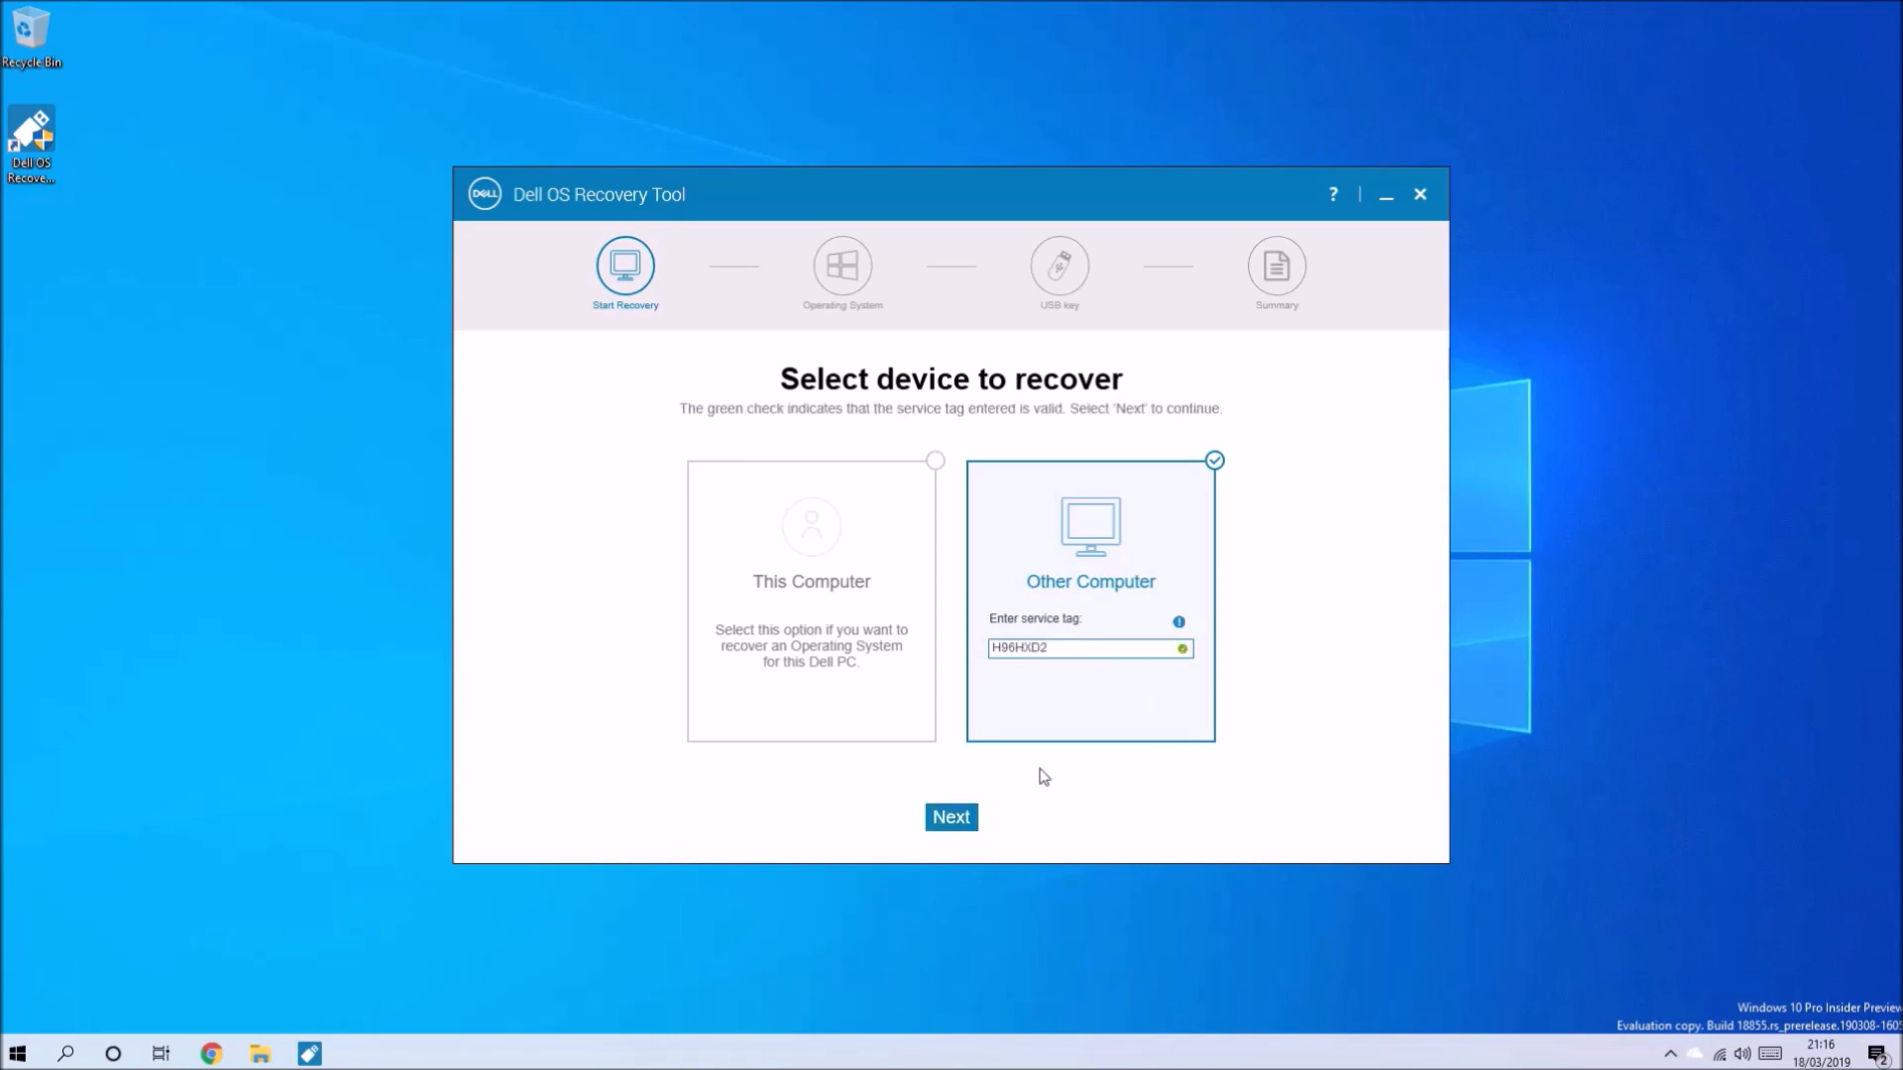
click(949, 817)
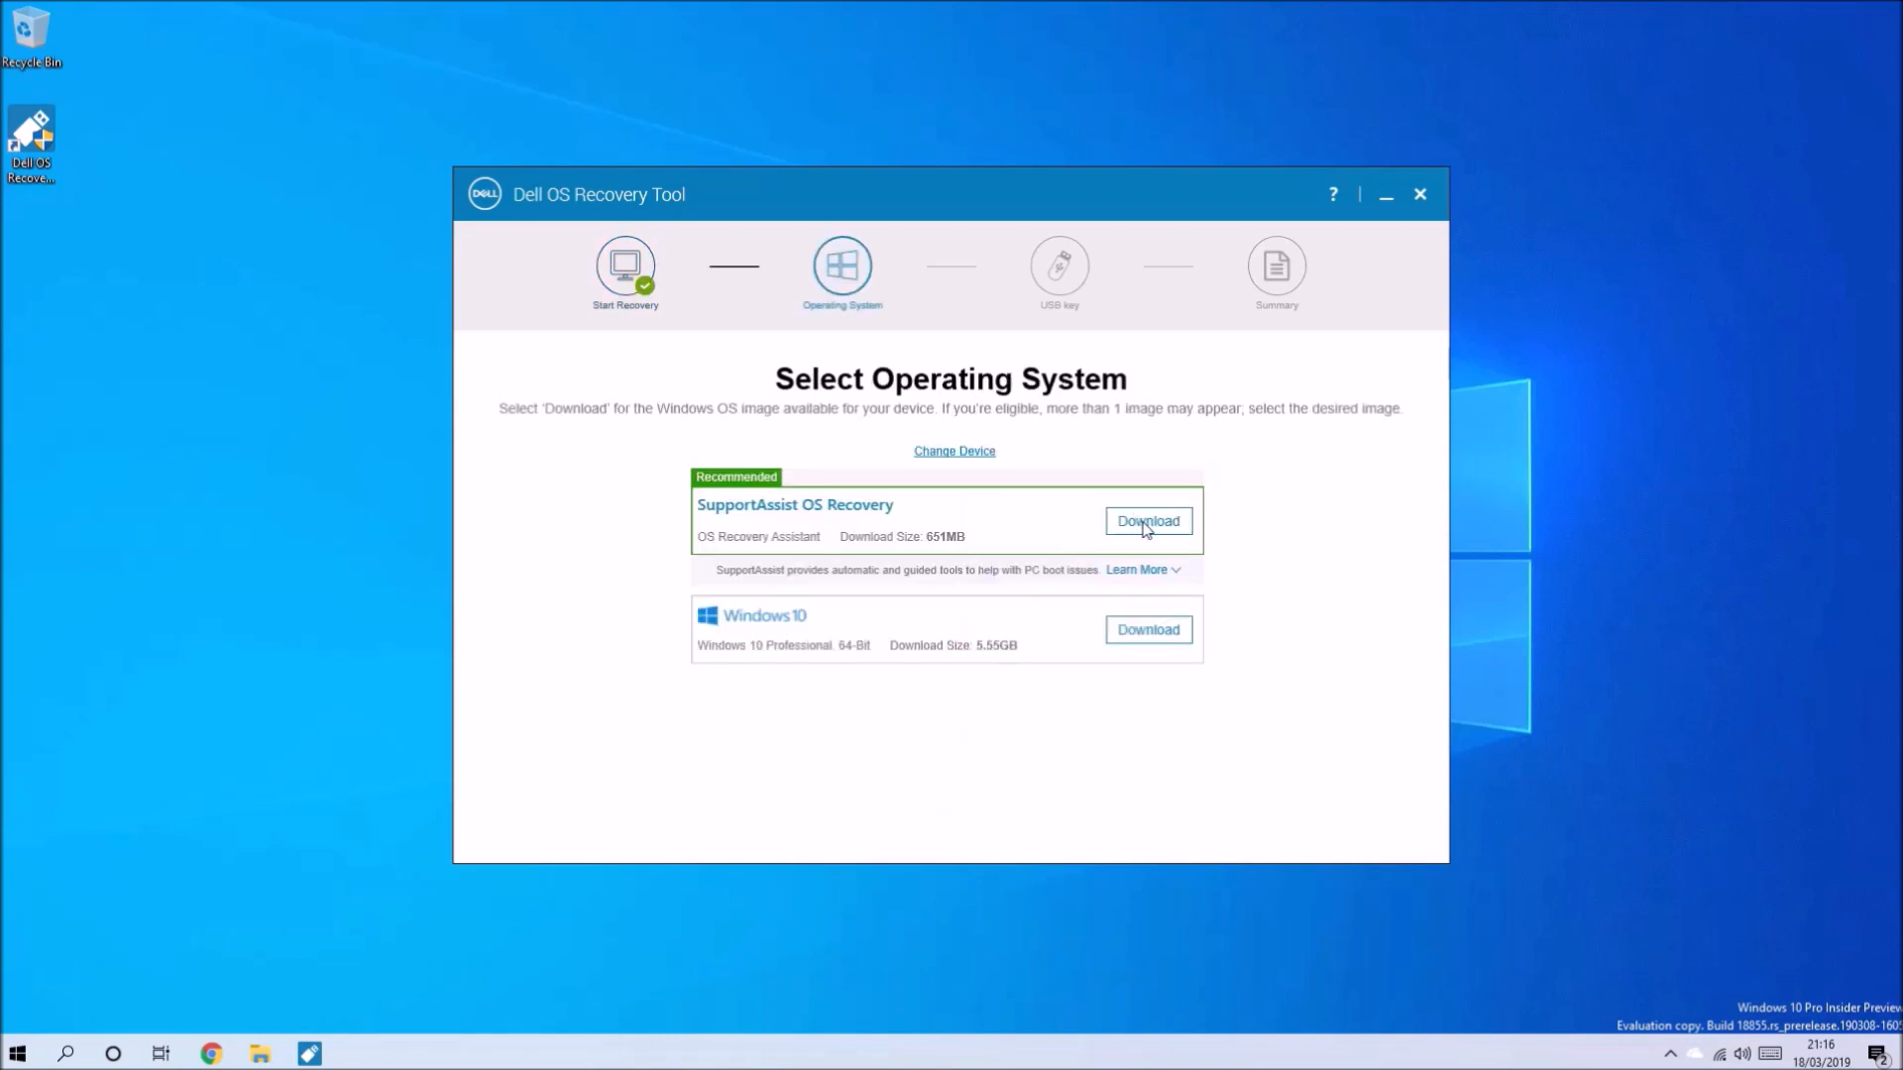
click(1148, 521)
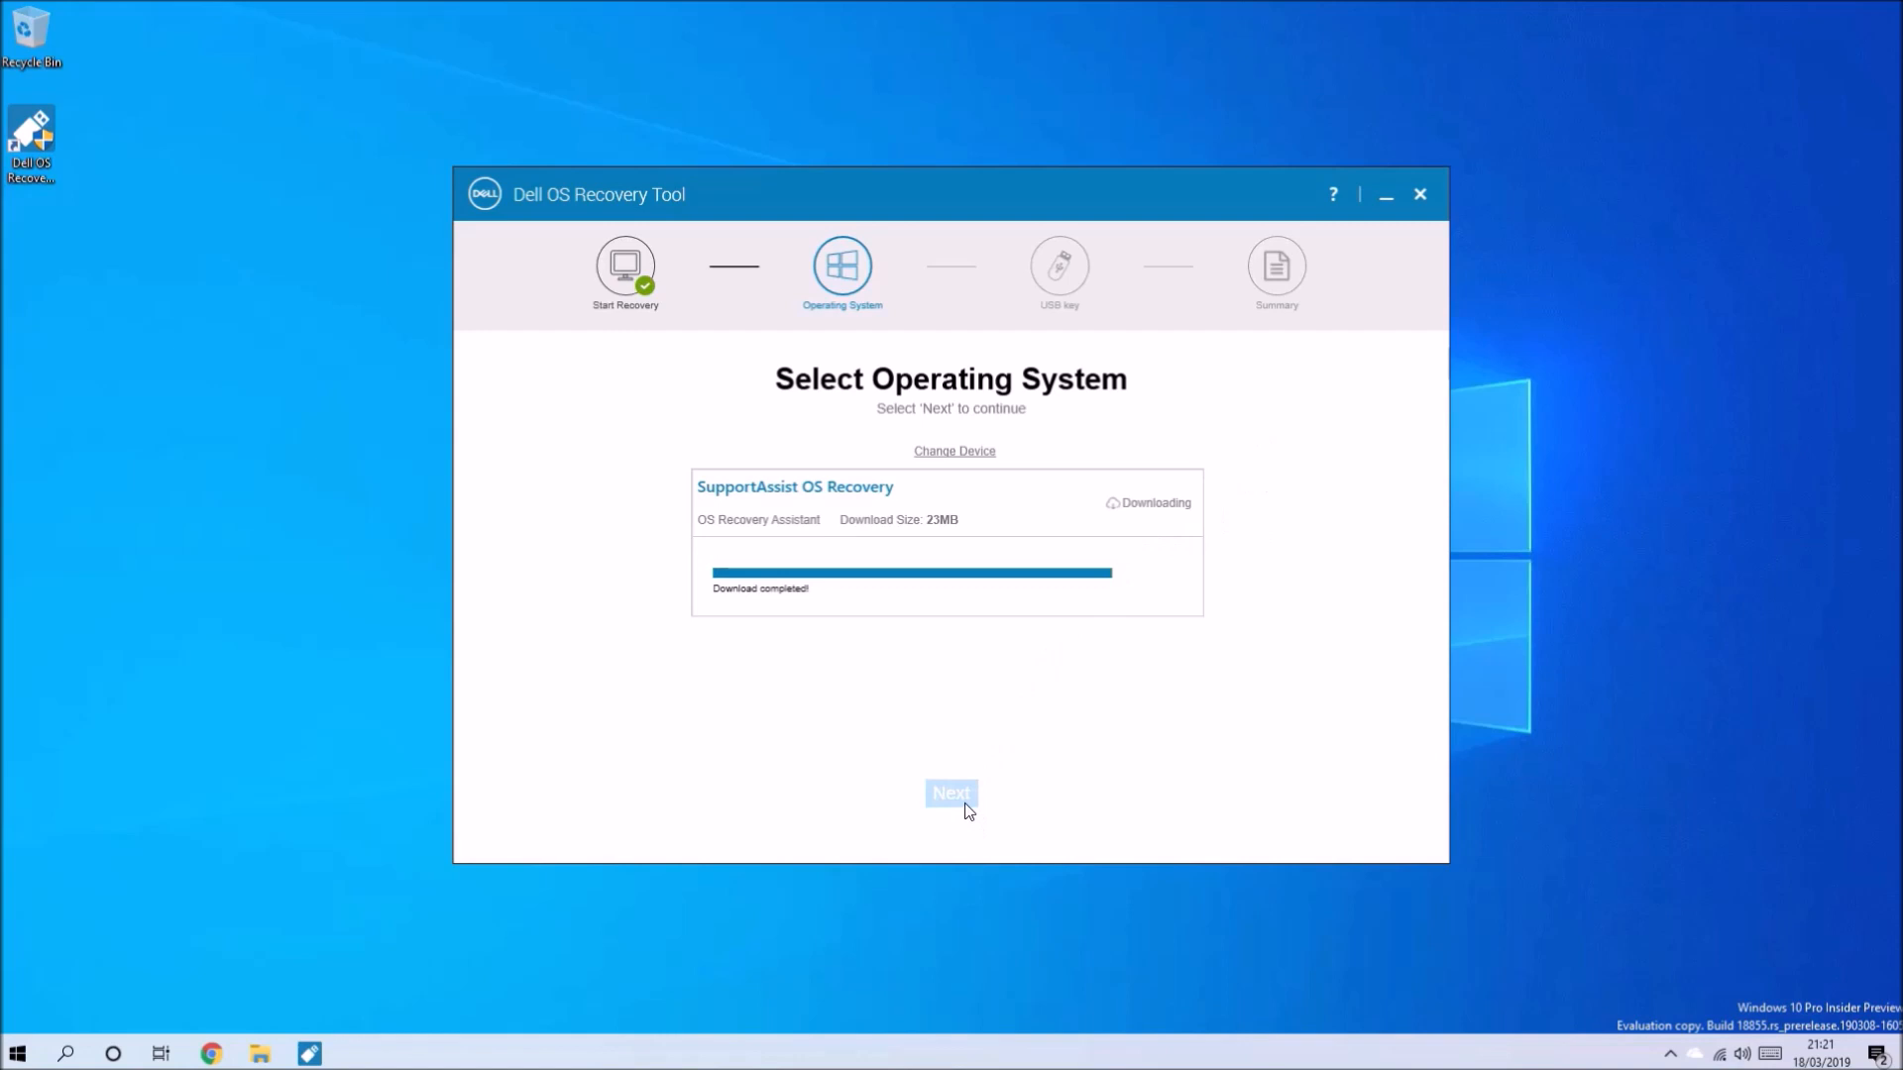
Step: Write the recovery image to the USB key, erasing it, then close the recovery tool
click(950, 793)
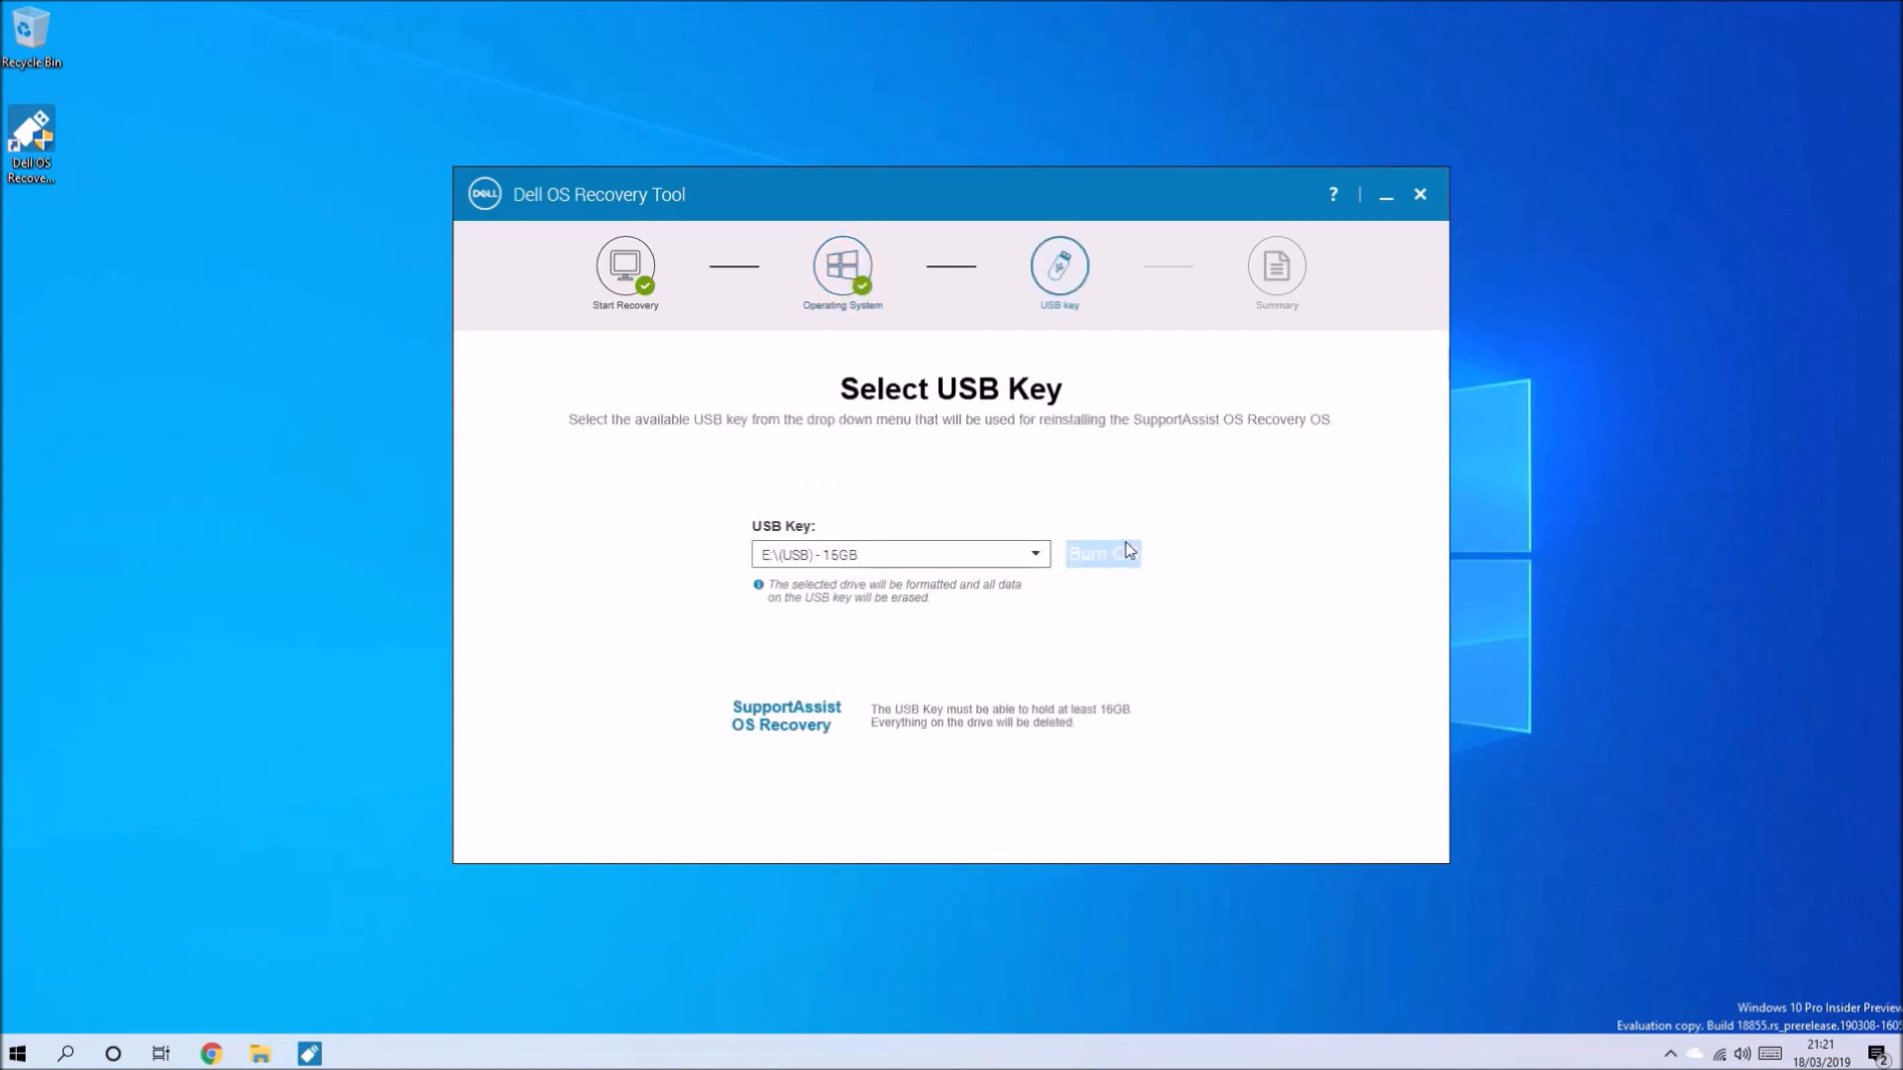
click(1096, 553)
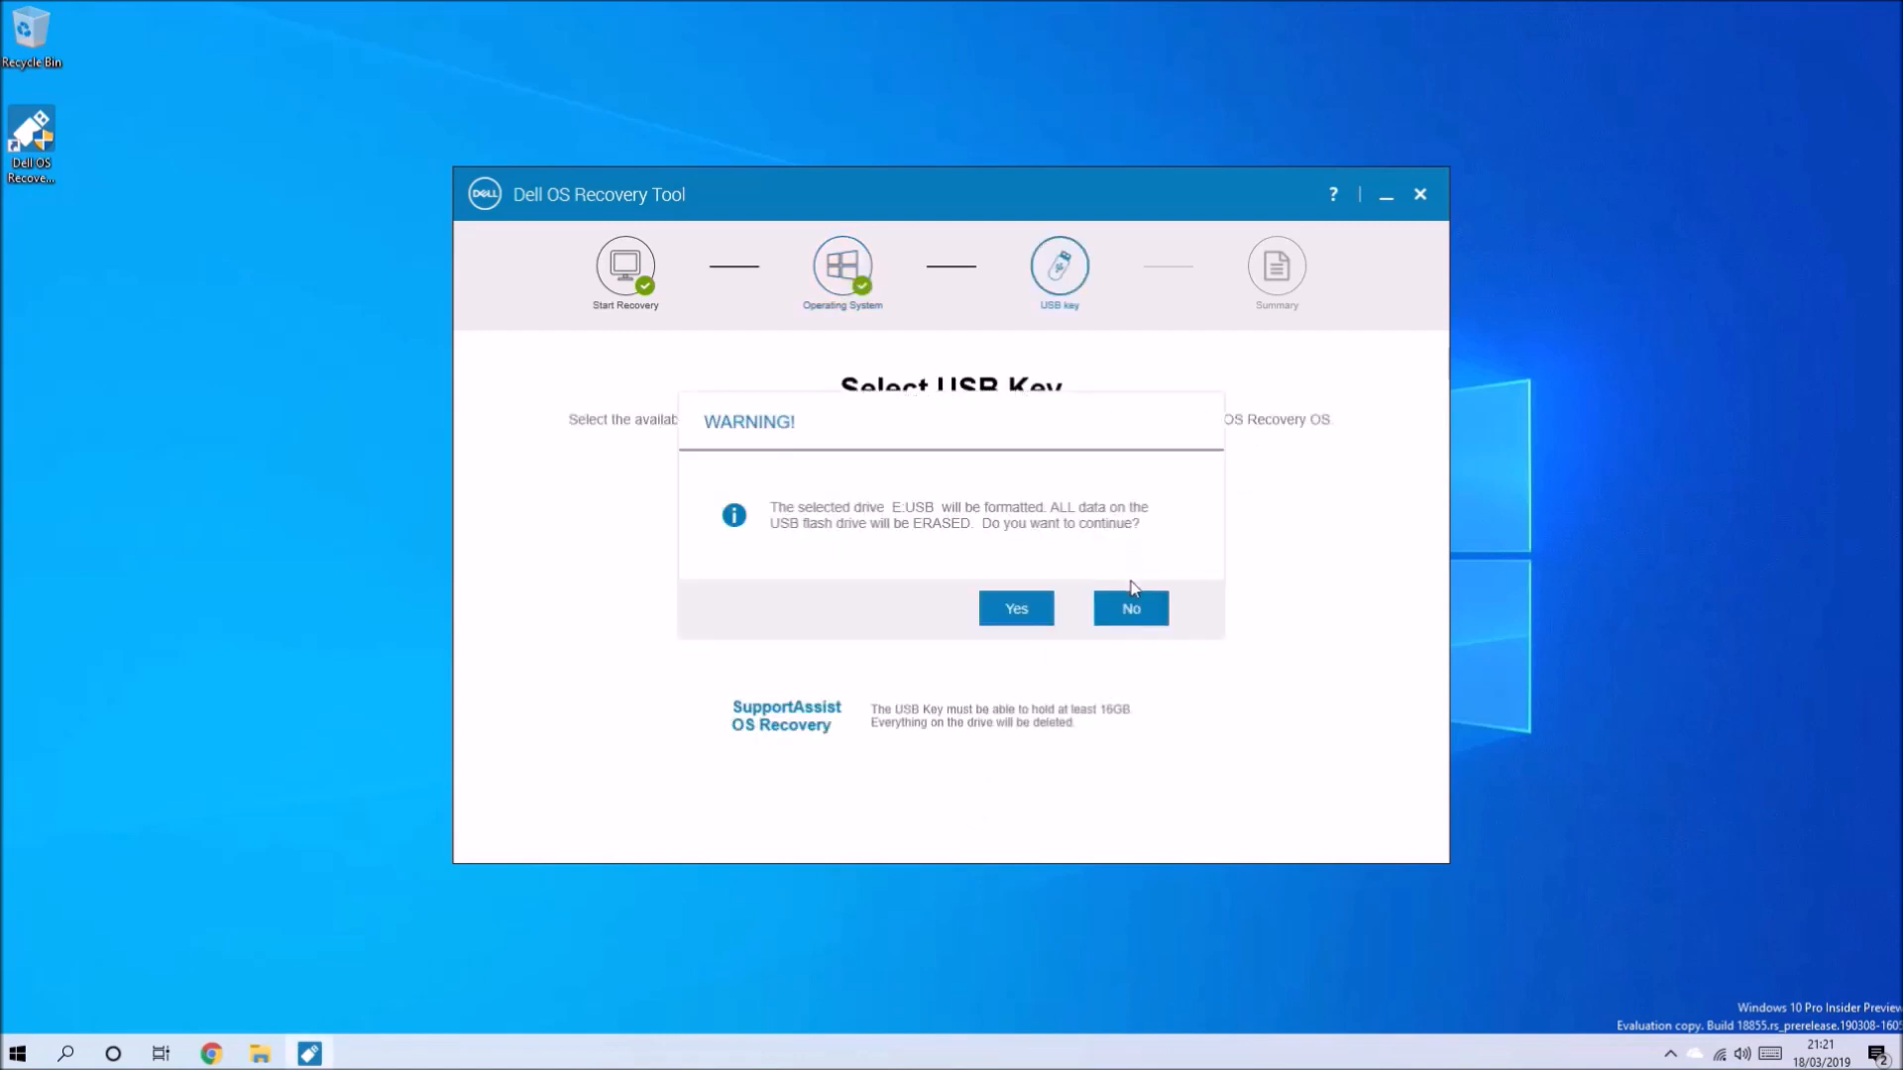
click(1015, 608)
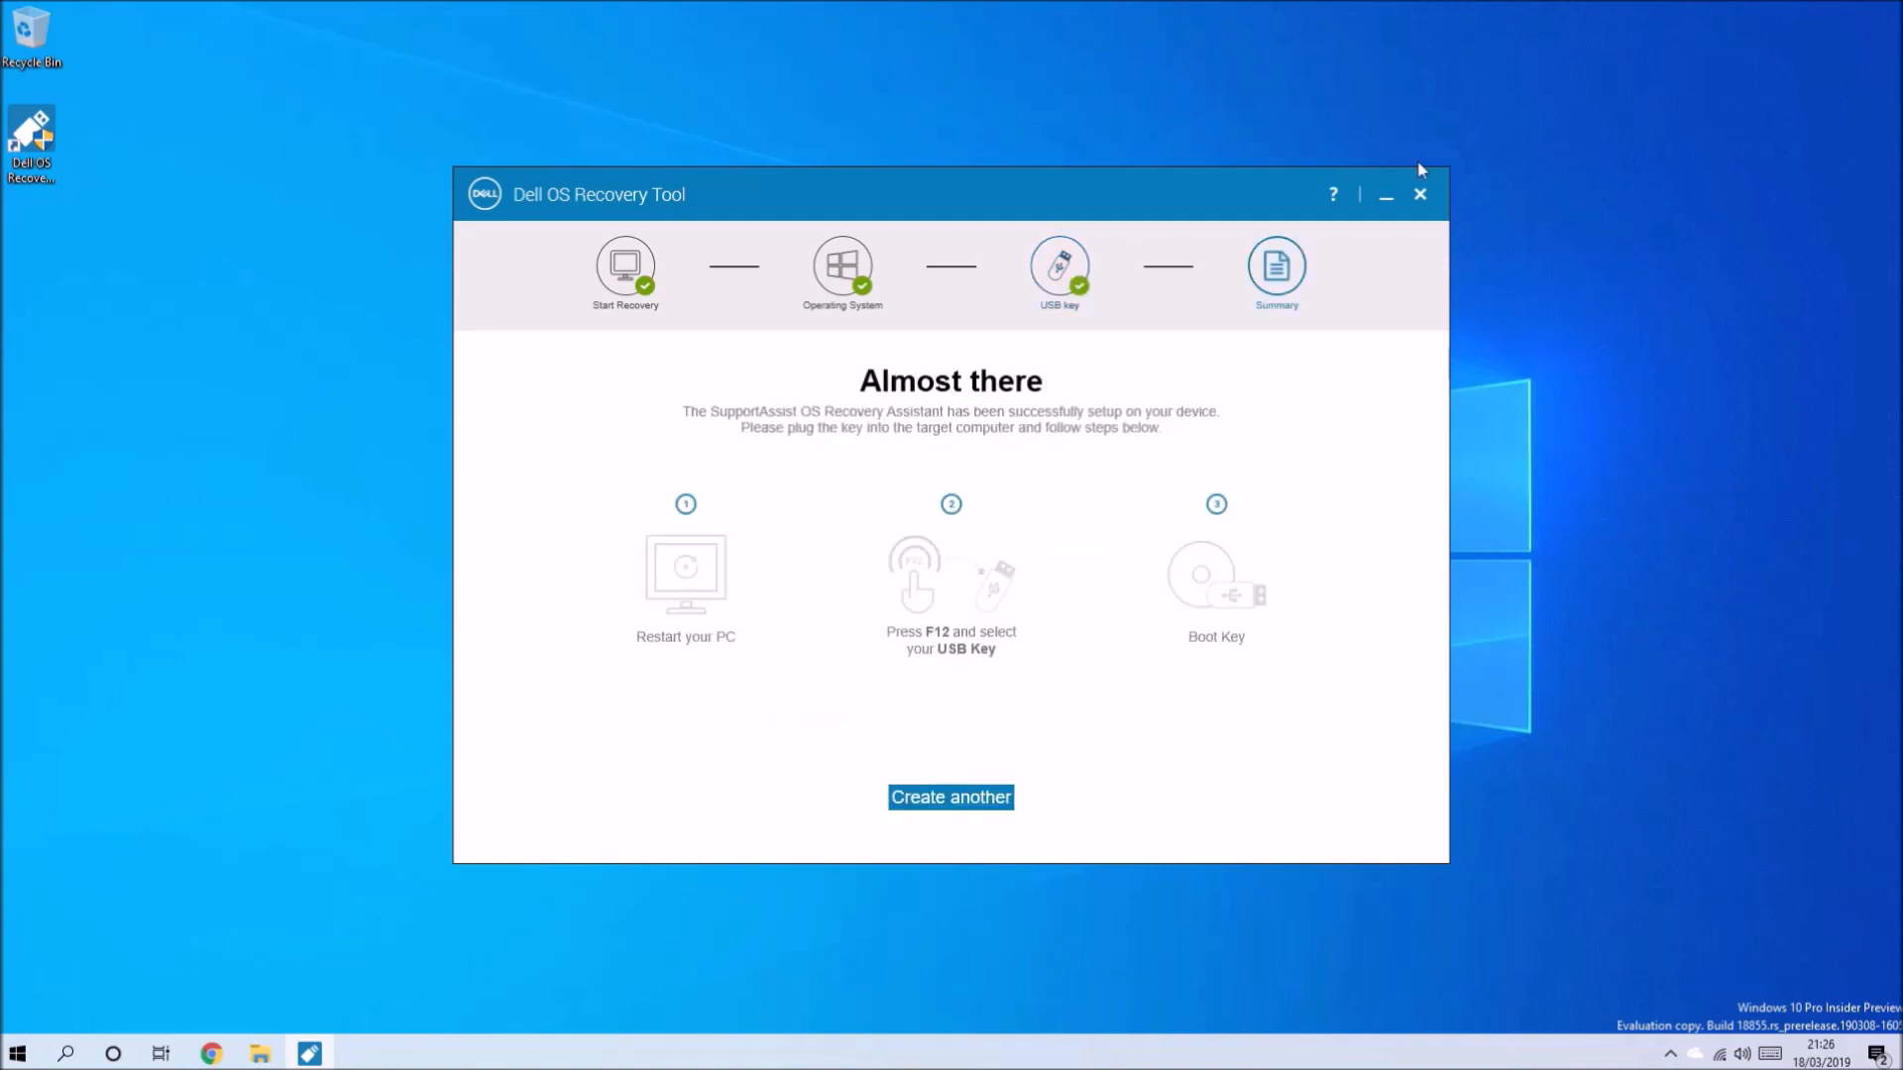
mouse_move(1544, 13)
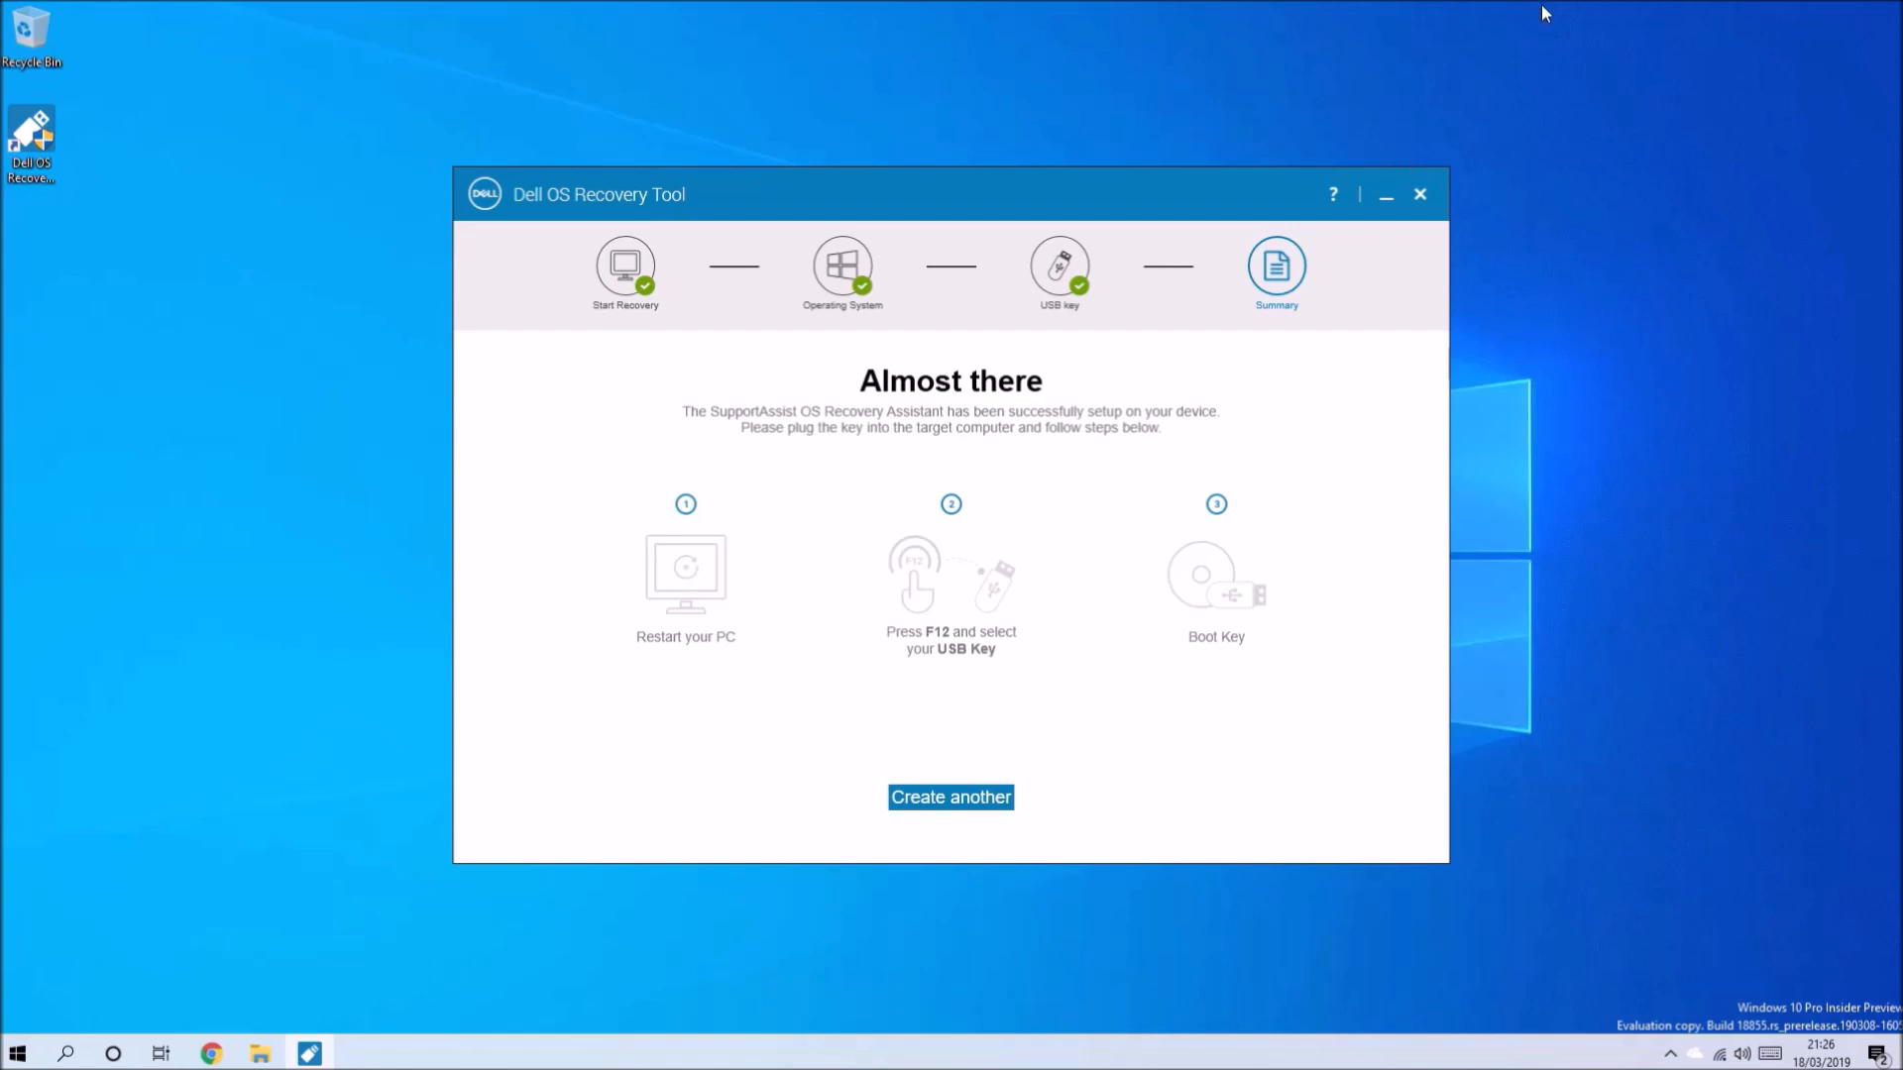
click(1419, 194)
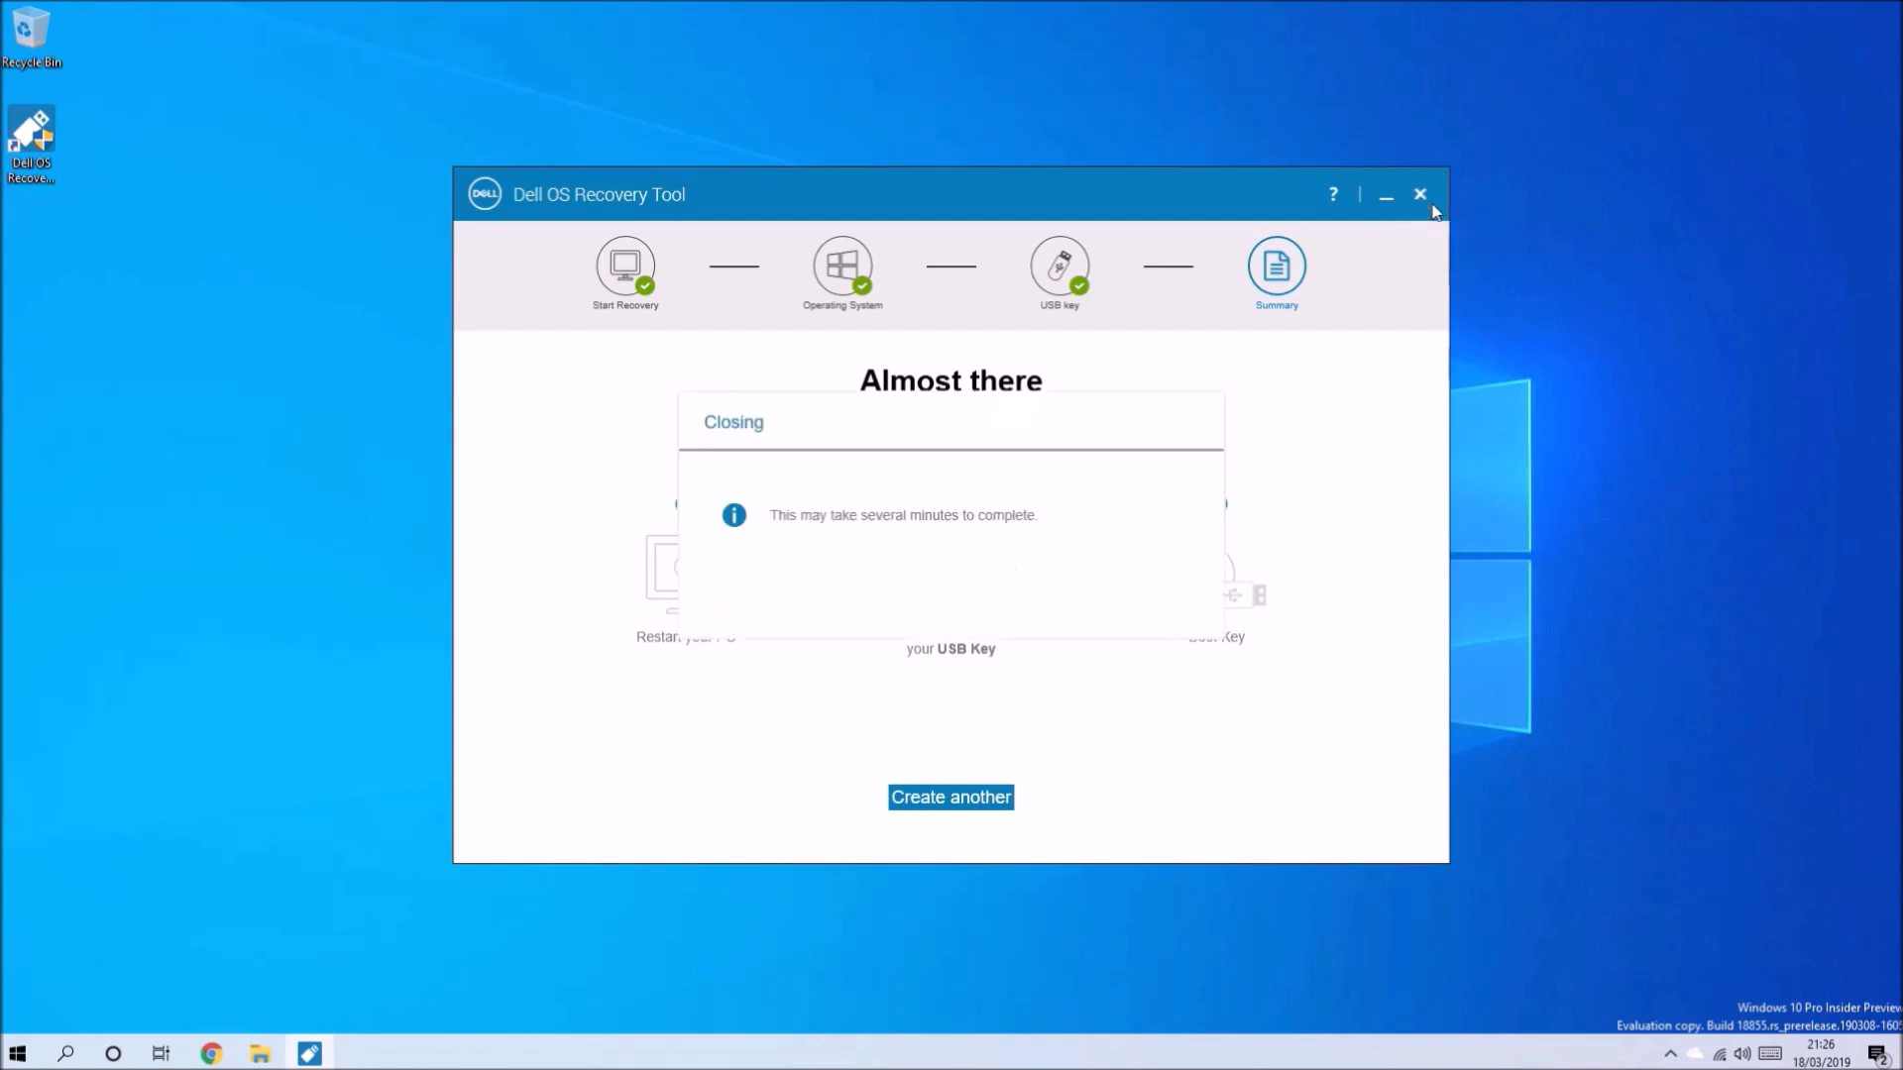
click(1420, 194)
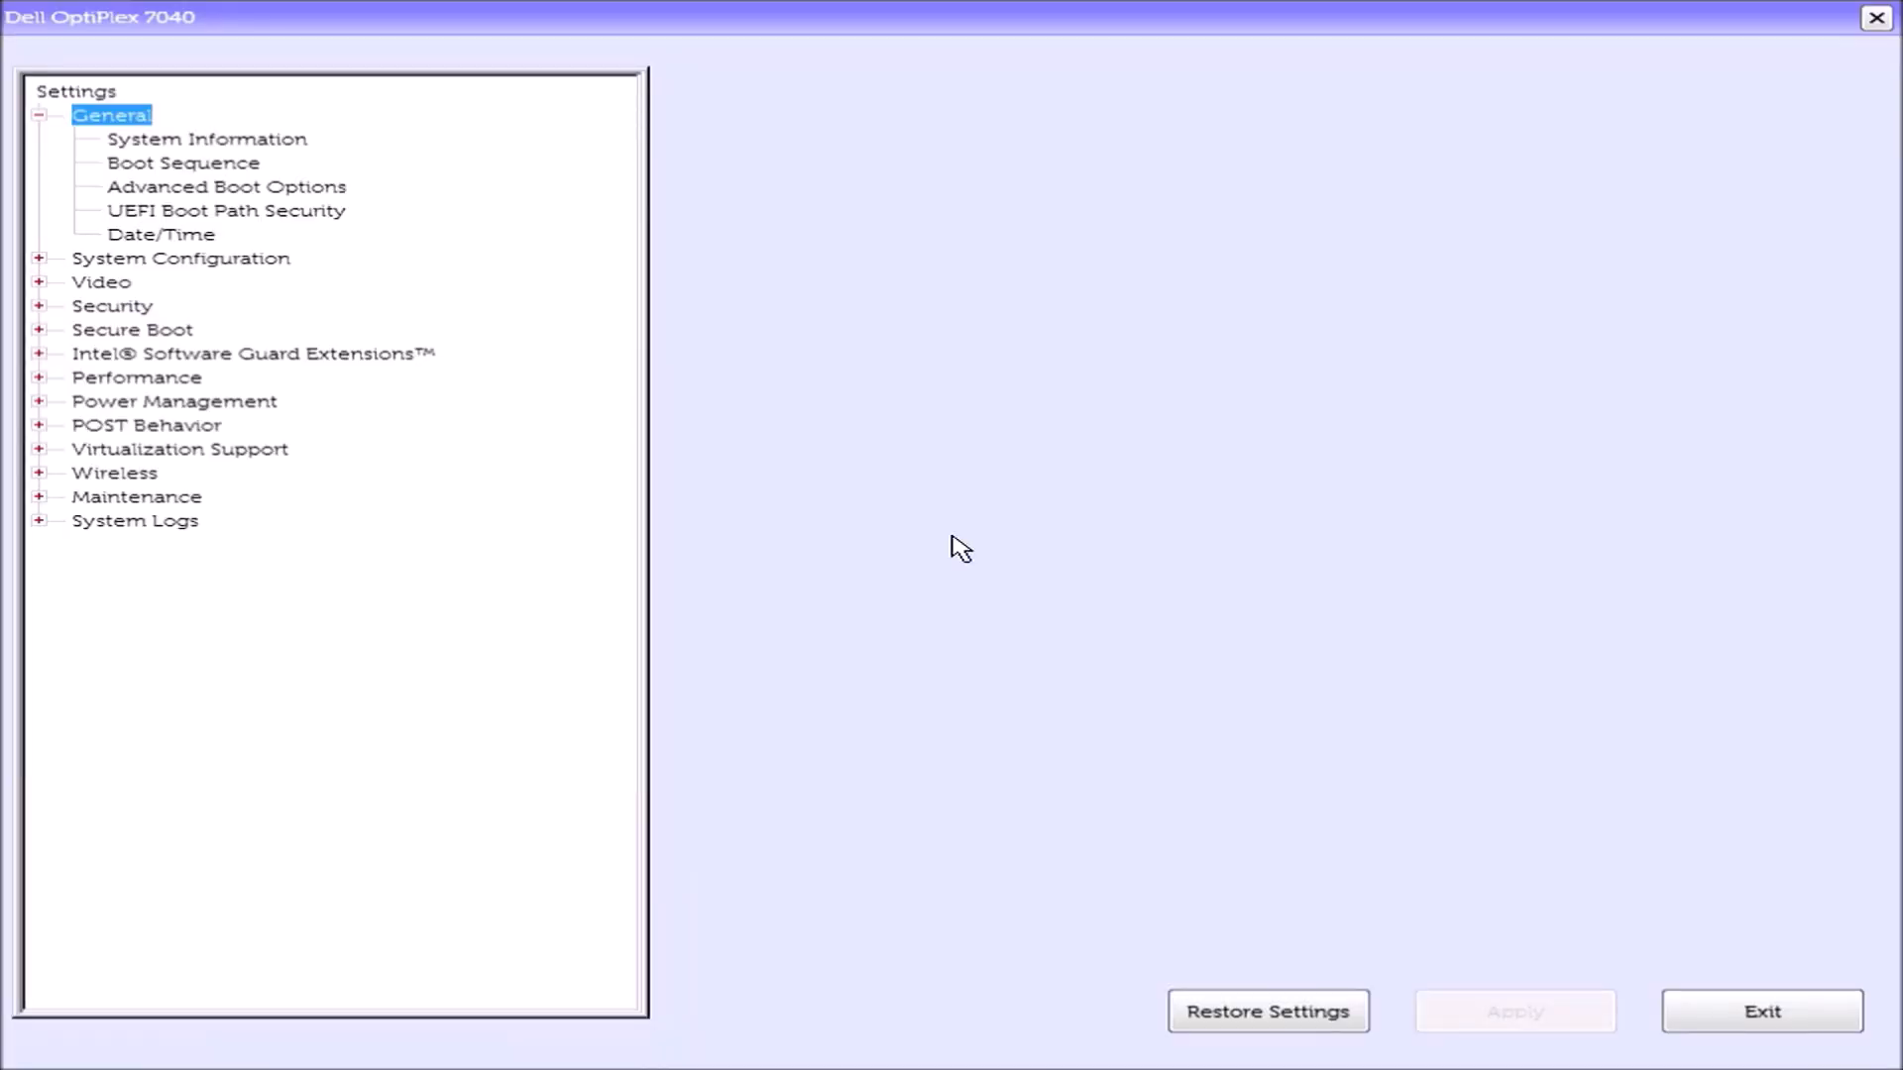
Step: Under Maintenance > Data Wipe, enable Wipe on Next Boot and keep the operation scheduled past the warning
click(101, 281)
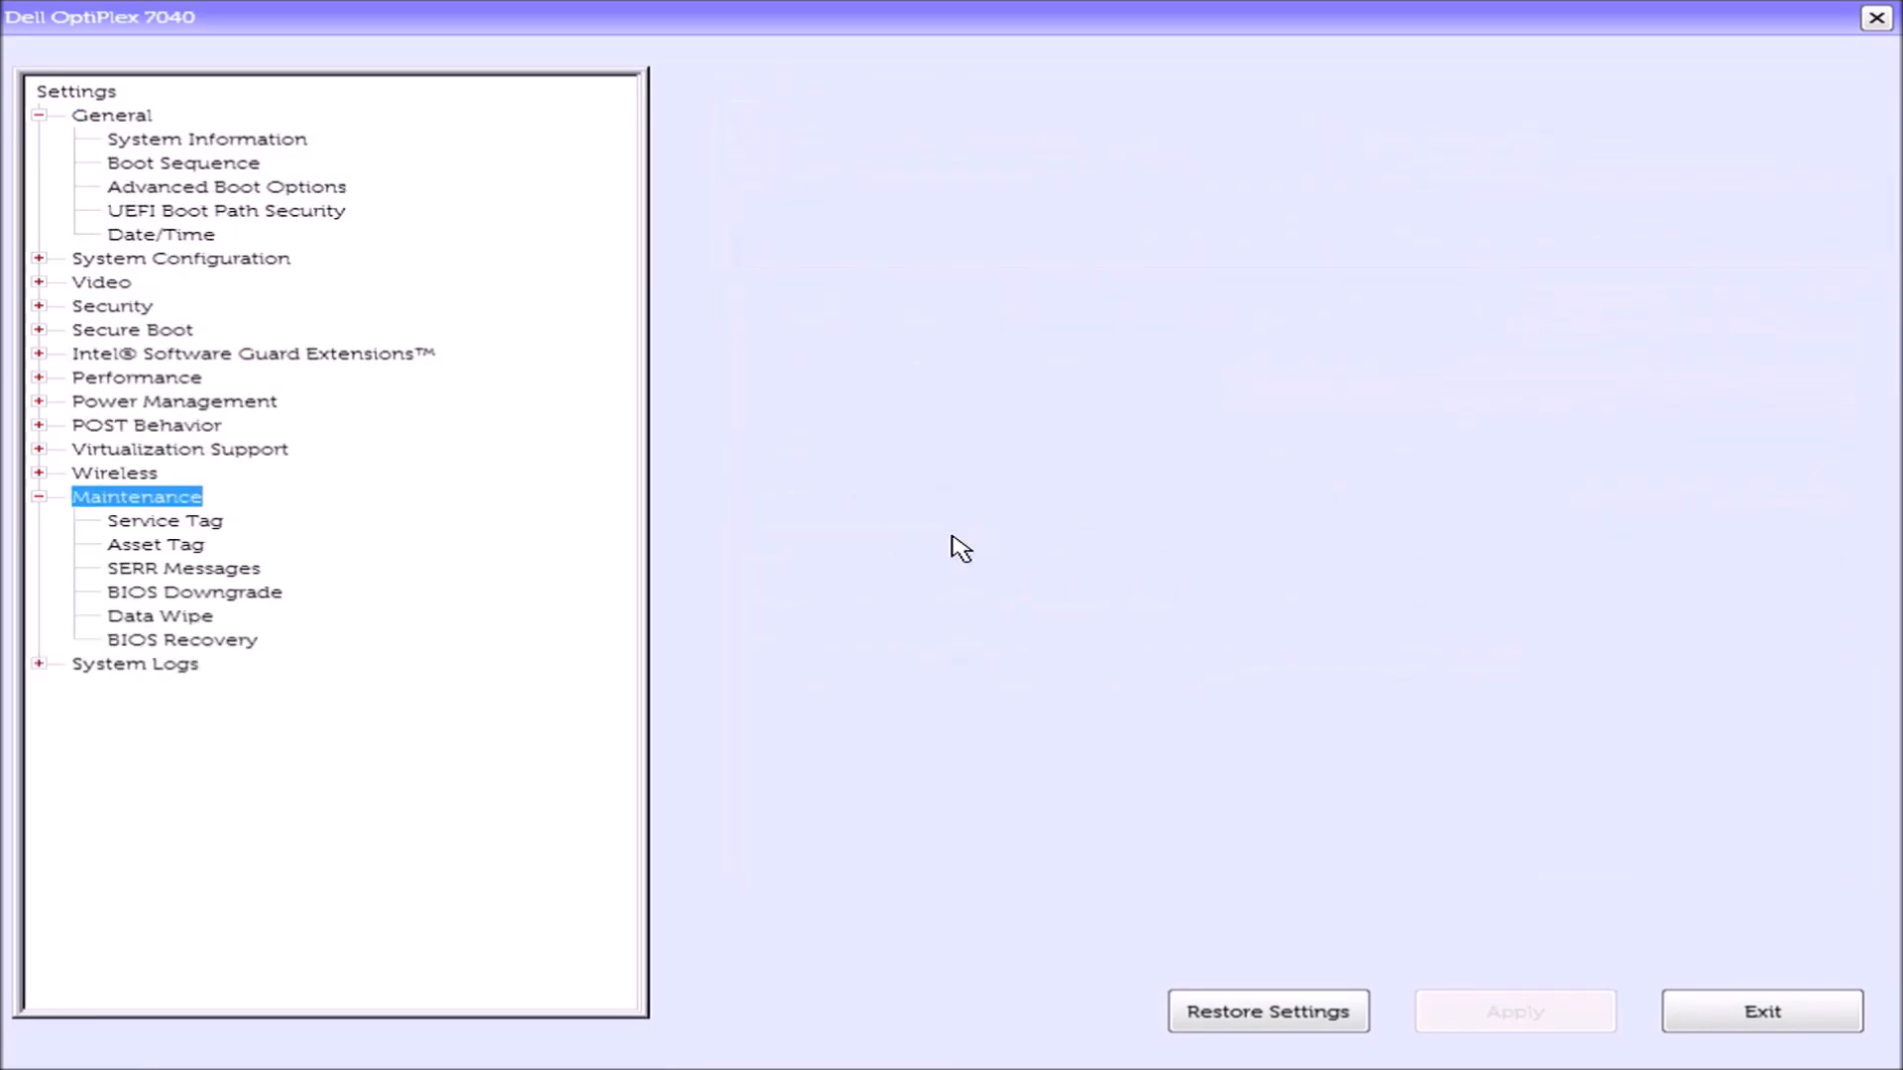
click(182, 569)
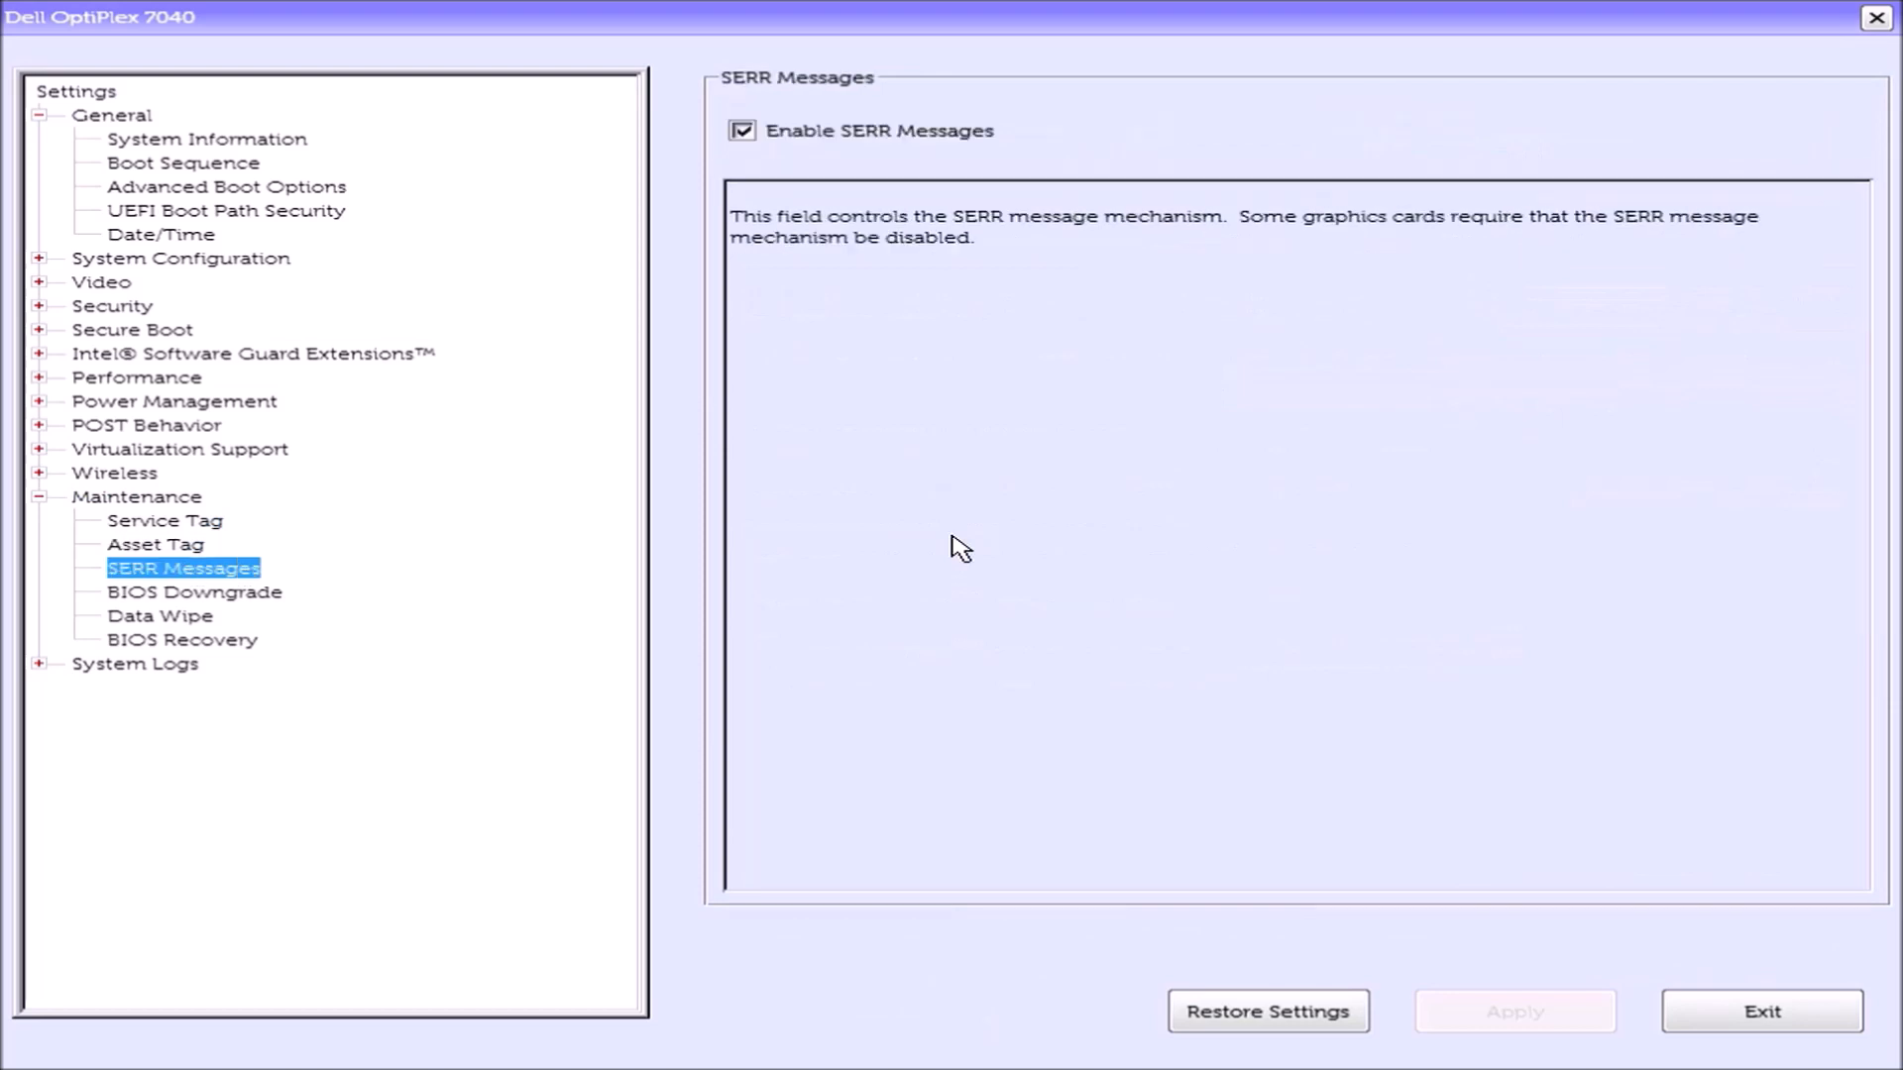
click(158, 616)
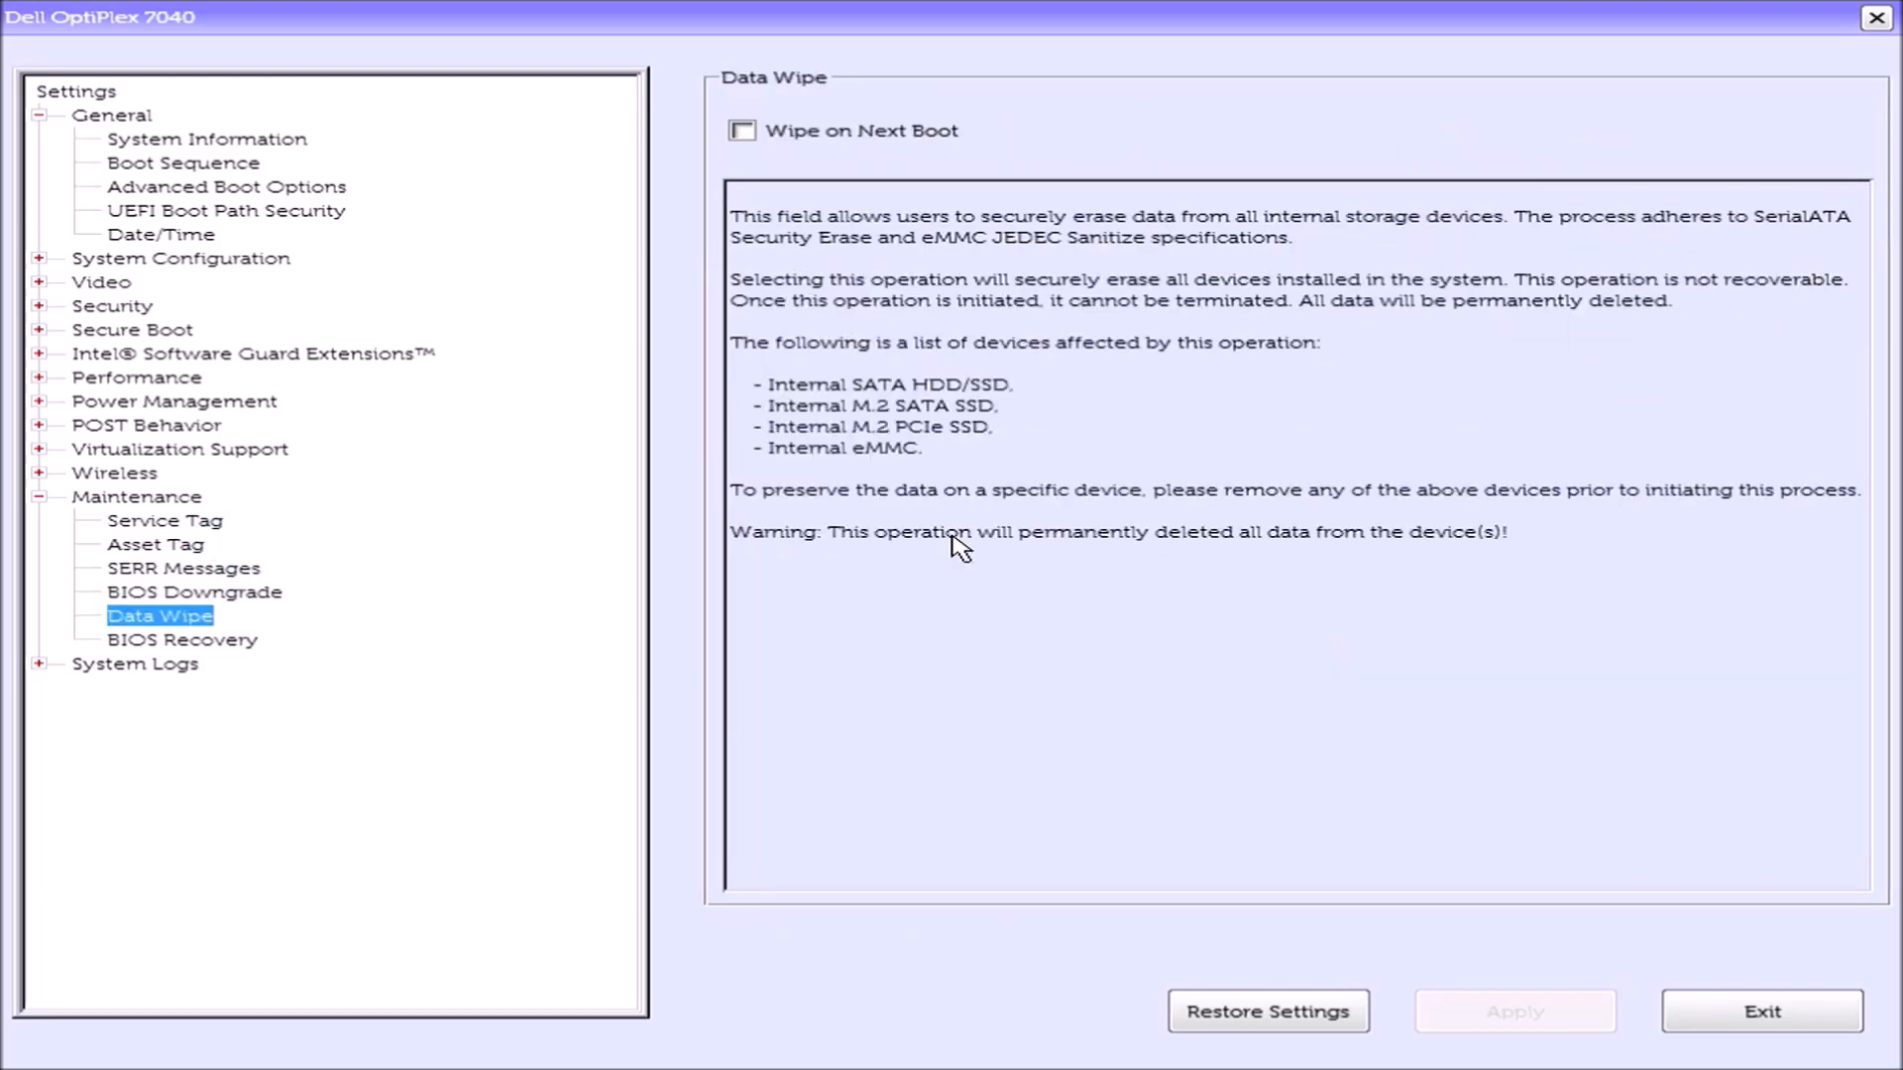
click(742, 131)
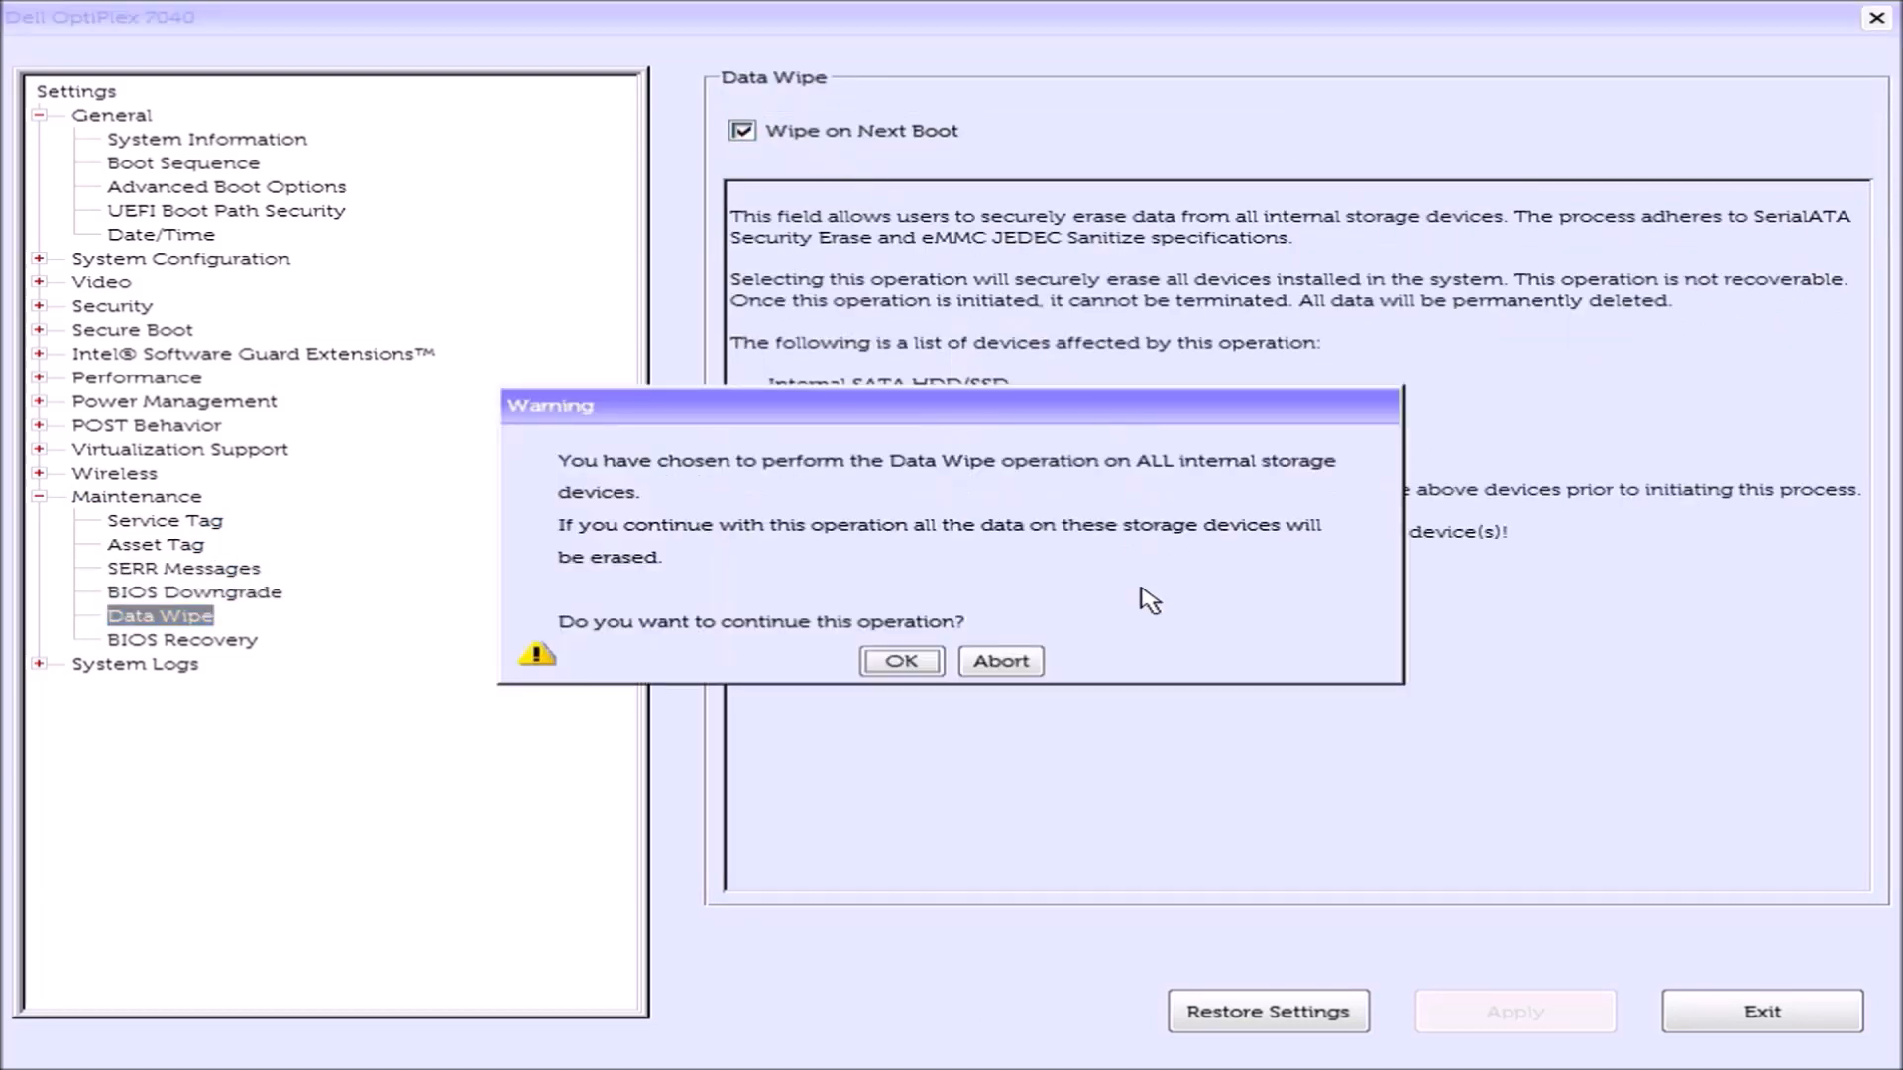
click(900, 660)
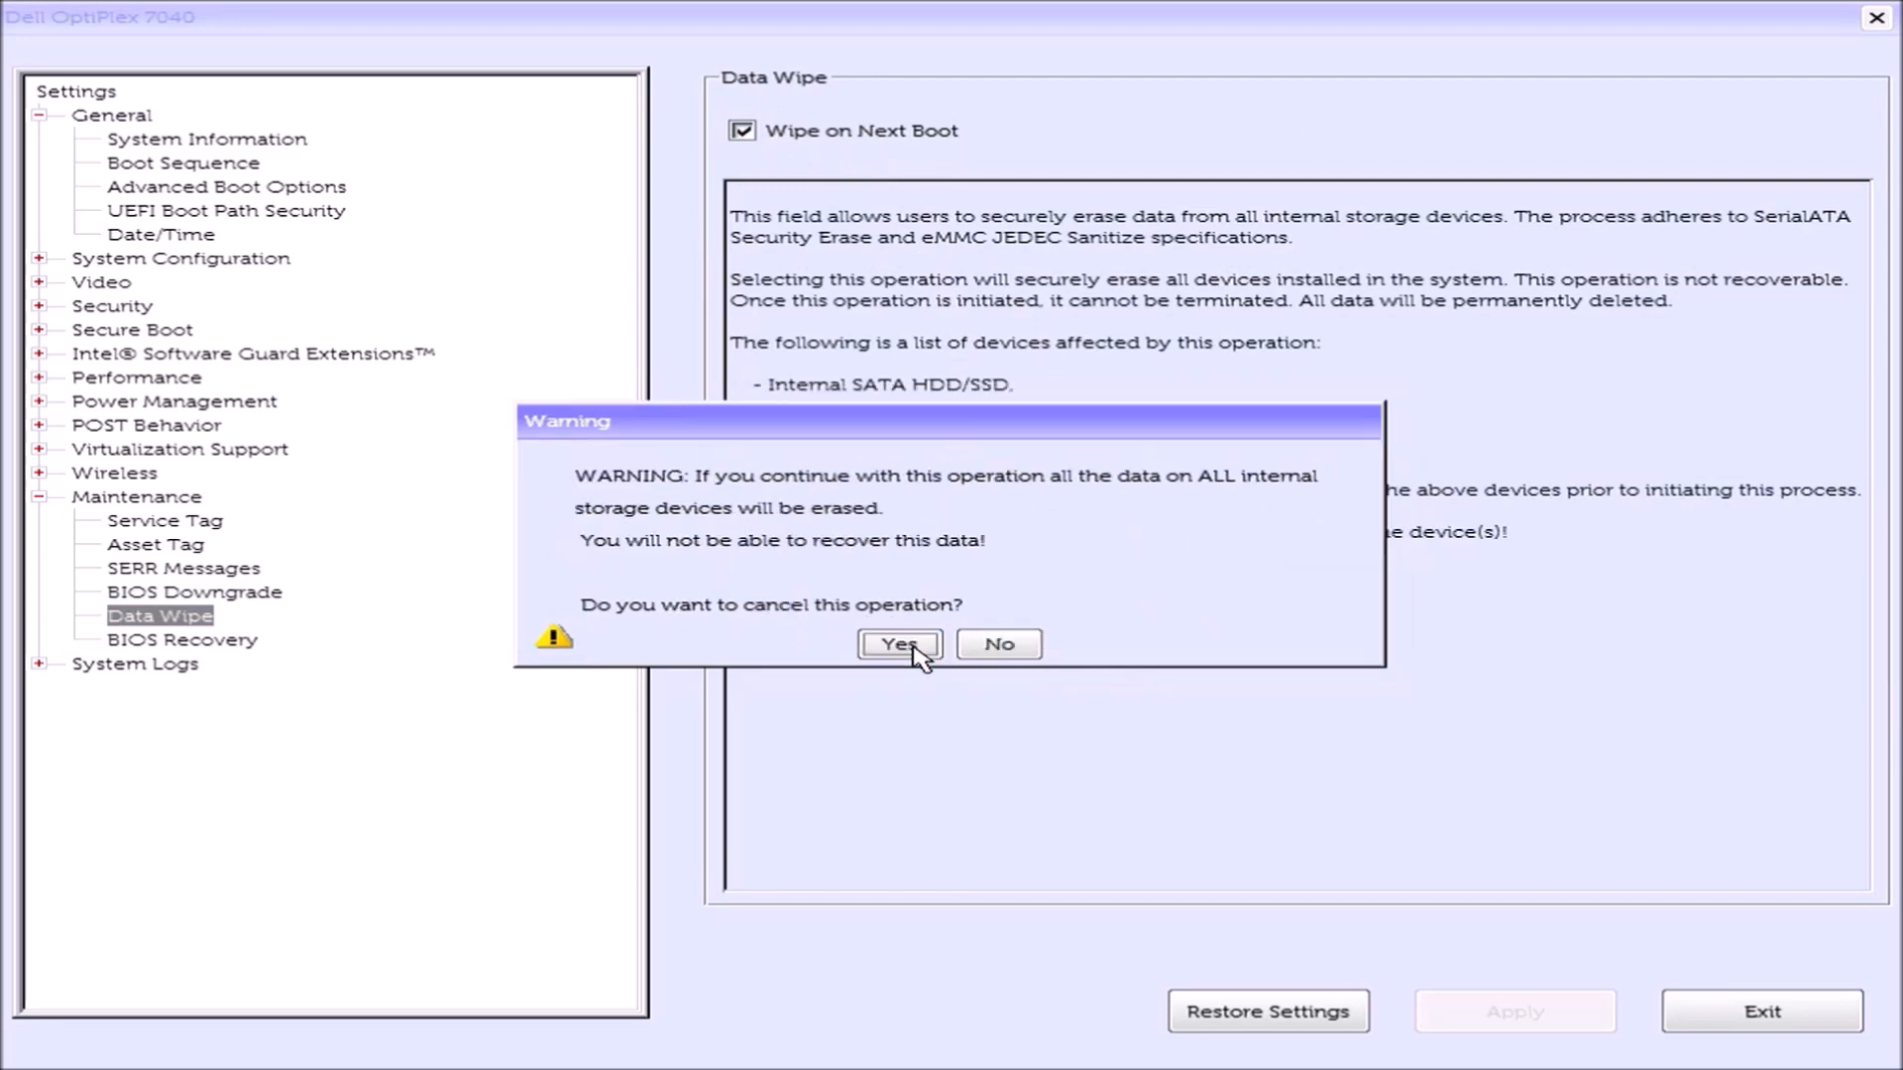
click(898, 644)
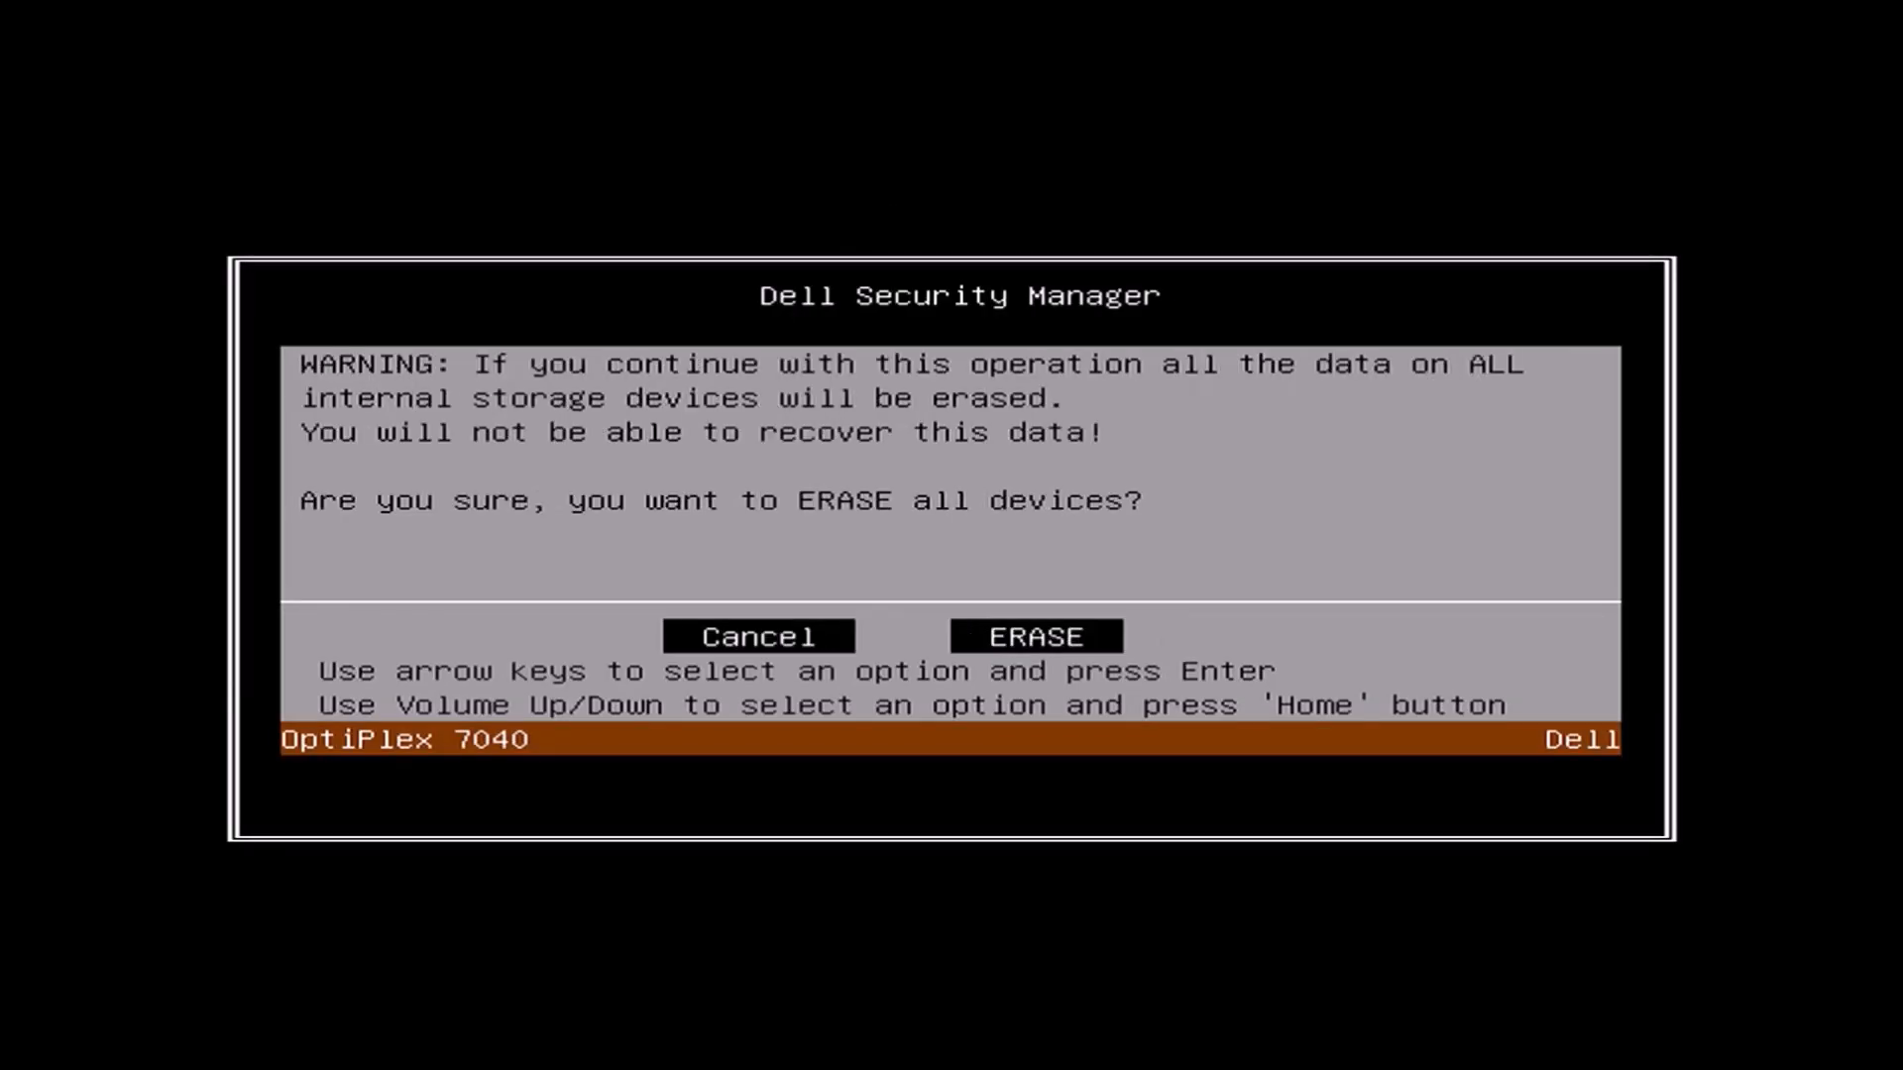
Step: Confirm ERASE of all internal storage devices and reboot after the wipe succeeds
click(1035, 636)
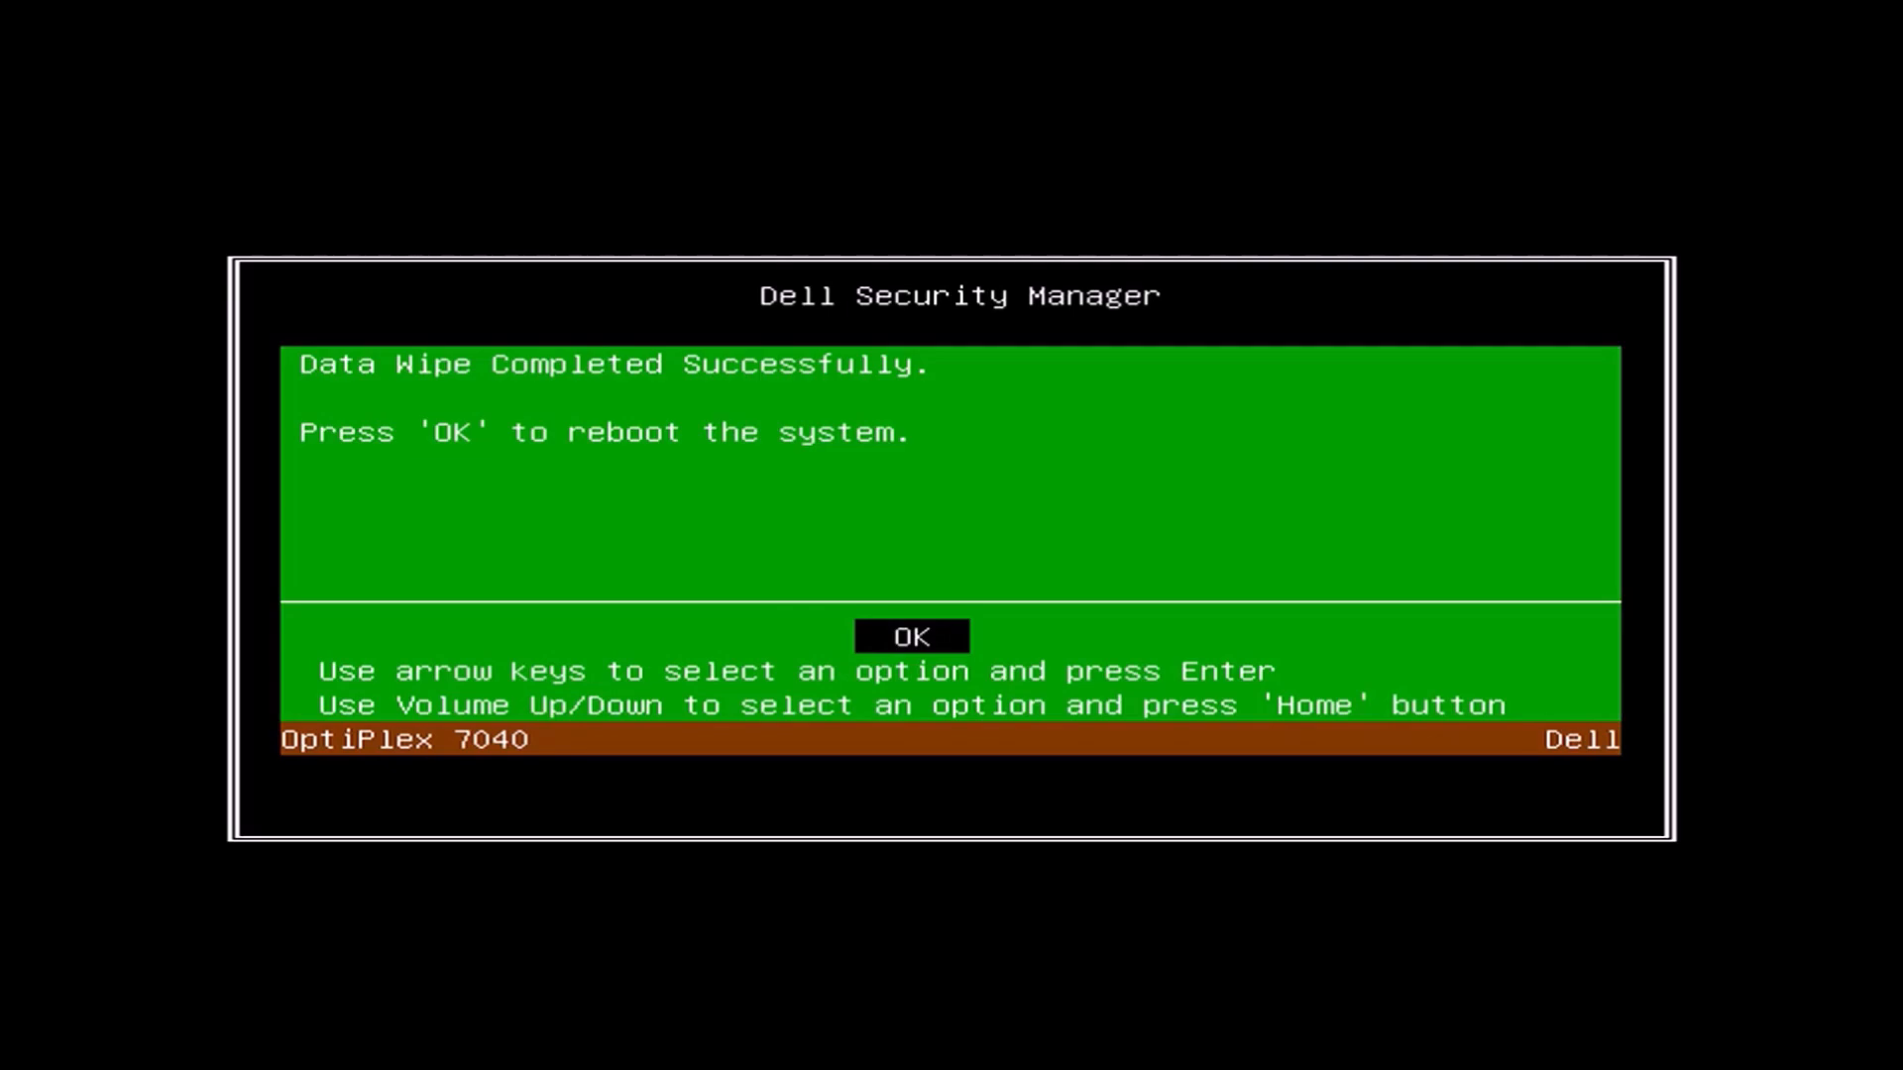
click(910, 636)
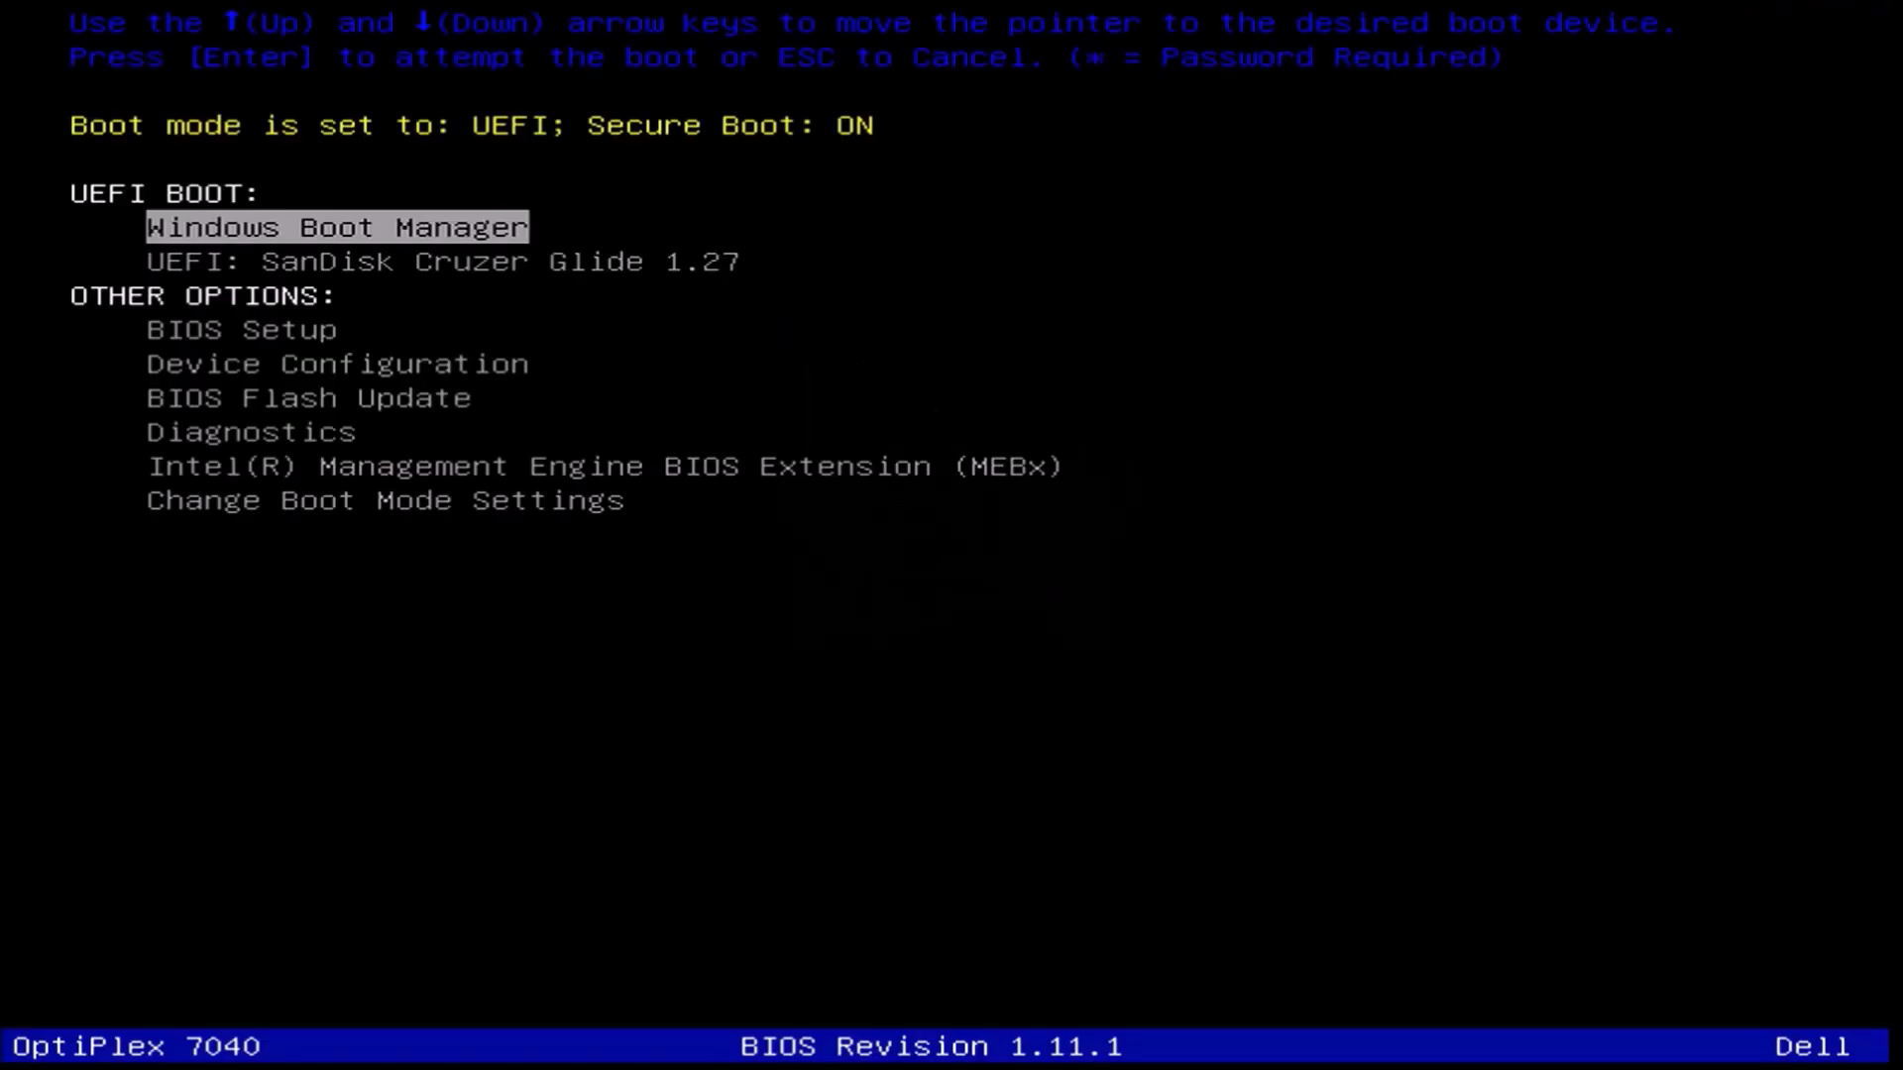
Step: Select UEFI: SanDisk Cruzer Glide 1.27 in the boot menu and boot from it
key(Down)
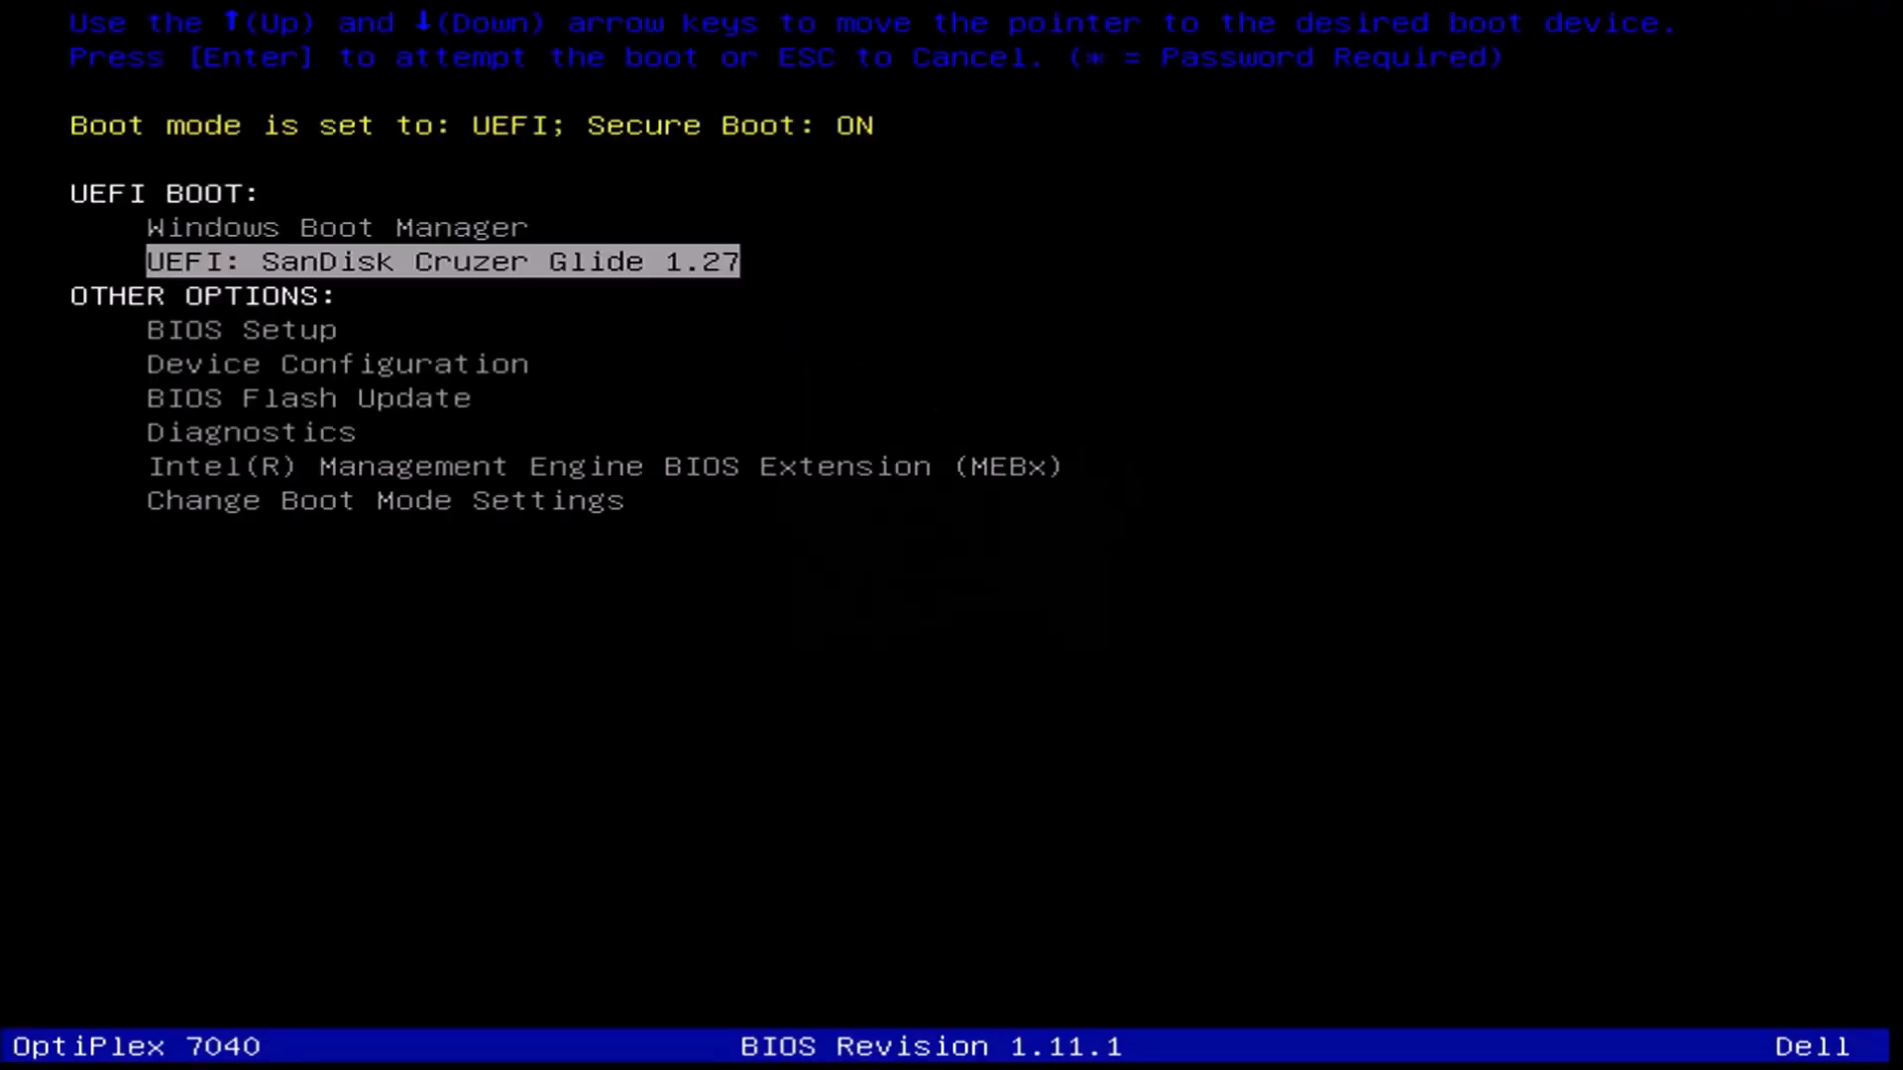
key(enter)
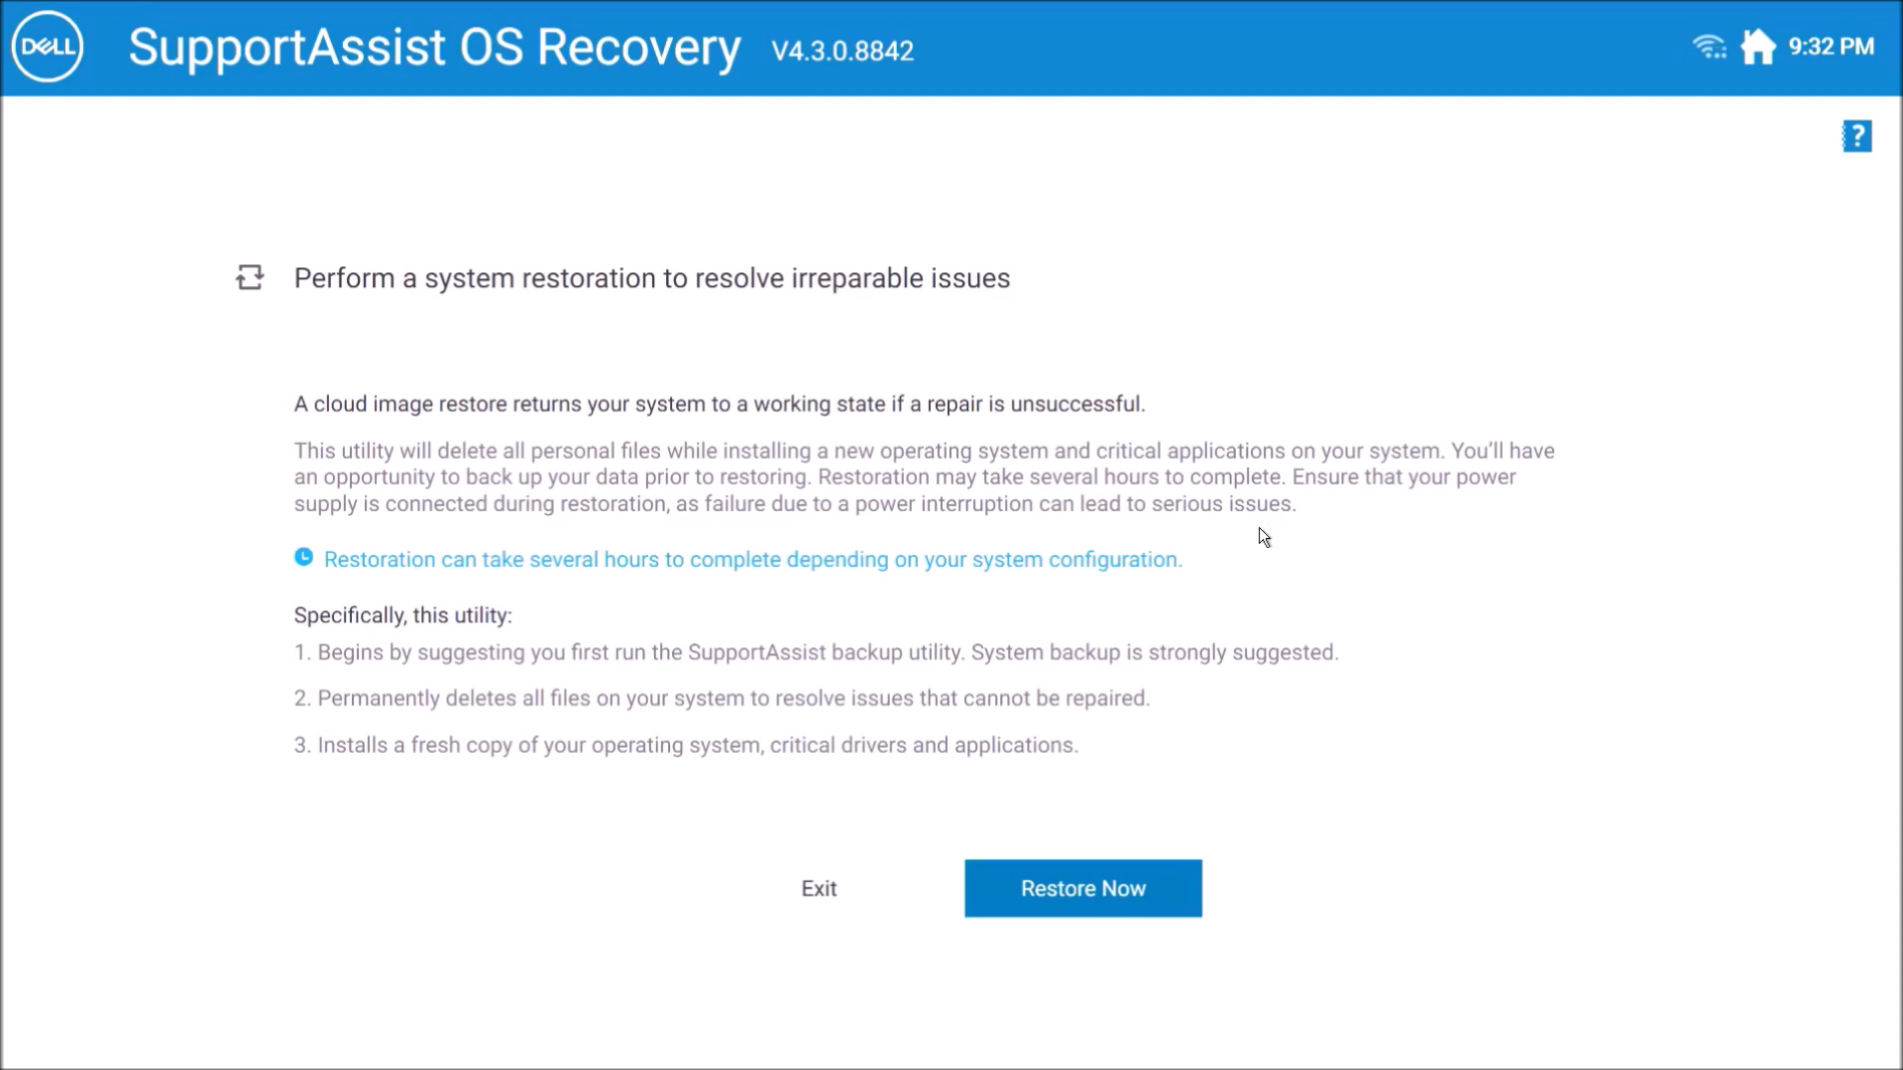
Step: Start Restore Now, continue past the cloud restore intro and finish the network connection page
click(1083, 888)
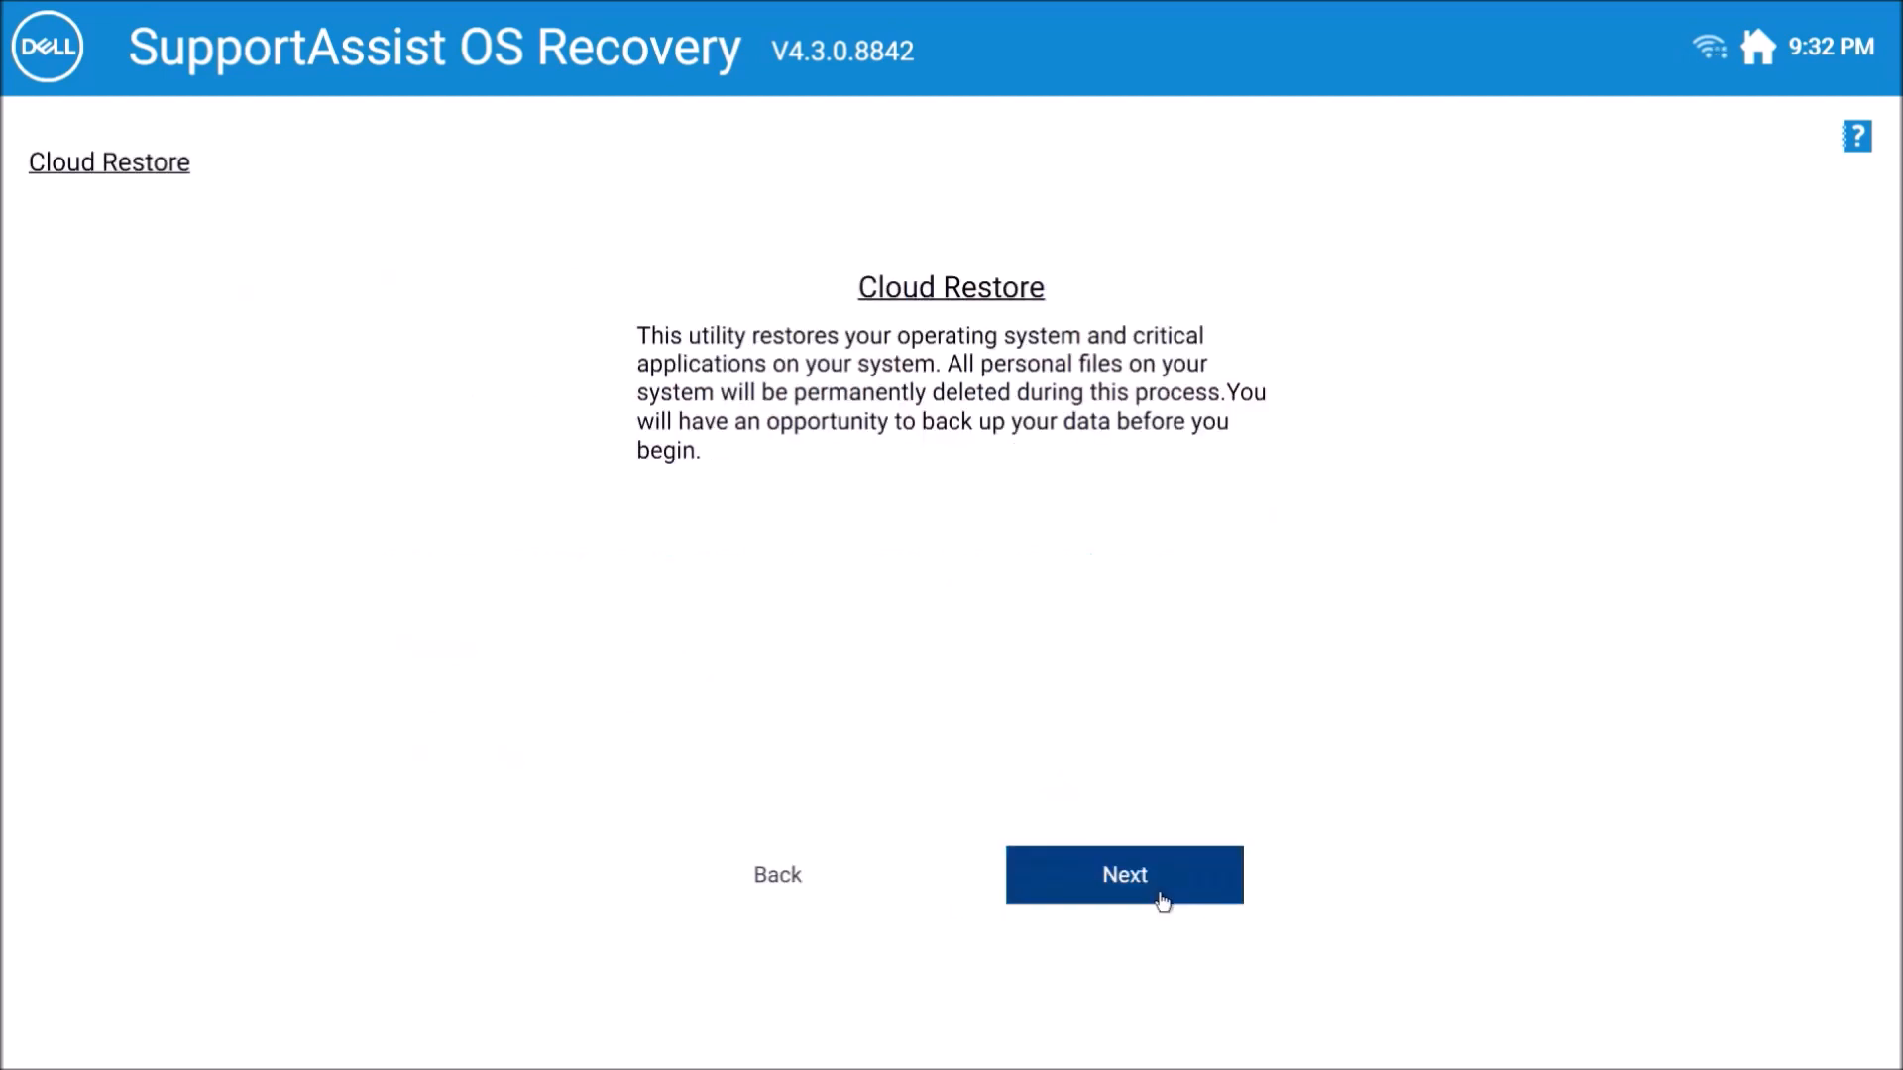
click(1123, 875)
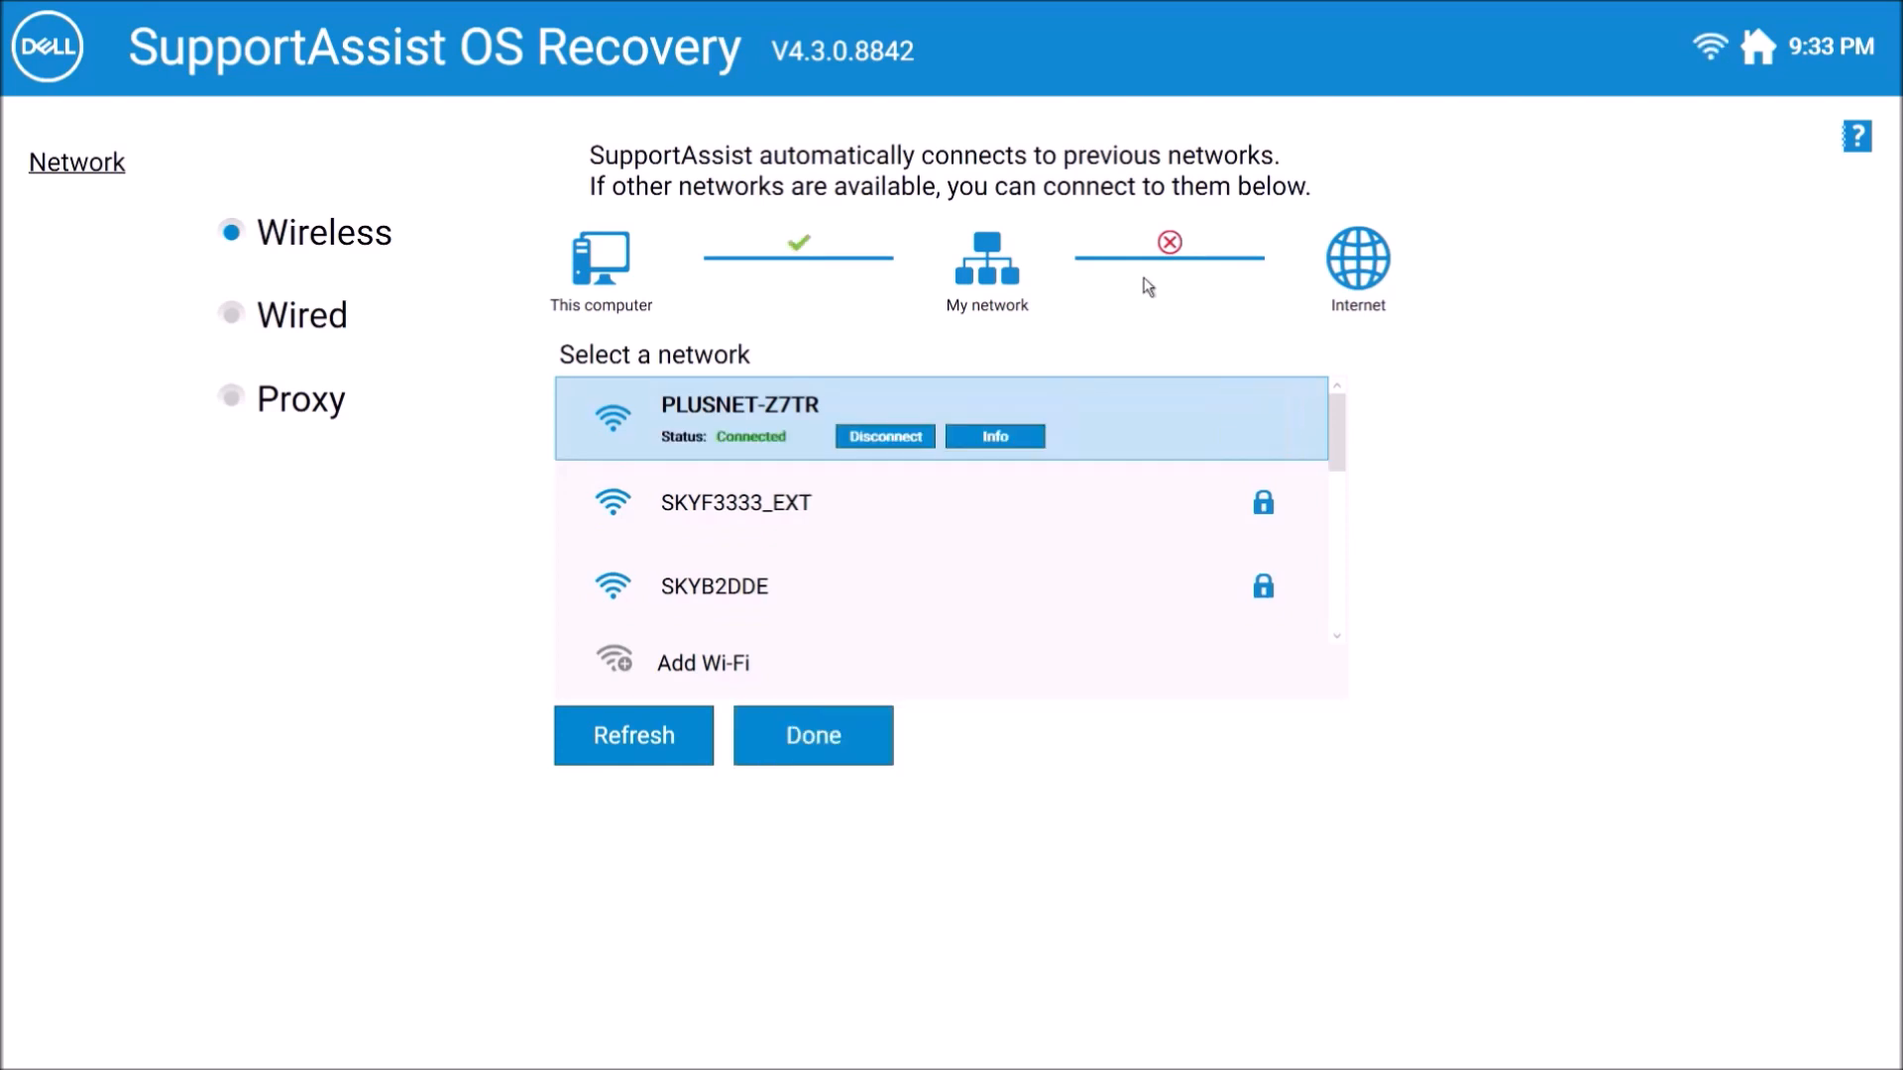
mouse_move(1097, 288)
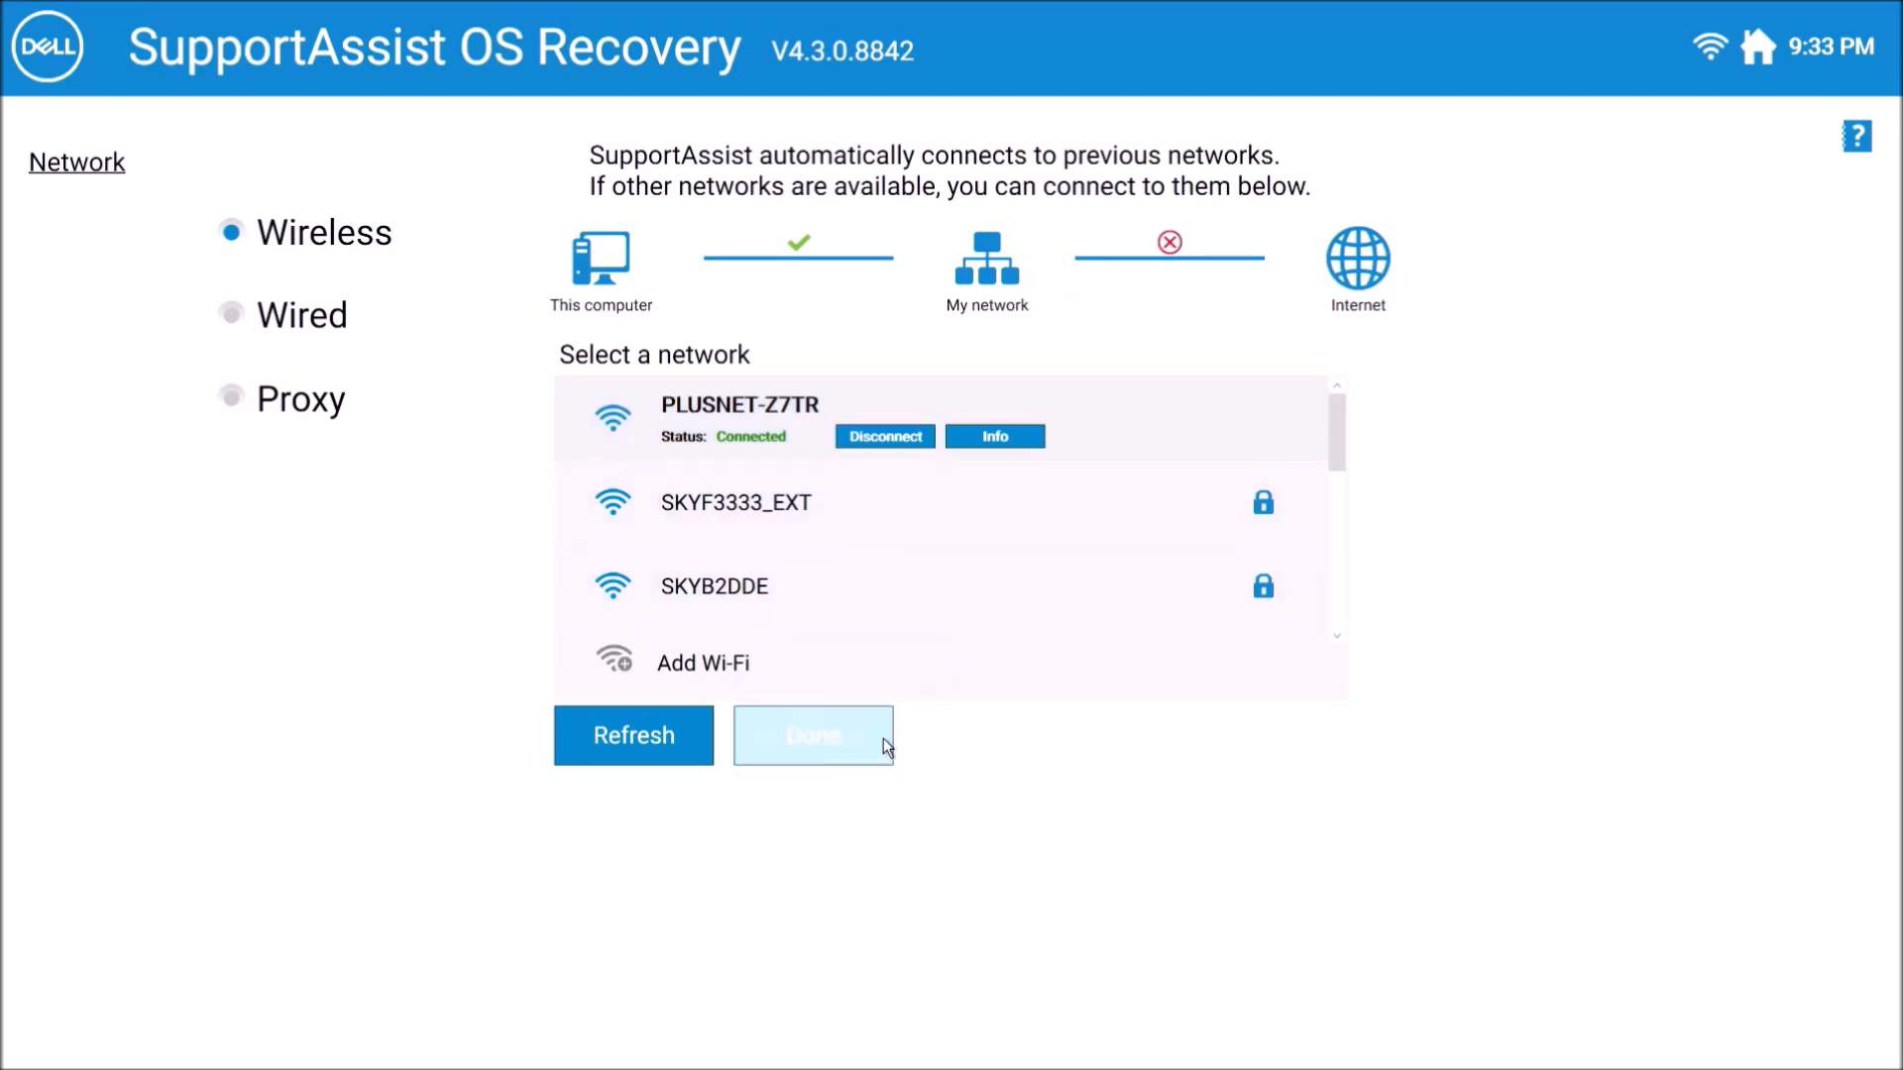
click(813, 735)
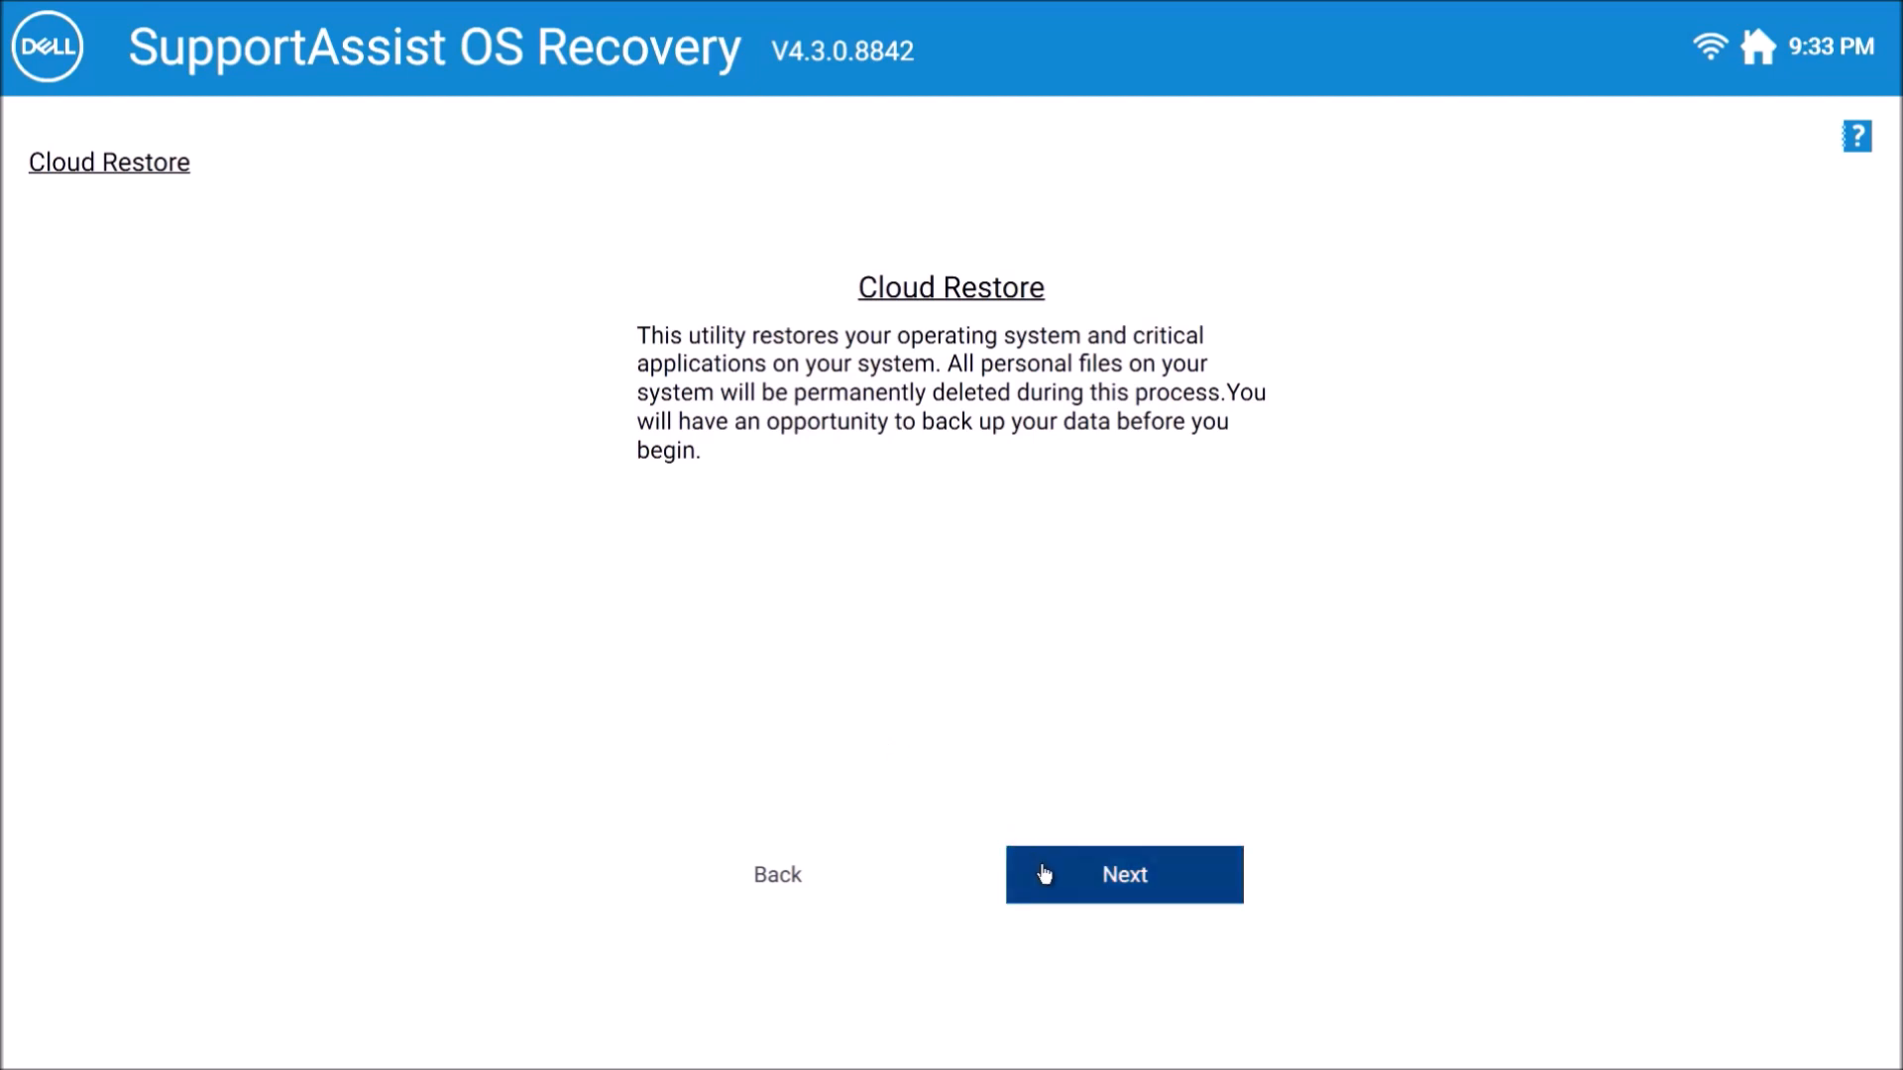
Step: Skip the file backup and confirm continuing without a backup
click(1122, 874)
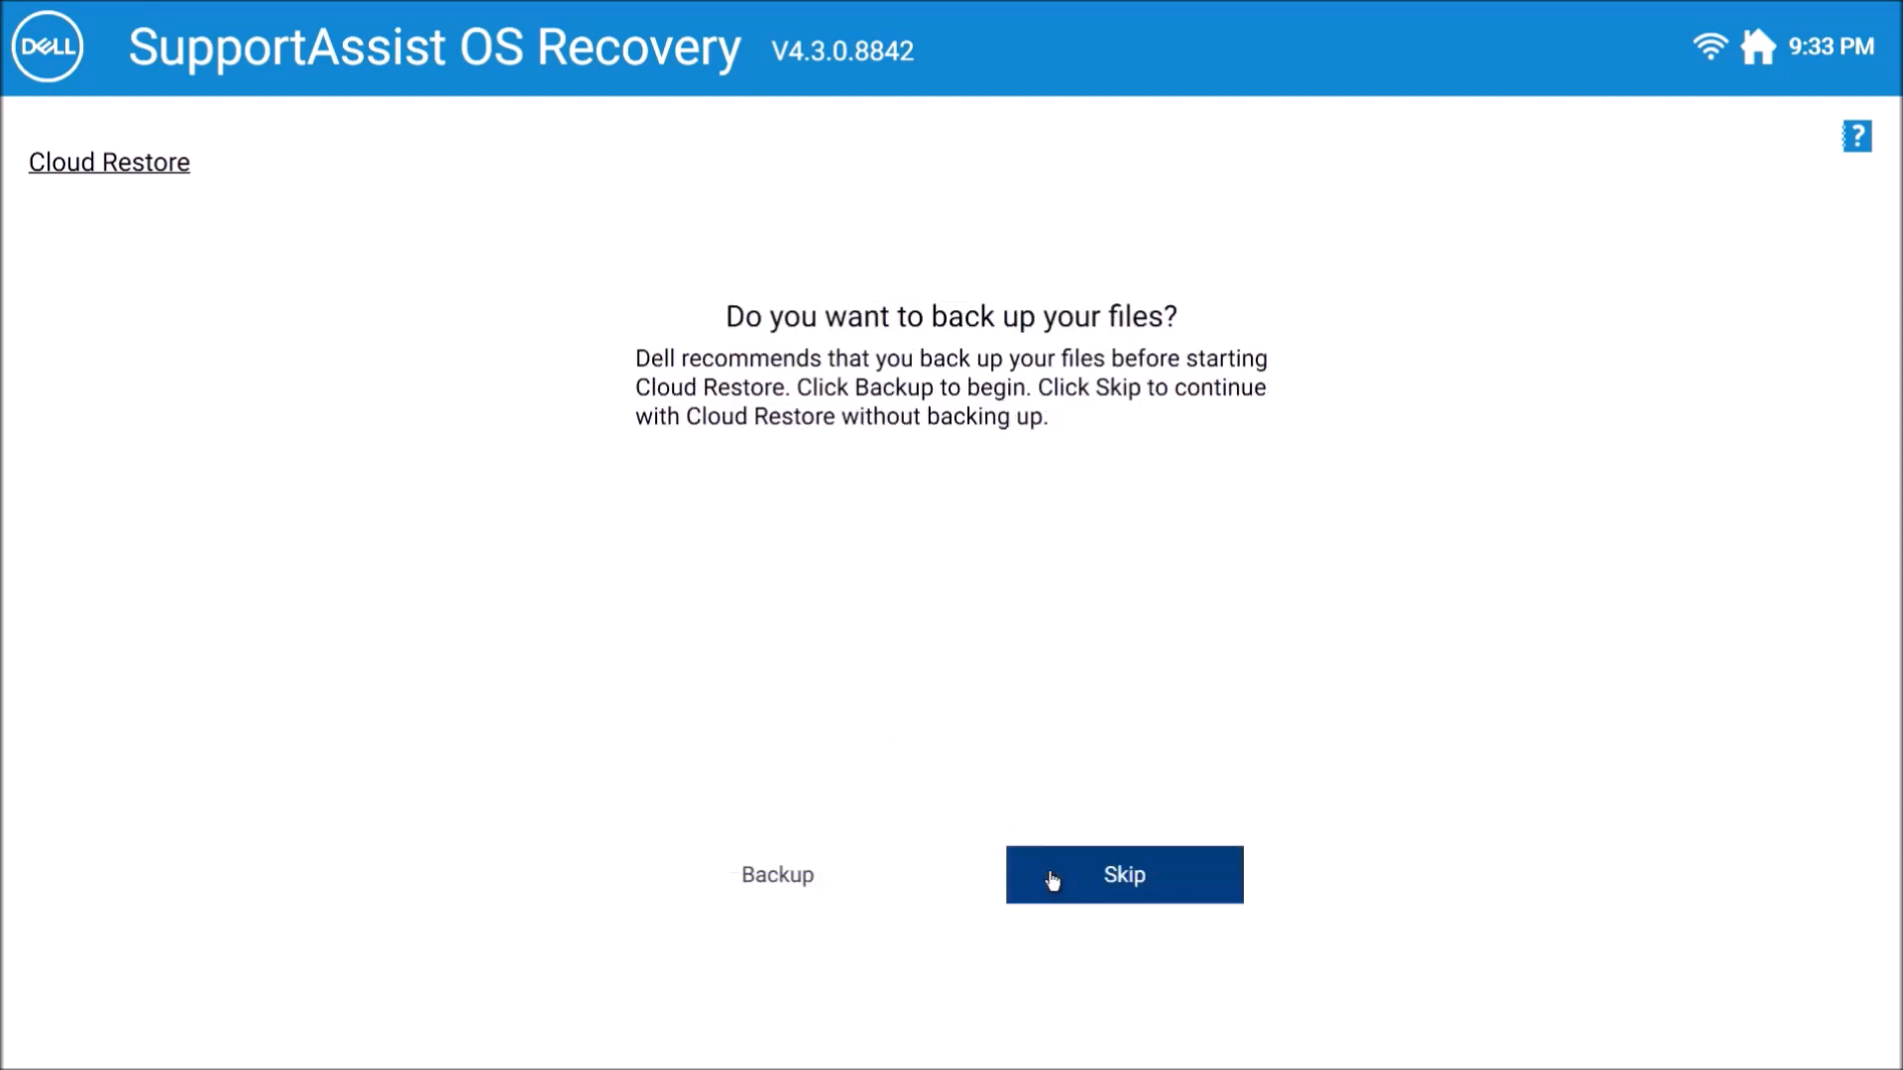
click(1122, 874)
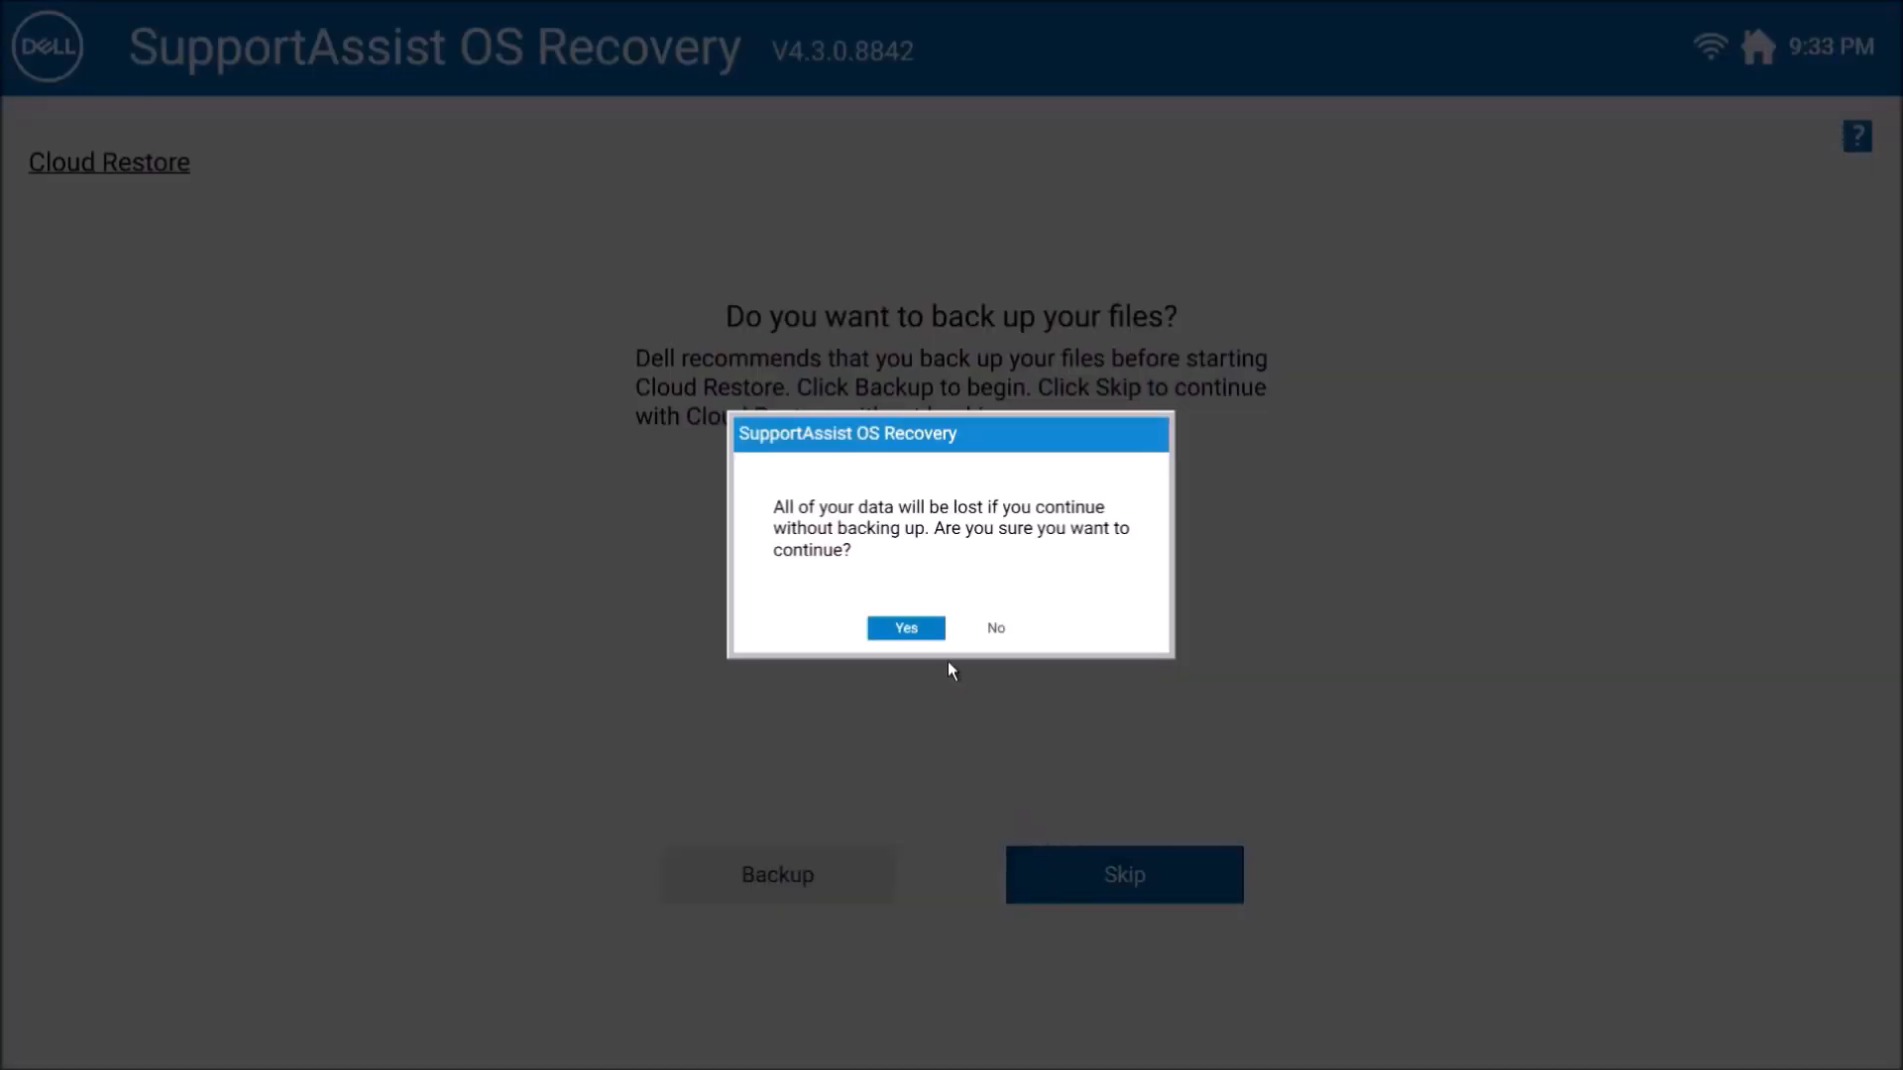
click(906, 628)
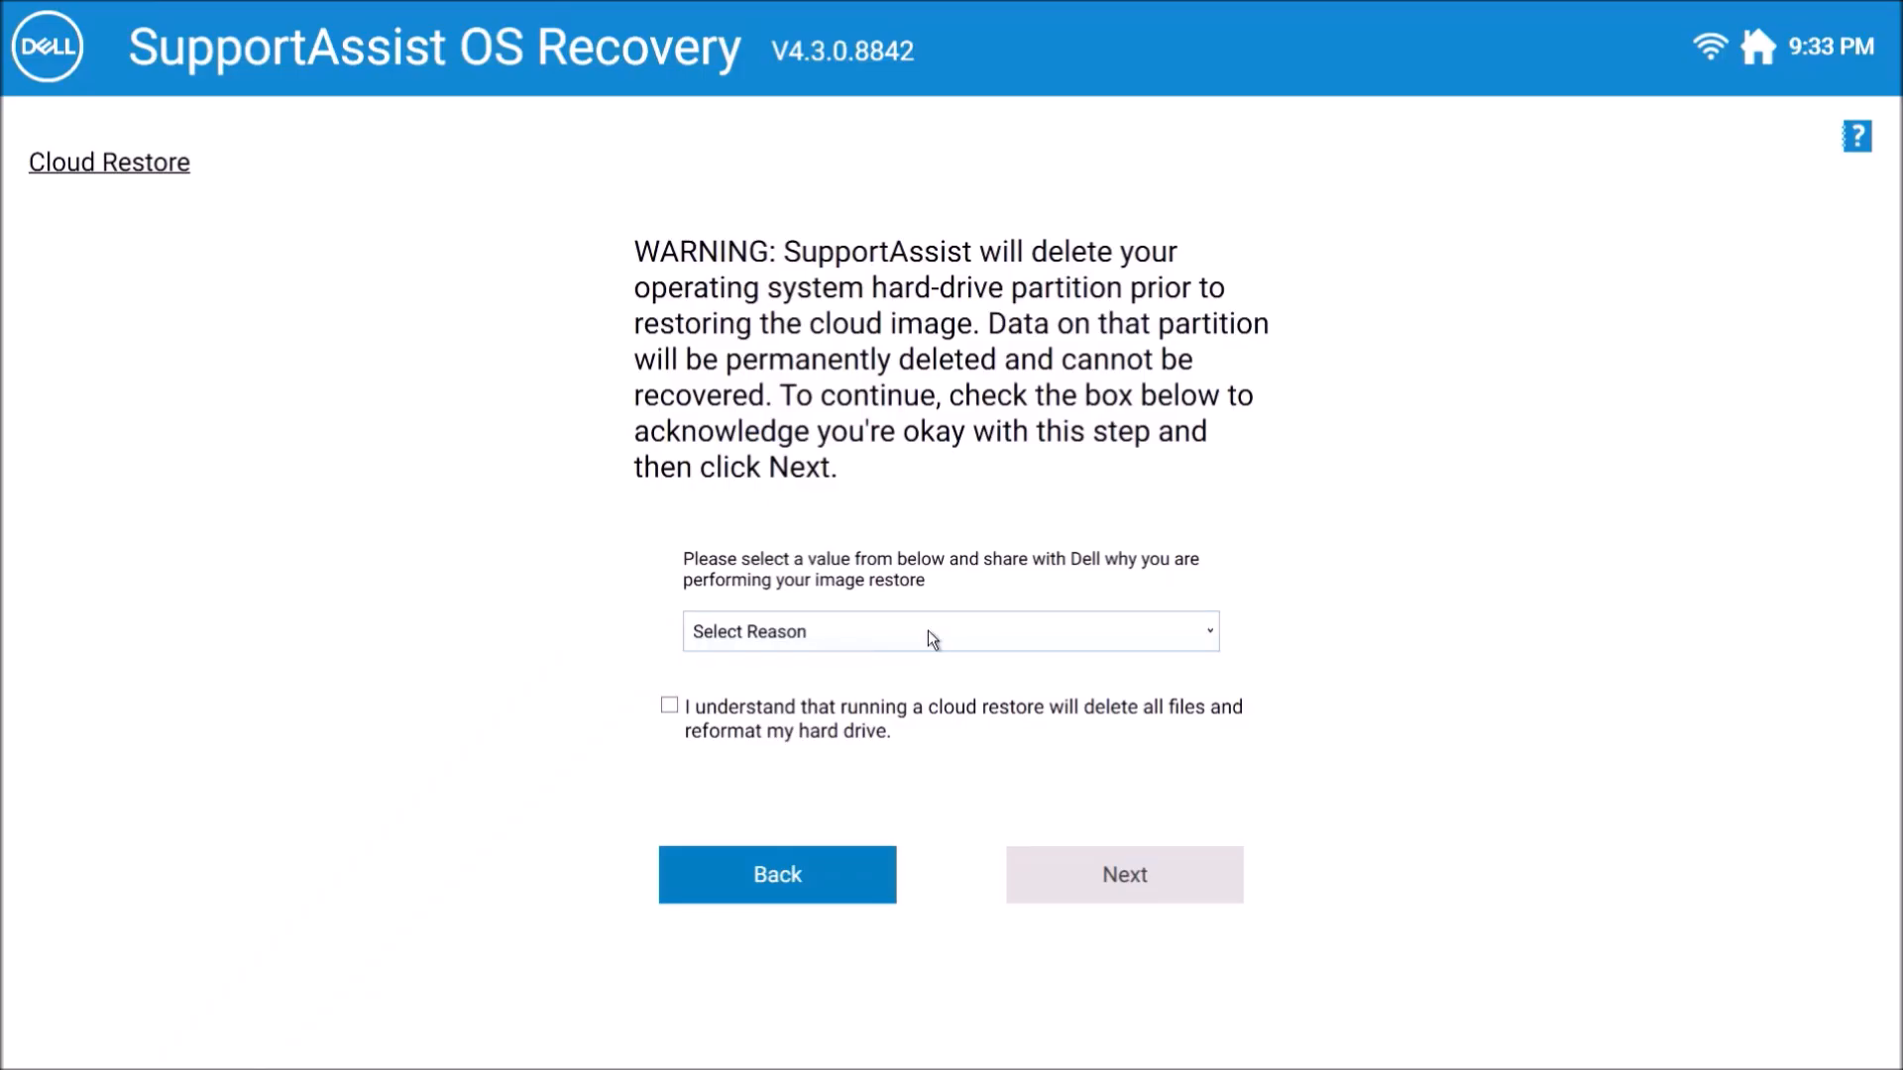
Step: Choose Recycling or gifting PC as restore reason and proceed to drive selection
click(949, 631)
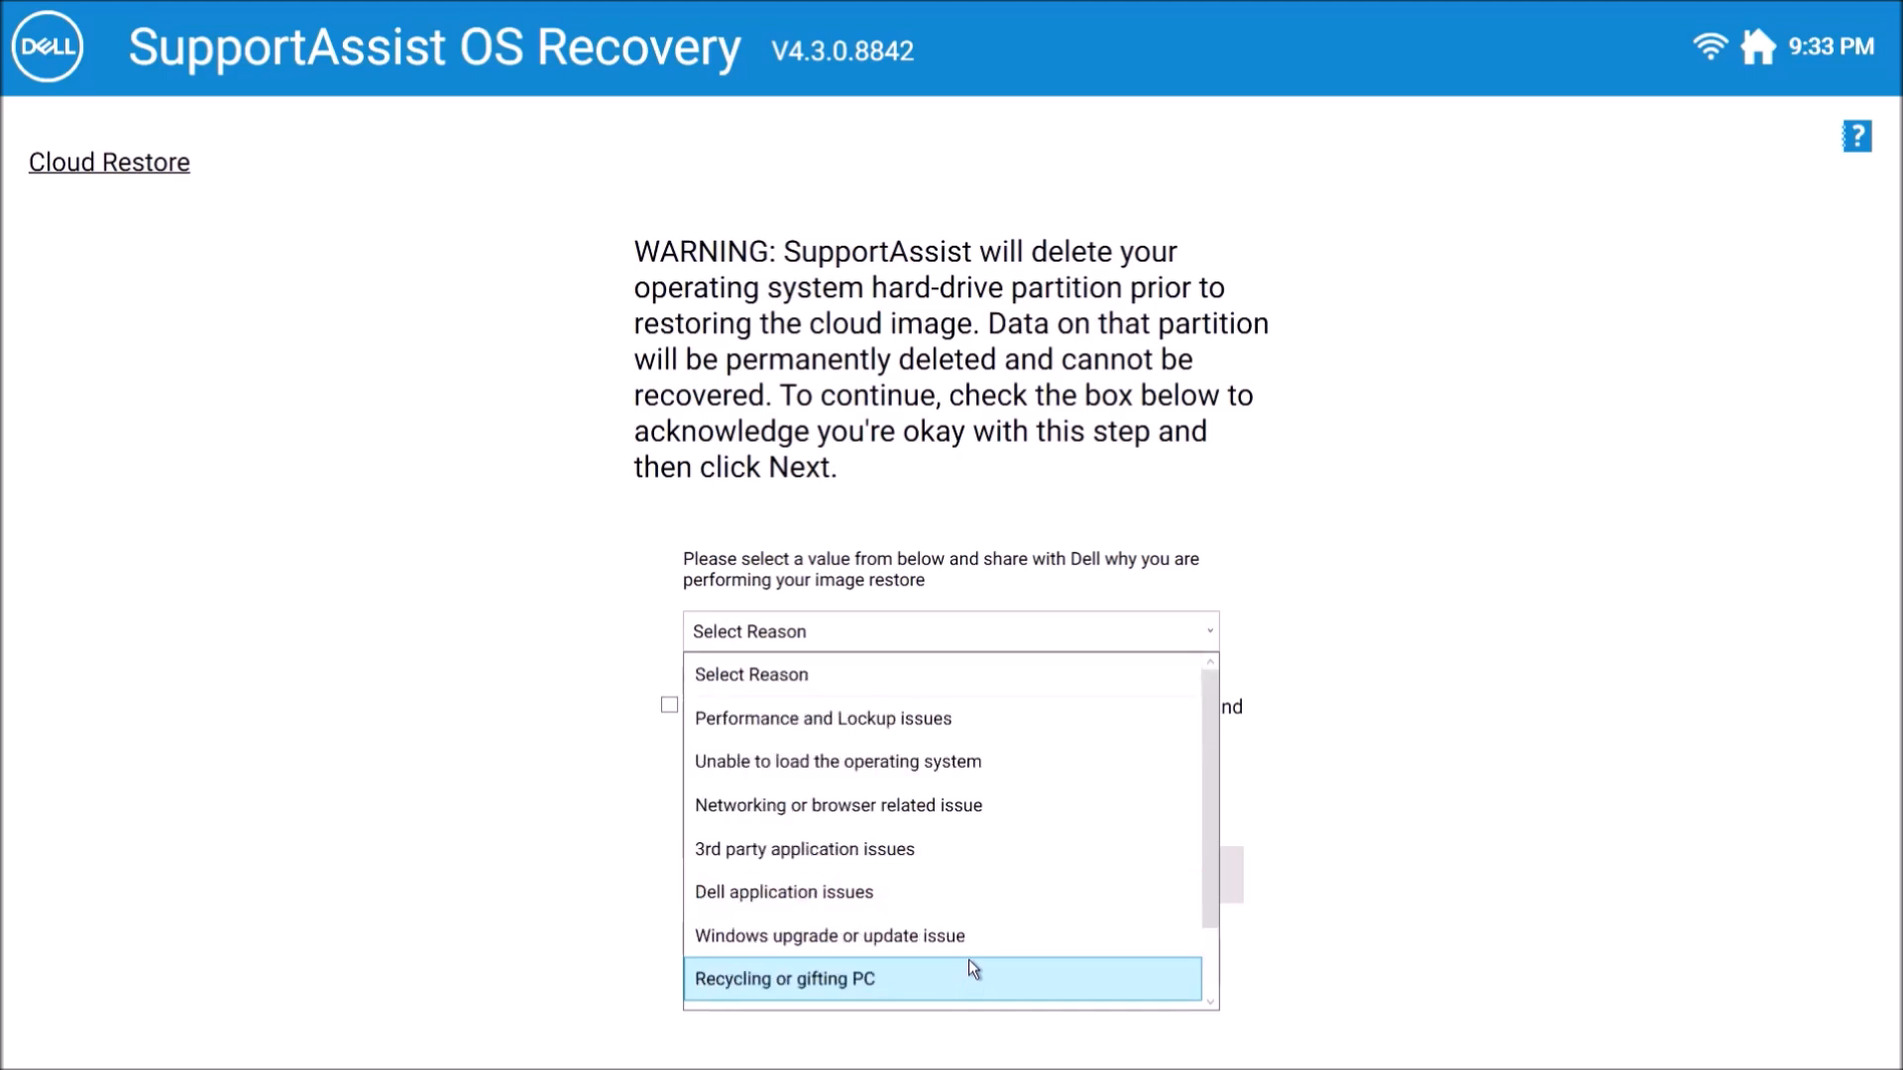
scroll(down, 3)
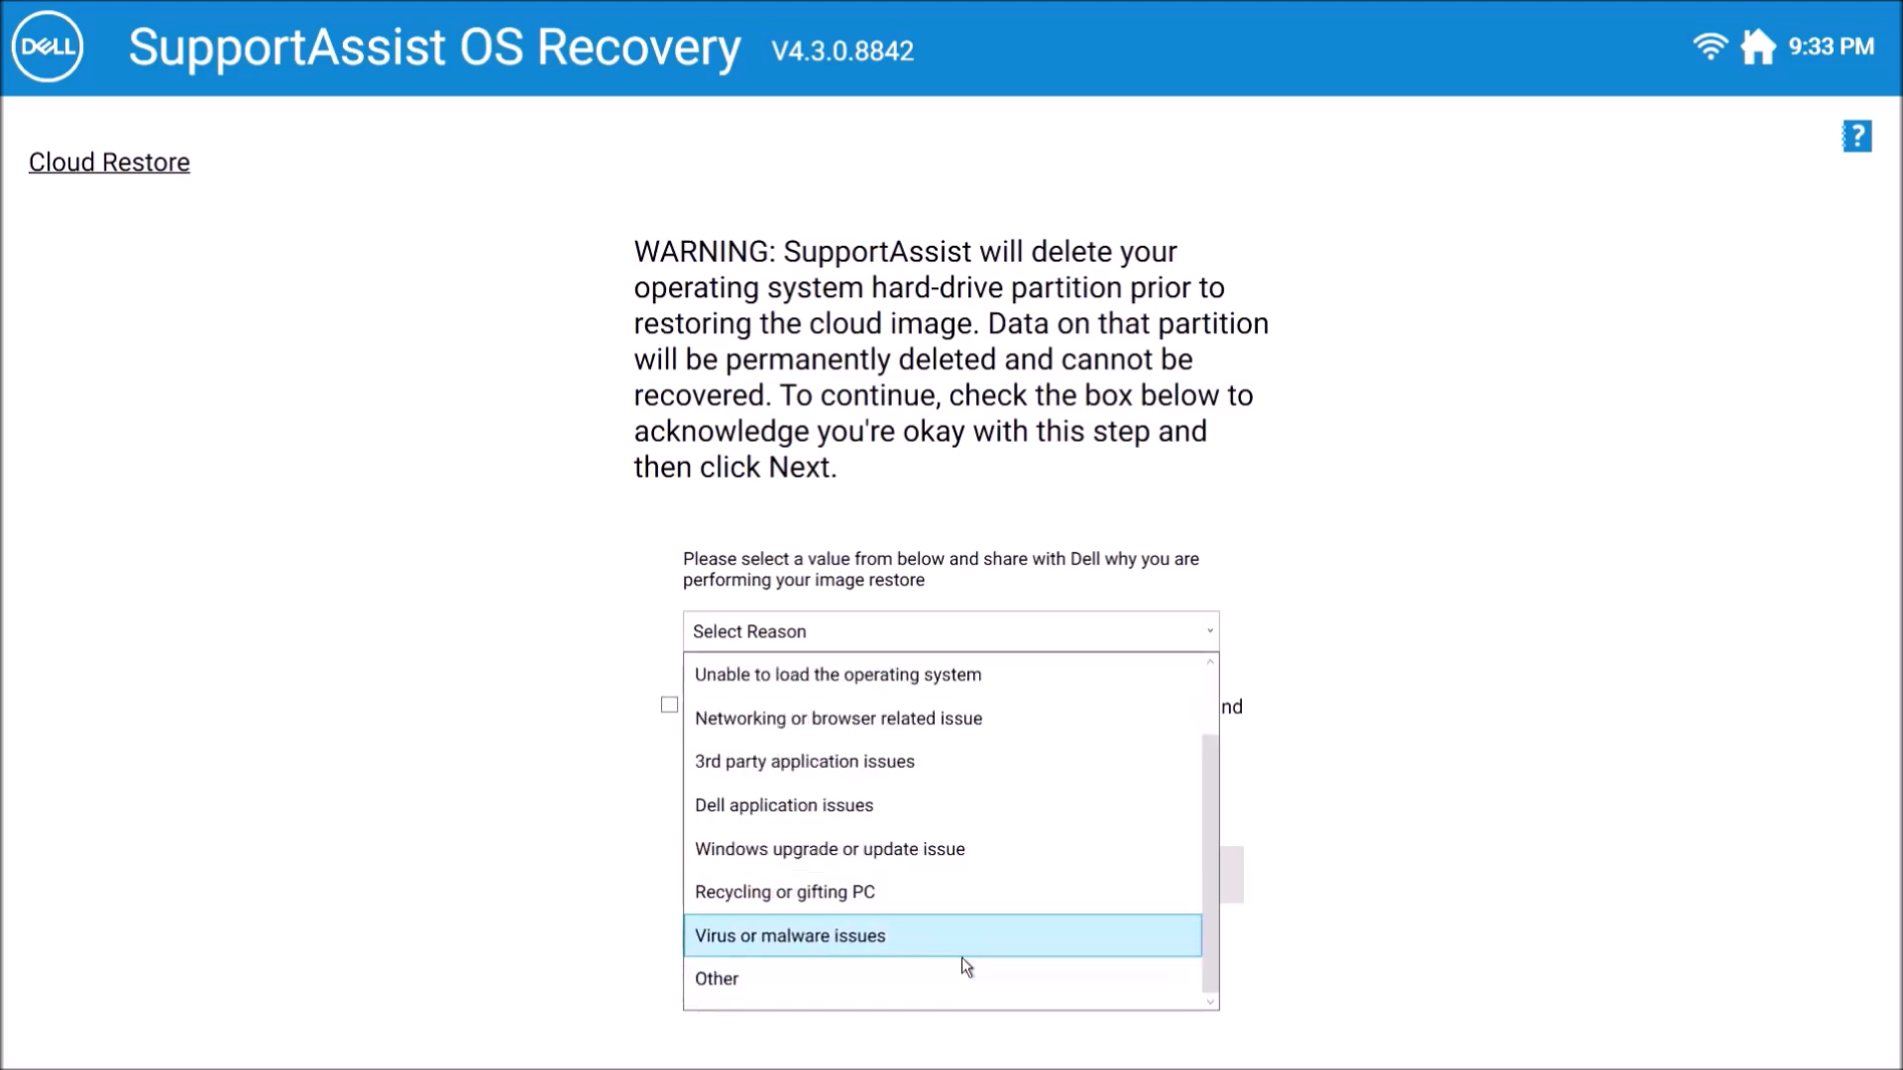
mouse_move(950, 977)
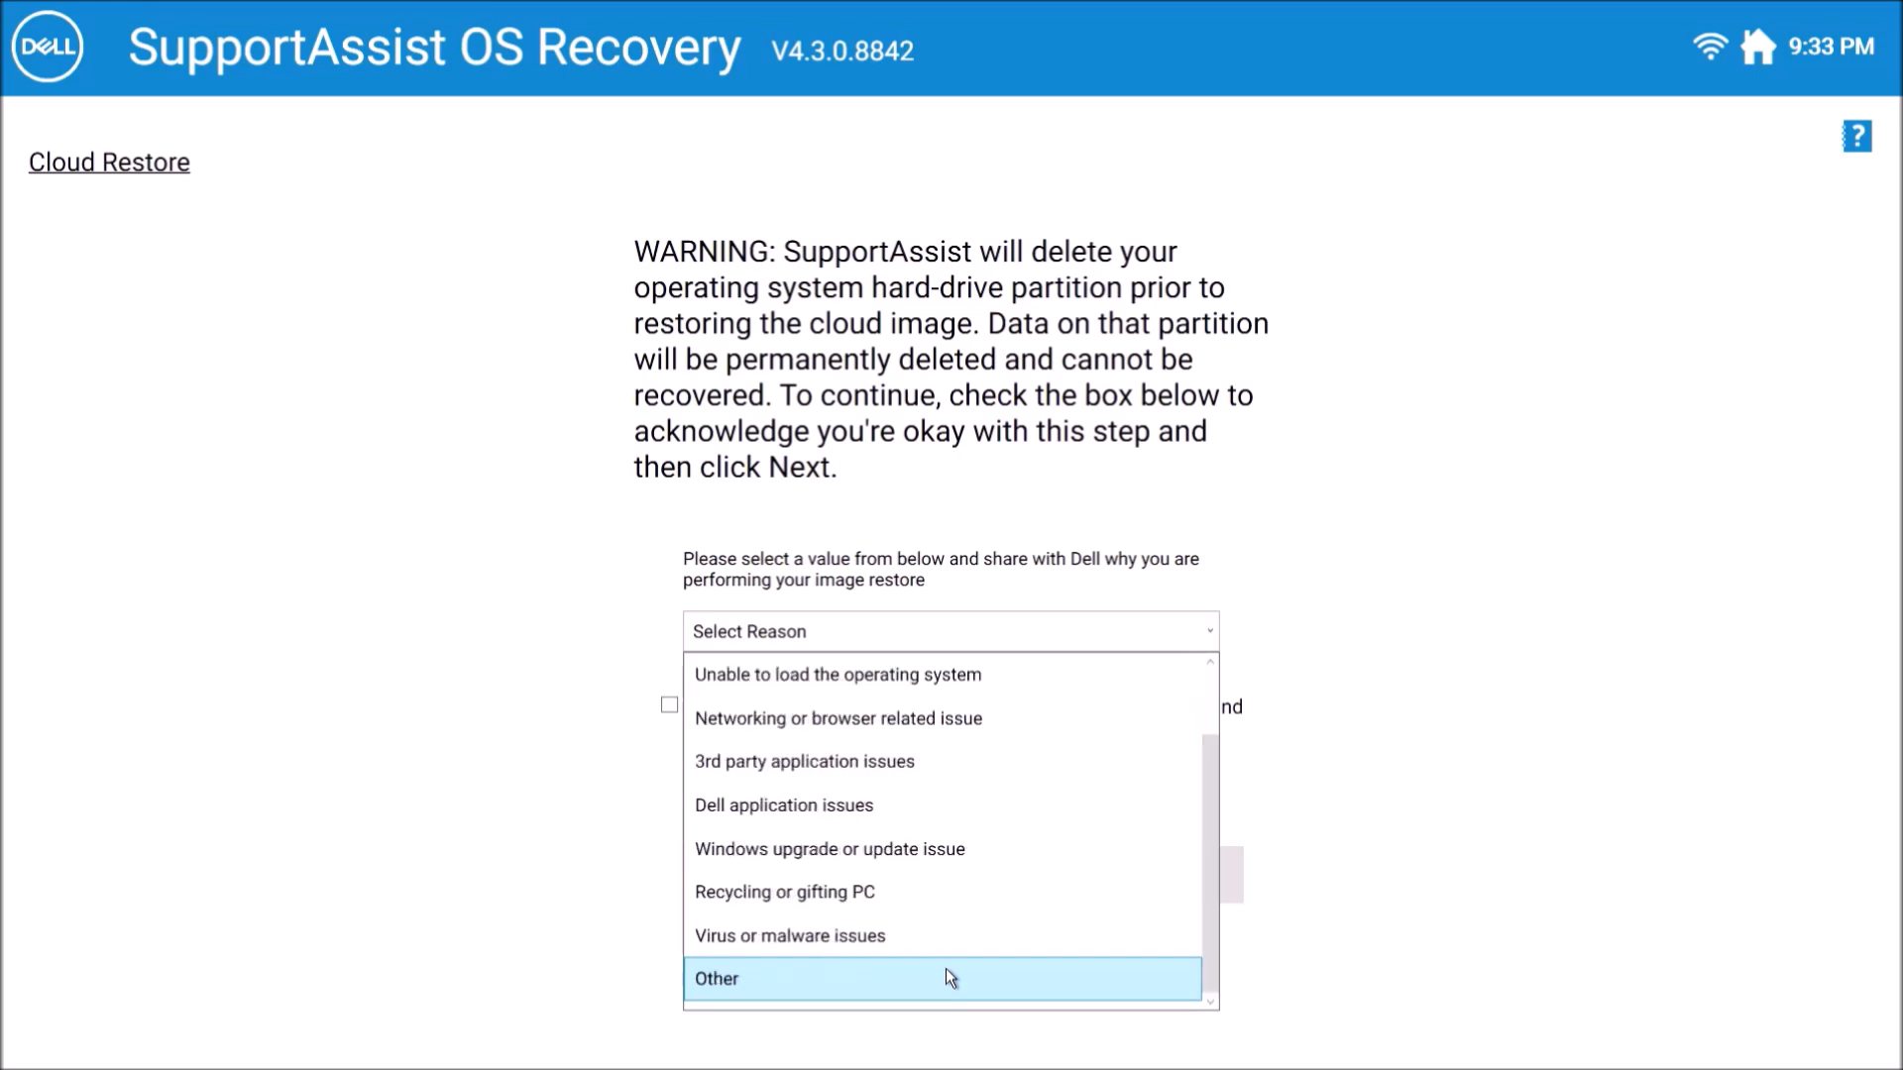
mouse_move(959, 892)
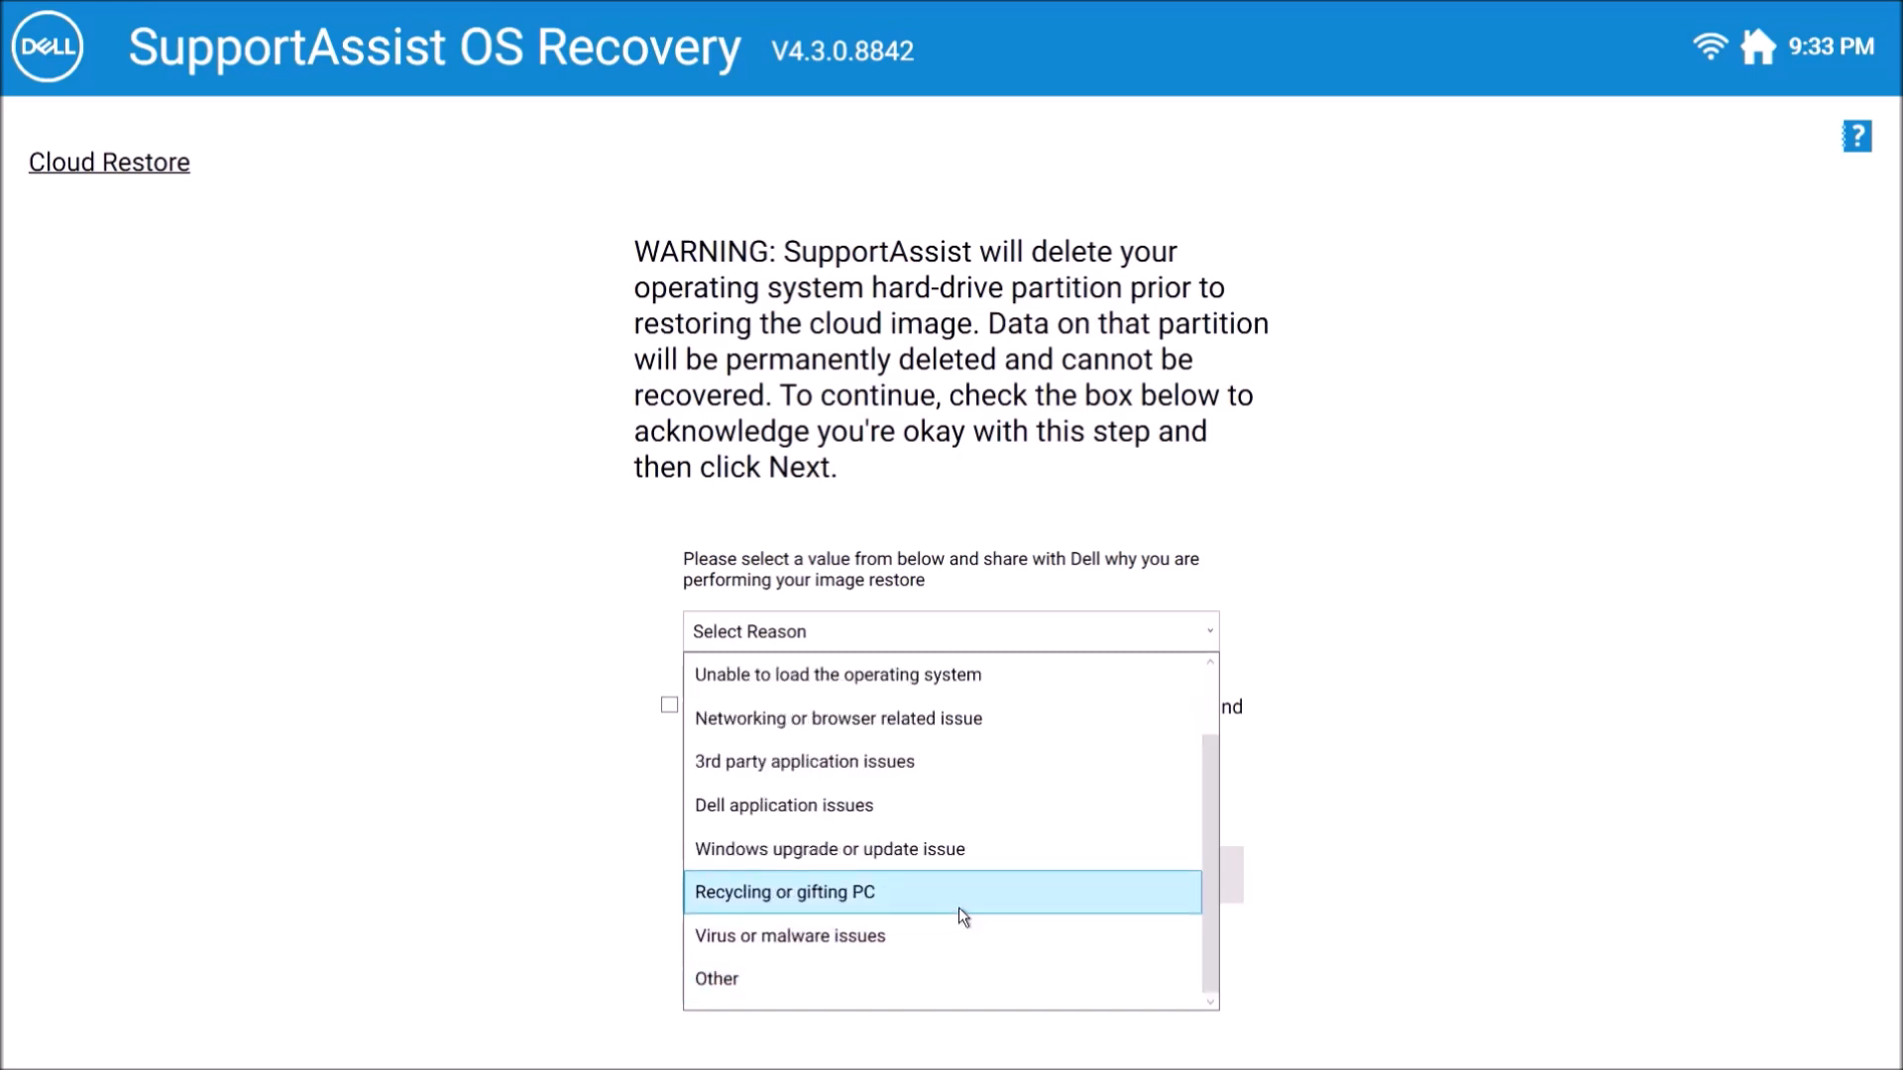
click(787, 892)
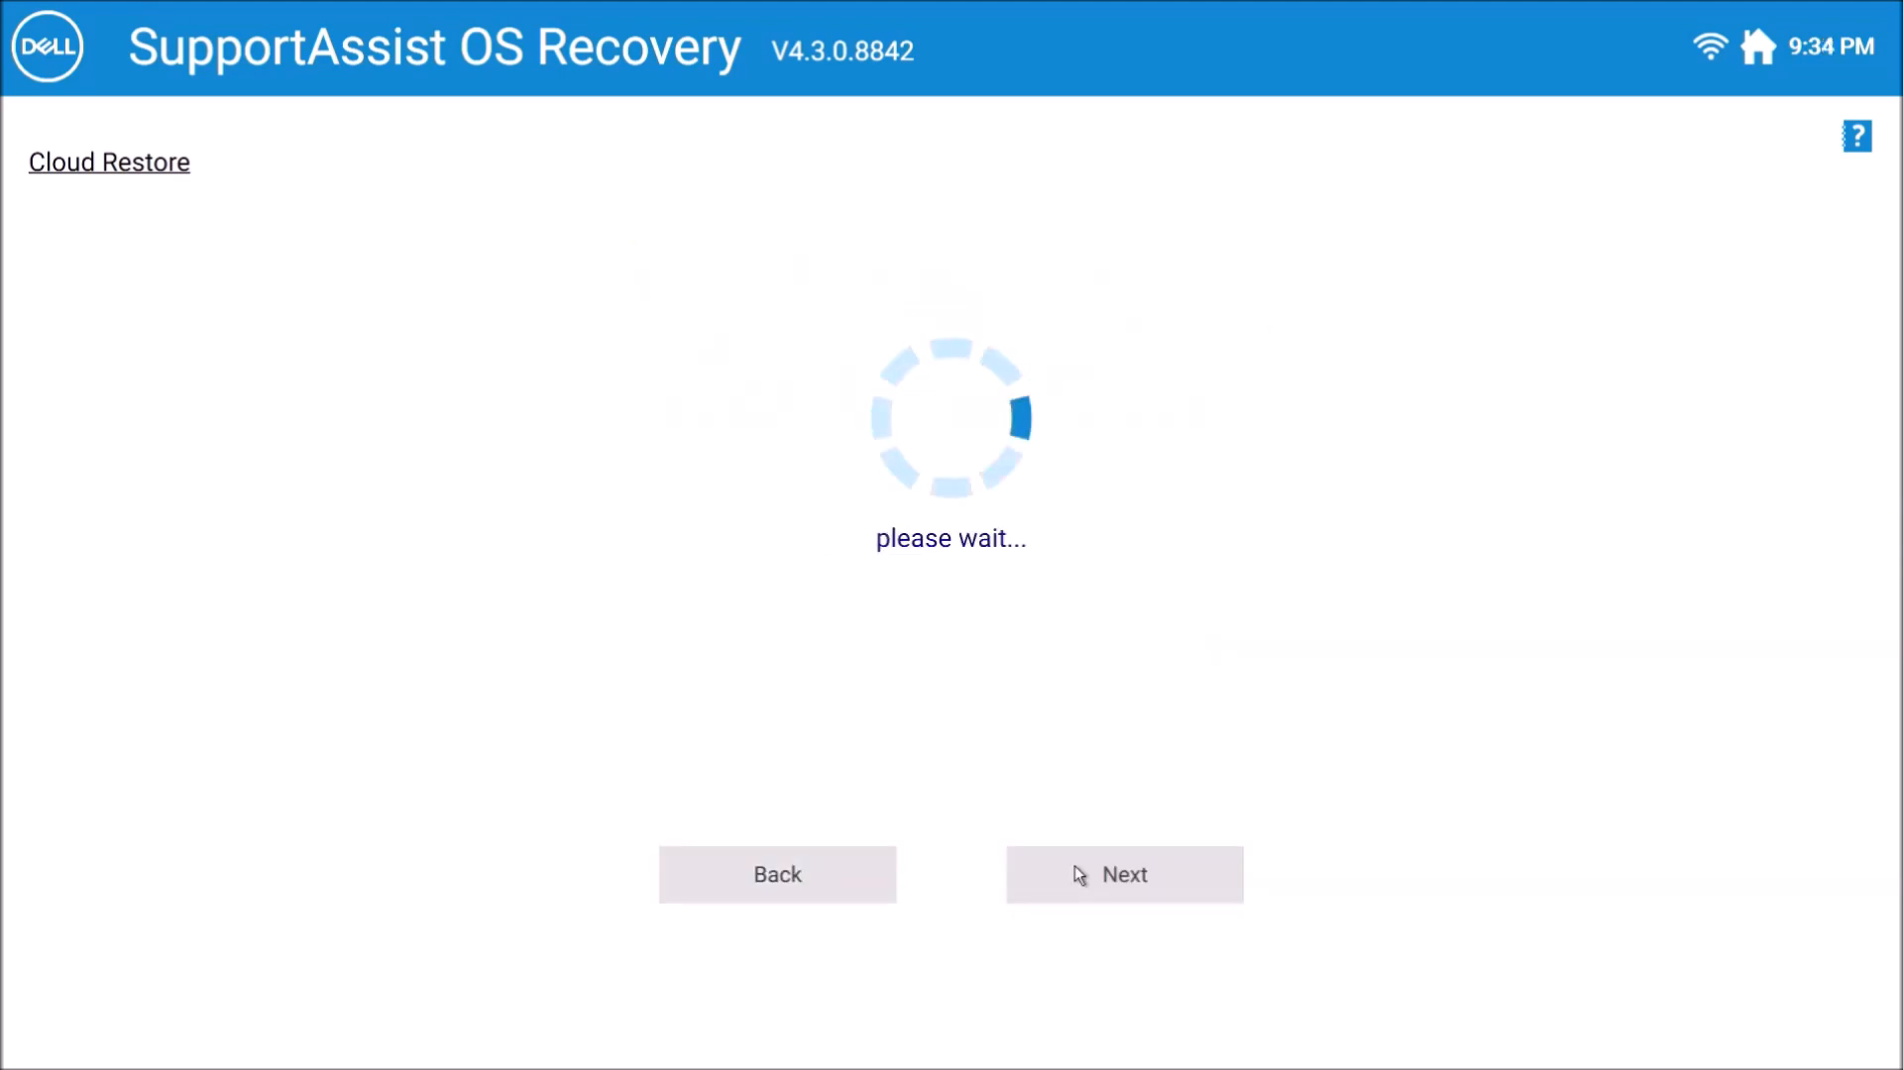
click(1123, 874)
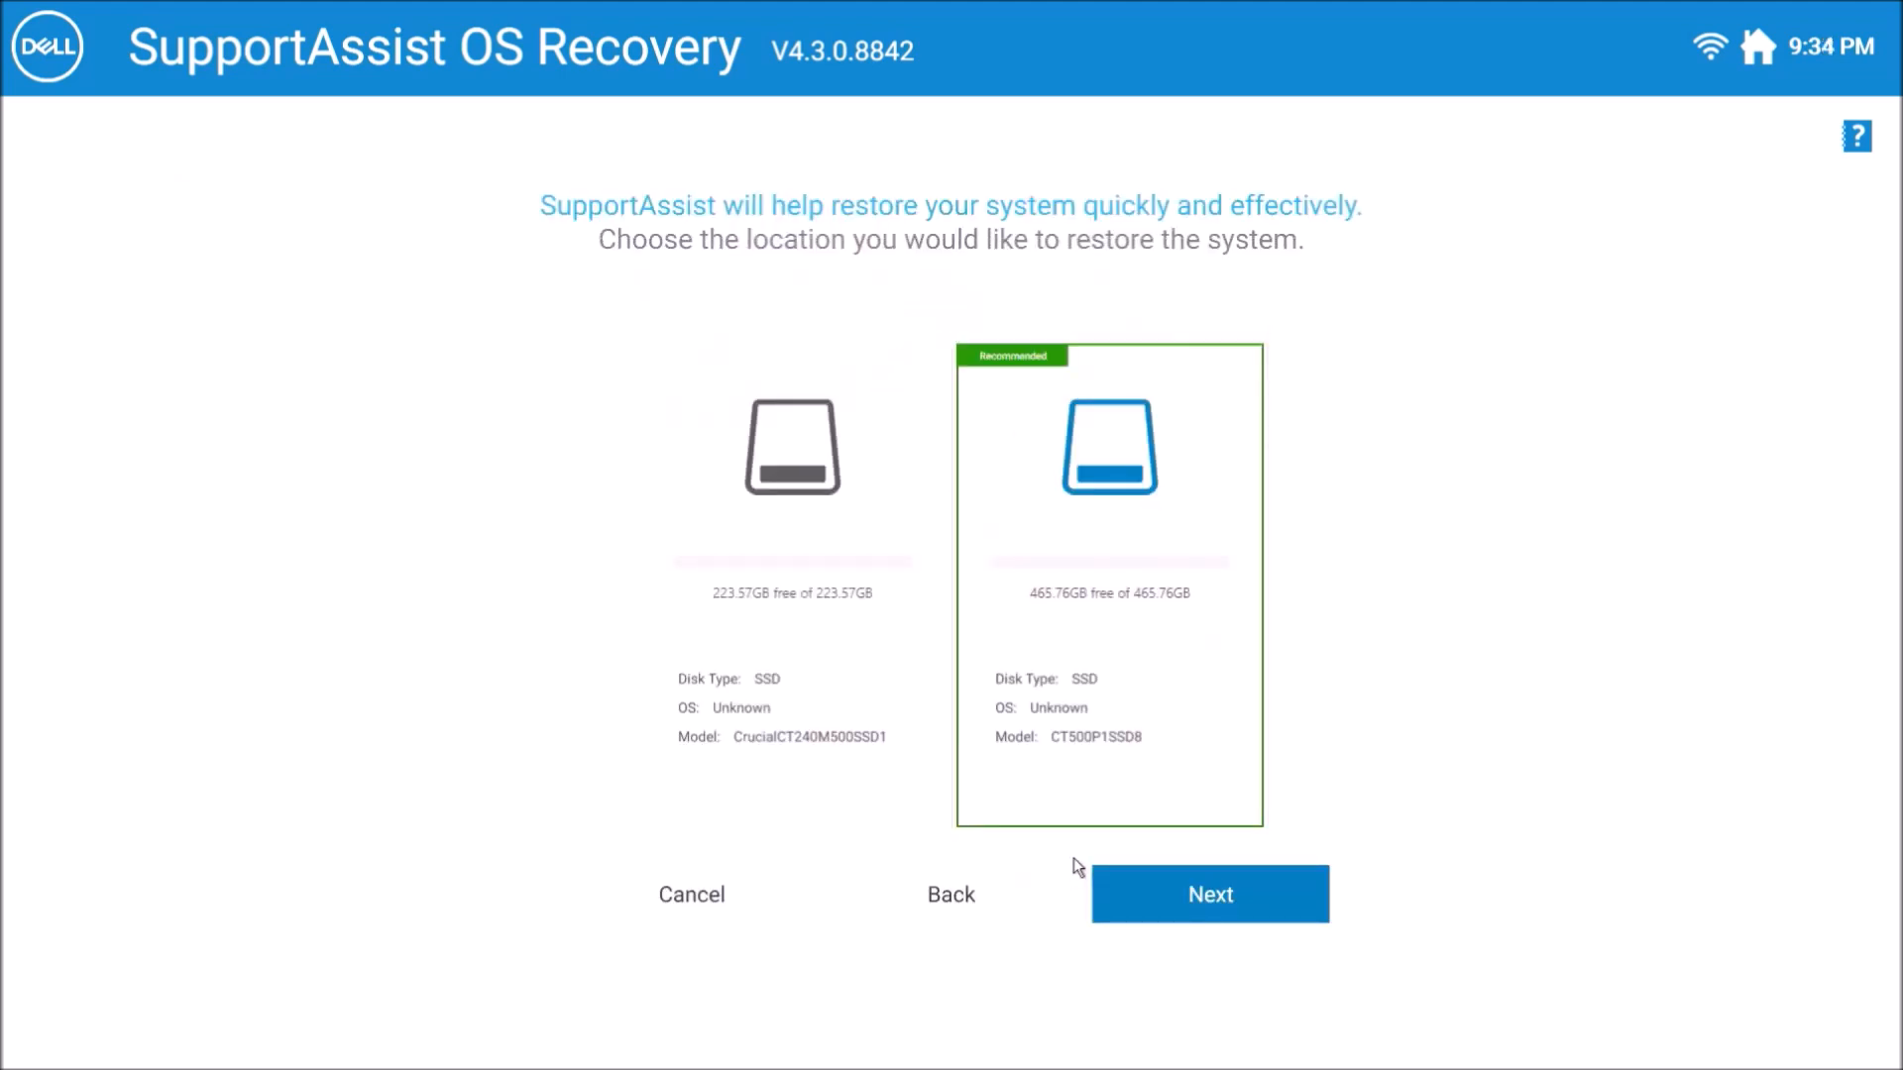
mouse_move(1085, 812)
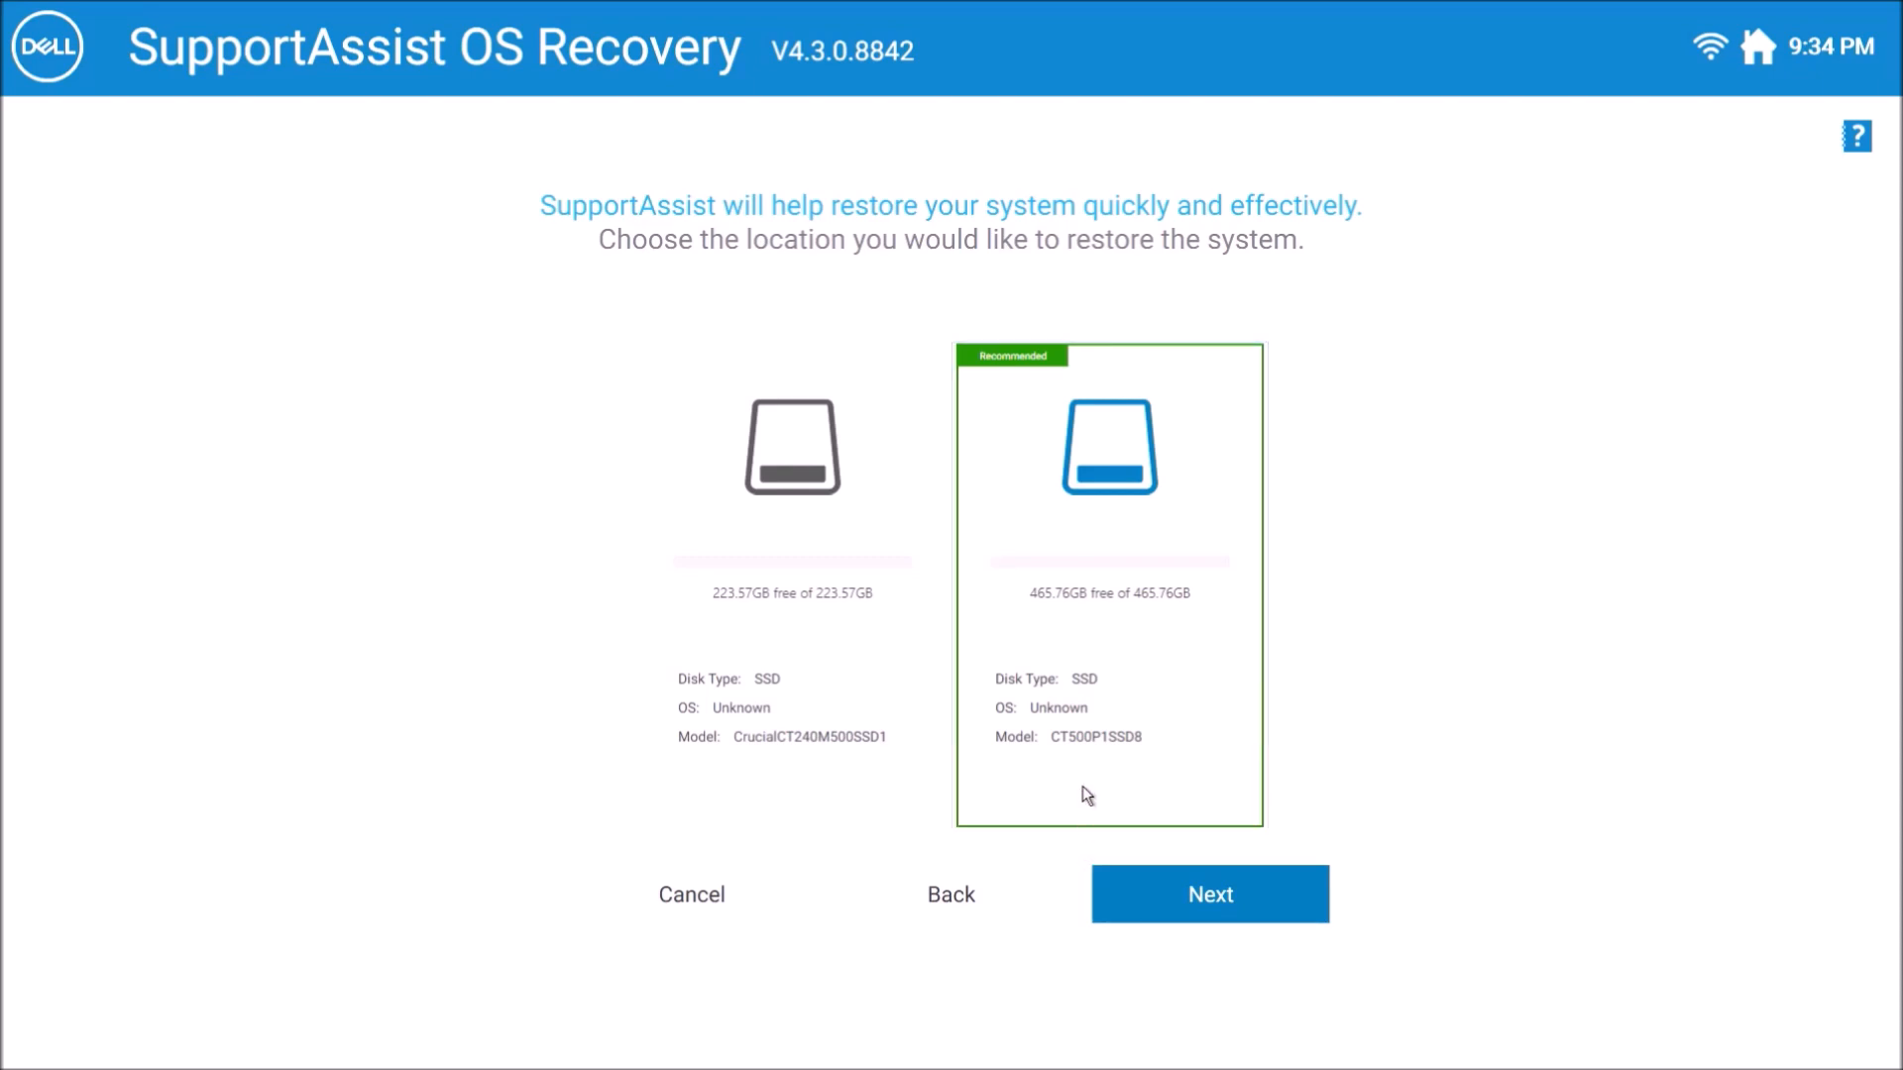
Step: Choose the recommended 465.76GB CT500P1SSD8 drive and begin downloading the recovery media
click(1209, 894)
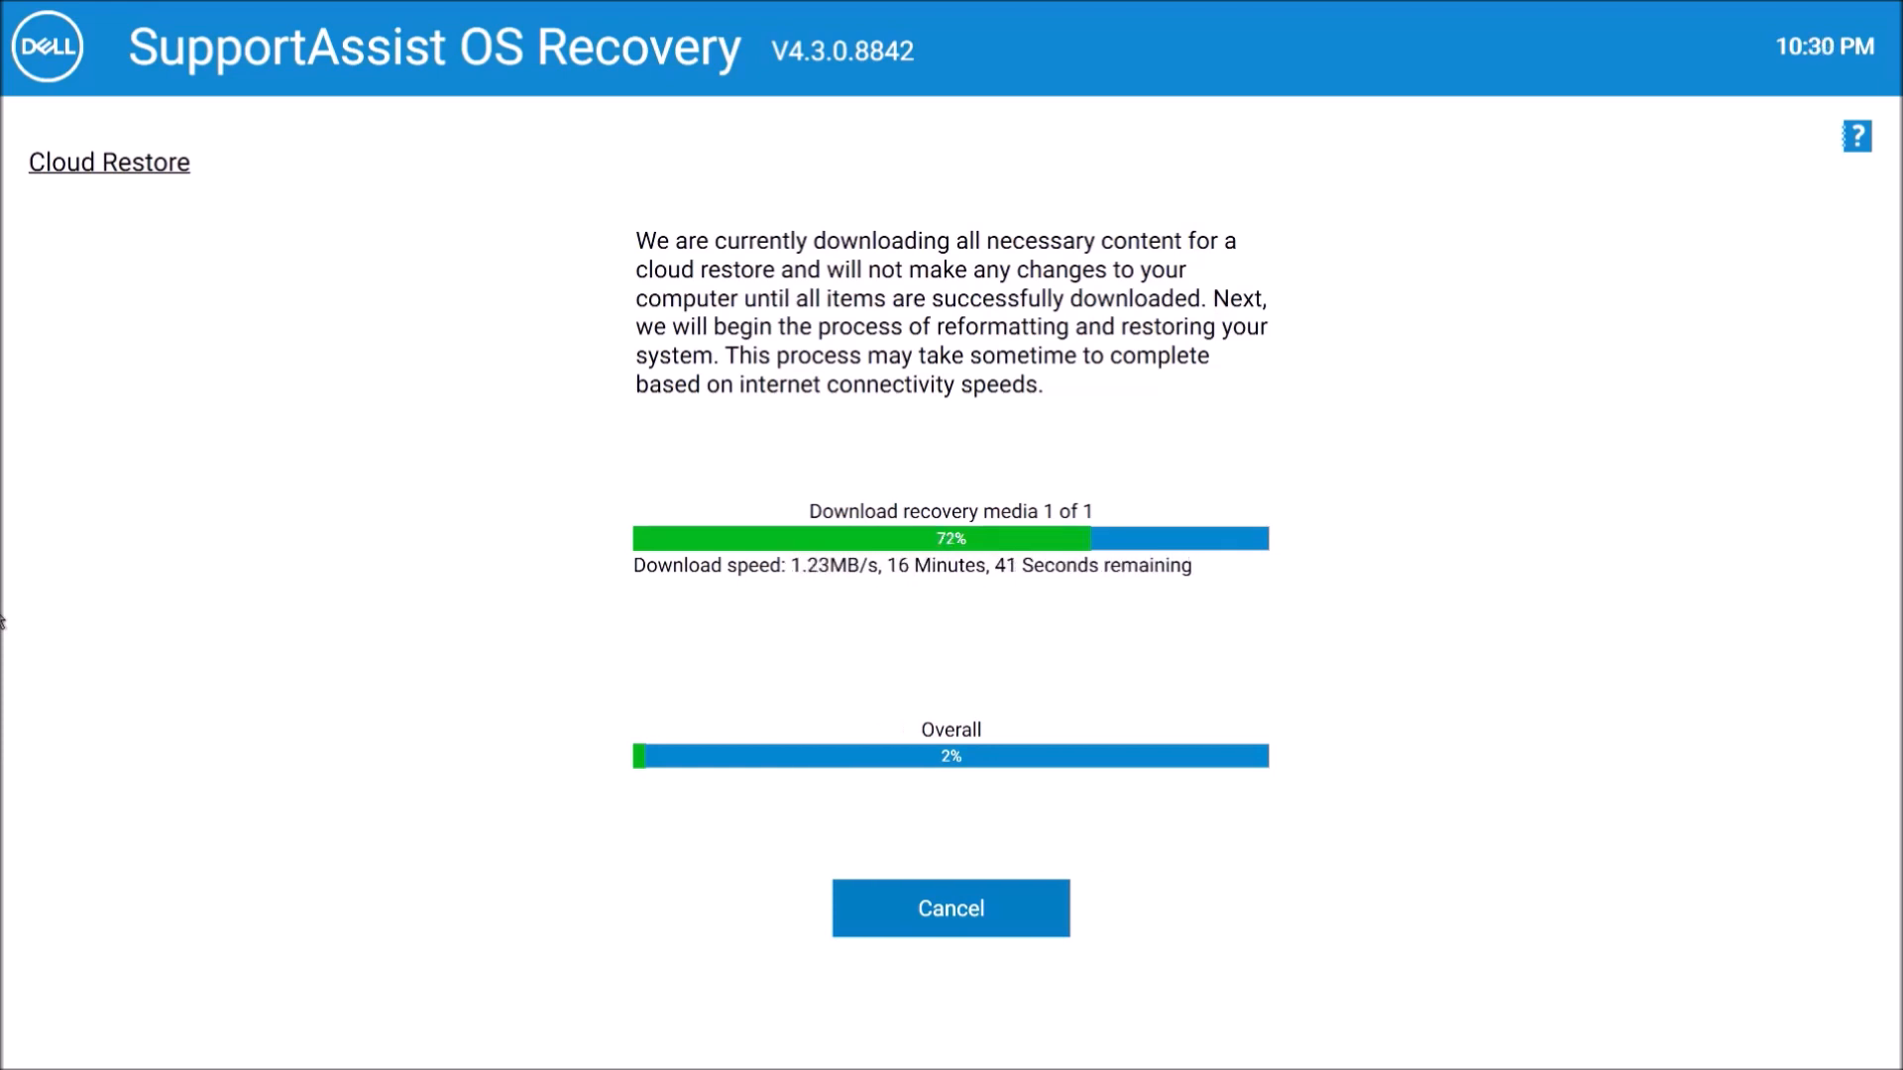
mouse_move(512, 483)
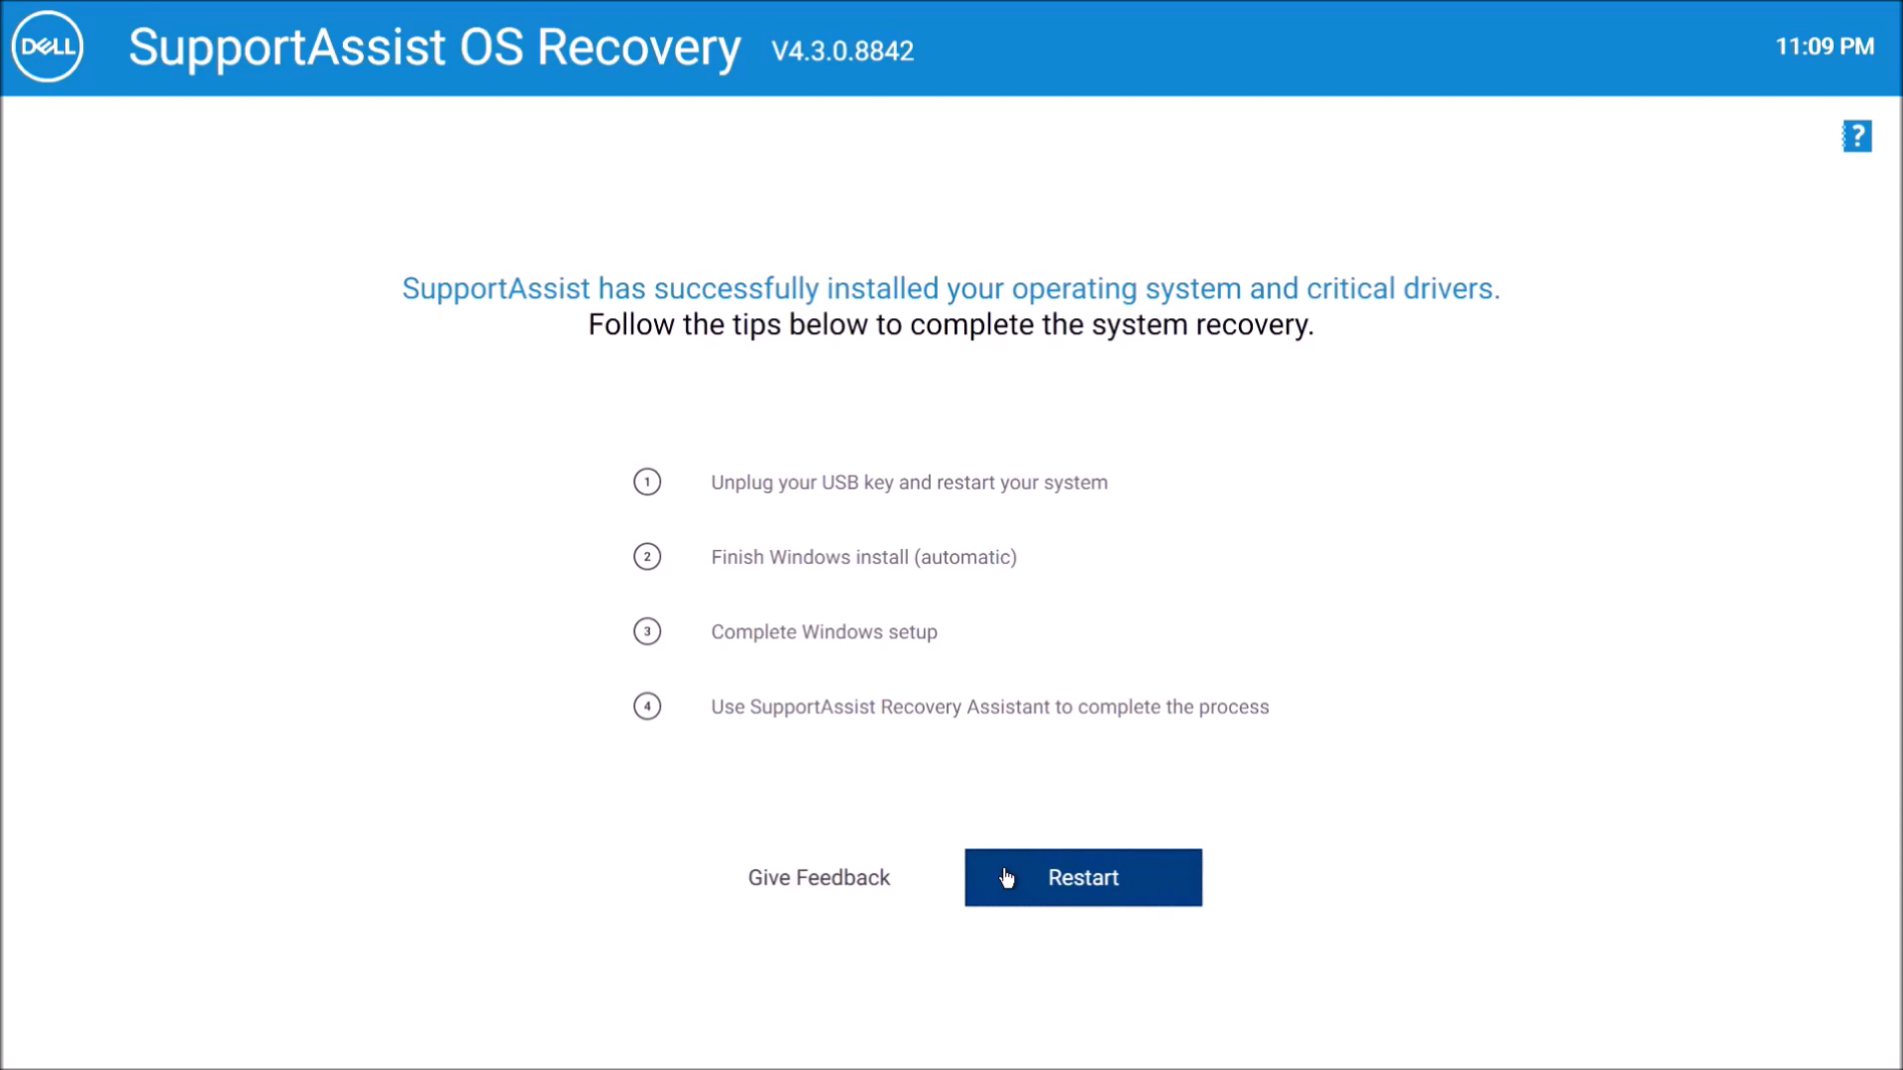
Step: Restart the PC from the recovery success screen so Windows setup begins
click(1081, 878)
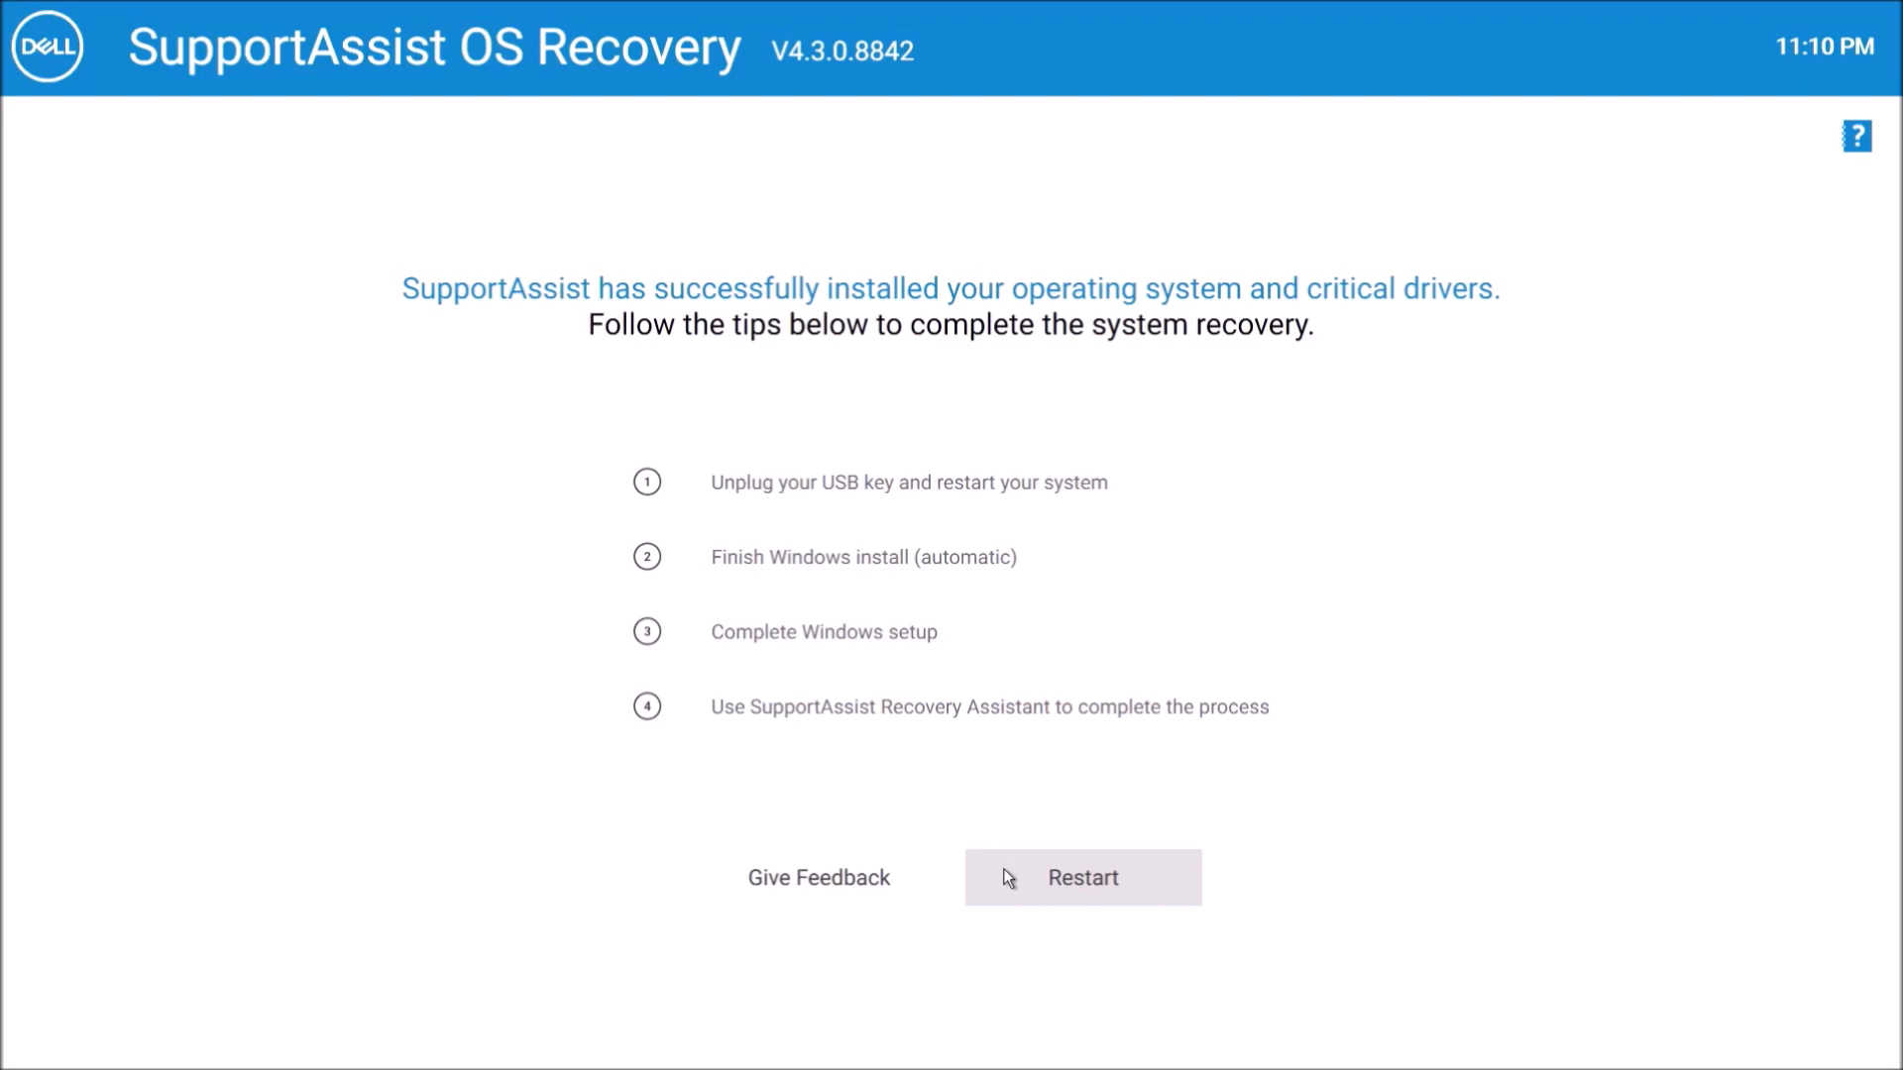
click(1083, 876)
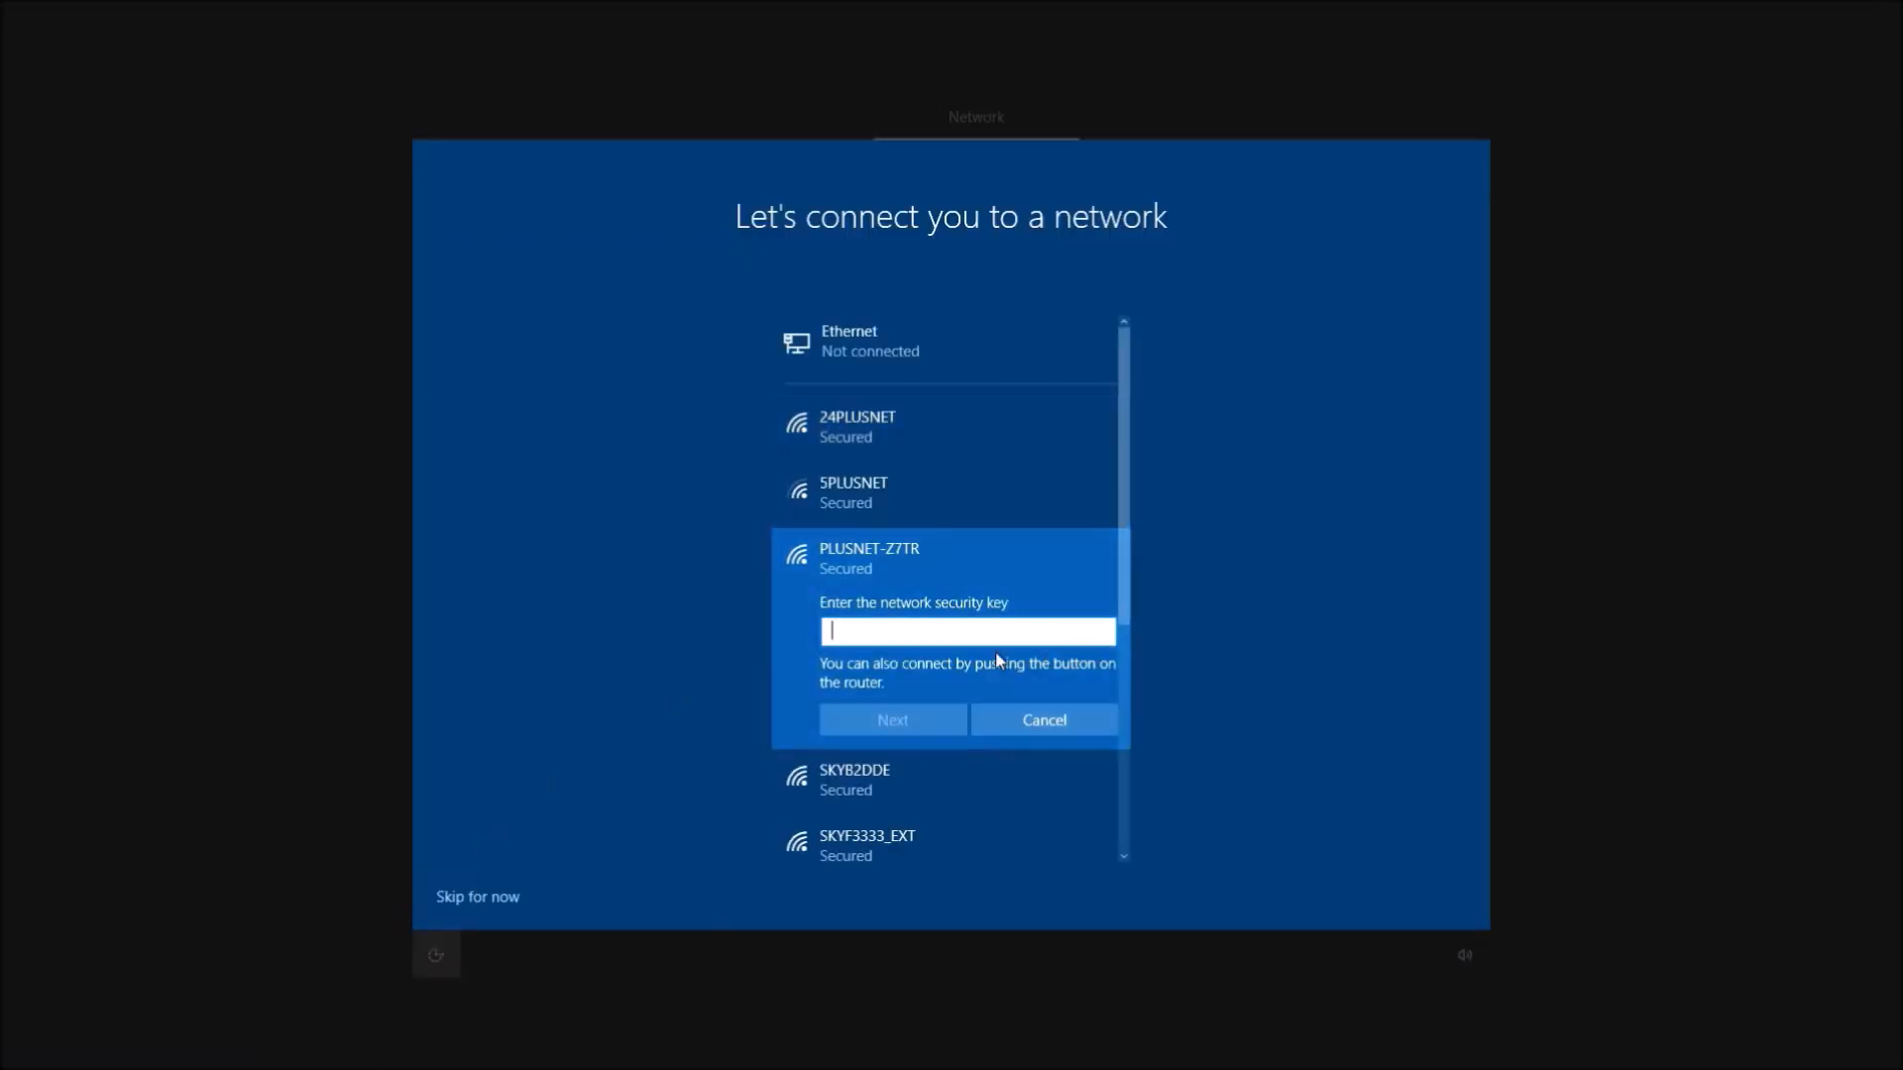
Step: Join the PLUSNET-Z7TR Wi-Fi with its security key and continue to the licence agreement
text(•••••)
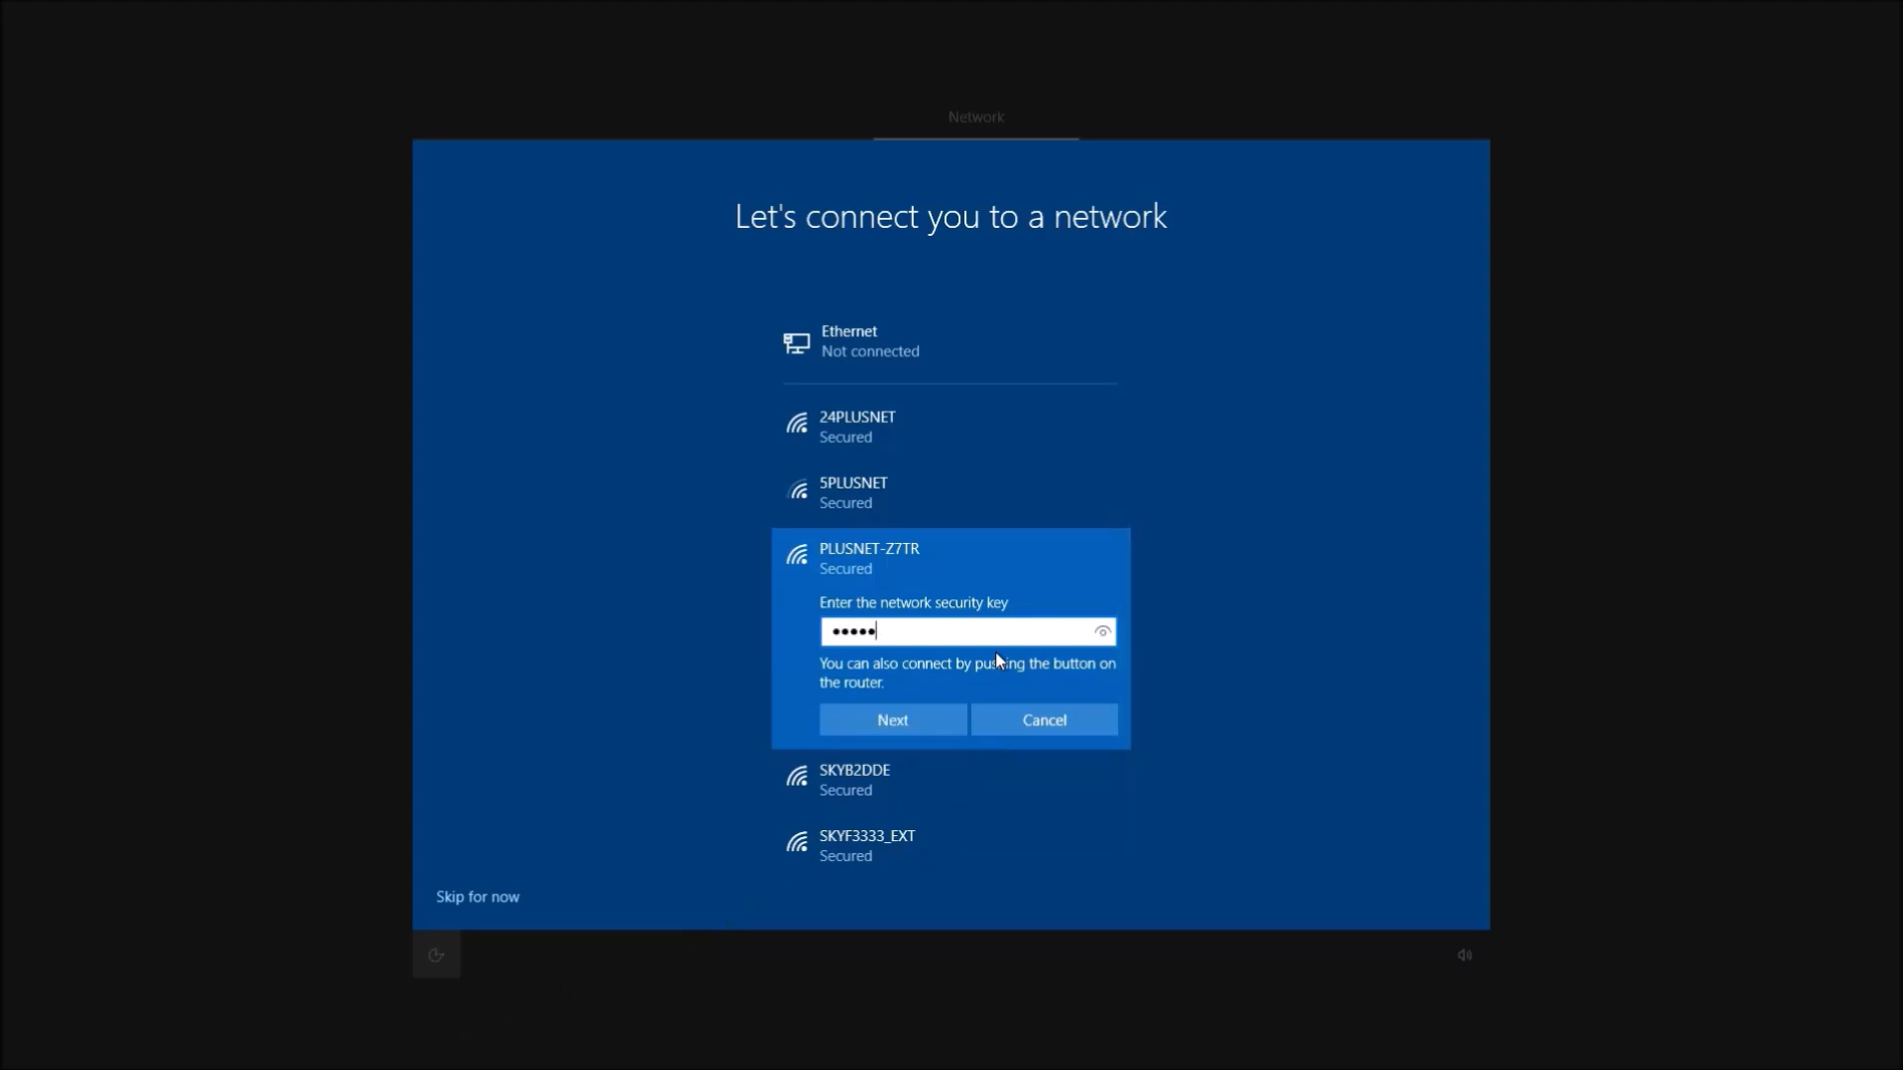
click(892, 720)
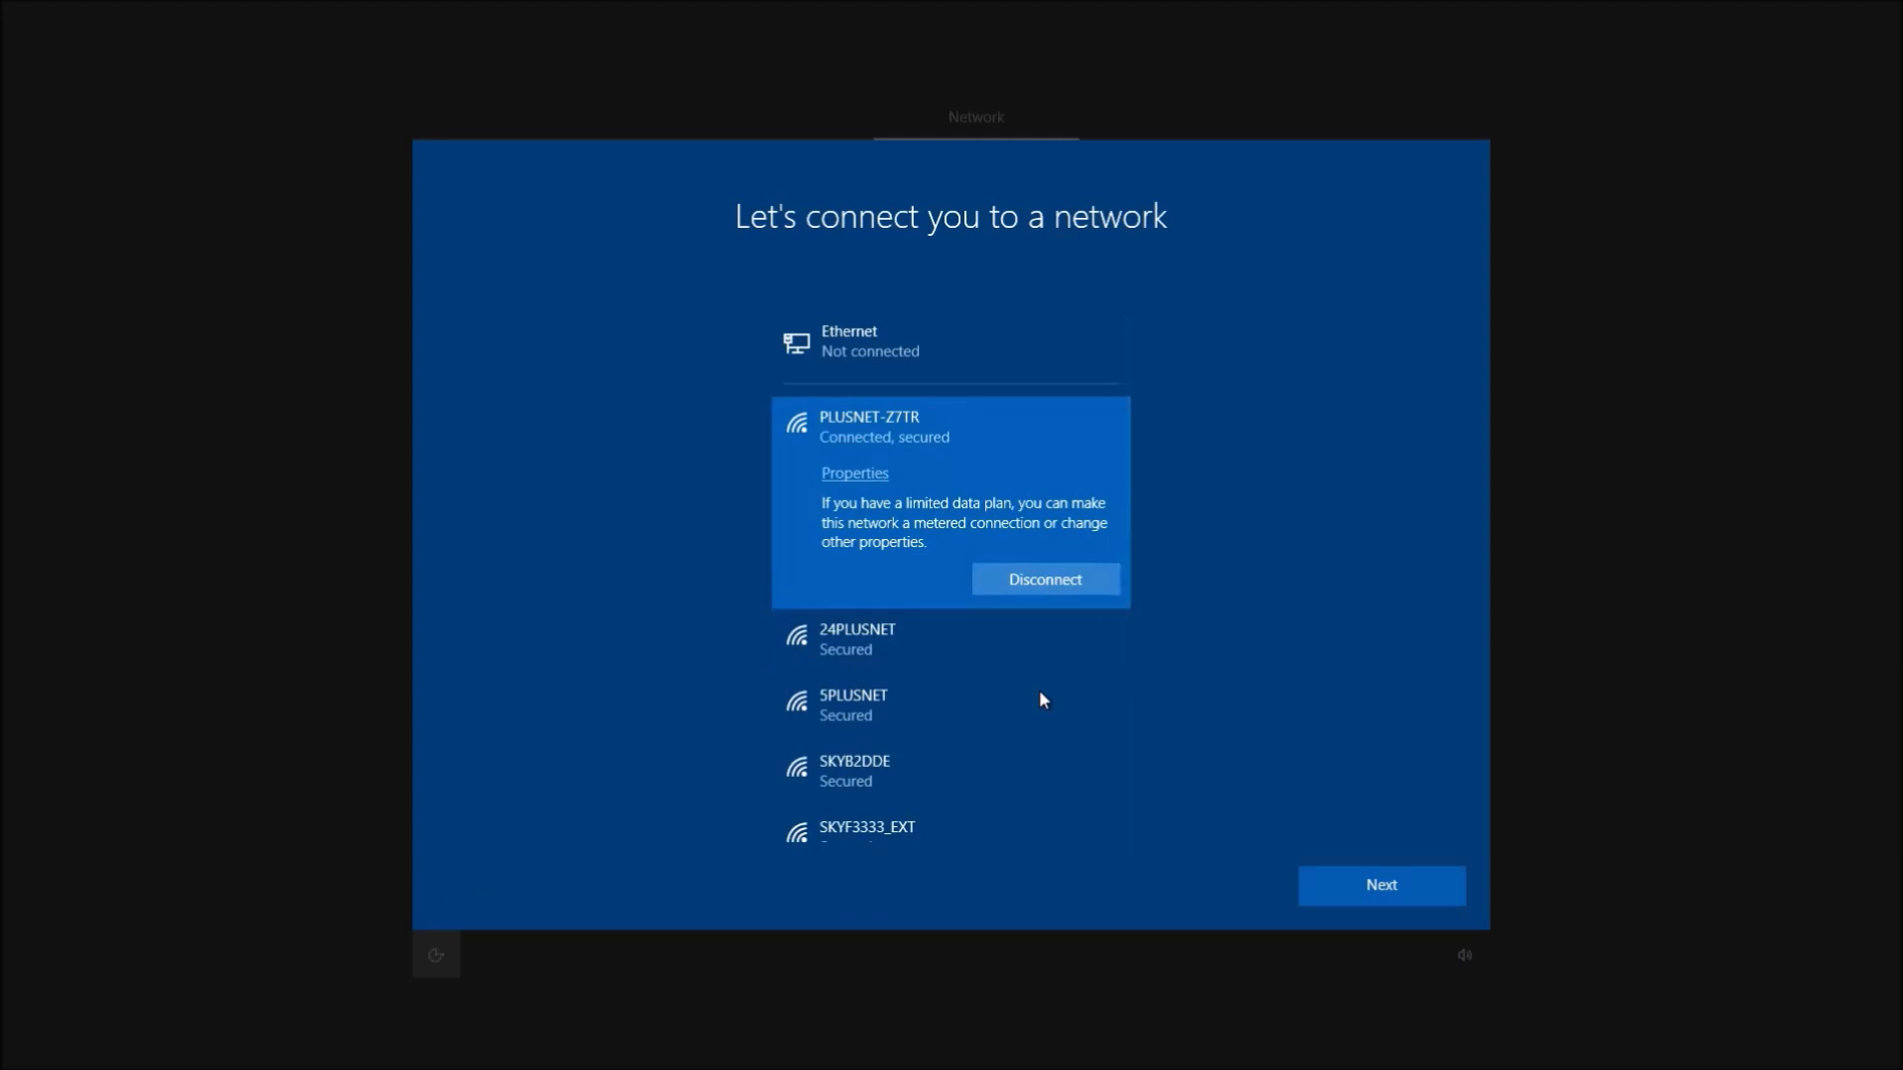
click(1380, 885)
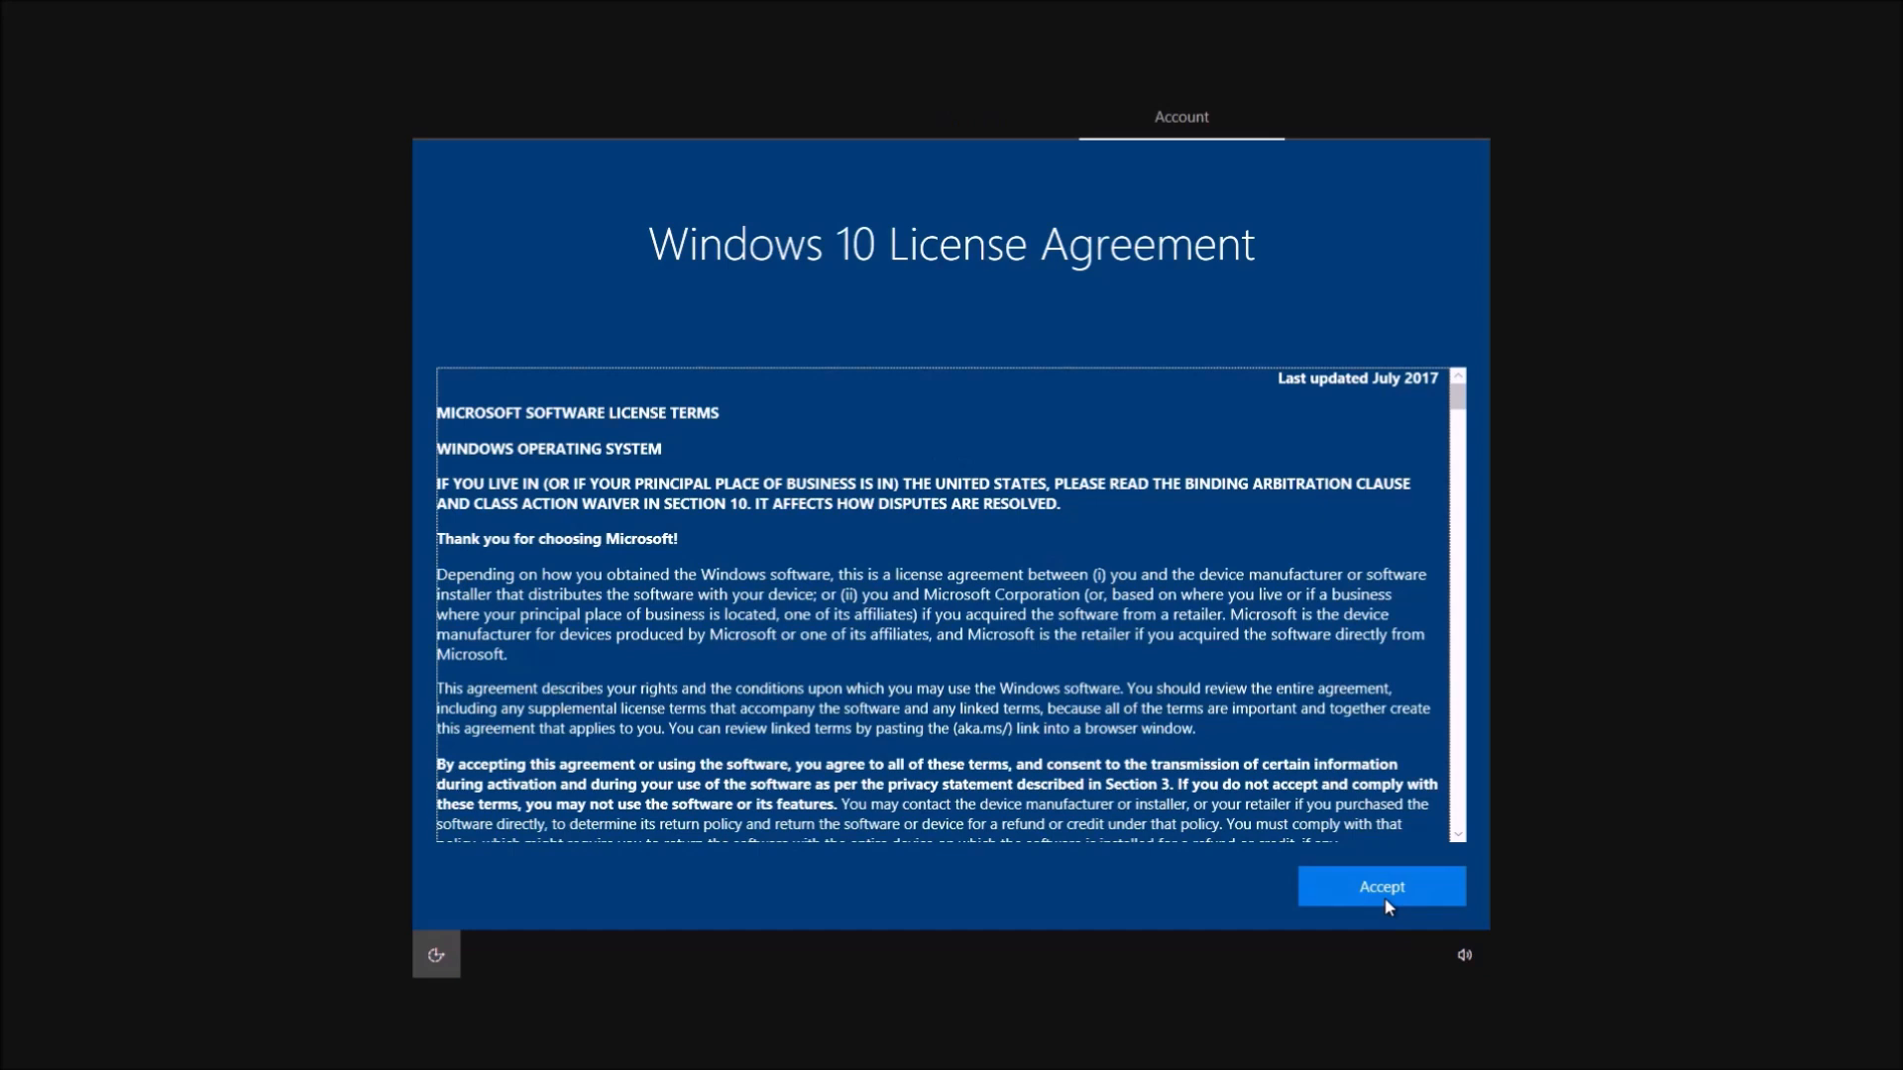
mouse_move(1568, 832)
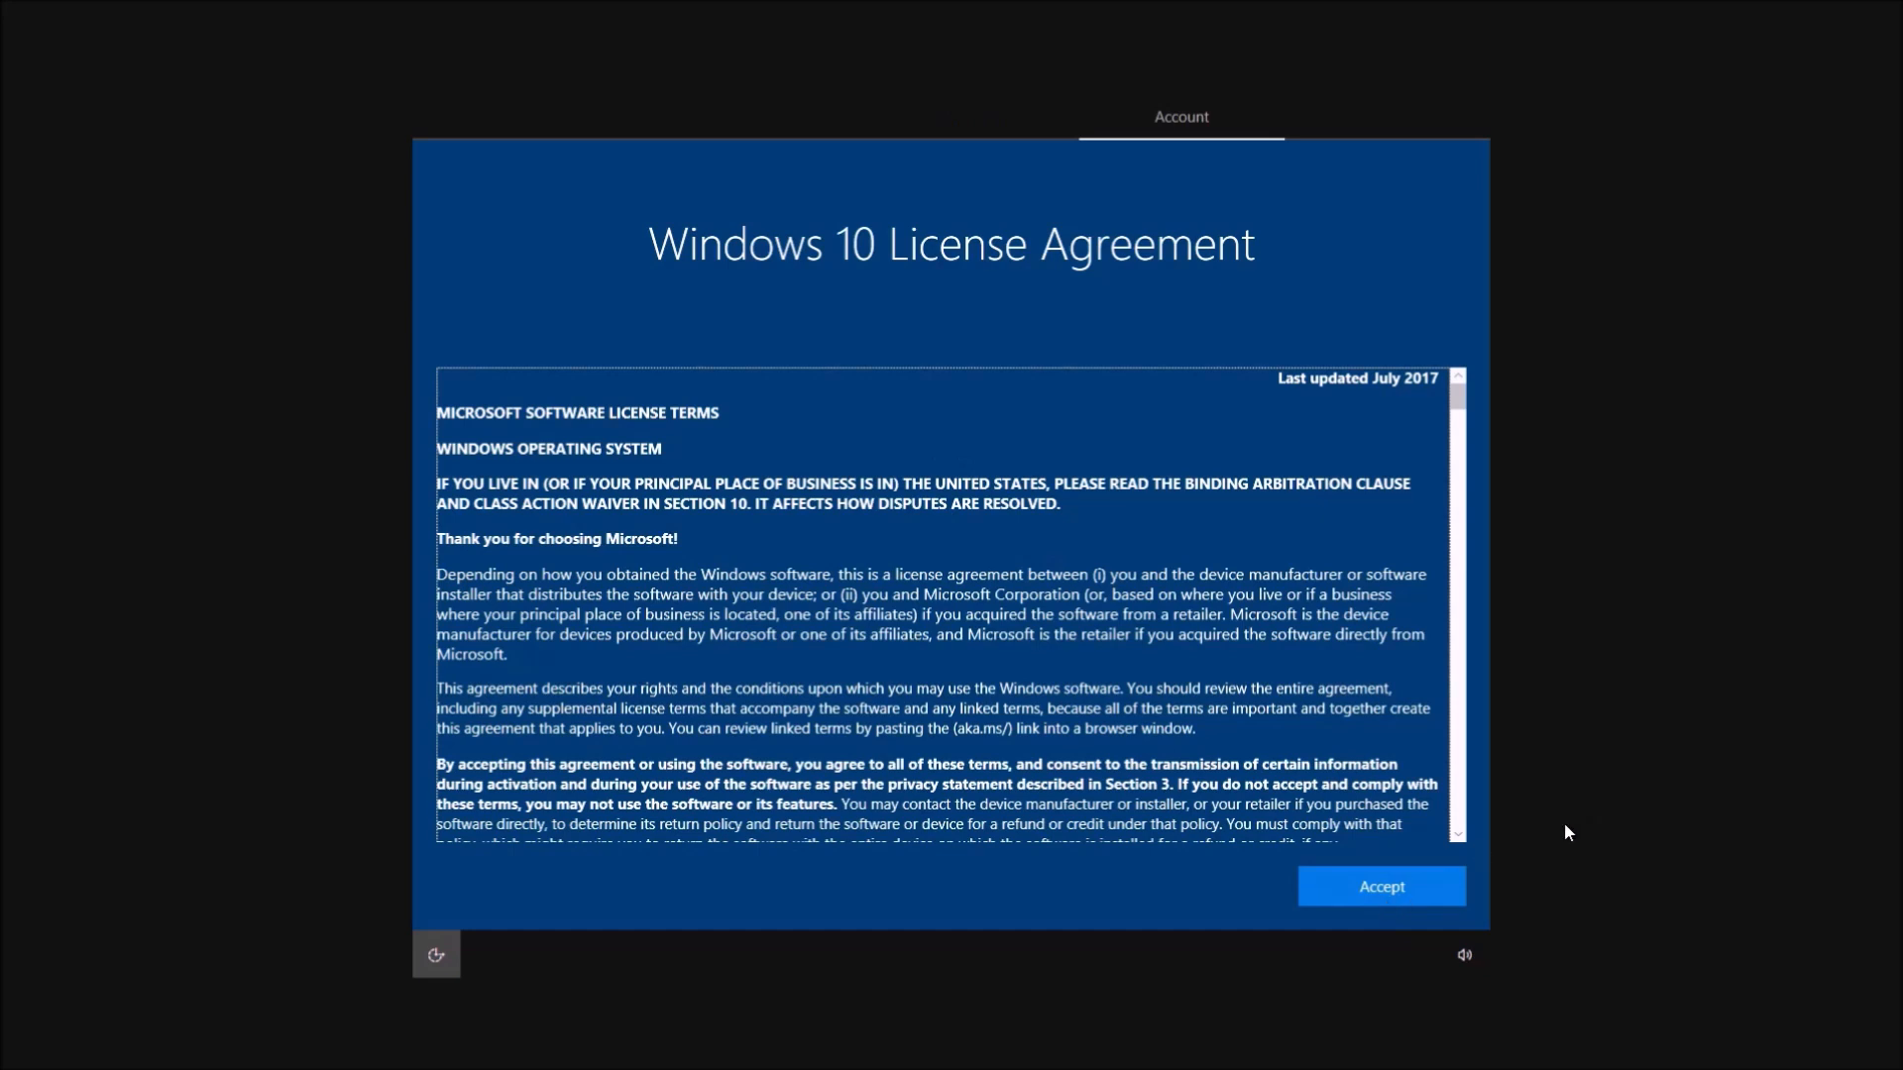
Step: Accept the Windows 10 licence, choose 'Set up for personal use', and continue to account sign-in
click(1379, 887)
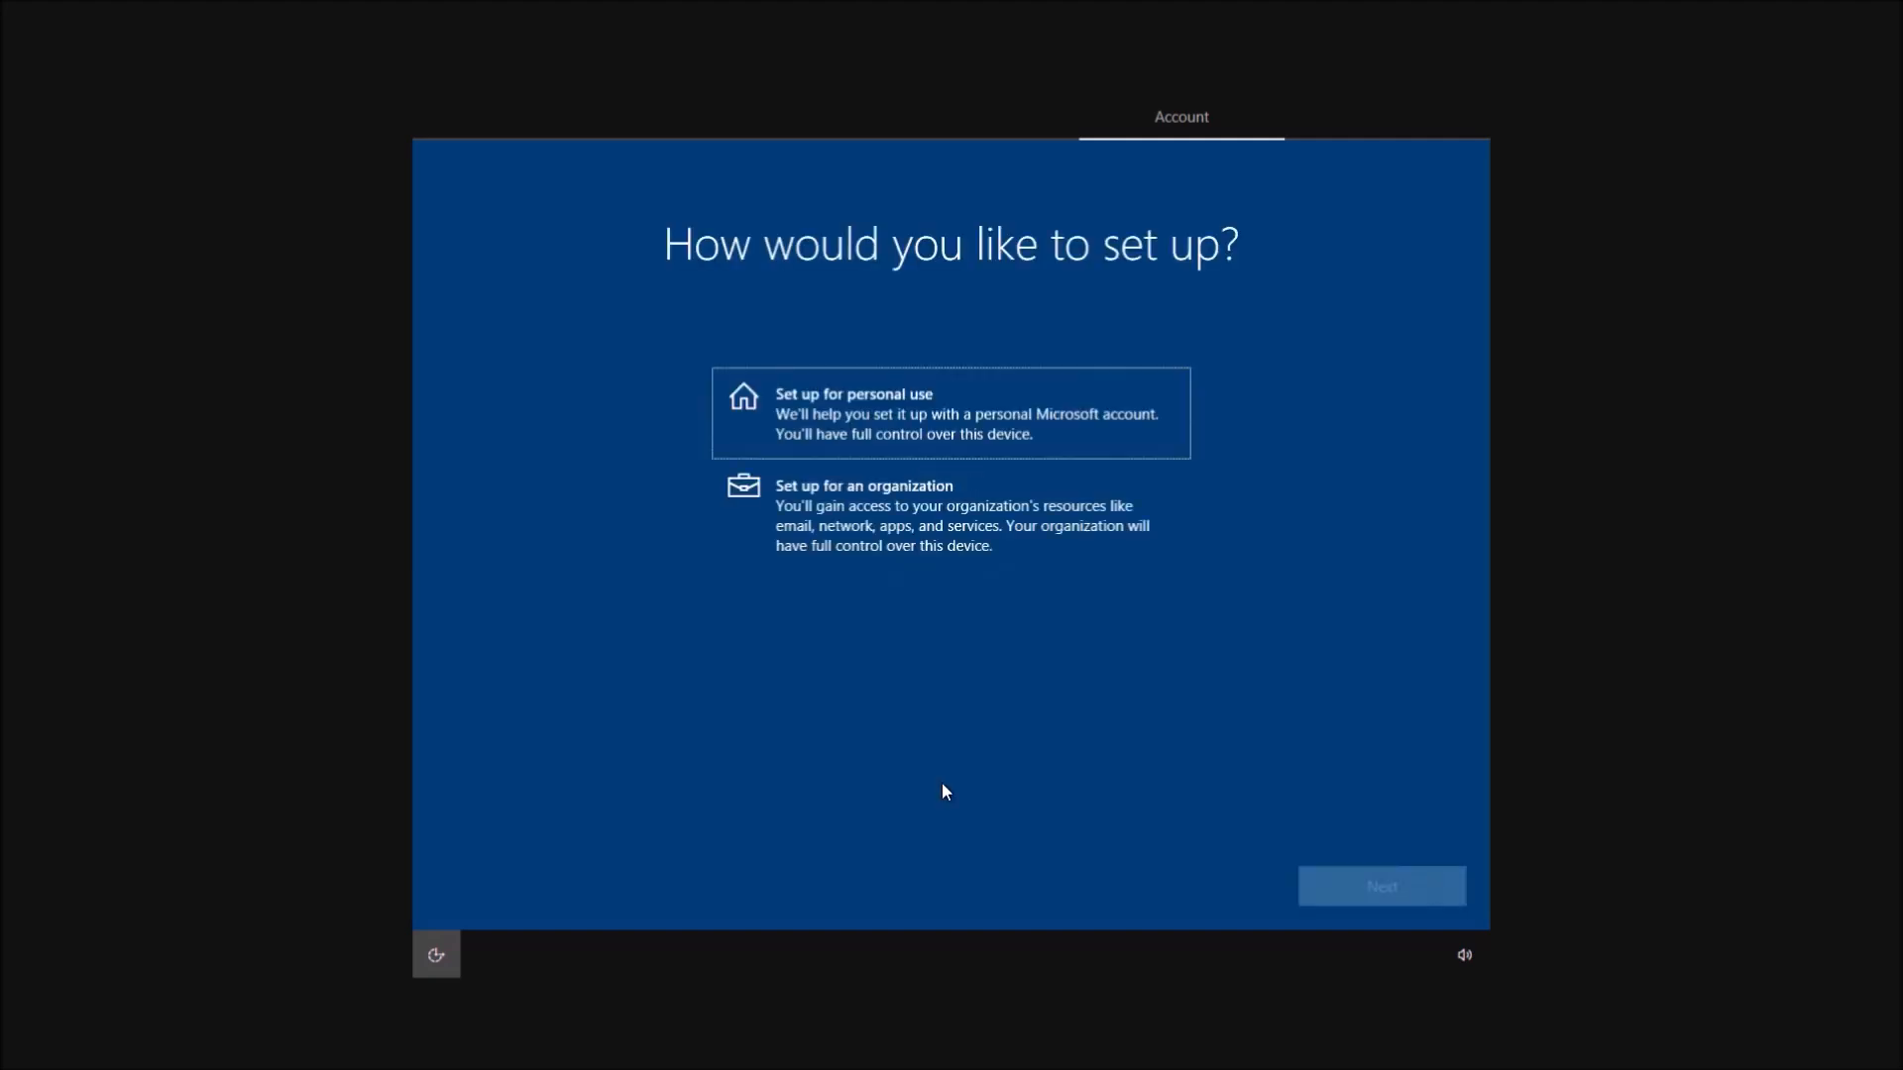
click(949, 413)
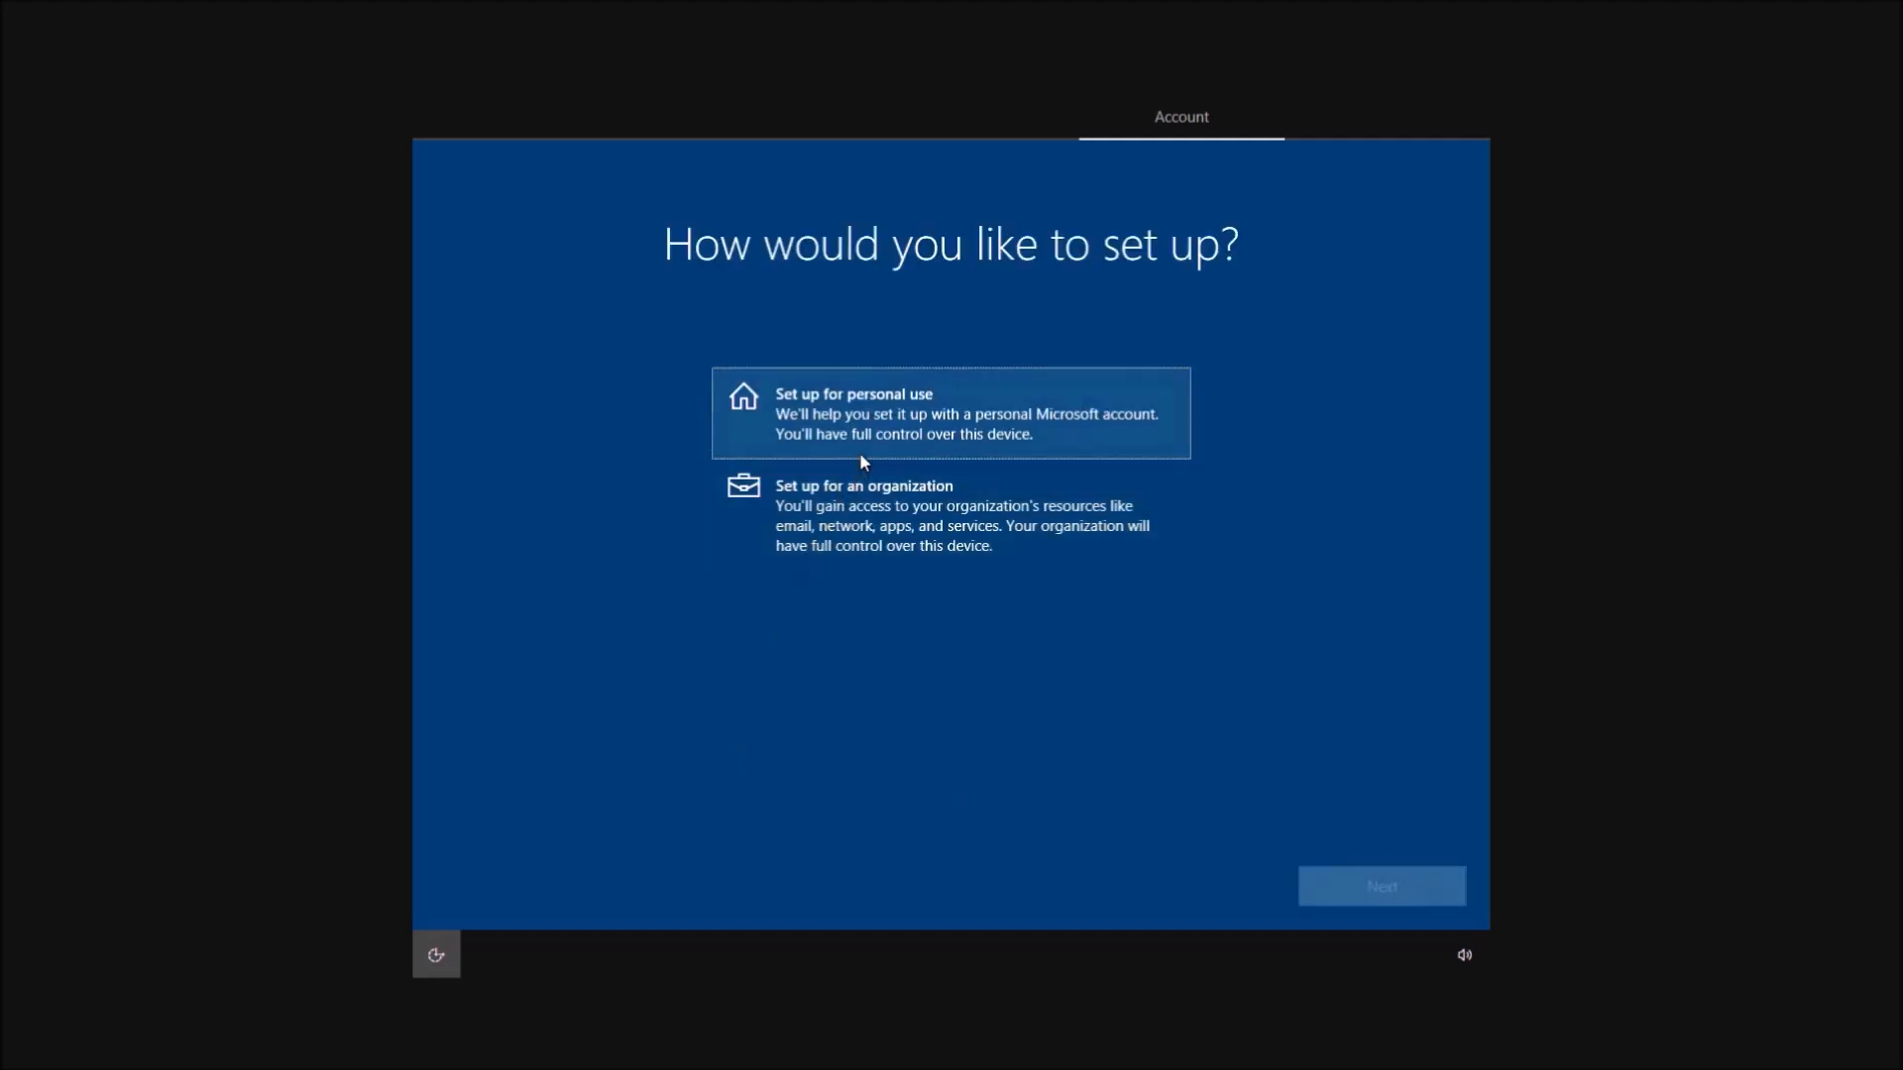
click(950, 412)
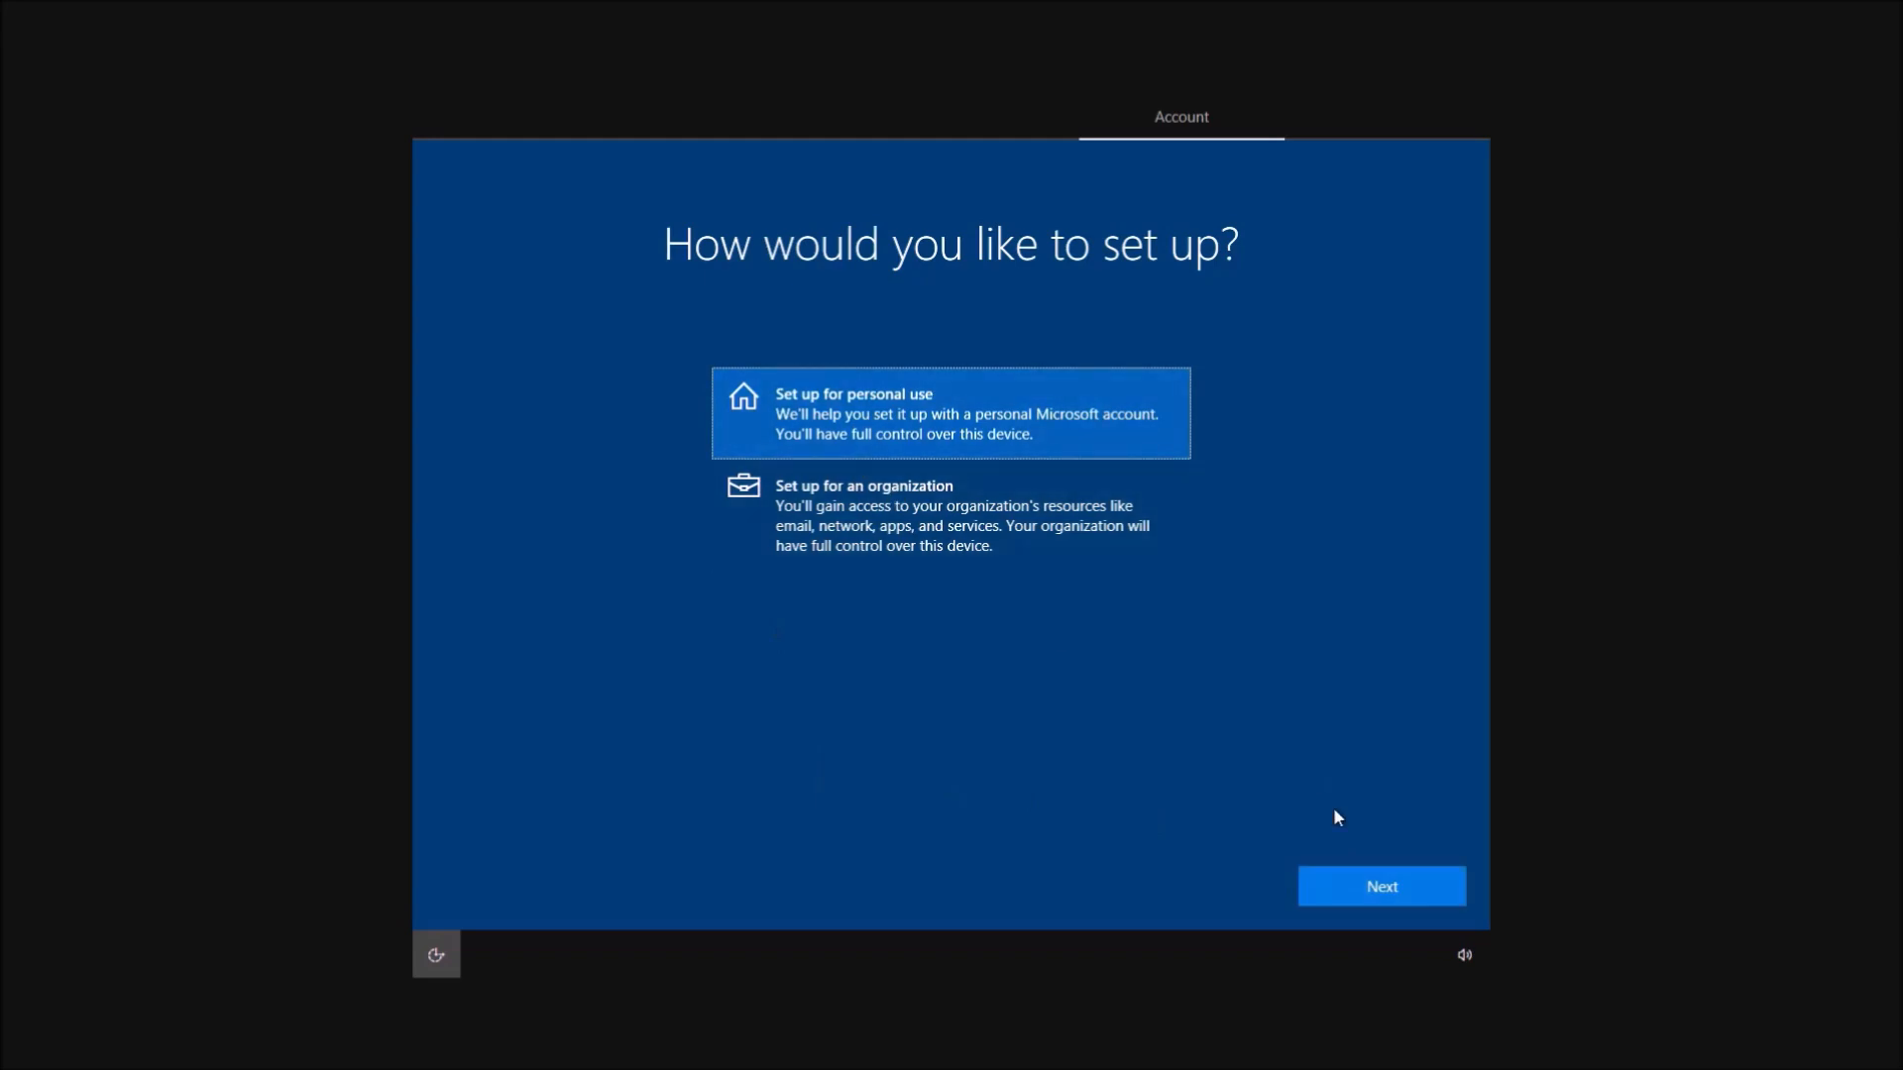
click(1380, 886)
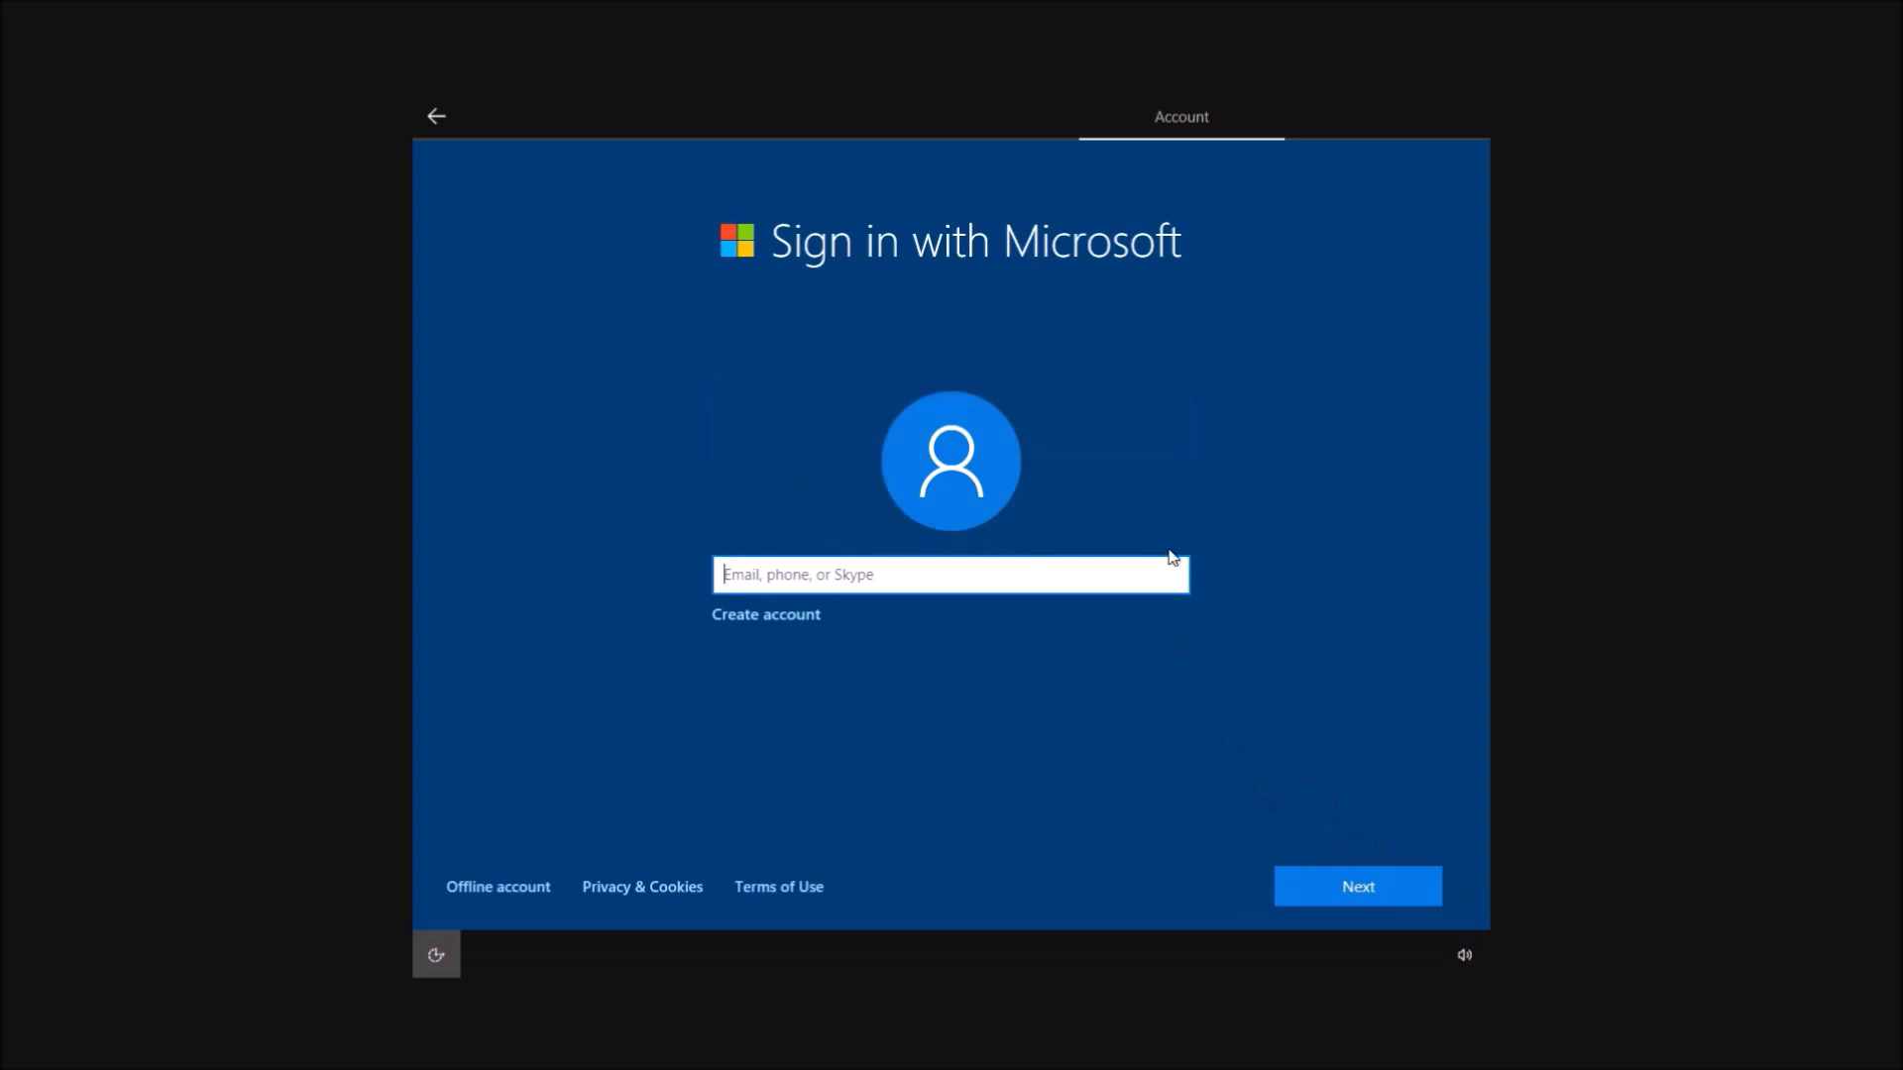
mouse_move(1164, 554)
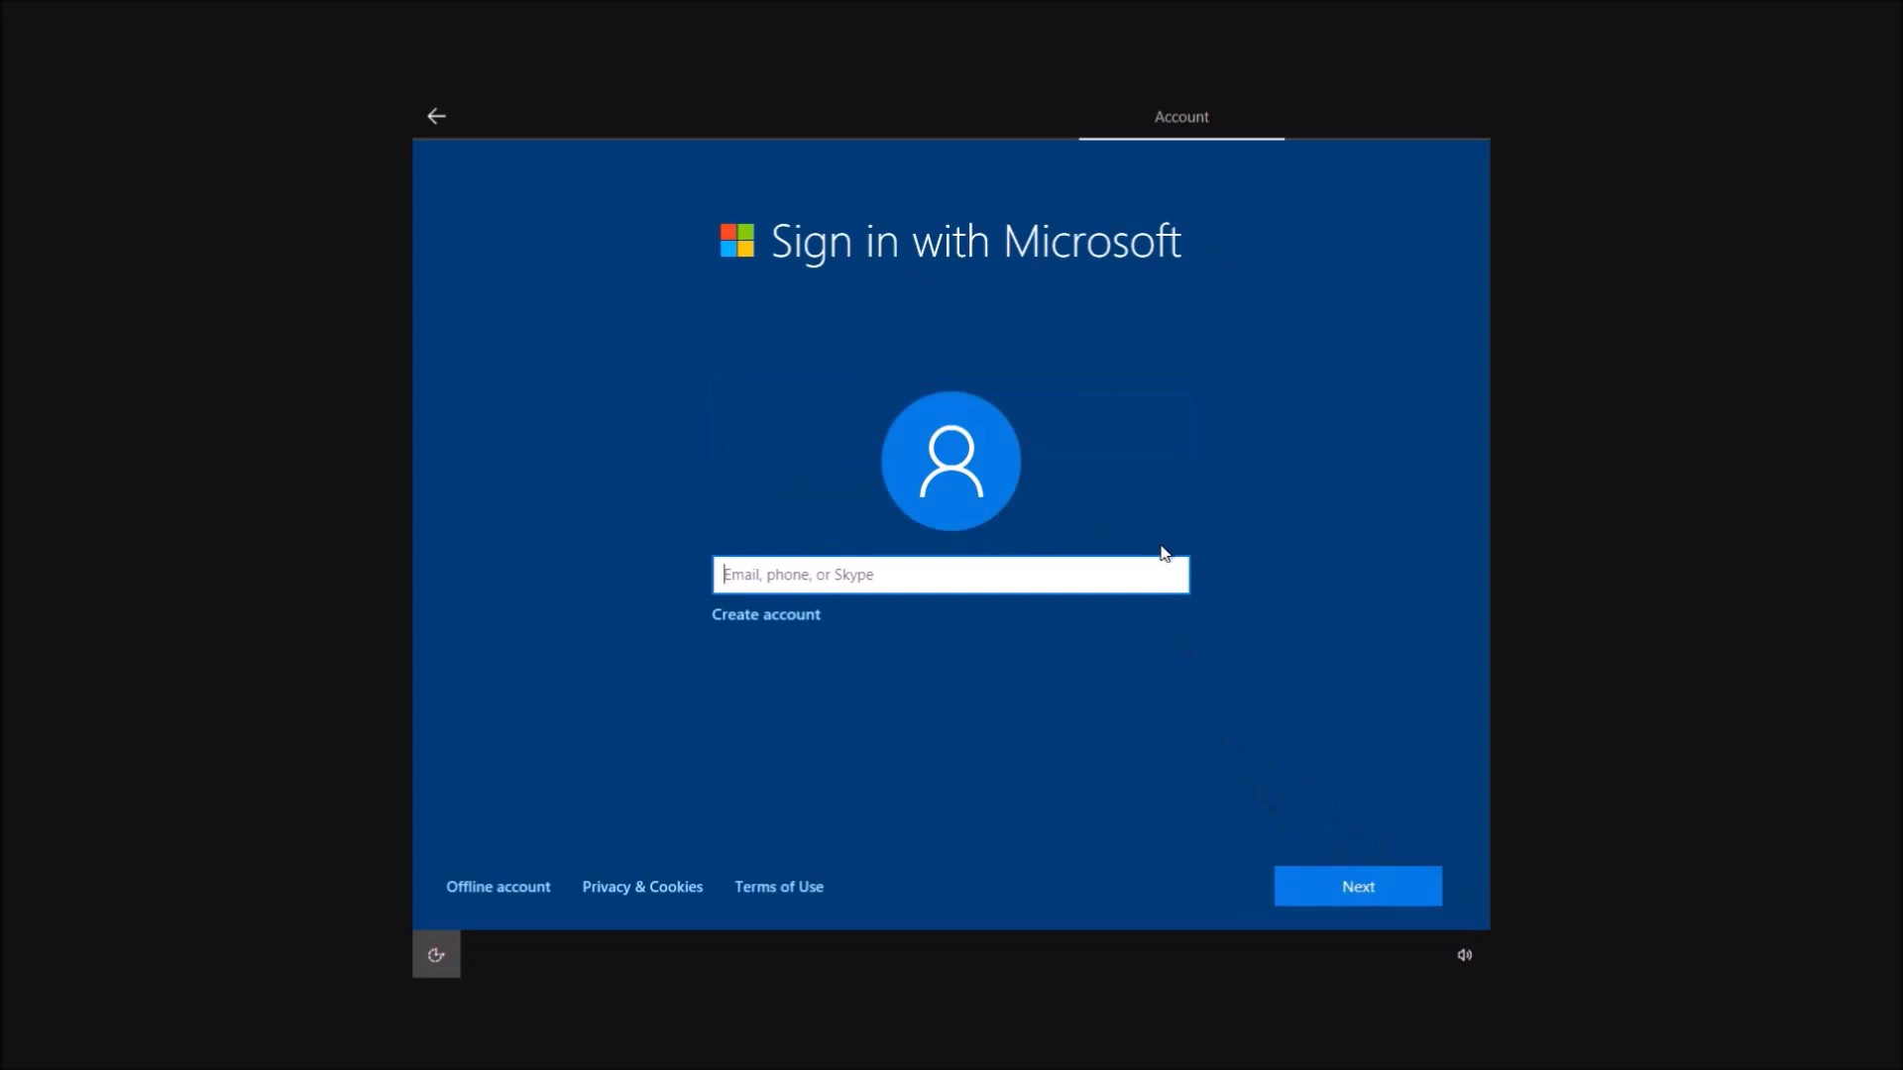
mouse_move(1156, 559)
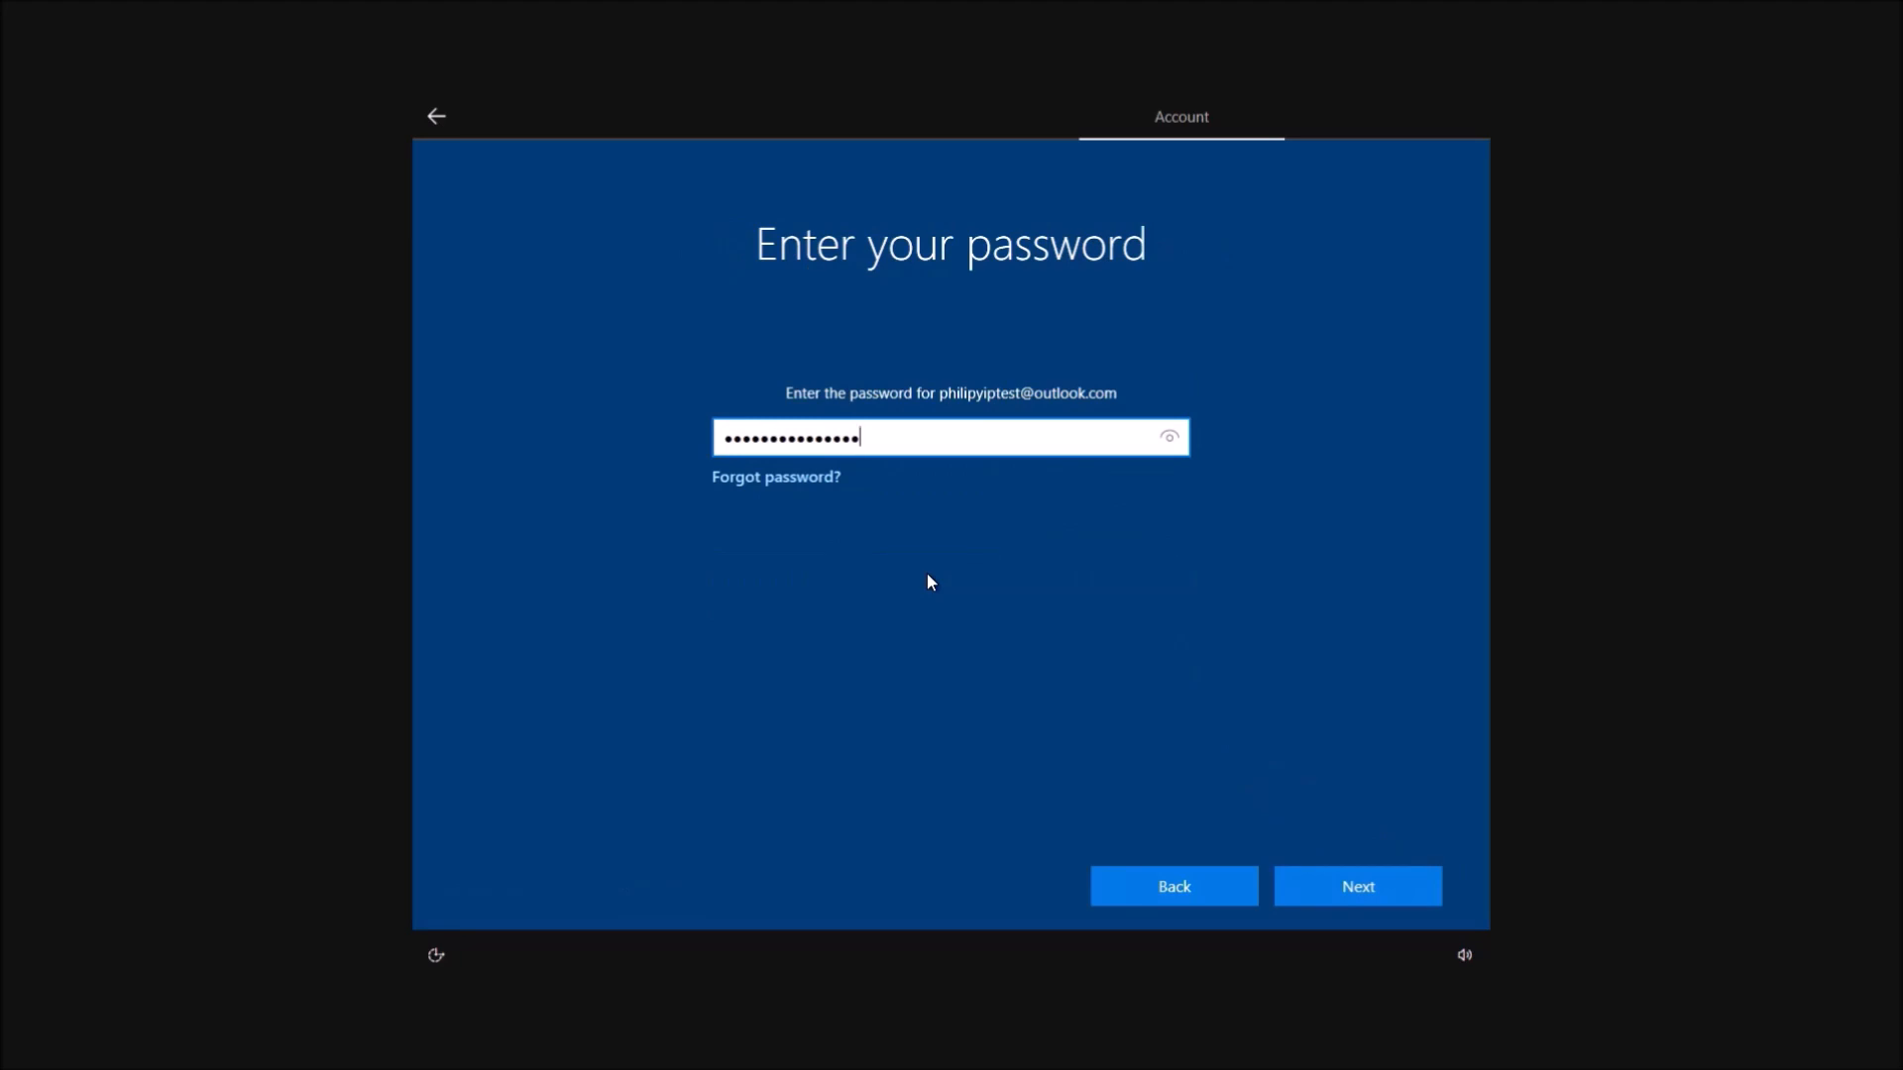
Step: Submit the Microsoft account password to reach the PIN creation step
click(1356, 886)
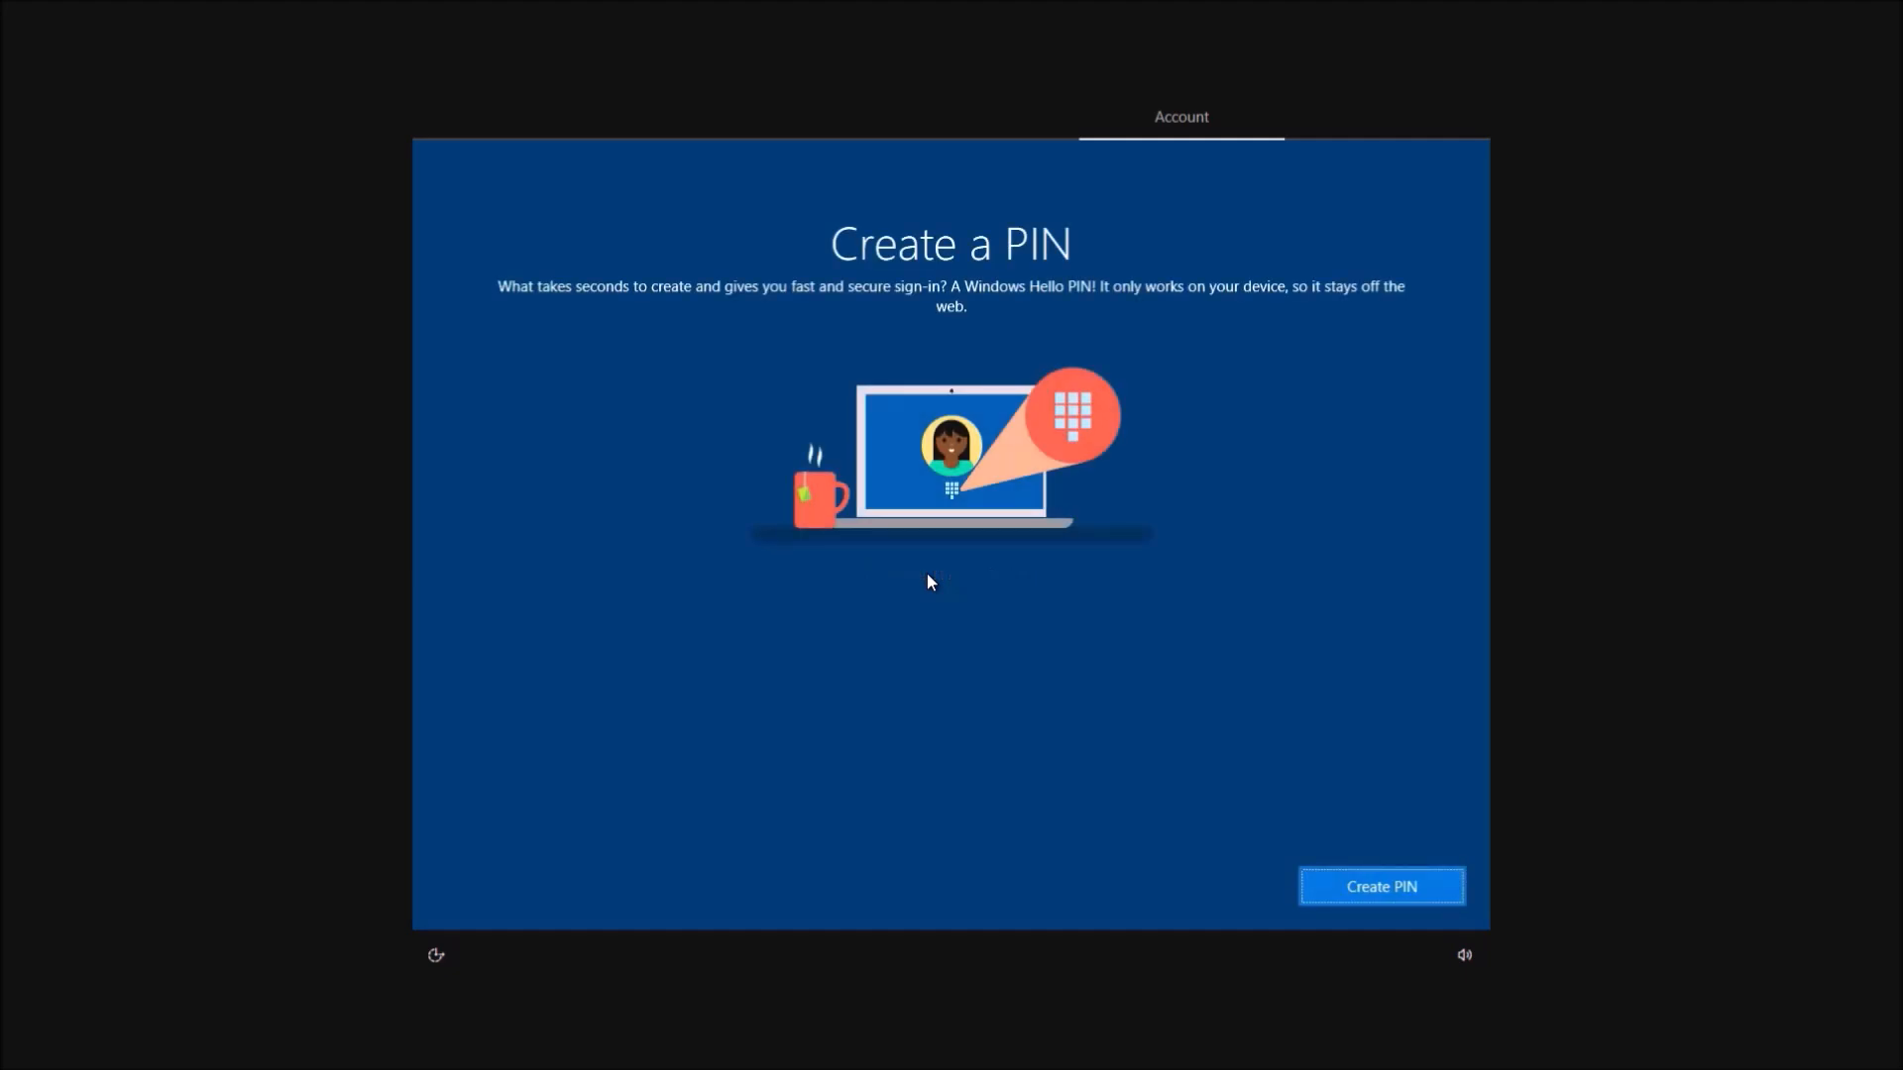
mouse_move(1370, 912)
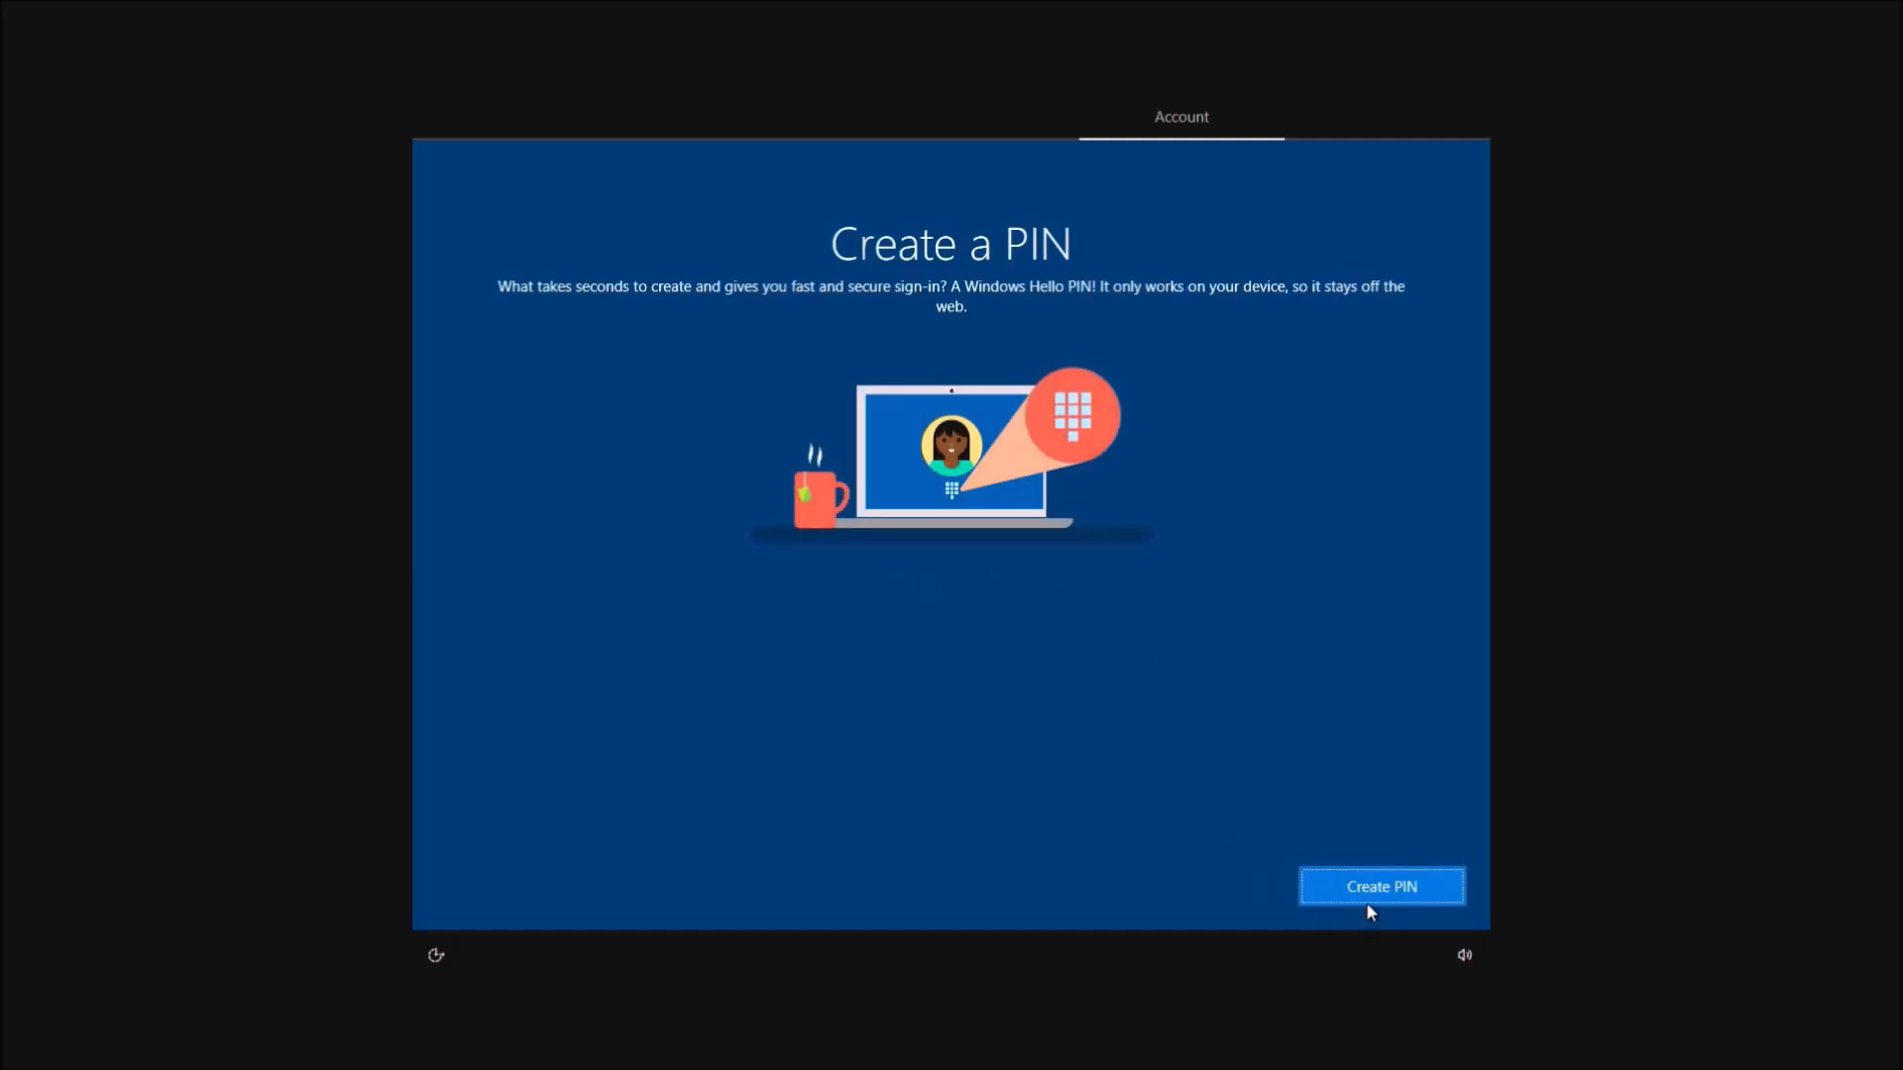
click(1380, 886)
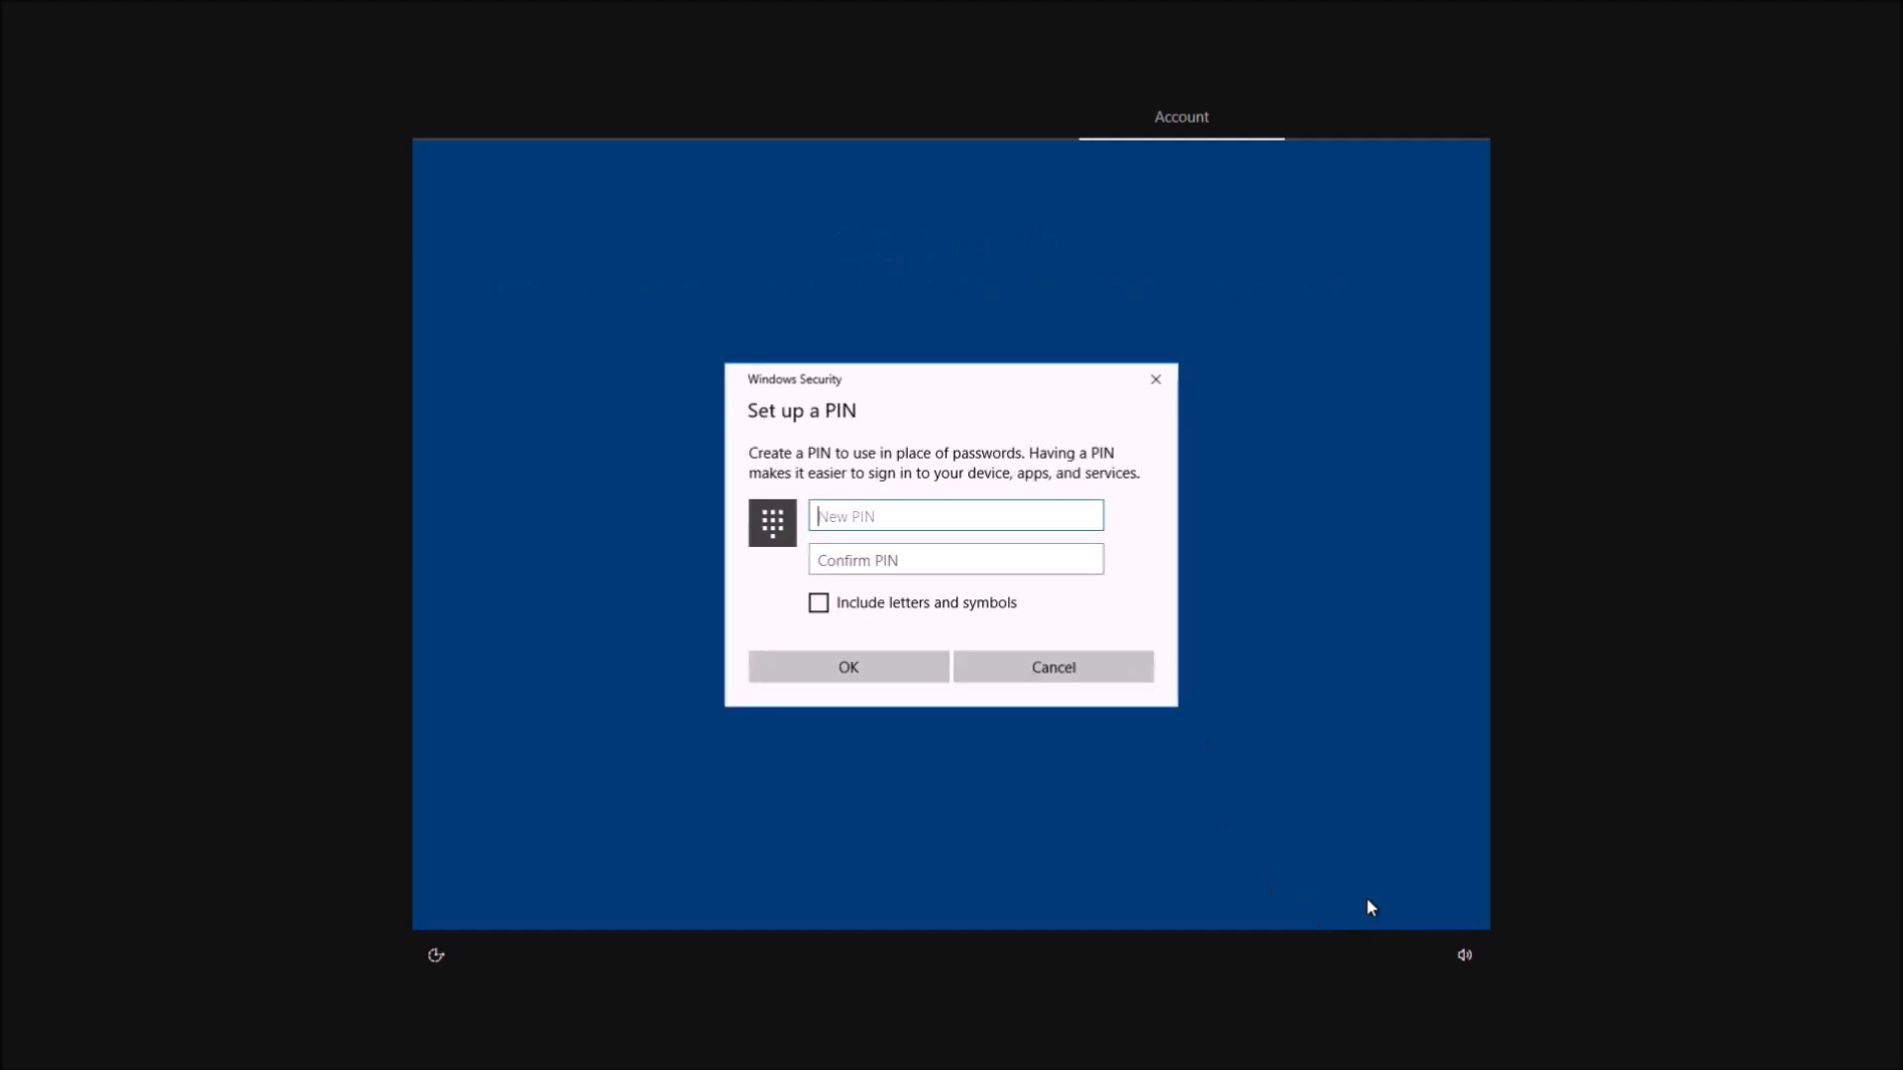
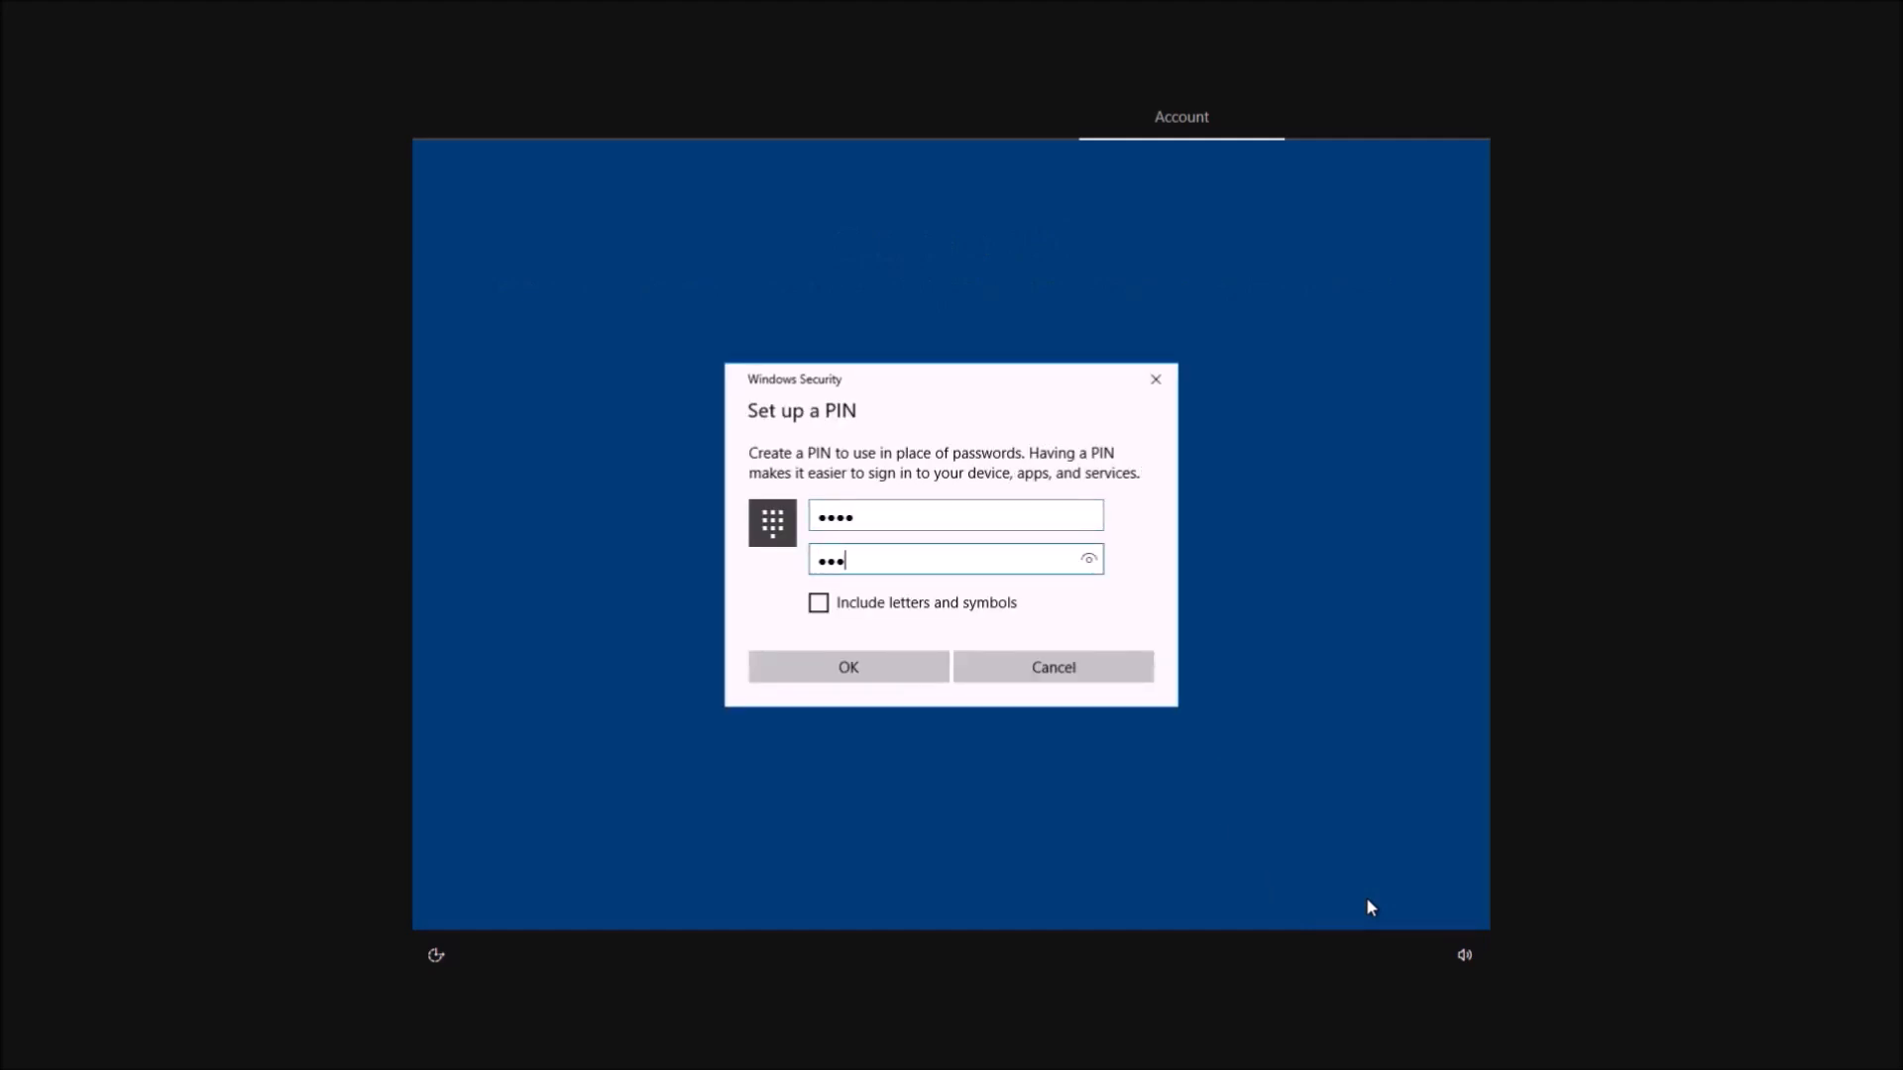
click(846, 666)
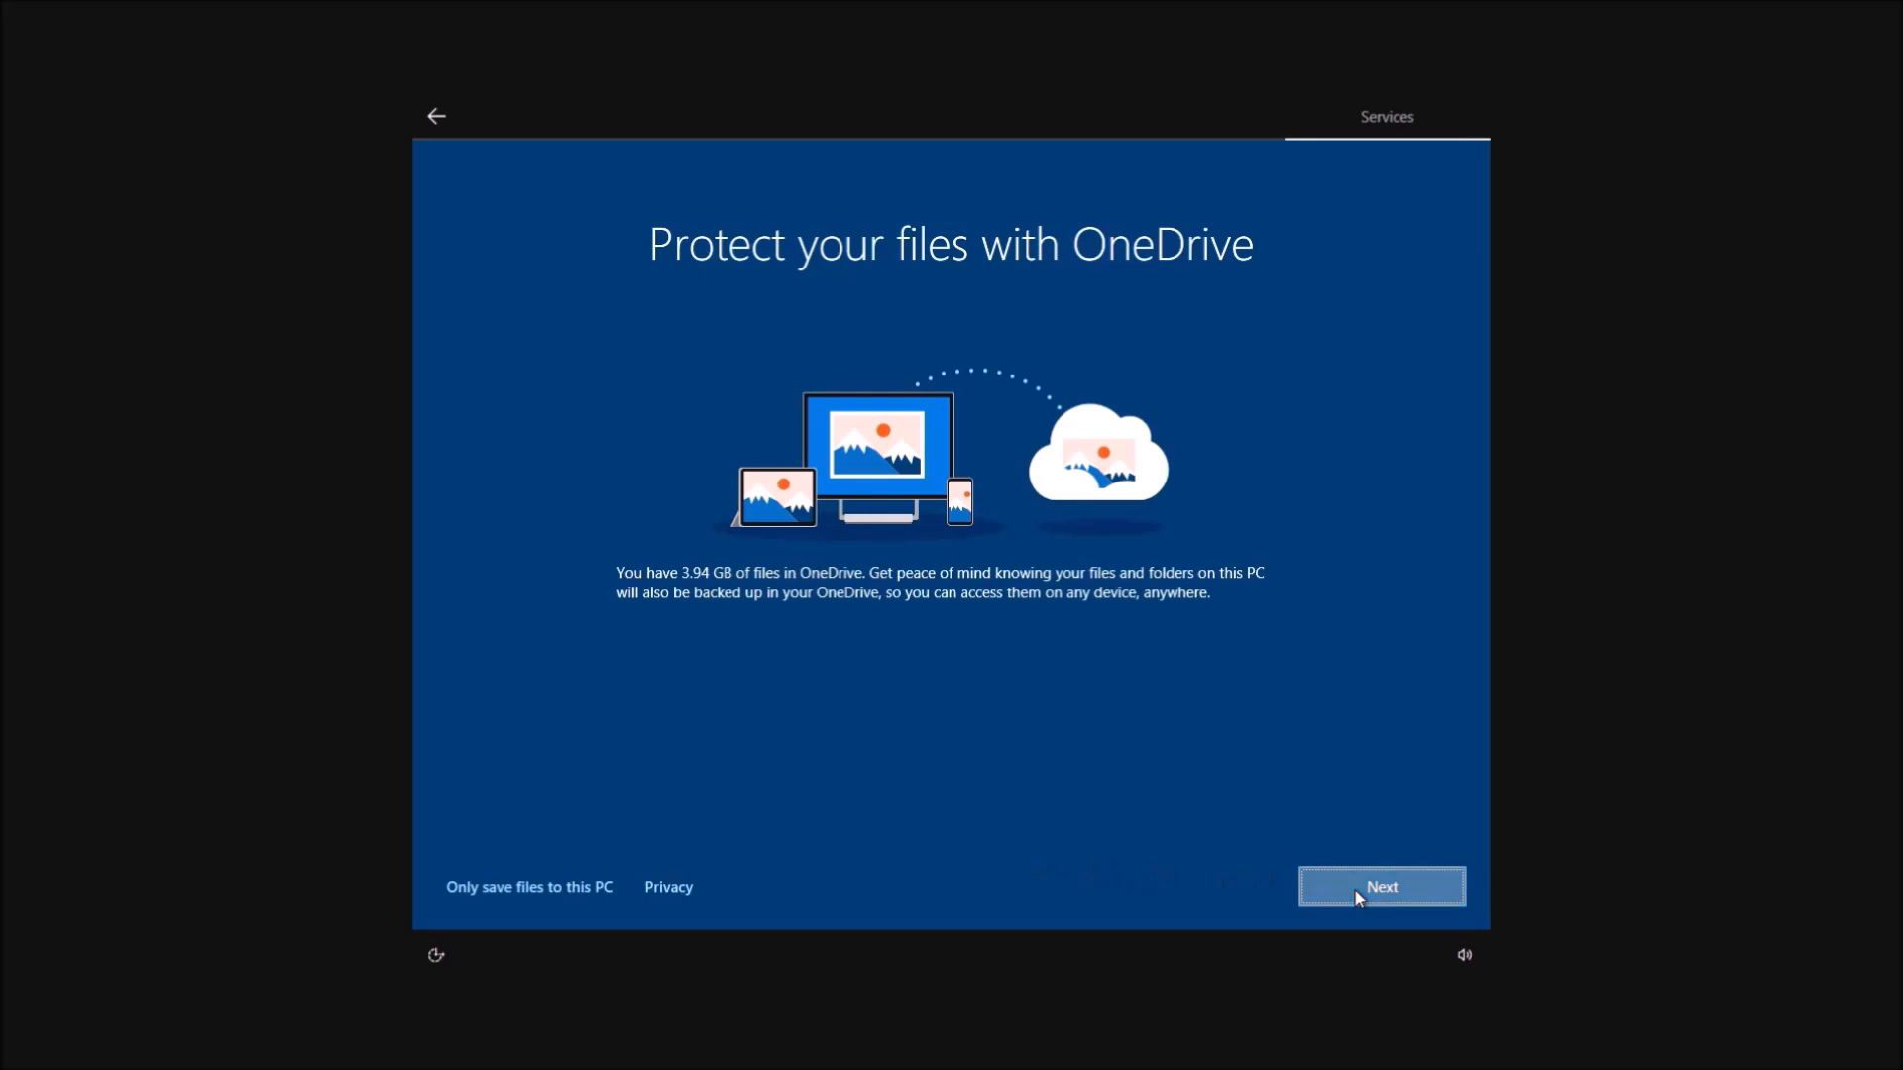
Step: Keep OneDrive backup, turn off inking & typing data sharing, and accept the privacy settings
click(1379, 890)
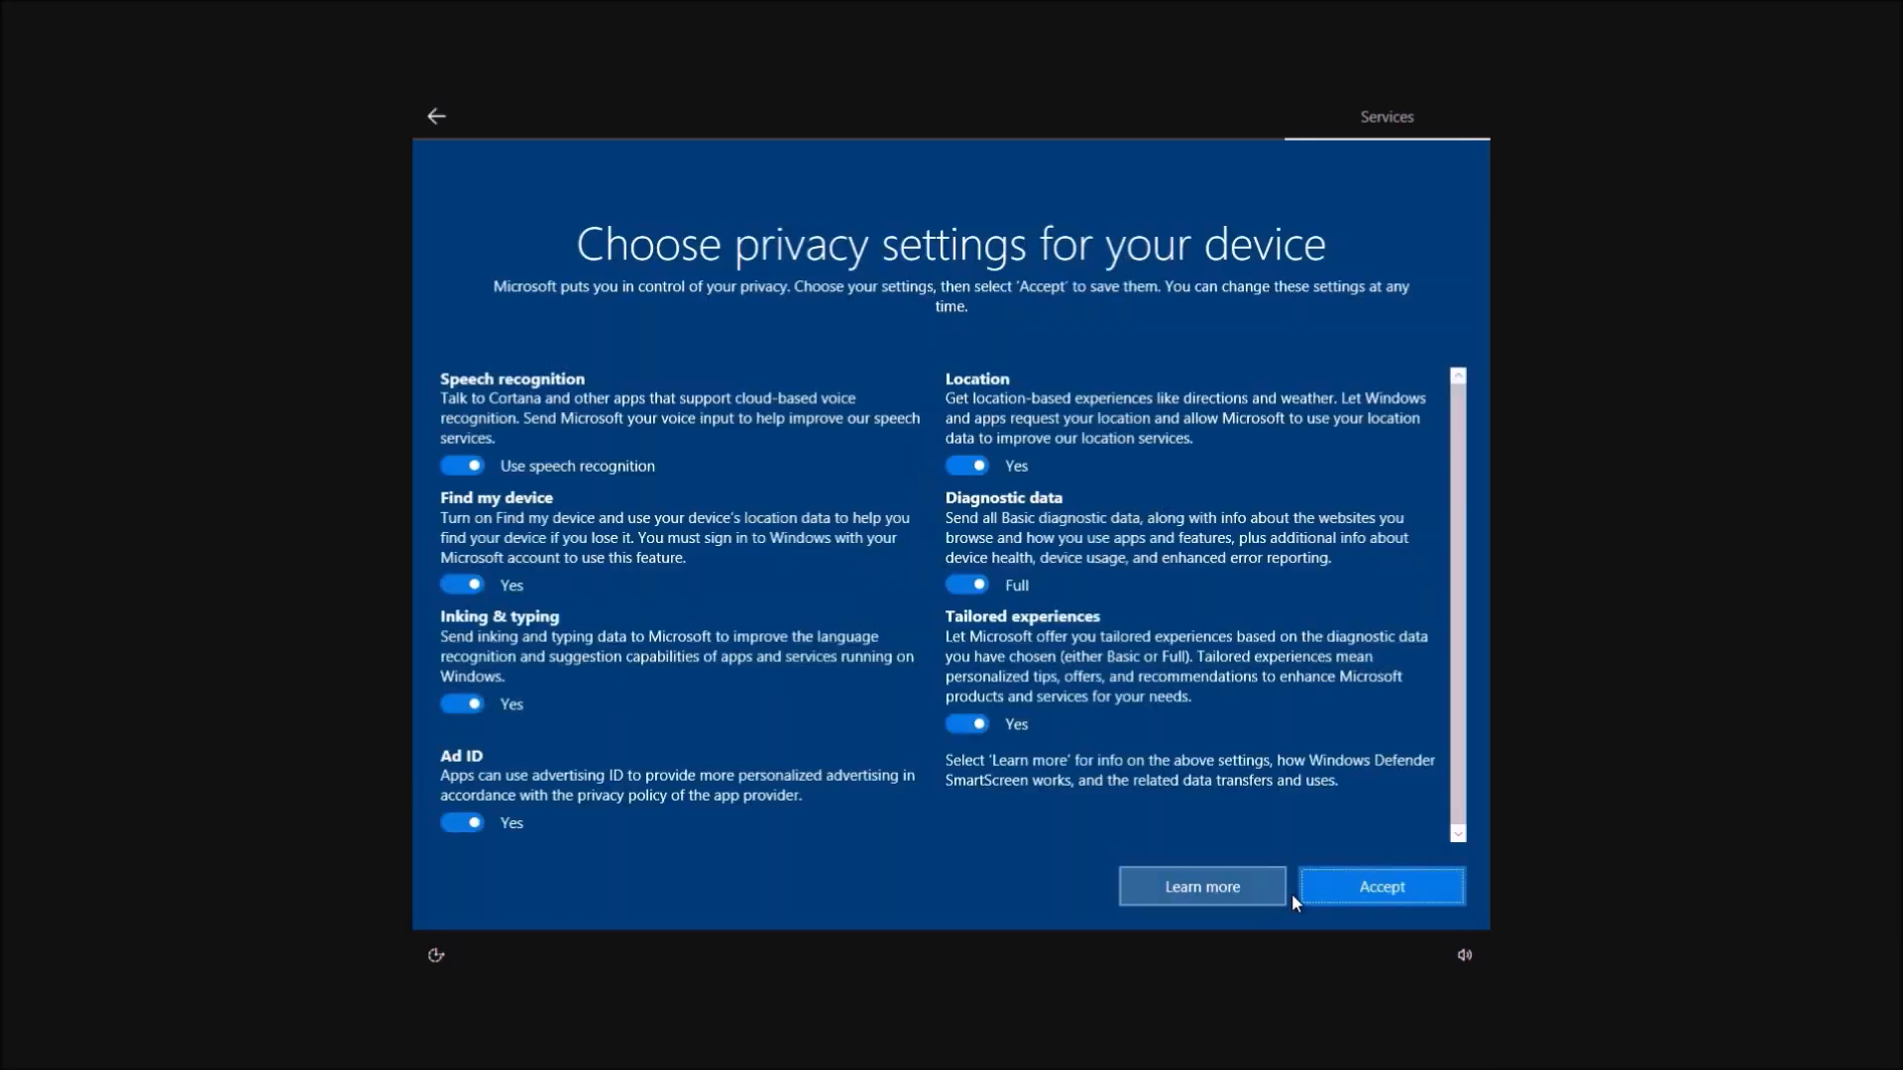
click(462, 704)
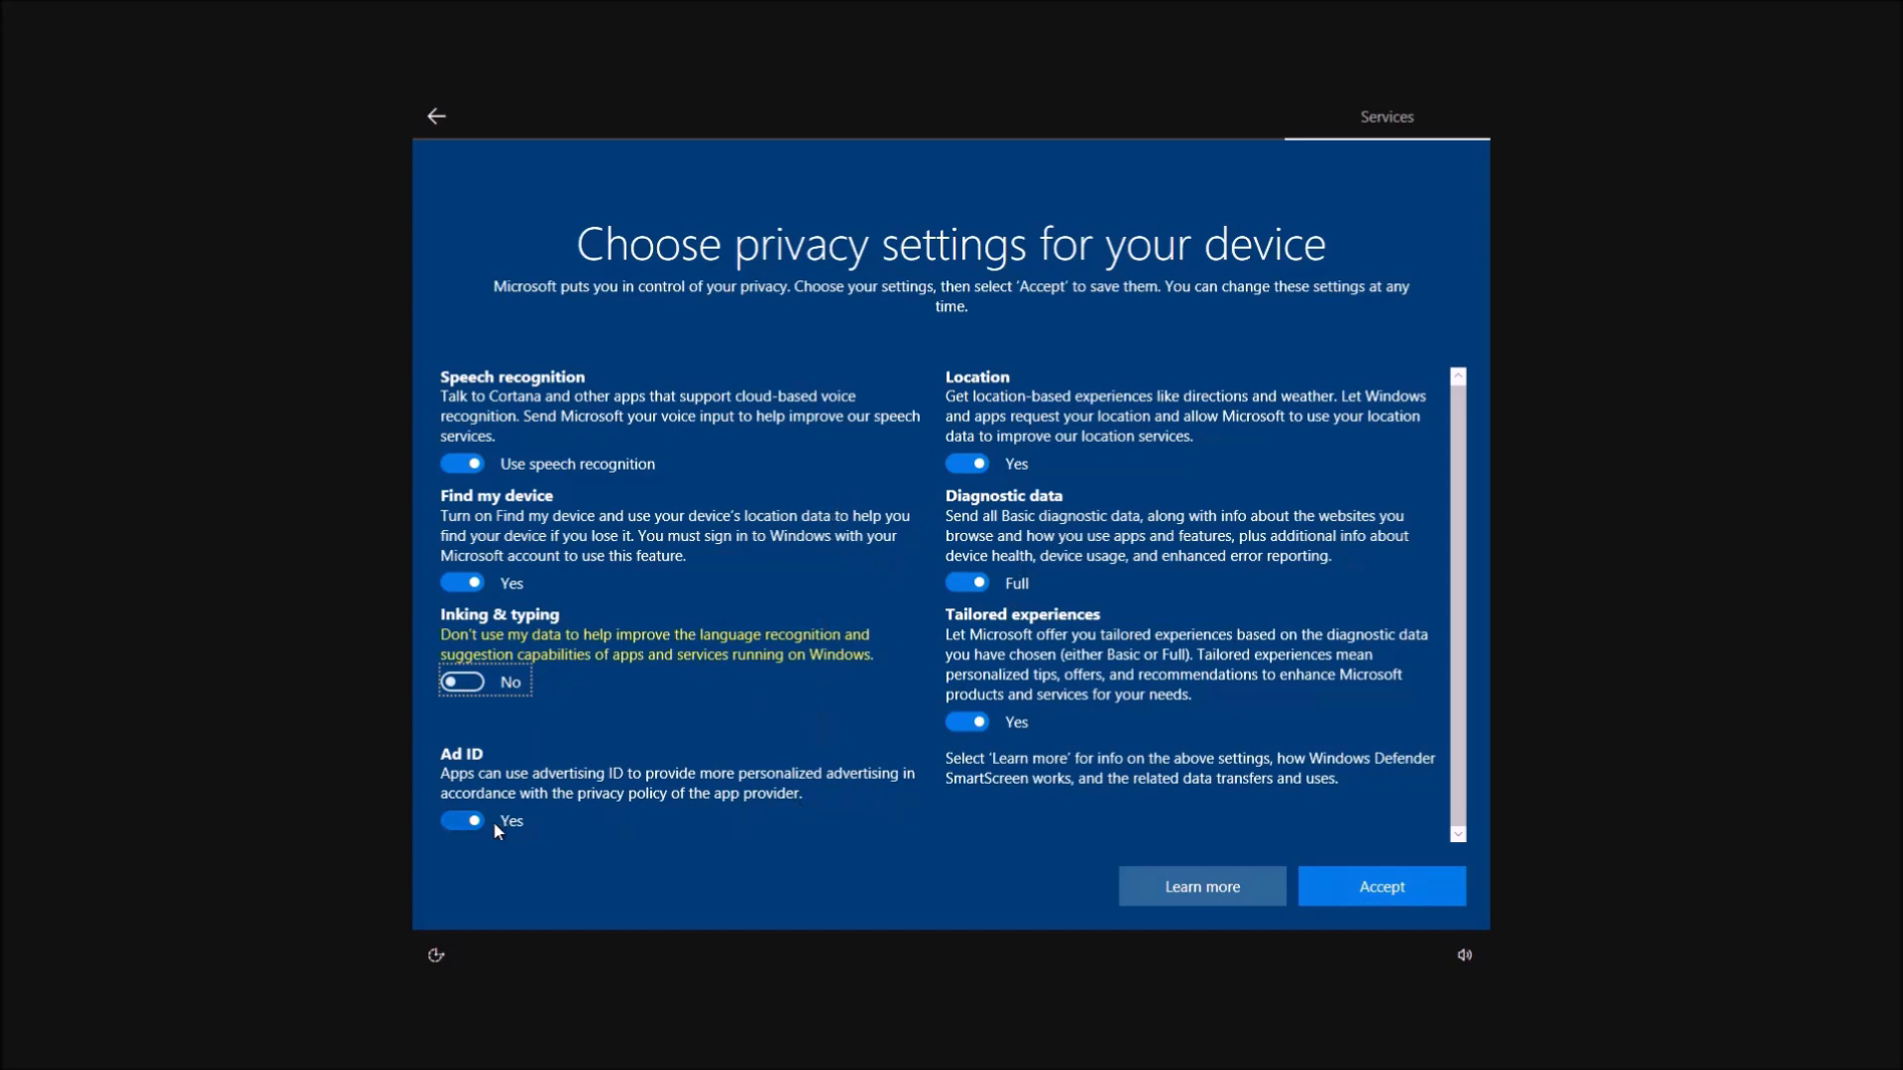
click(1380, 886)
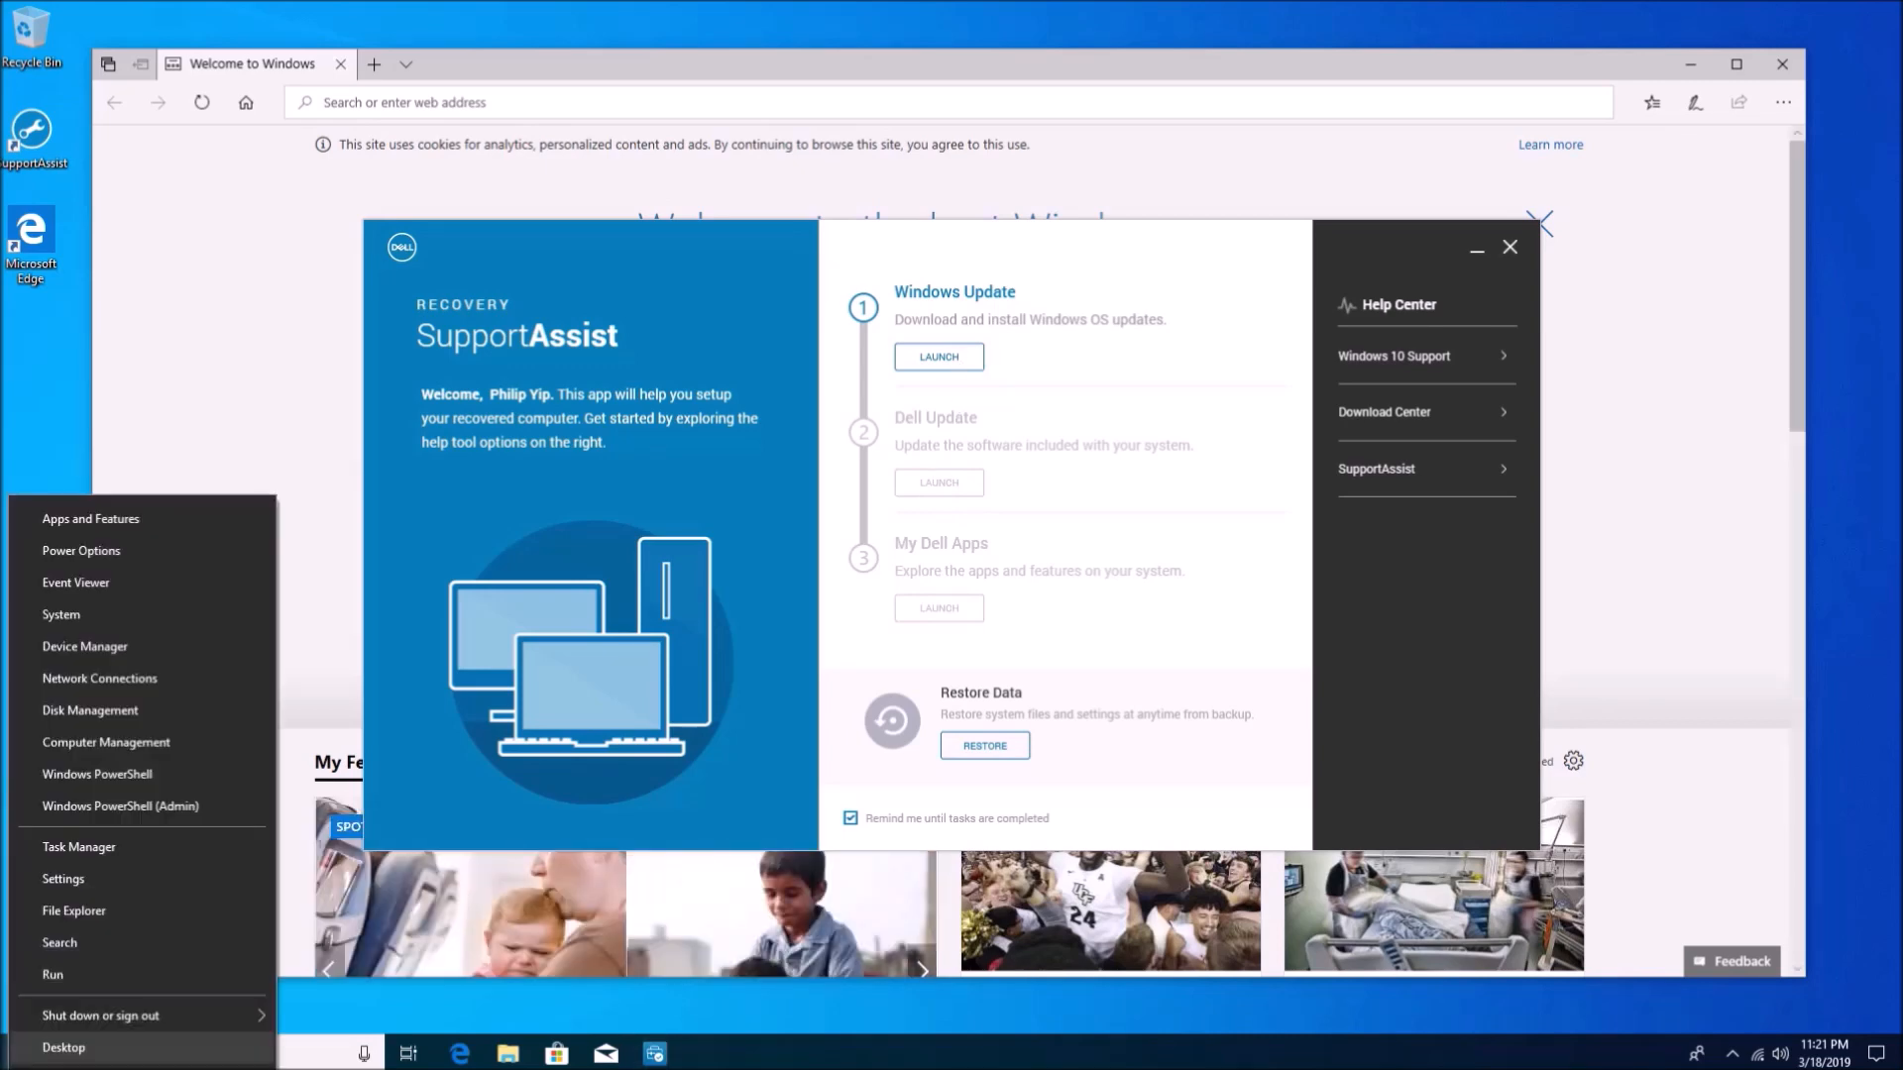
mouse_move(107, 620)
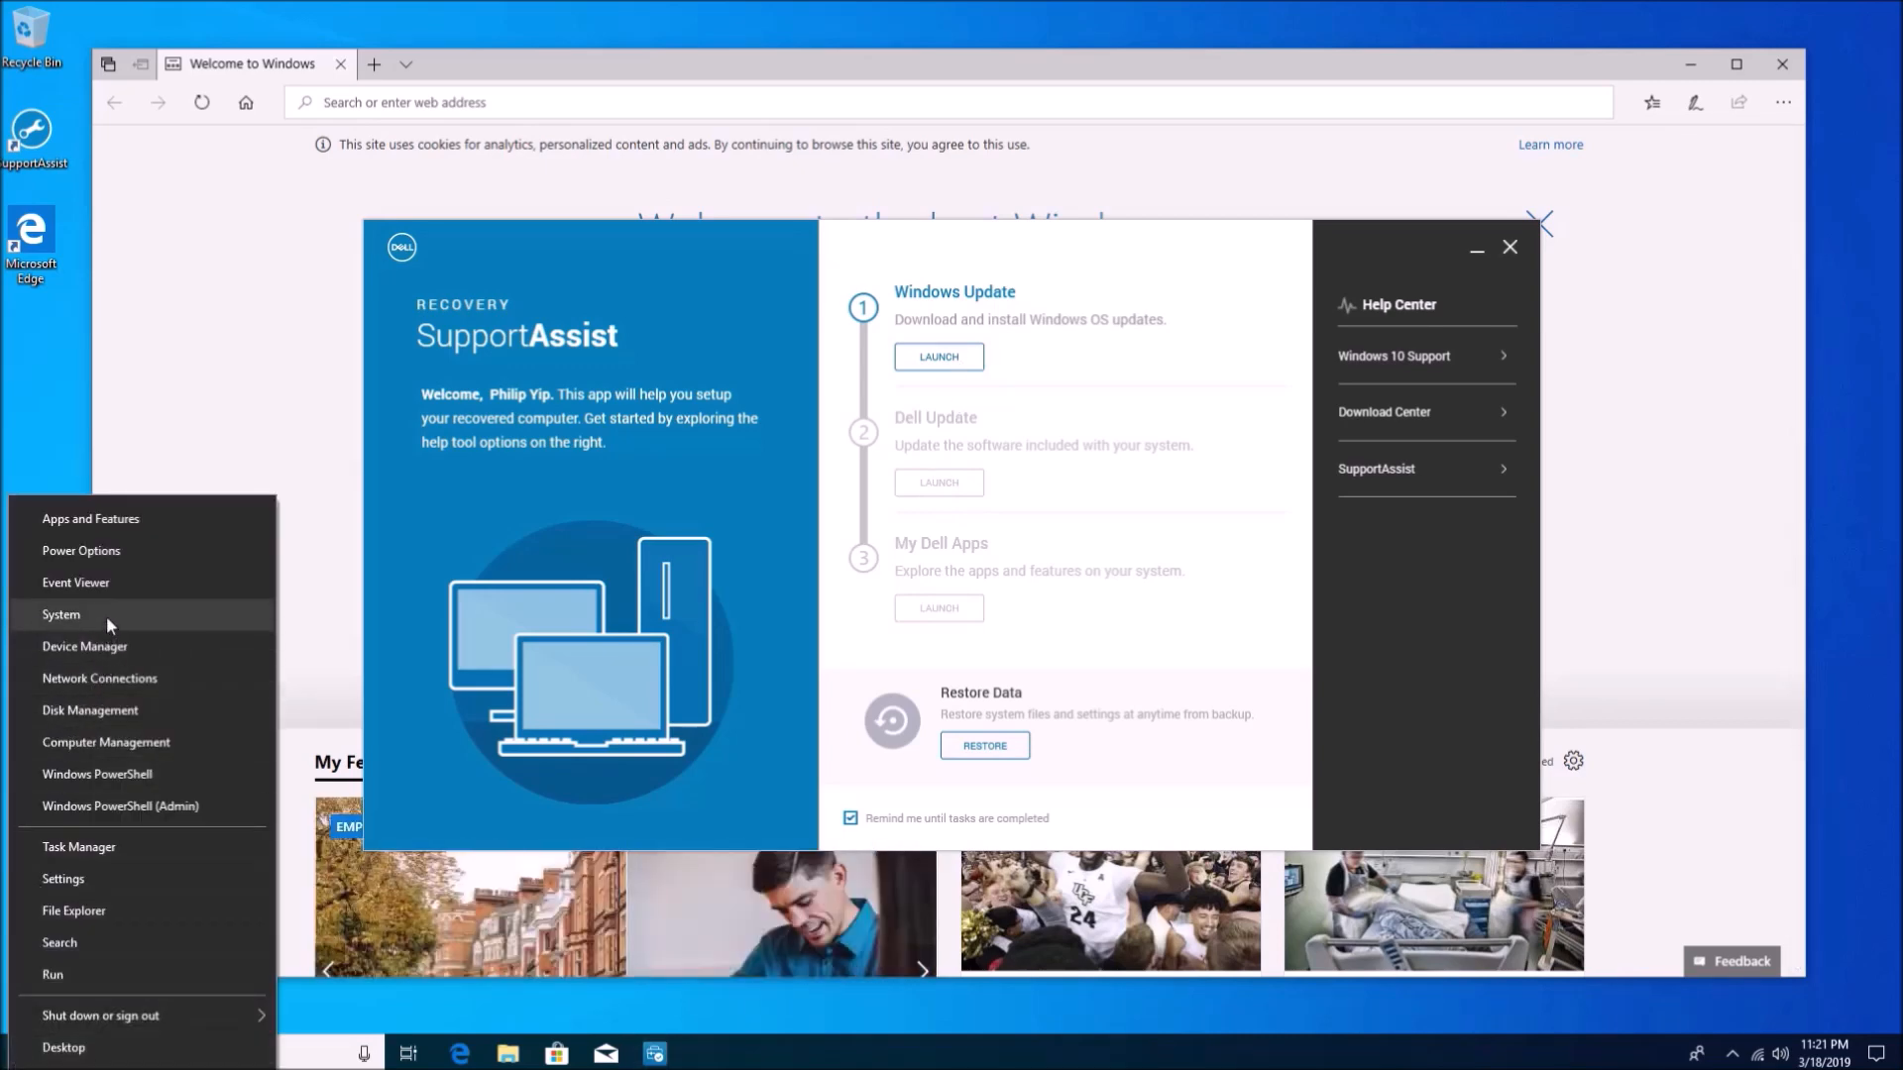
click(61, 616)
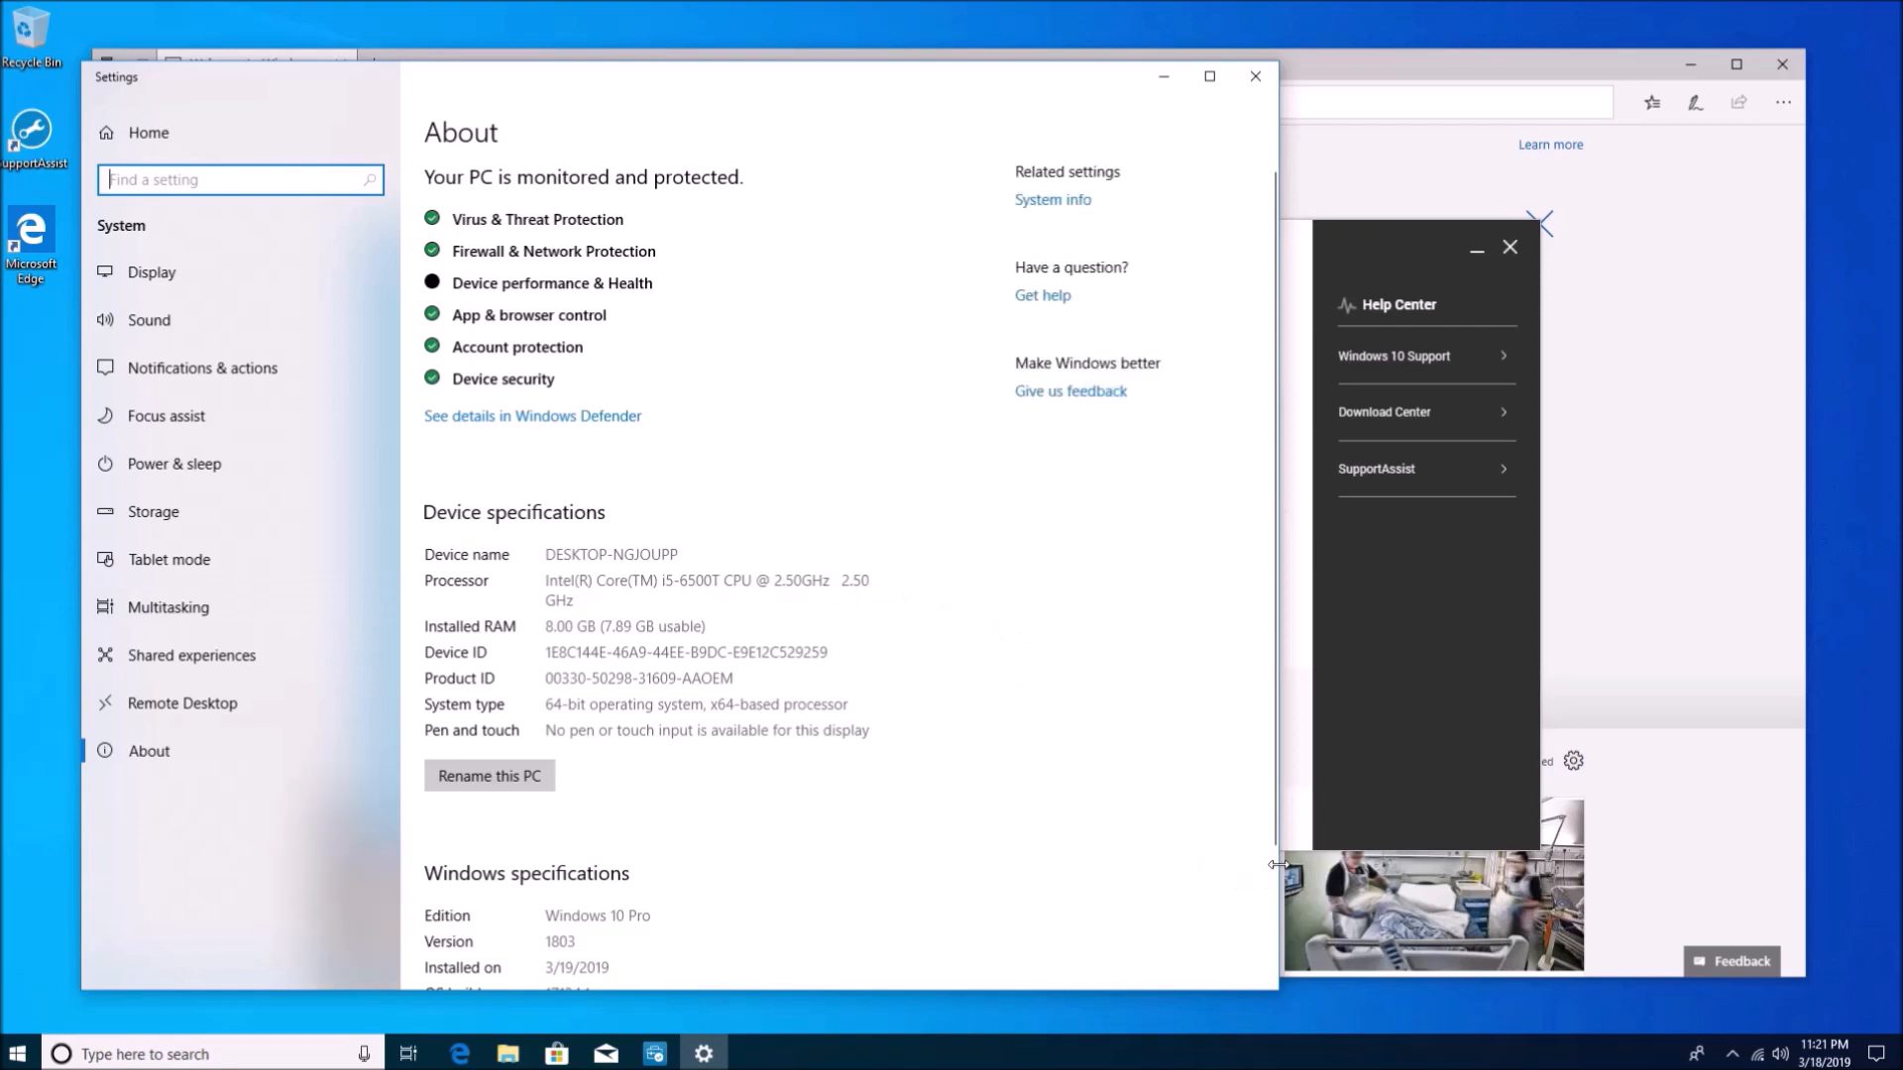
scroll(down, 3)
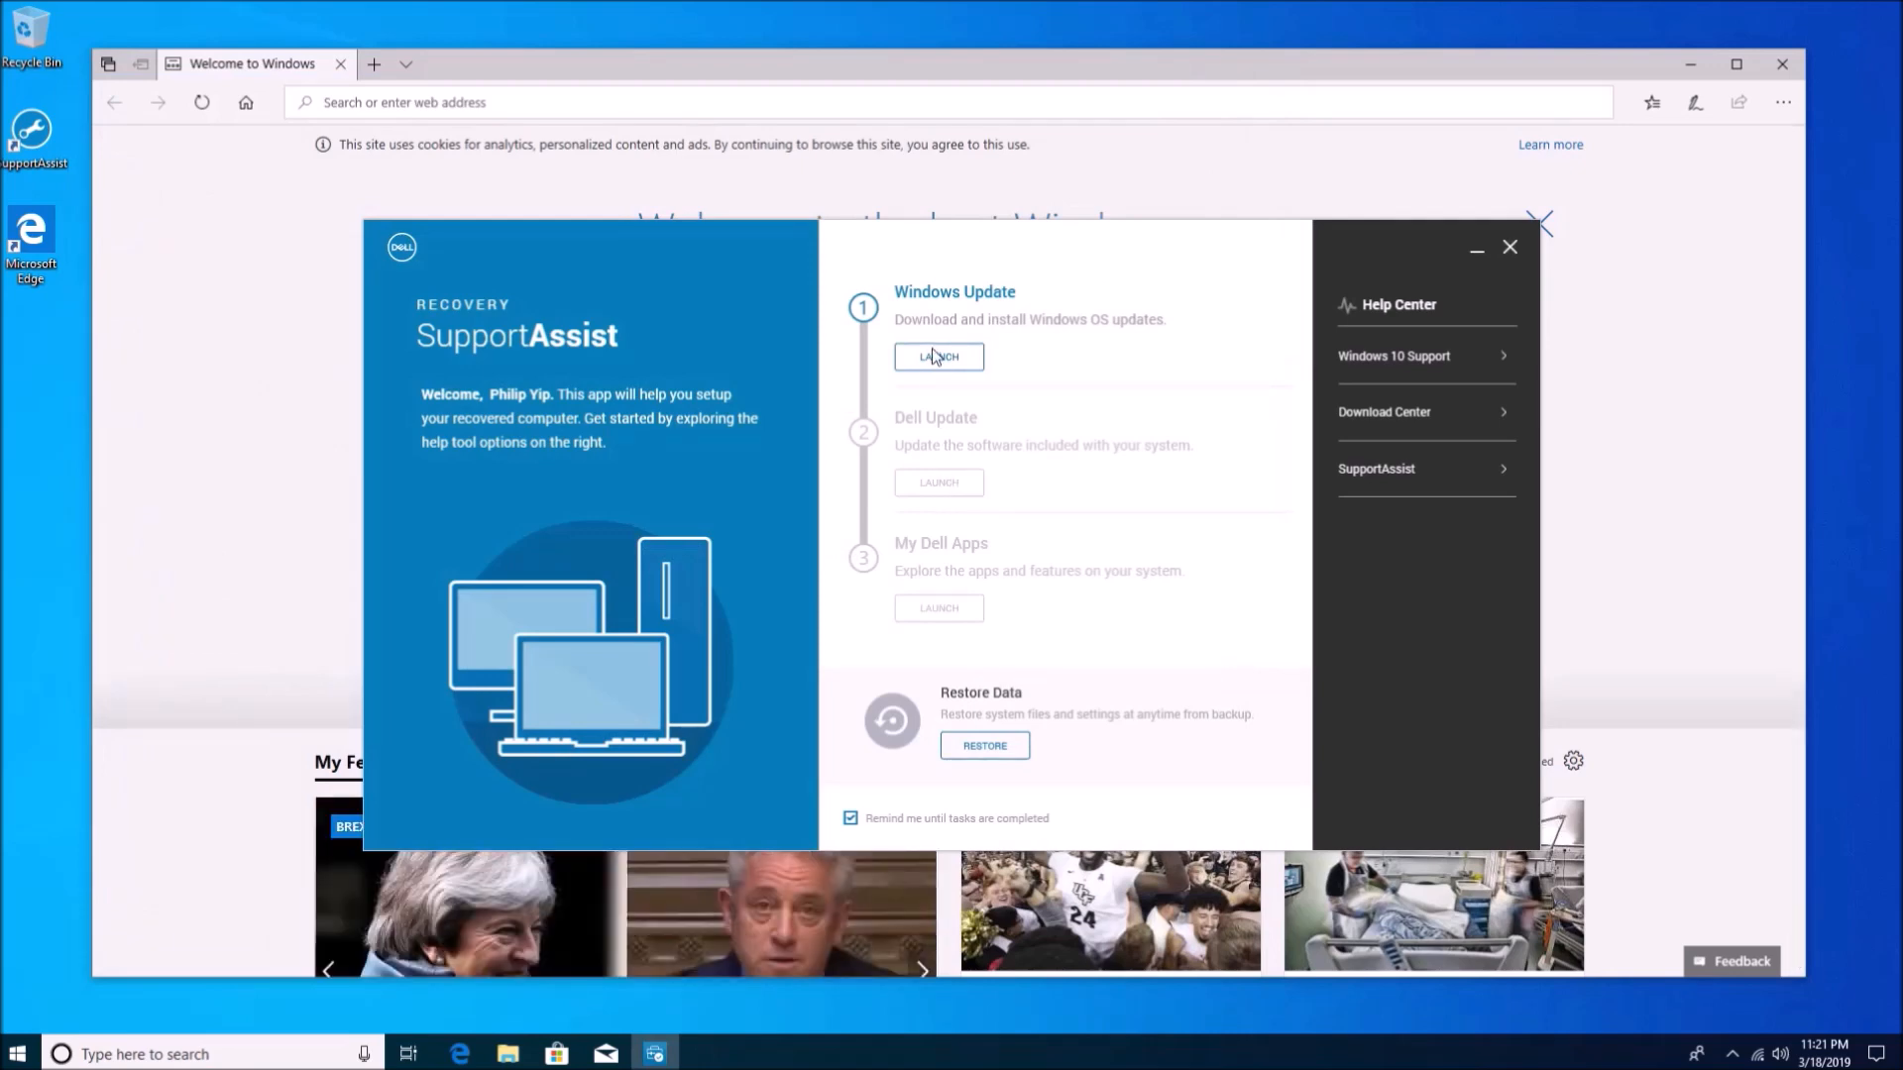
Step: Run Windows Update from SupportAssist, download the Dell Data Protection tools, and restart now
click(937, 355)
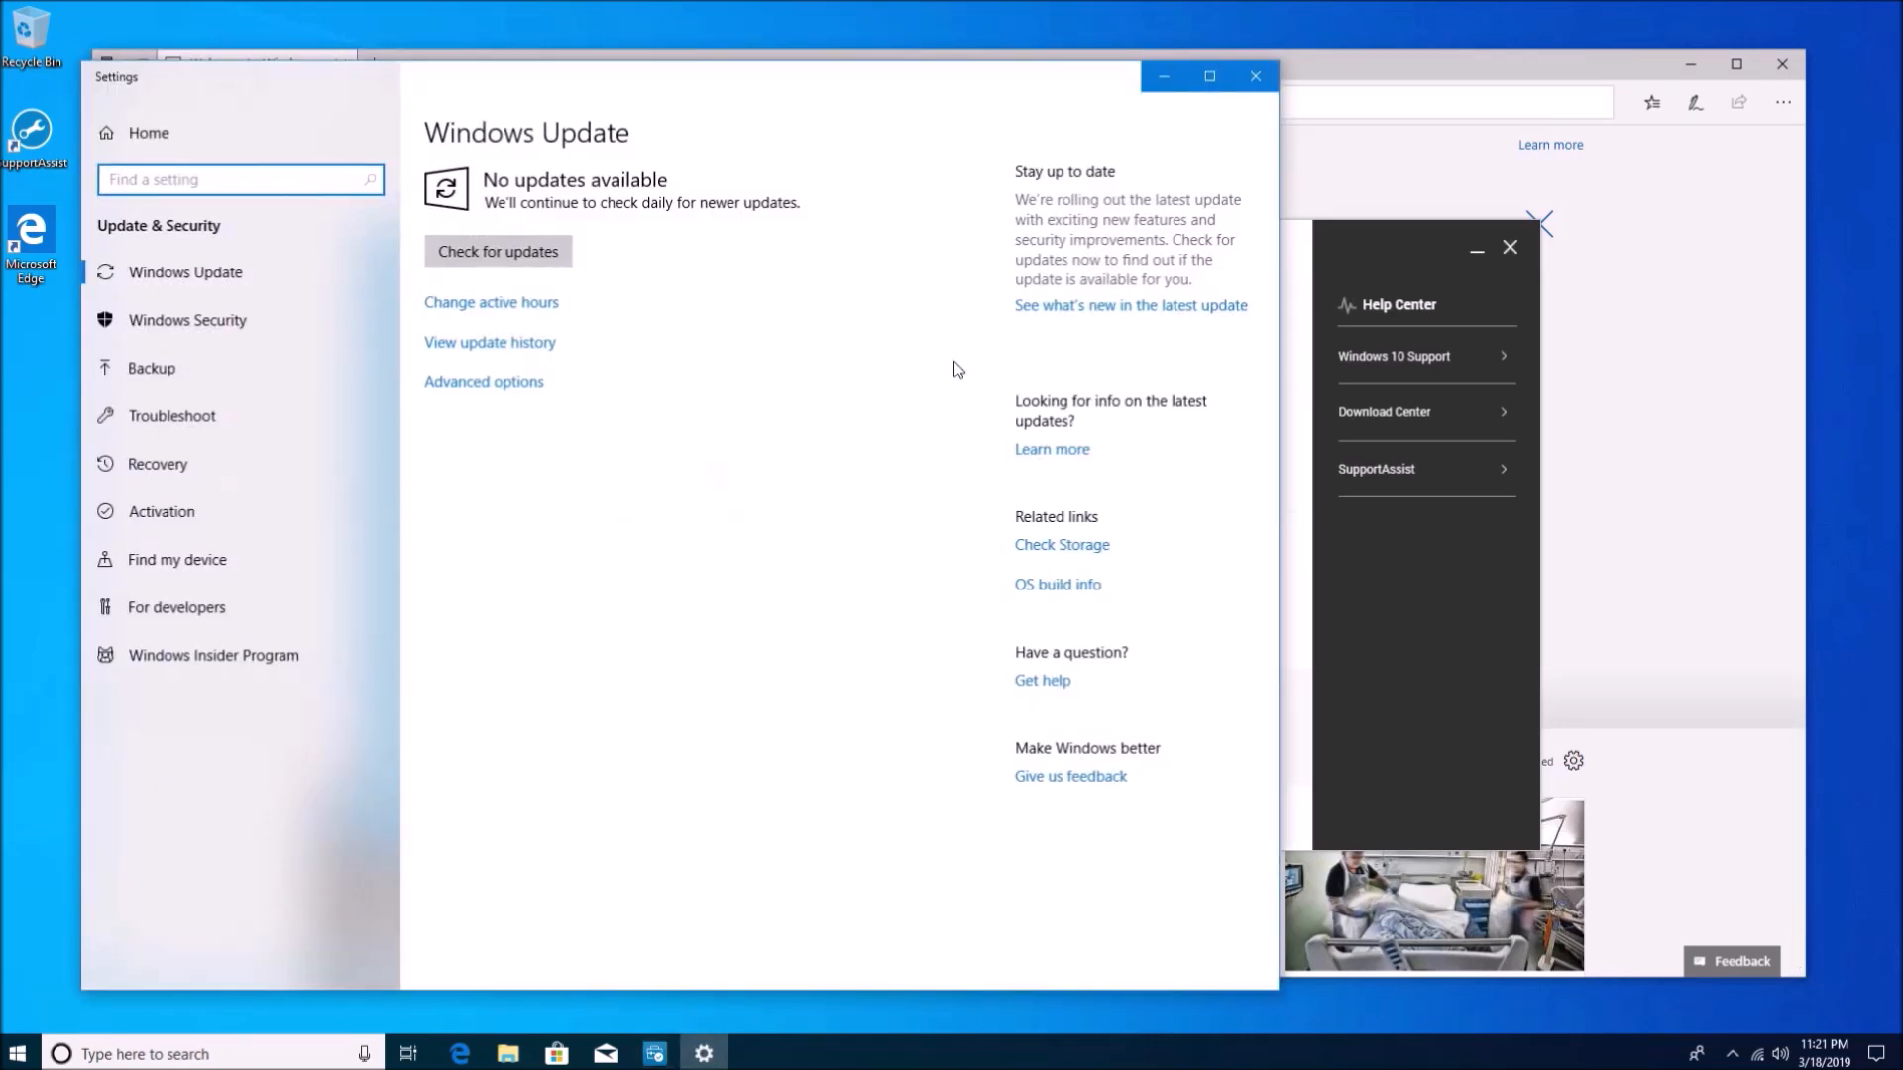
click(495, 252)
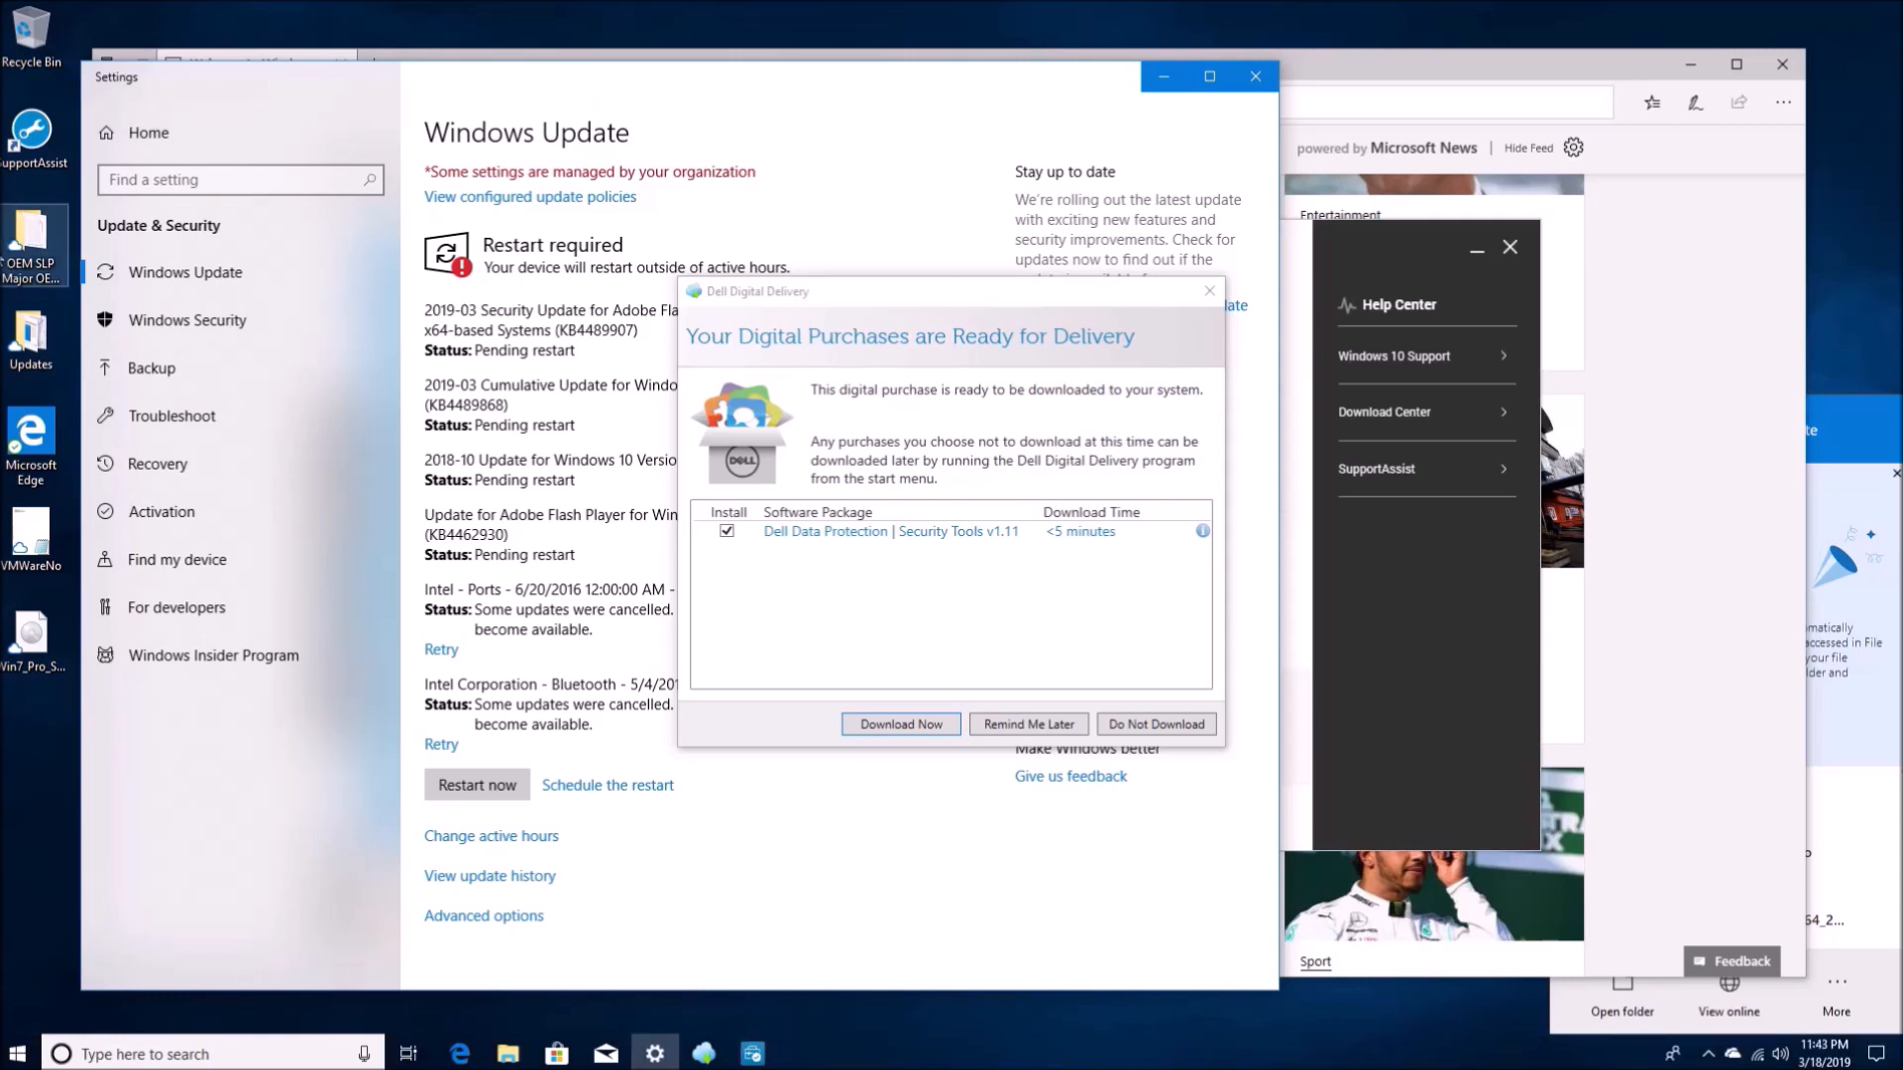
mouse_move(900, 725)
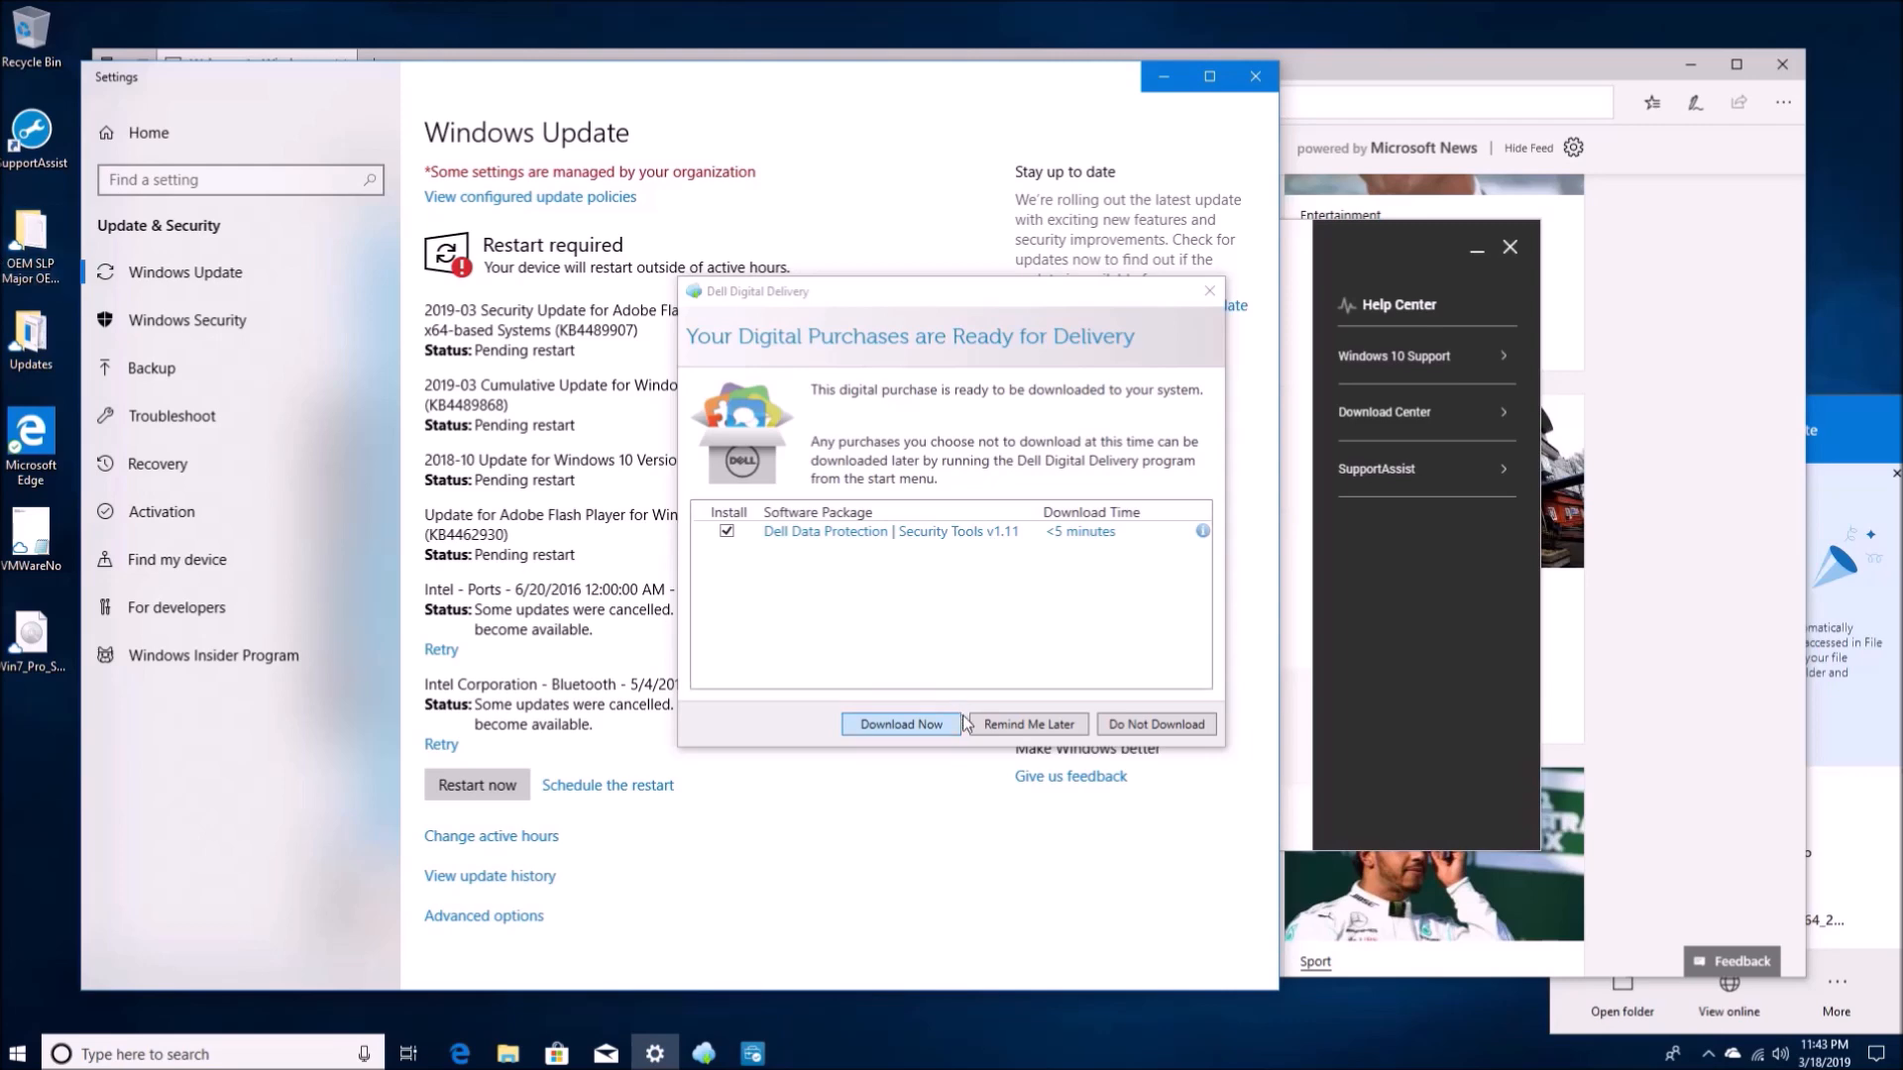
click(900, 723)
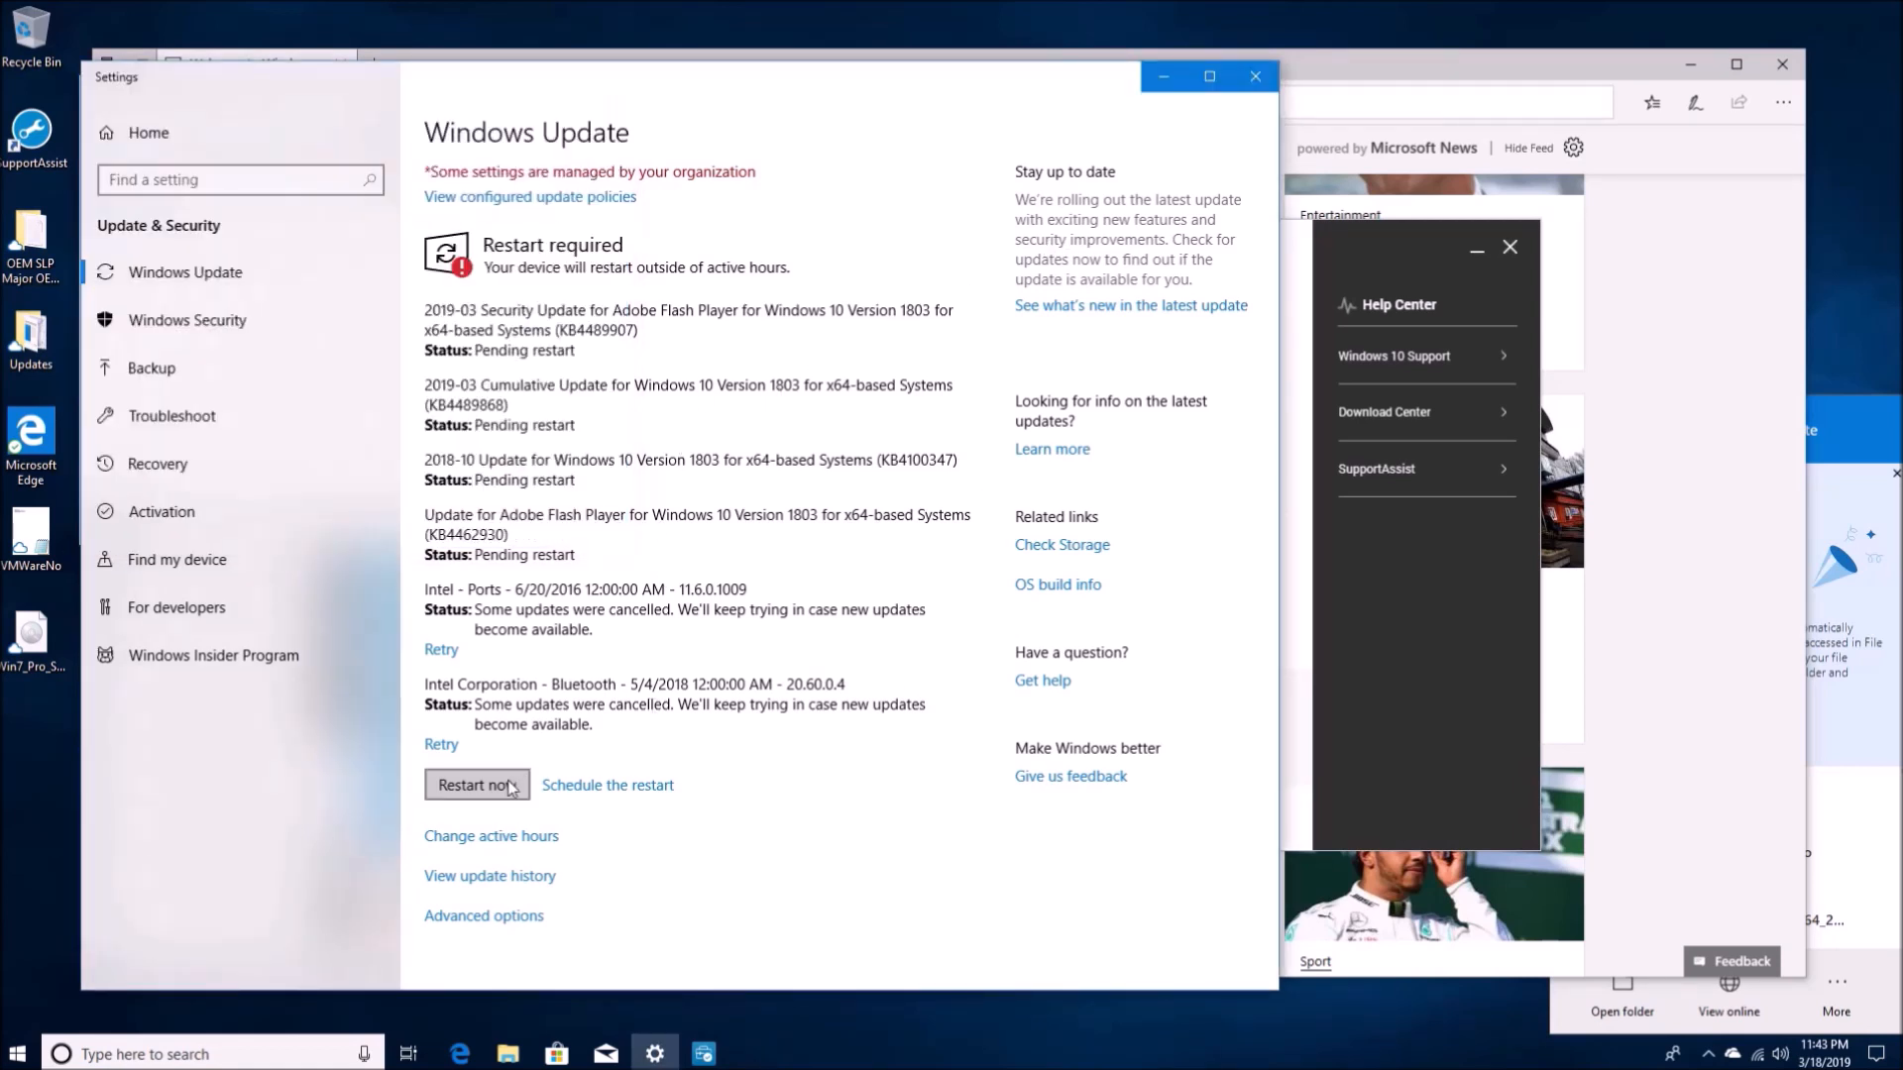
click(475, 785)
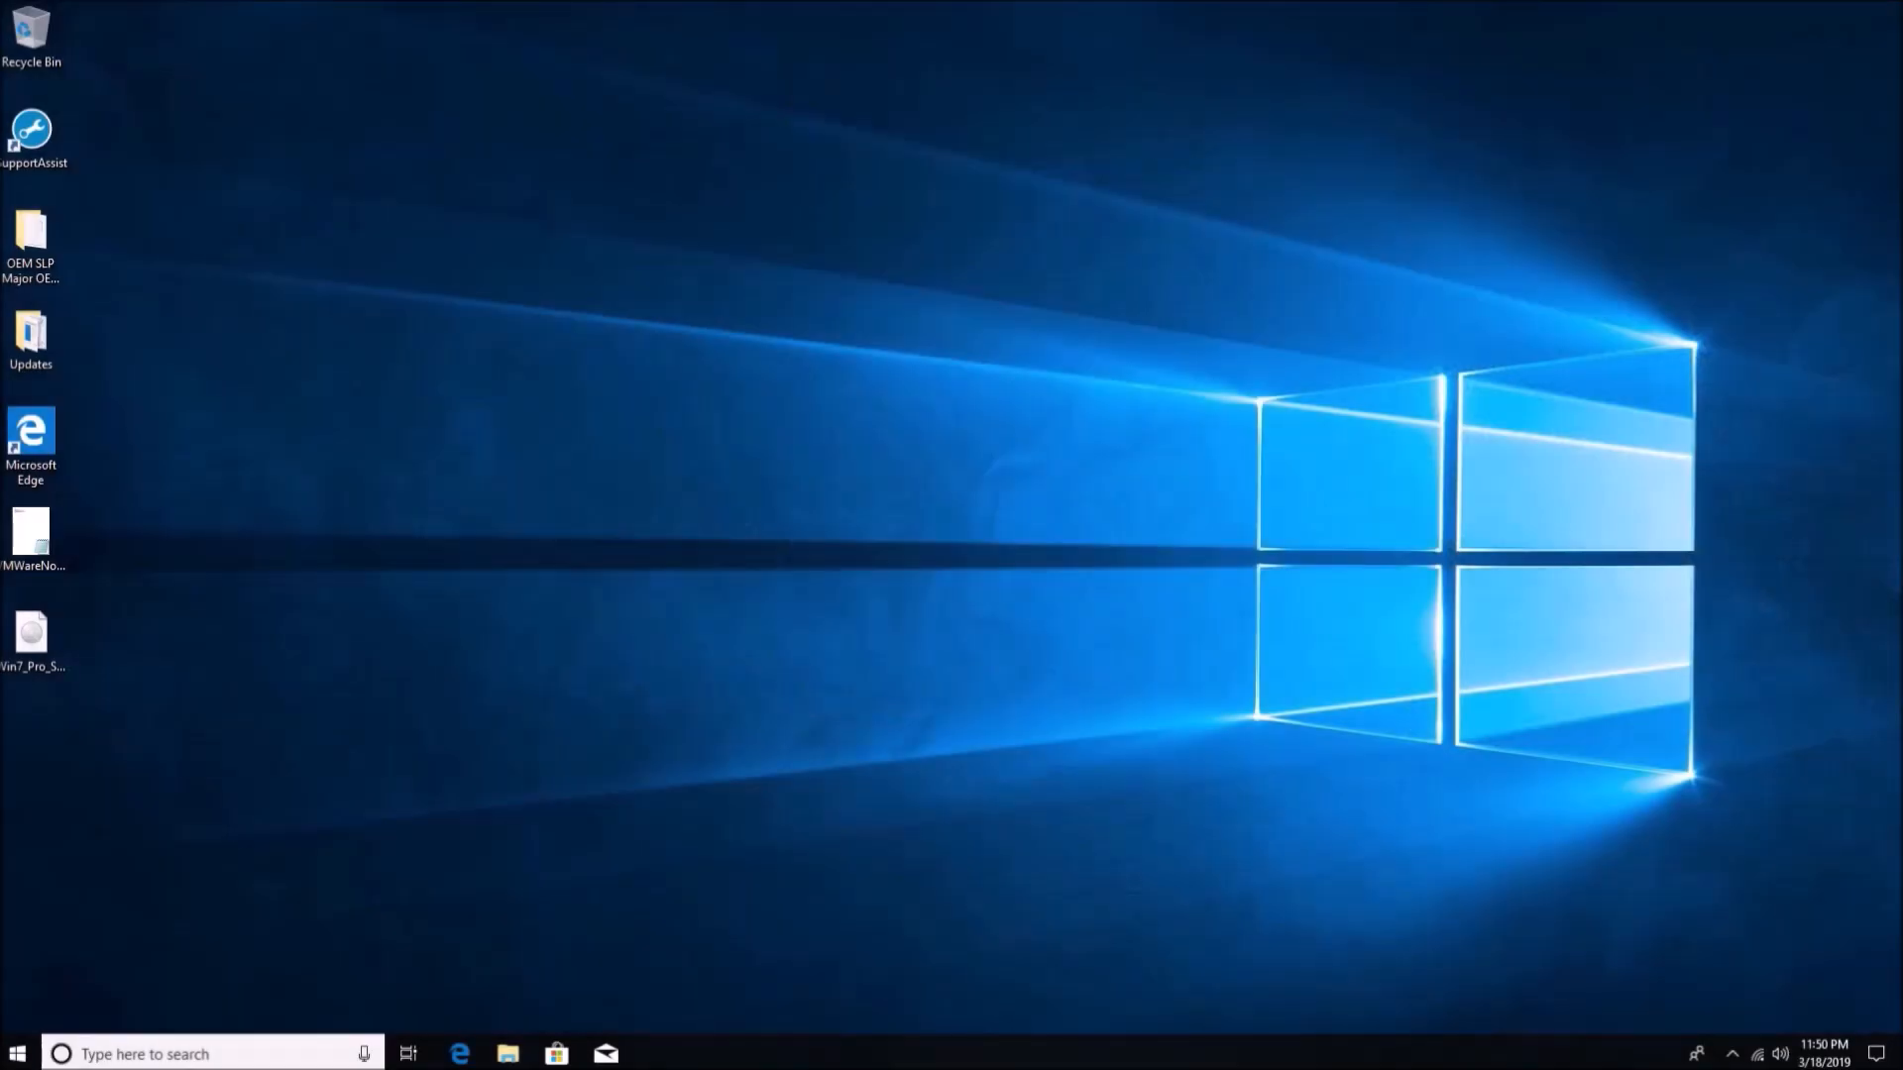
Step: Launch Dell Update from SupportAssist and install the six selected critical and recommended updates
double_click(30, 127)
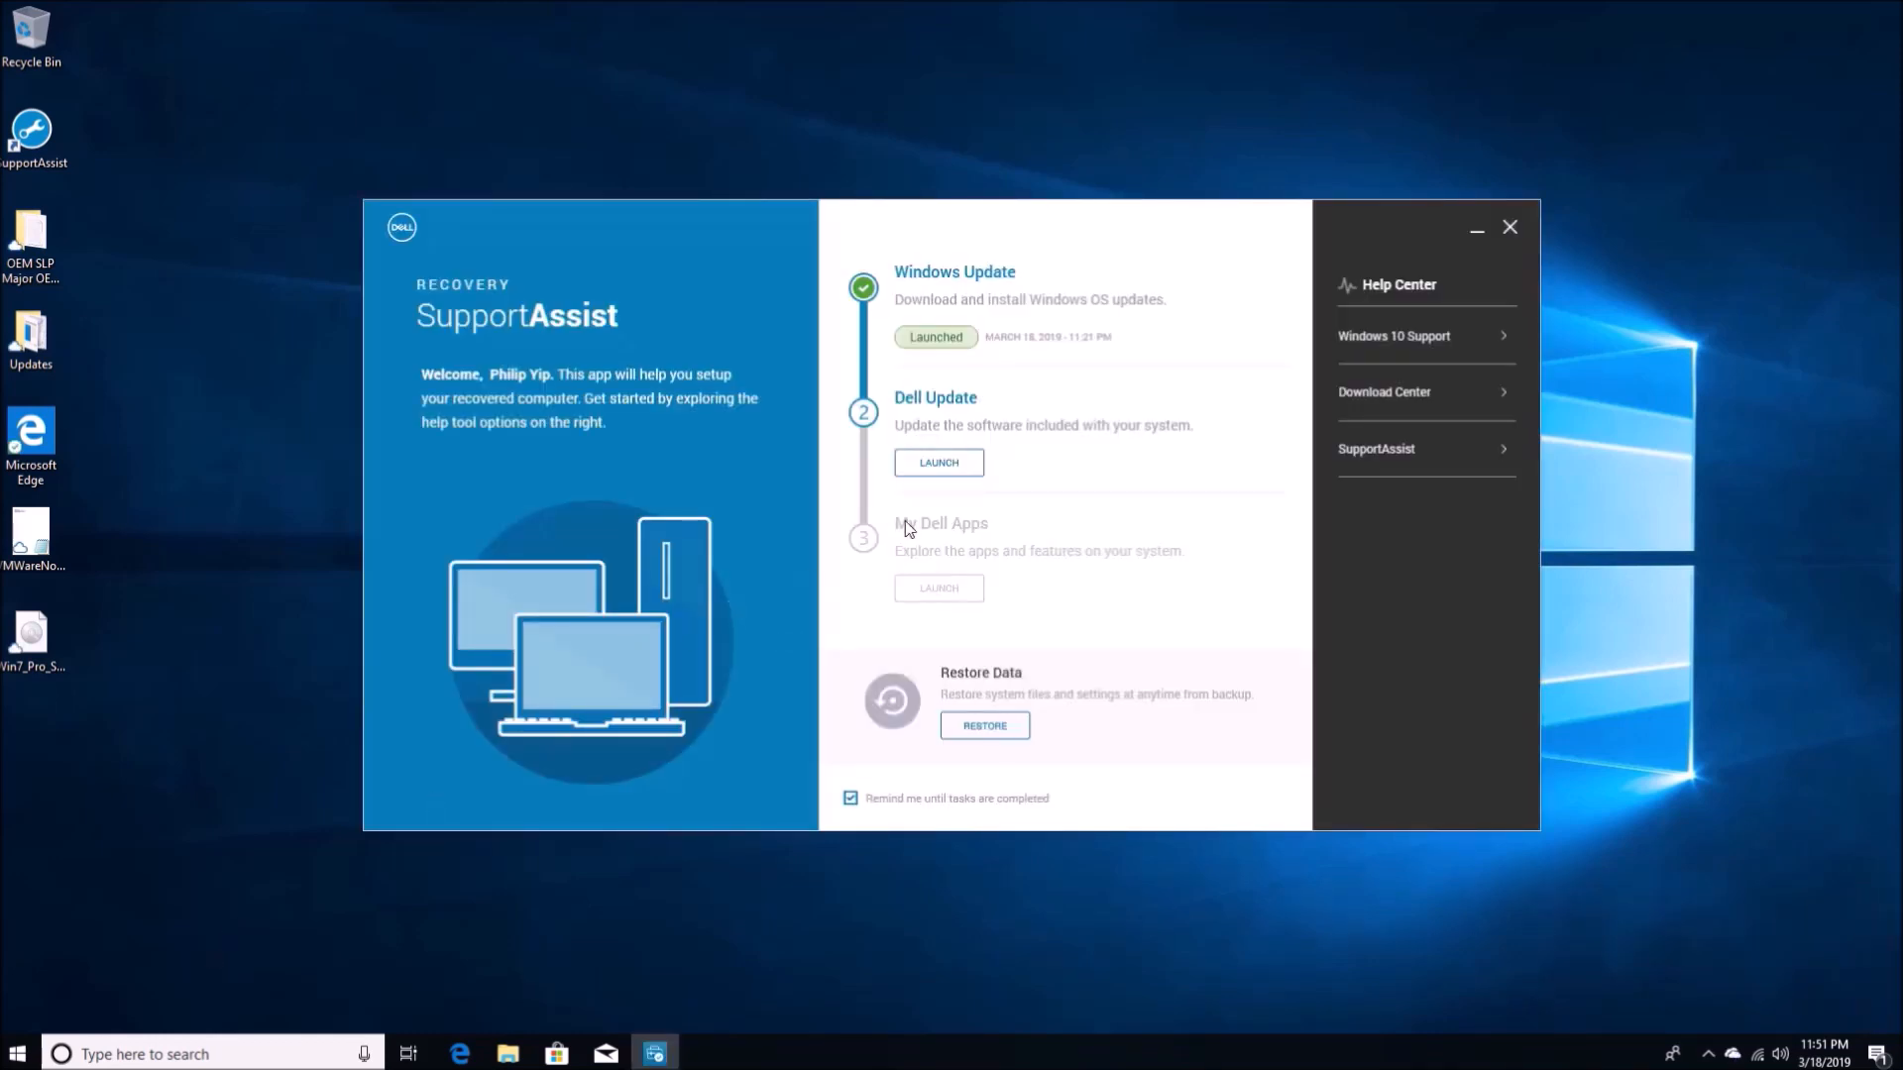
click(938, 462)
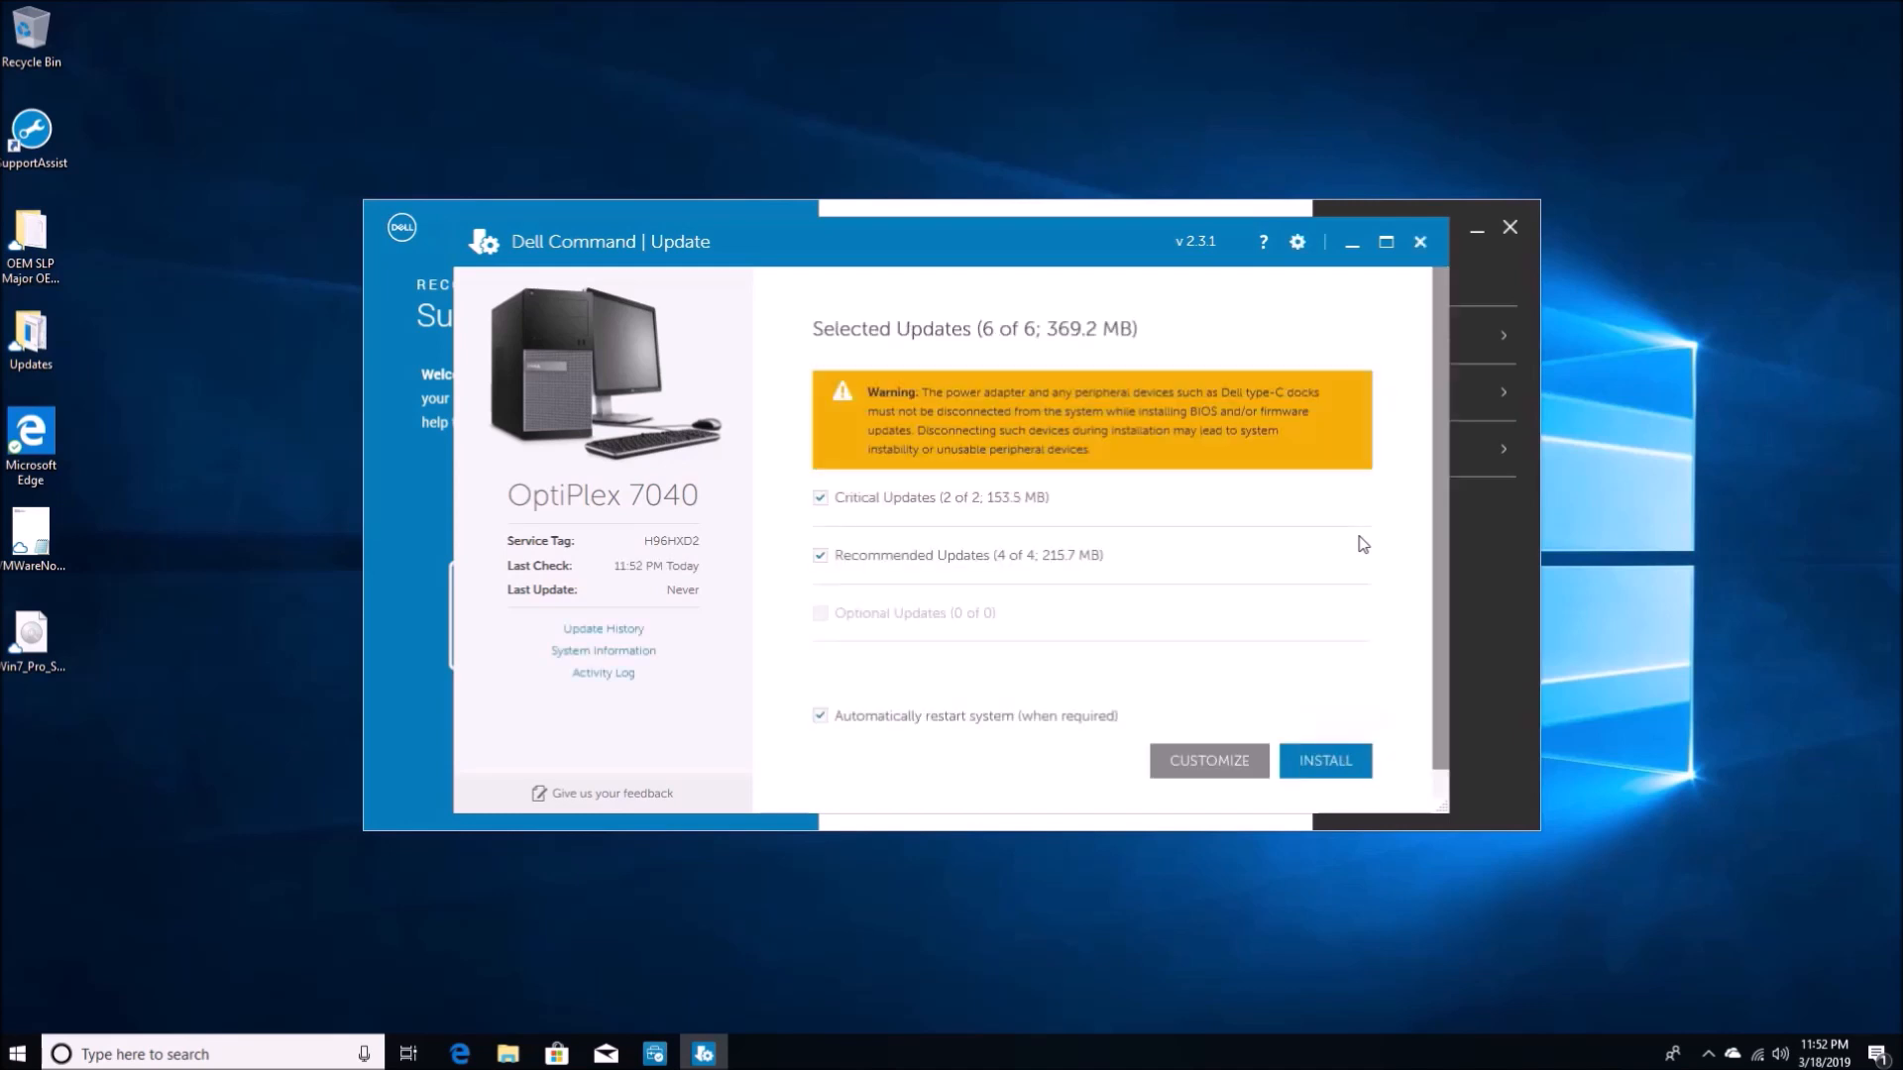
click(1324, 762)
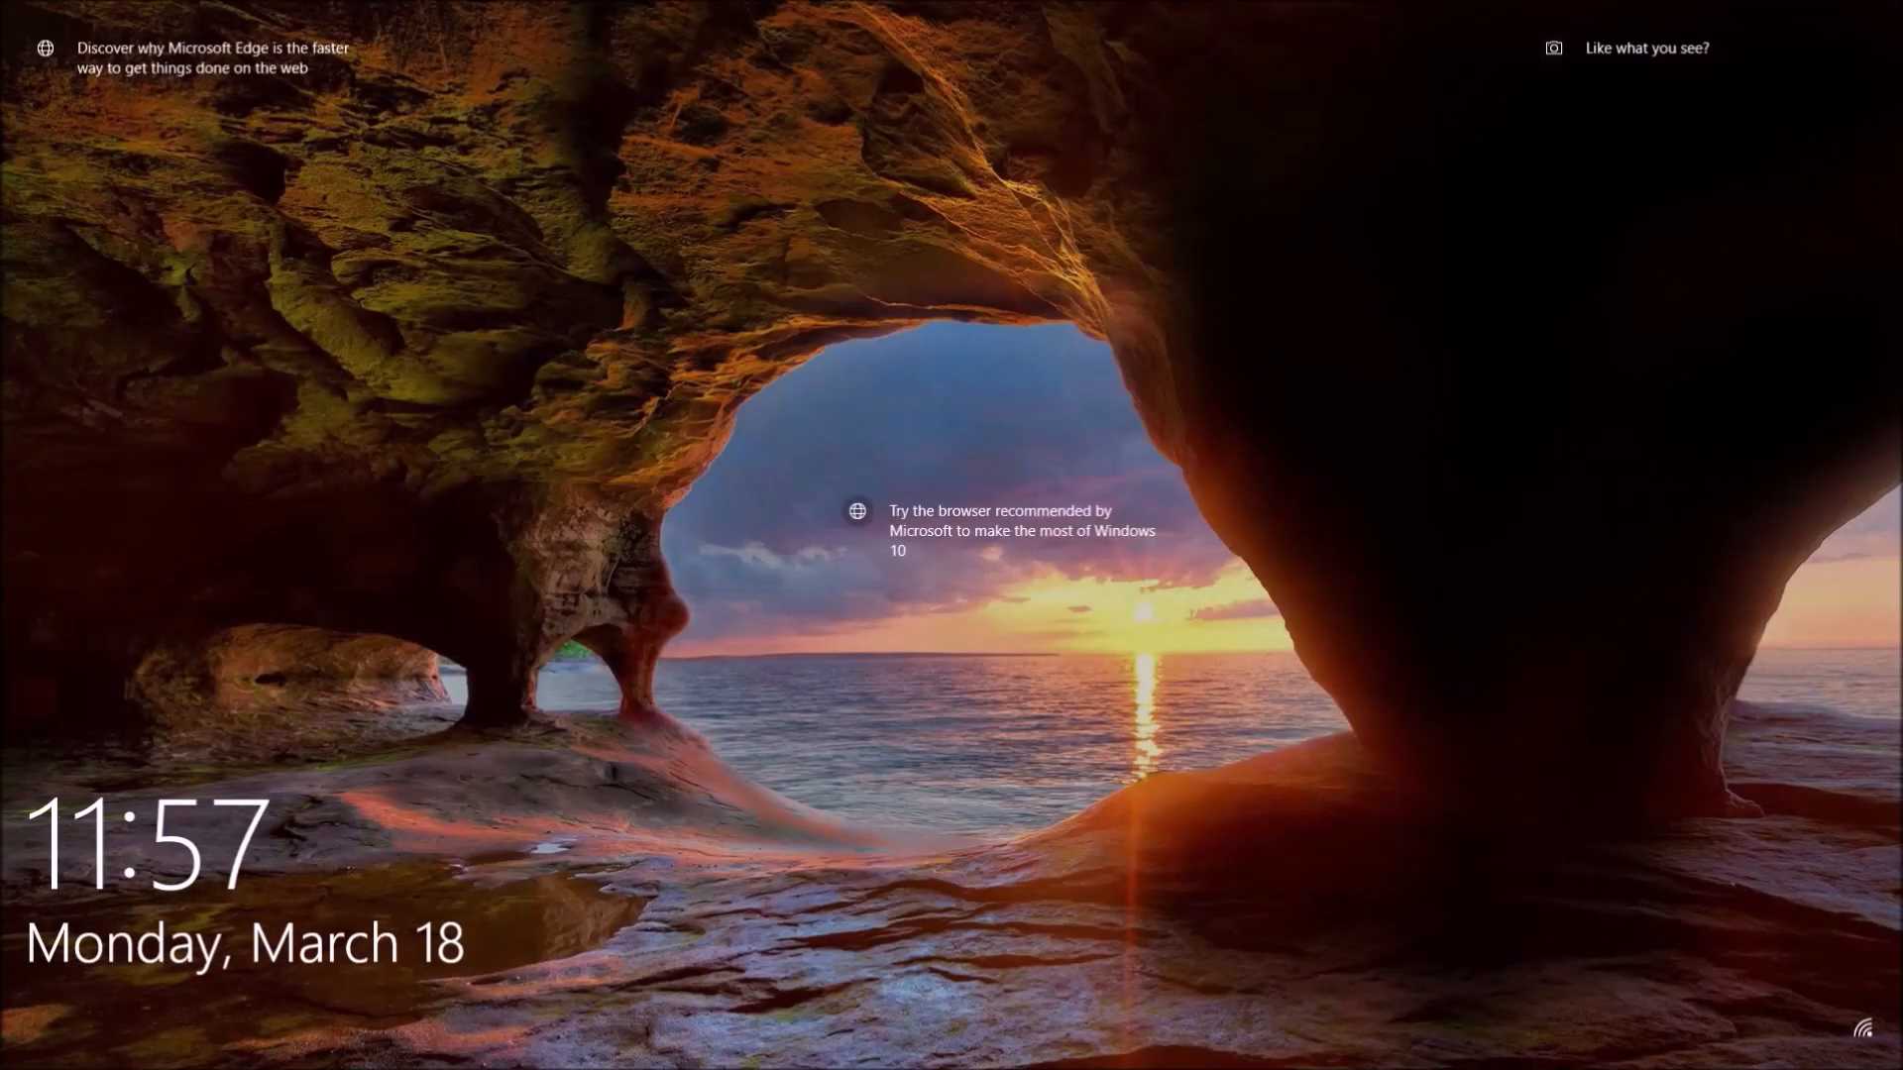
mouse_move(539, 181)
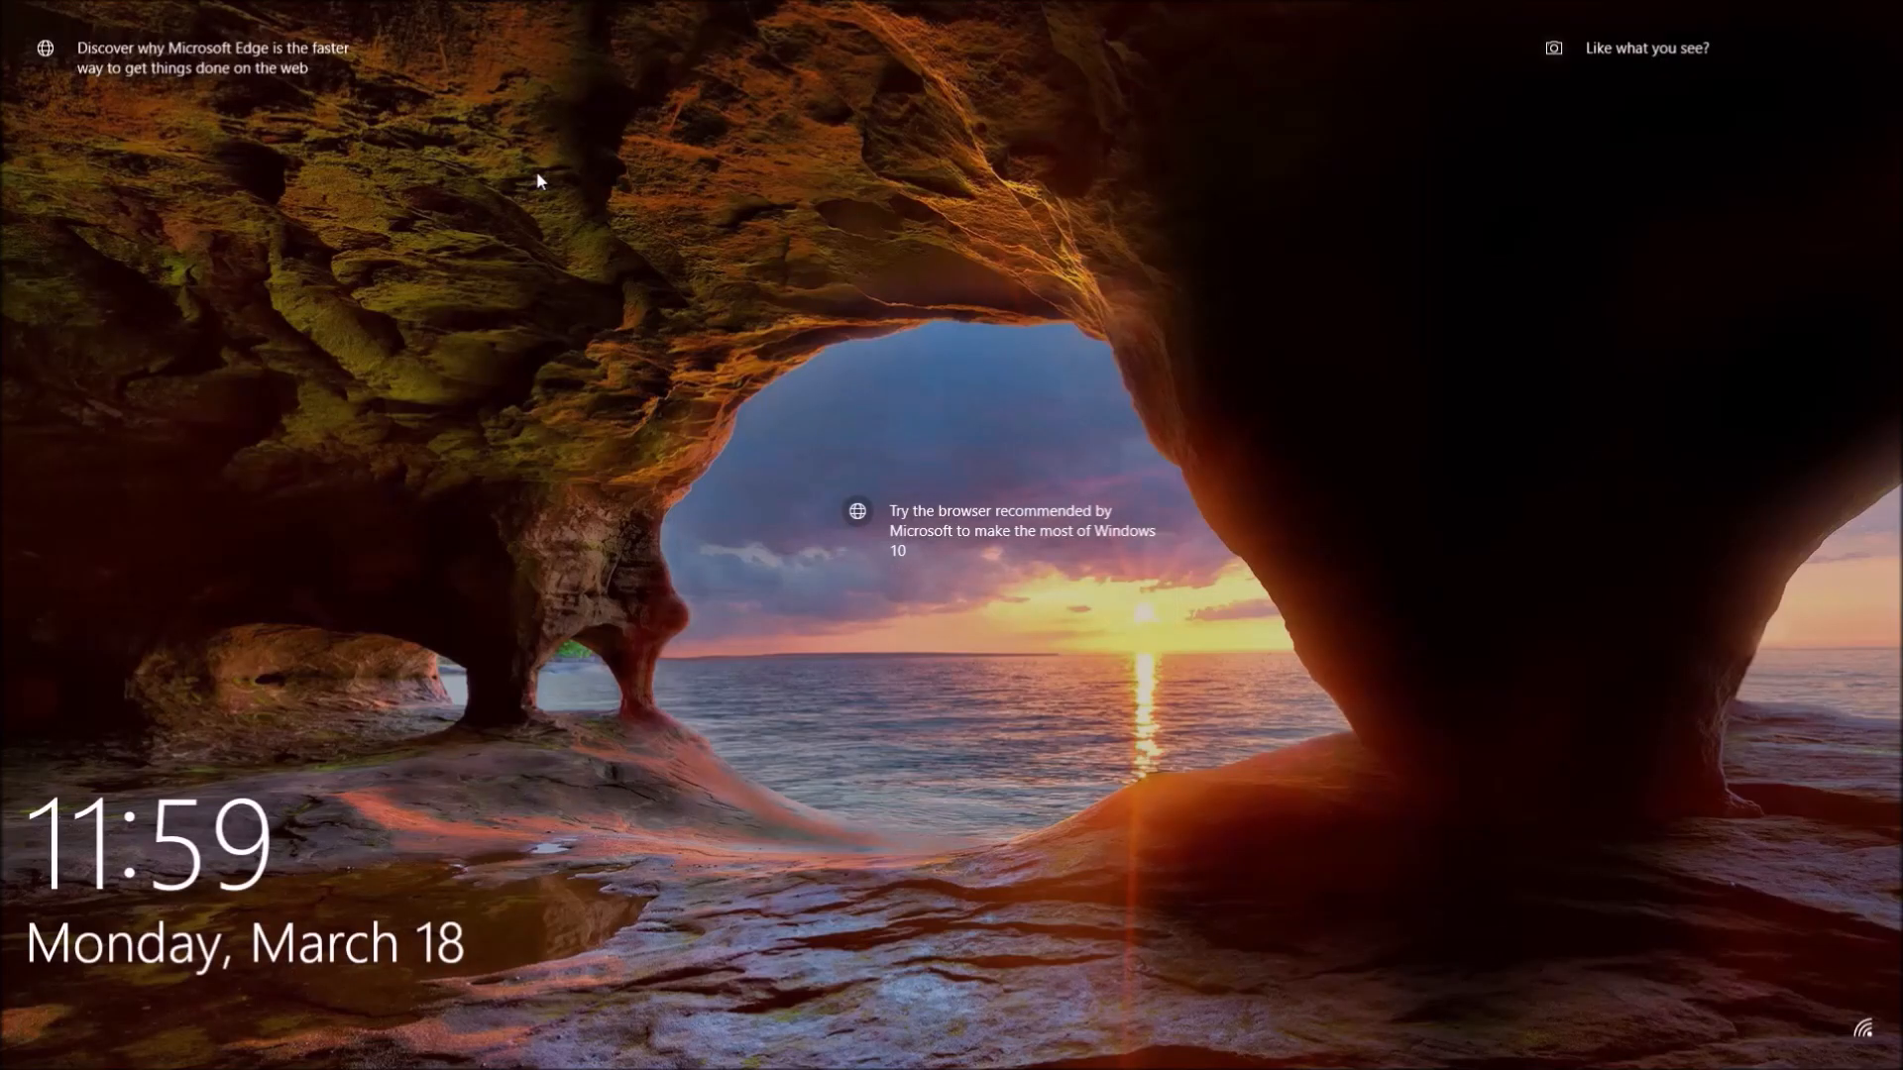